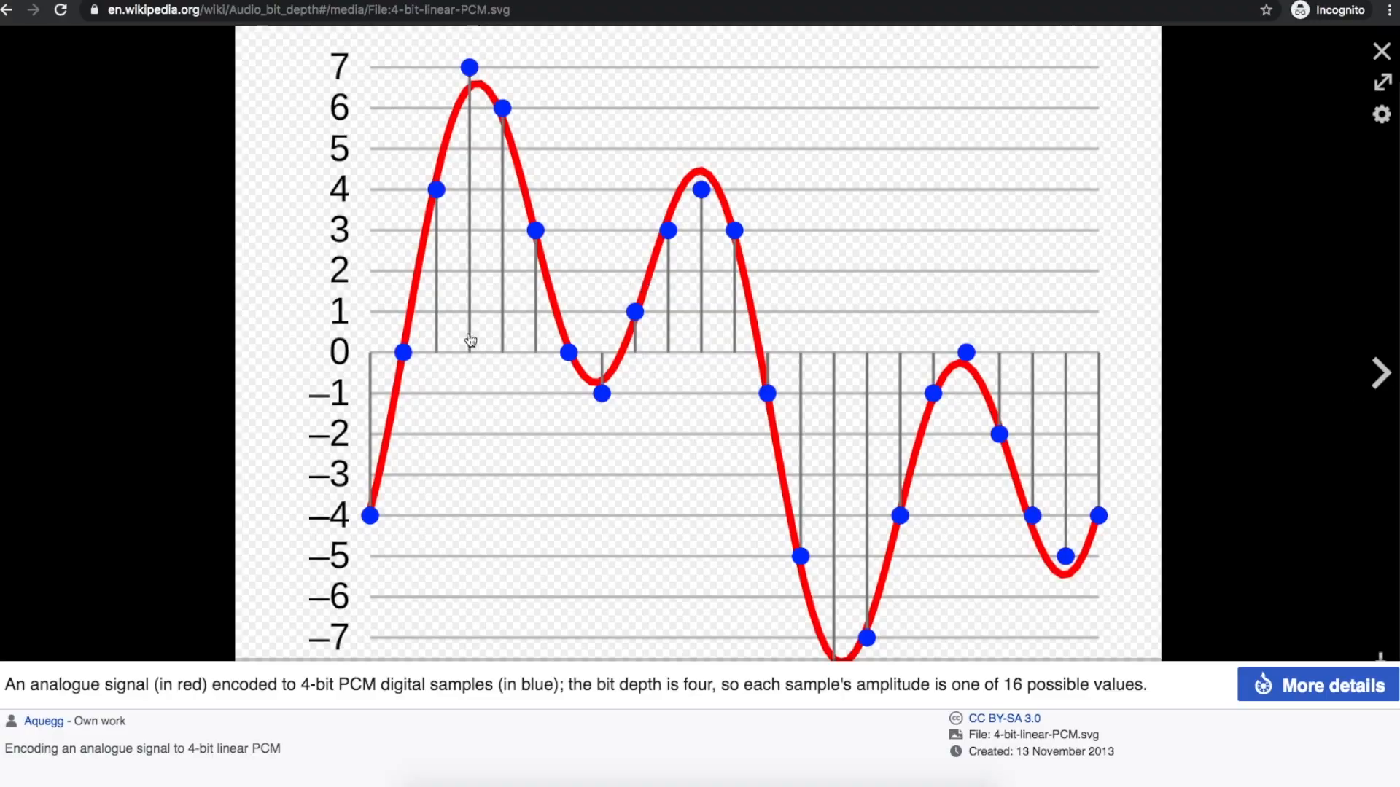
pyautogui.moveTo(404, 354)
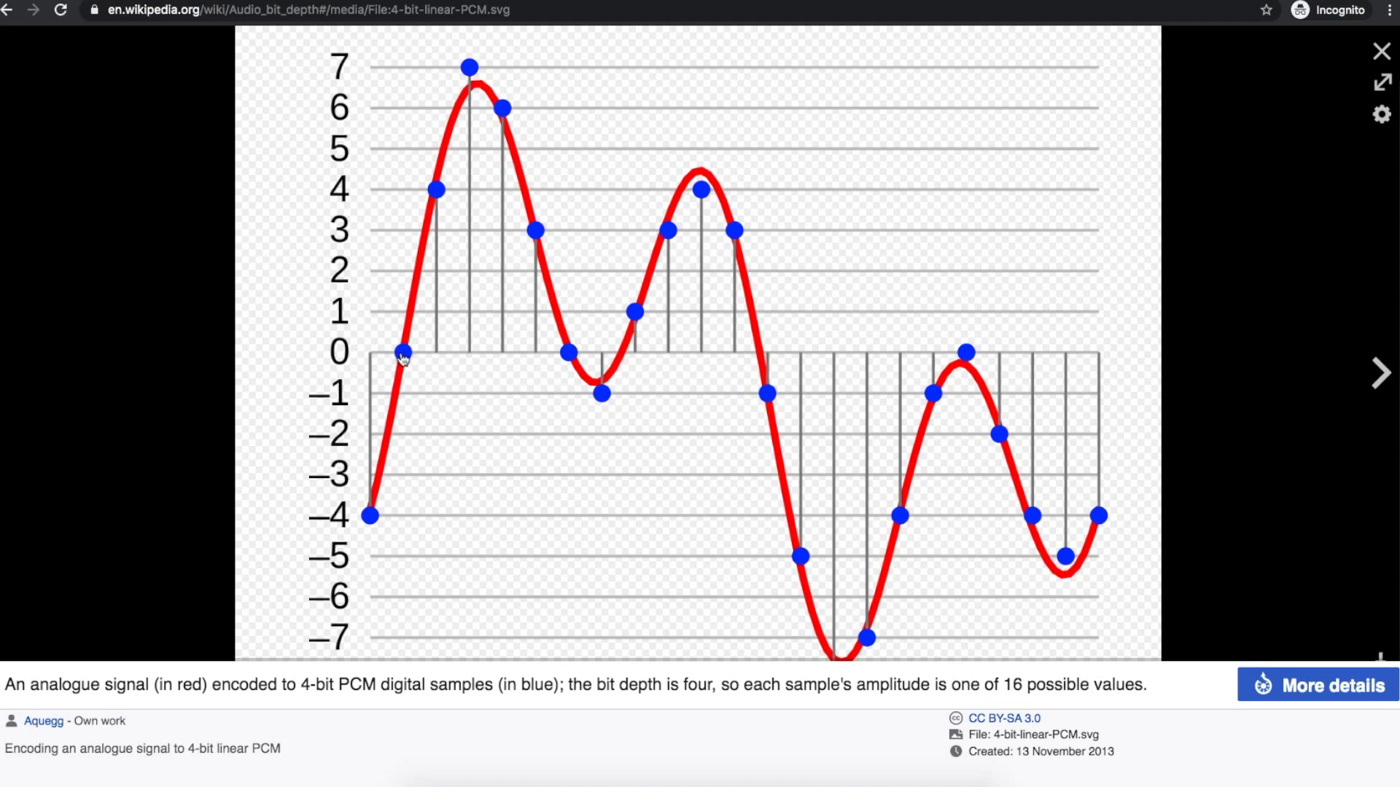
pyautogui.moveTo(462, 124)
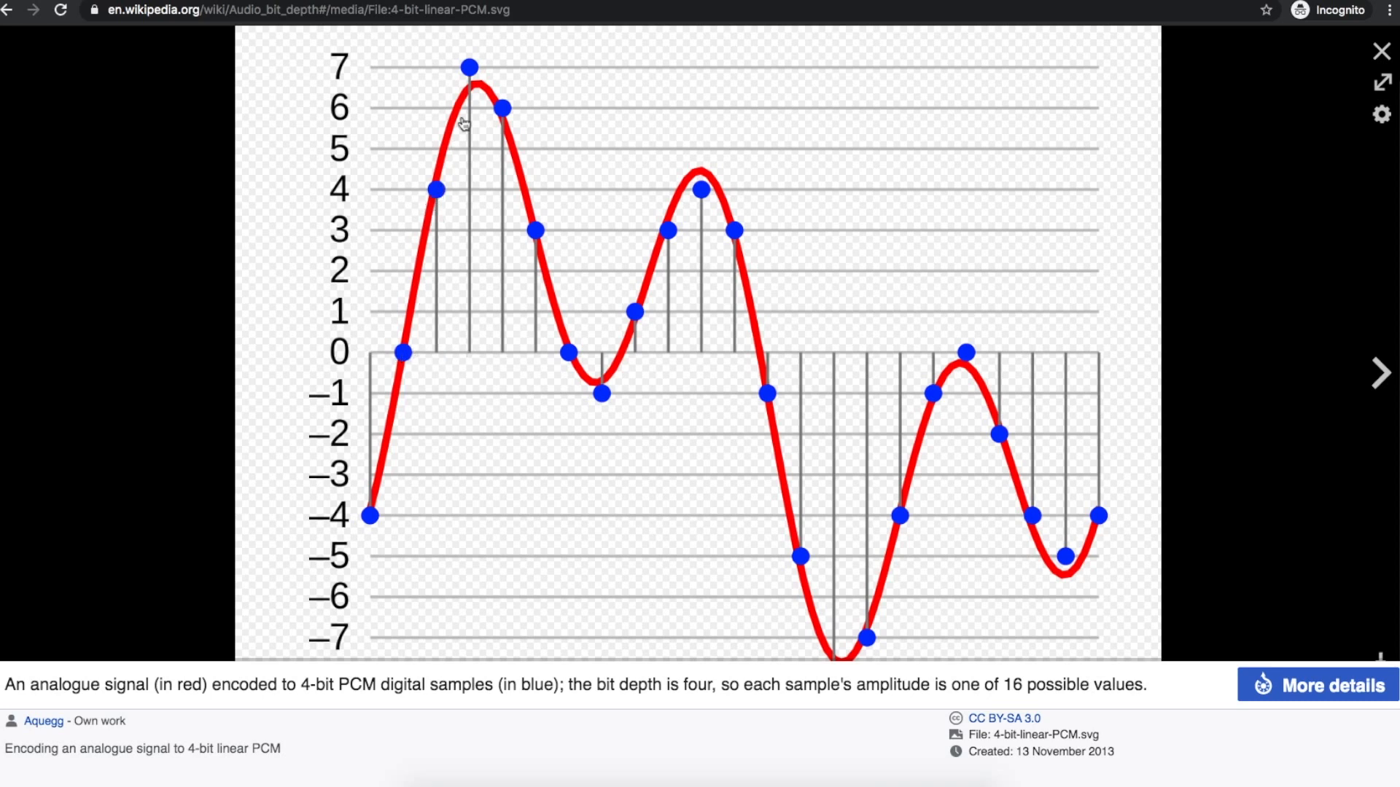
pyautogui.moveTo(625, 346)
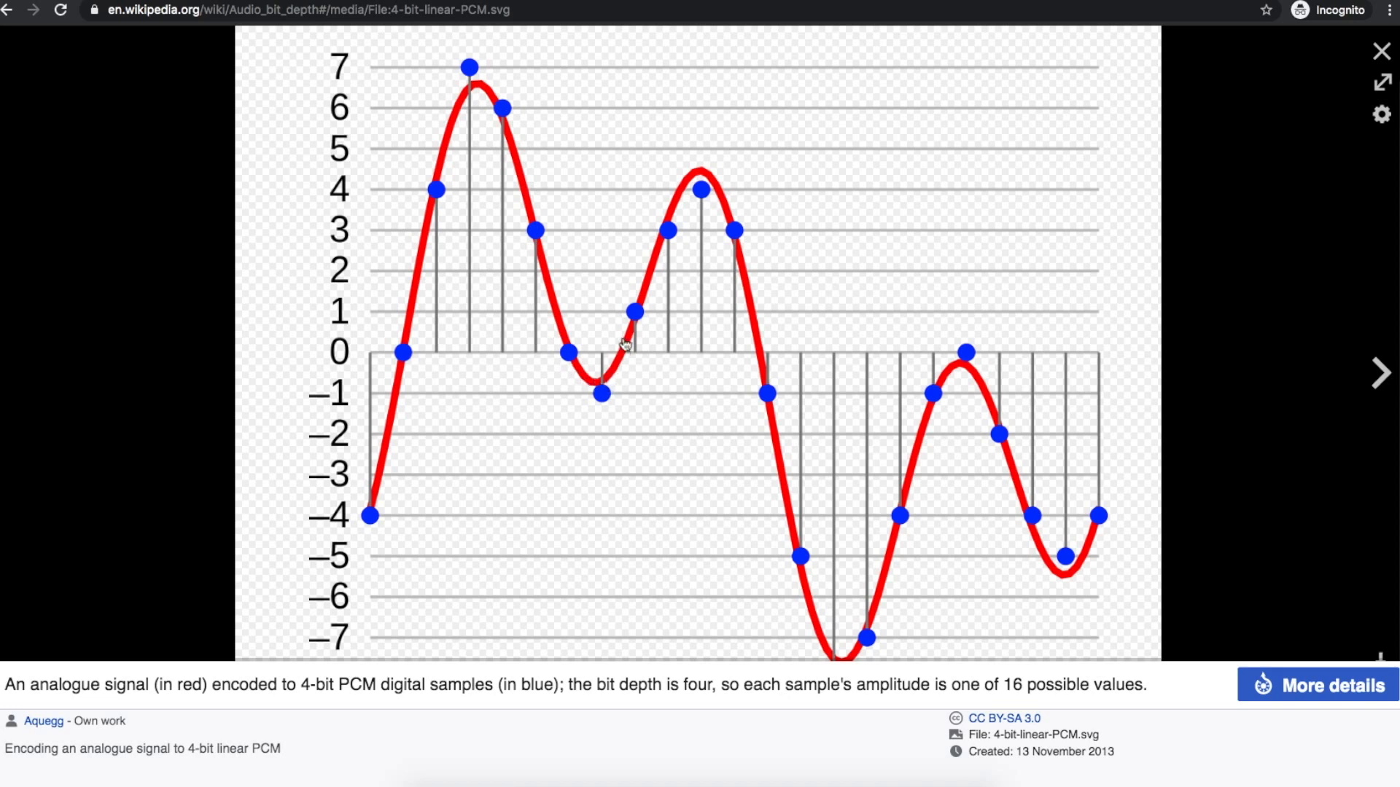
pyautogui.moveTo(743, 309)
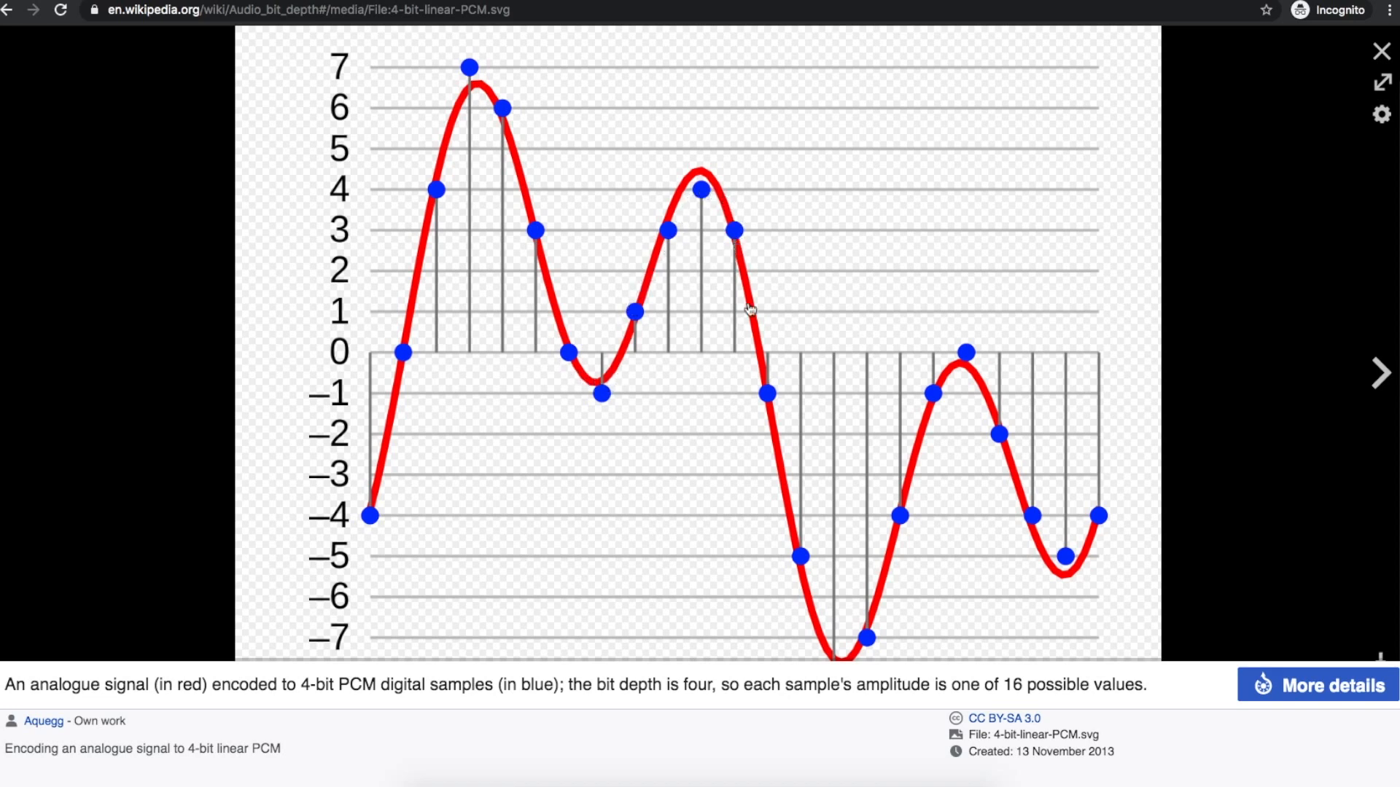
pyautogui.moveTo(939, 433)
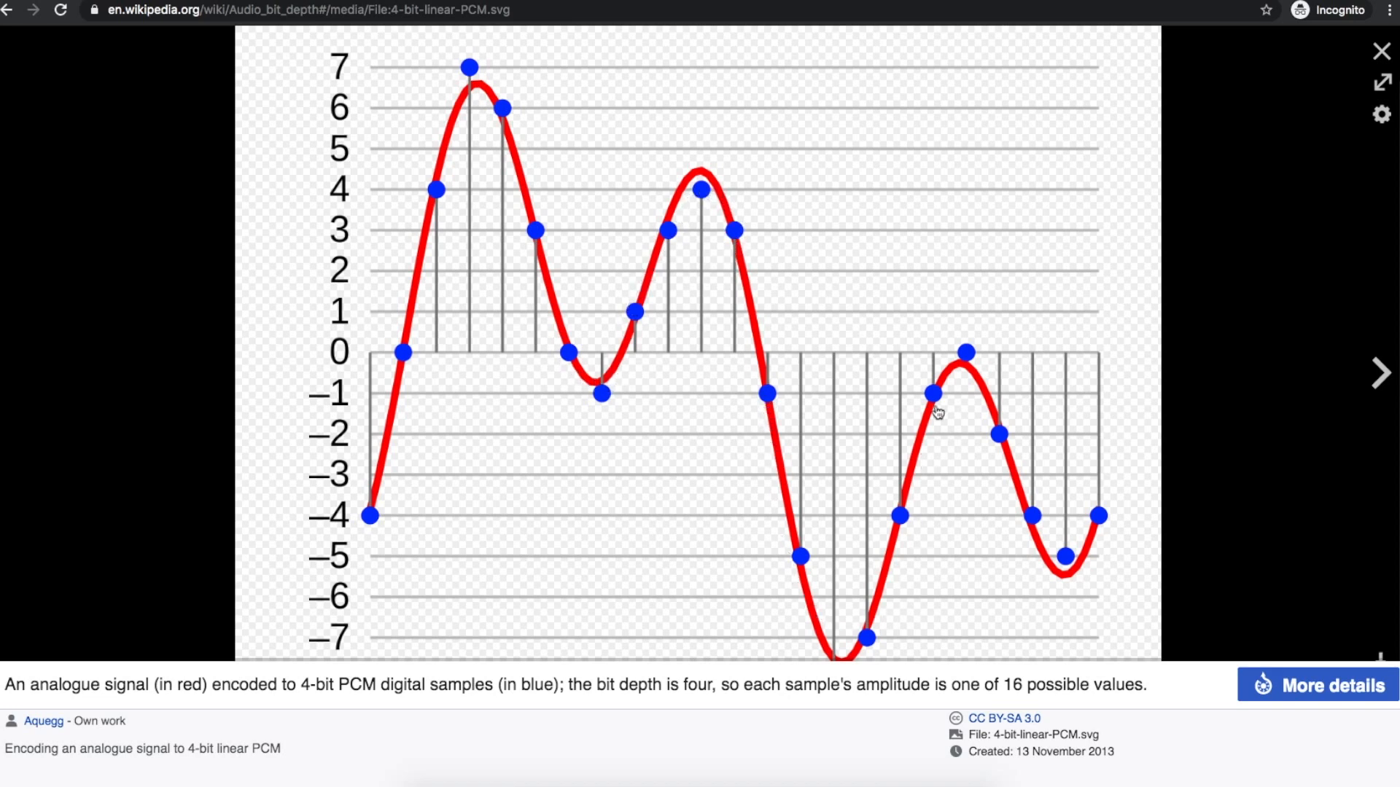
pyautogui.moveTo(1024, 515)
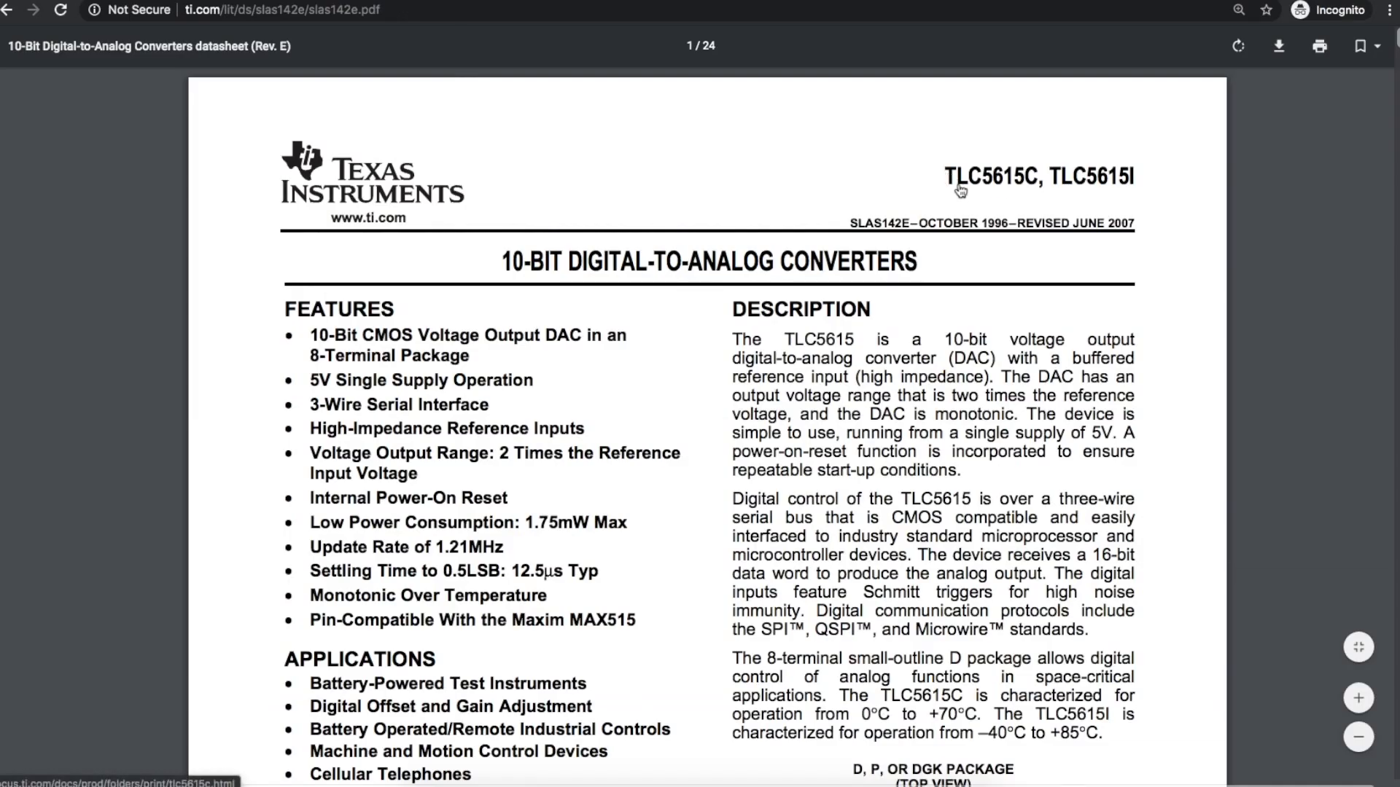
pyautogui.moveTo(300, 348)
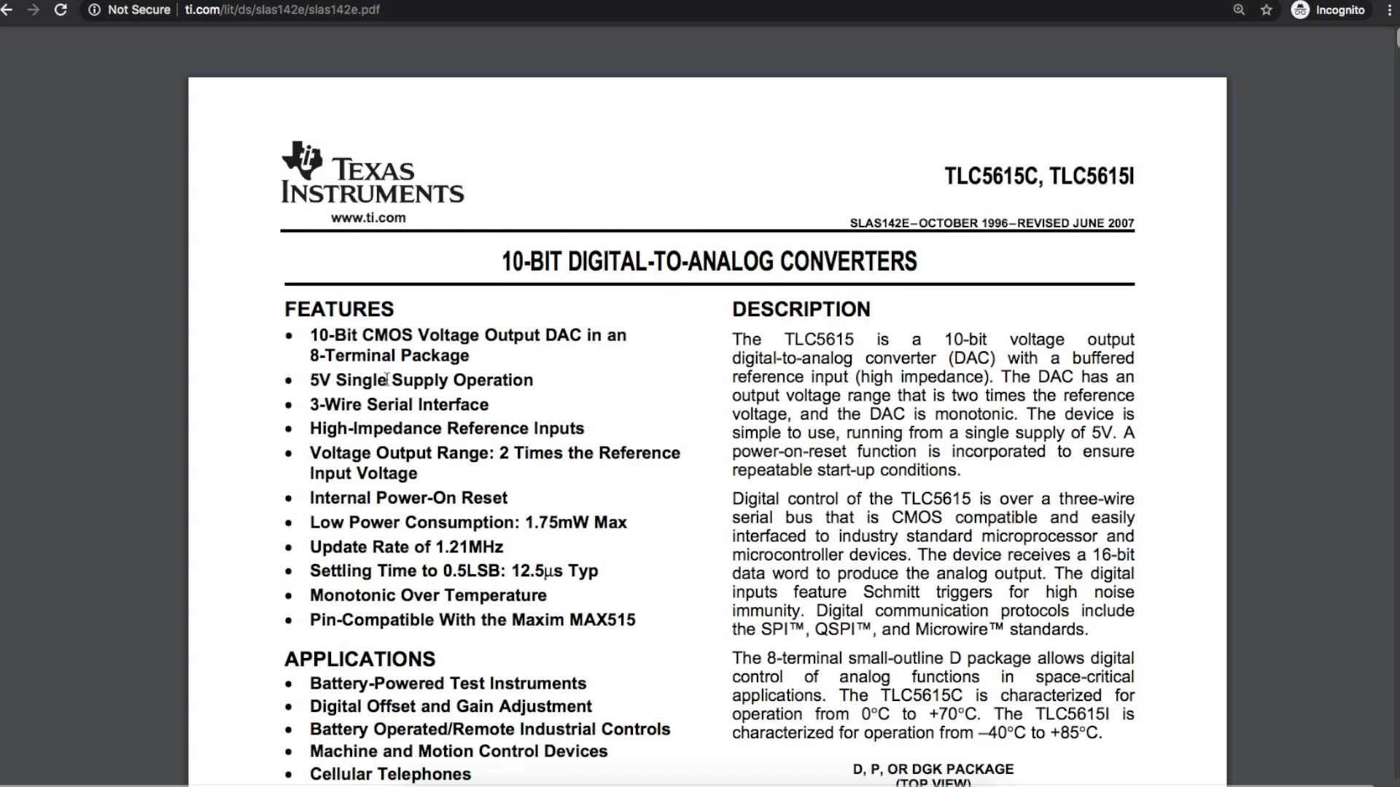
pyautogui.moveTo(406, 378)
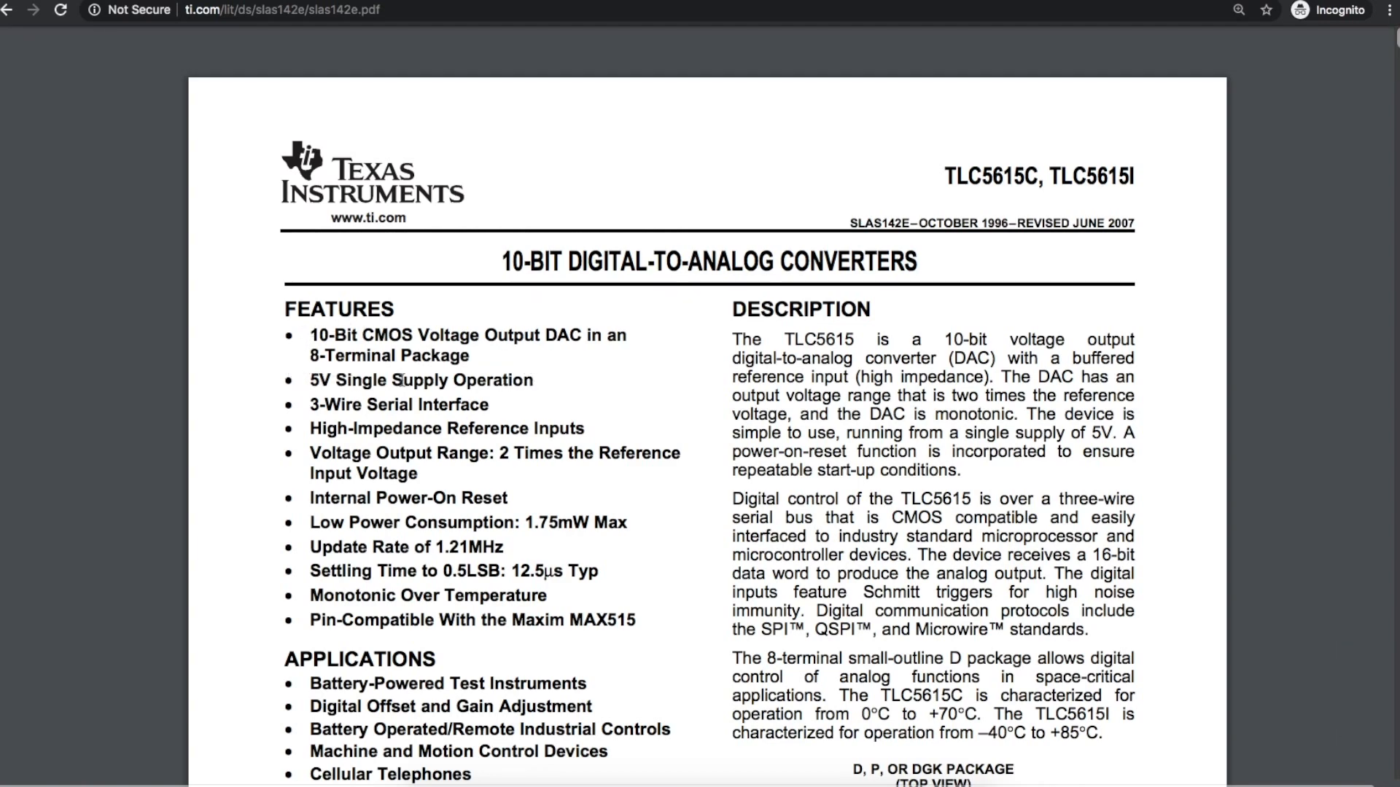
# Scroll the TLC5615 datasheet to page 1's features and description.
pyautogui.scroll(-3)
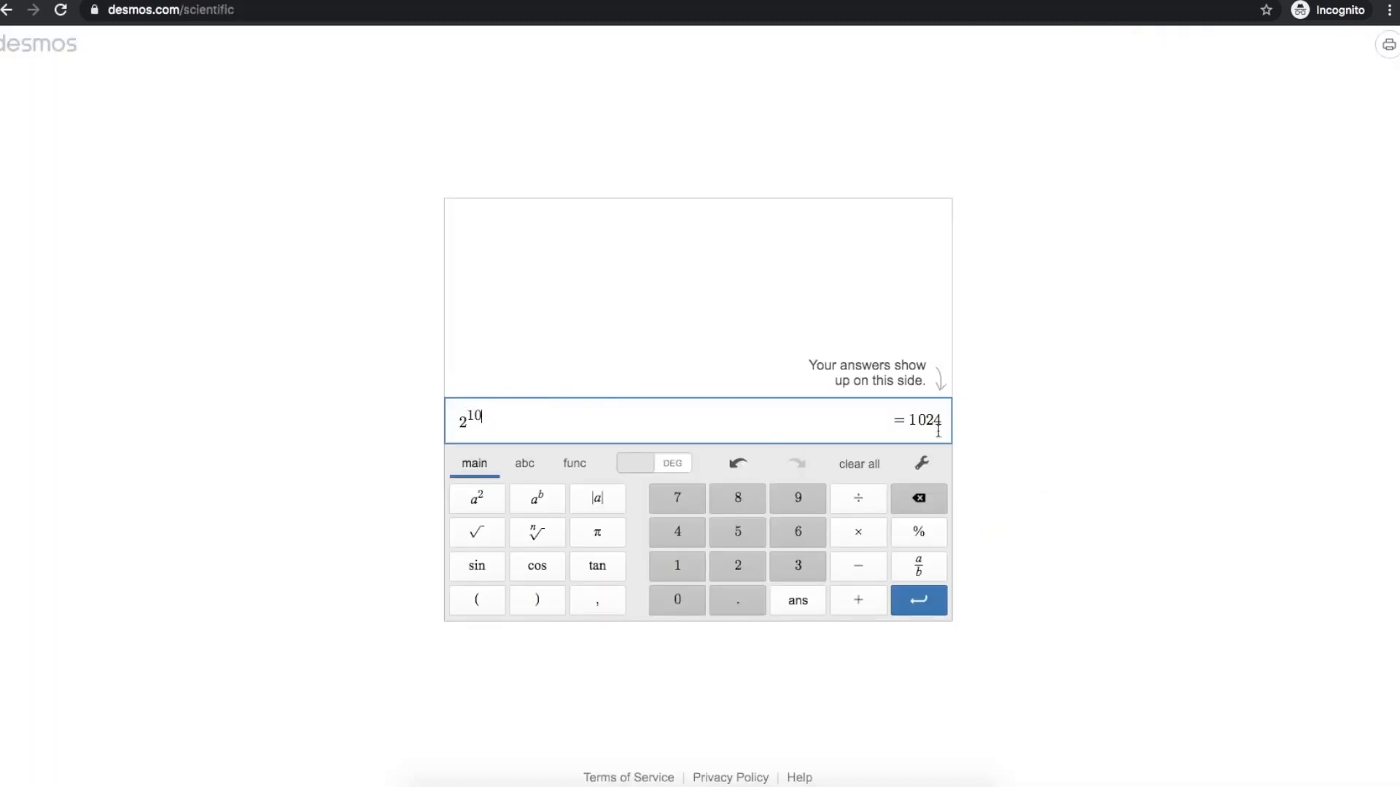
pyautogui.moveTo(945, 425)
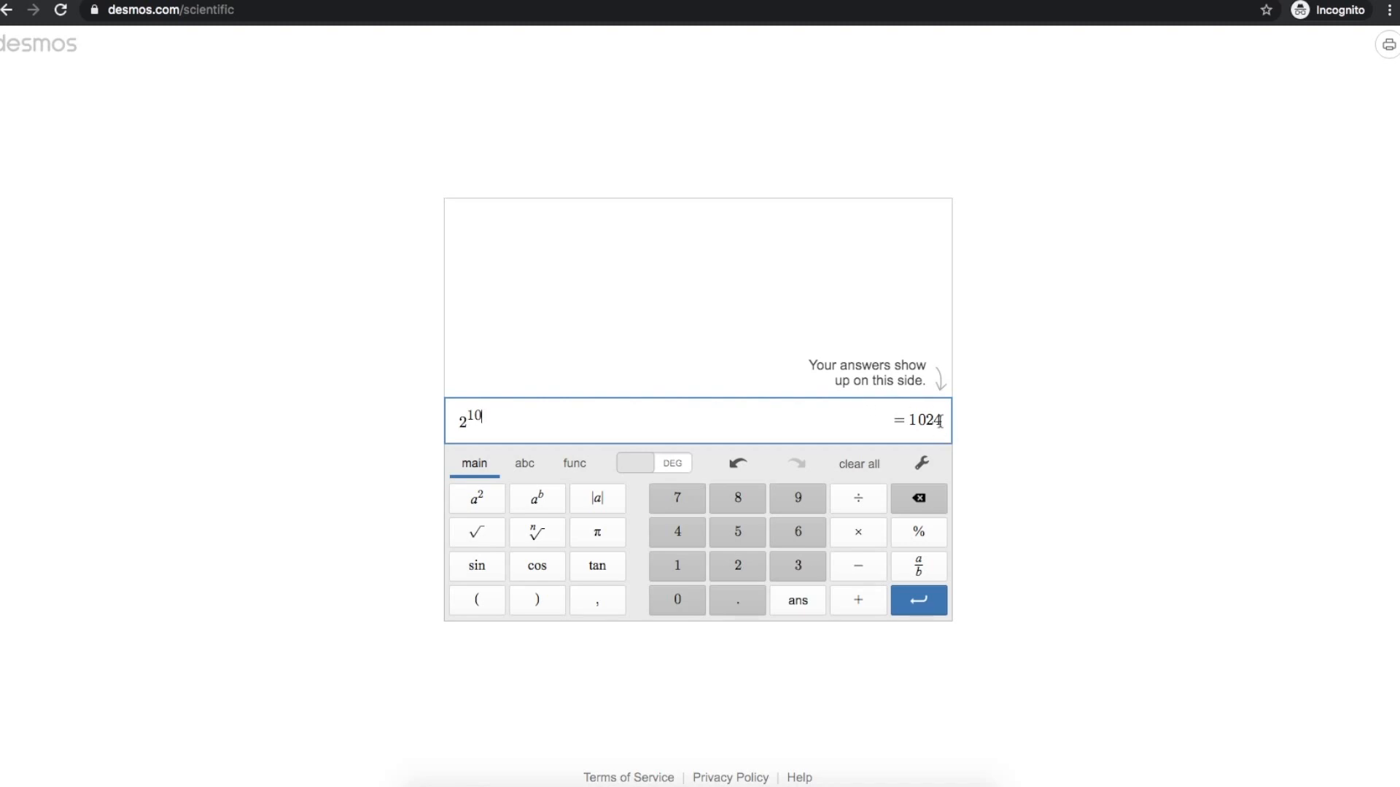
pyautogui.moveTo(936, 456)
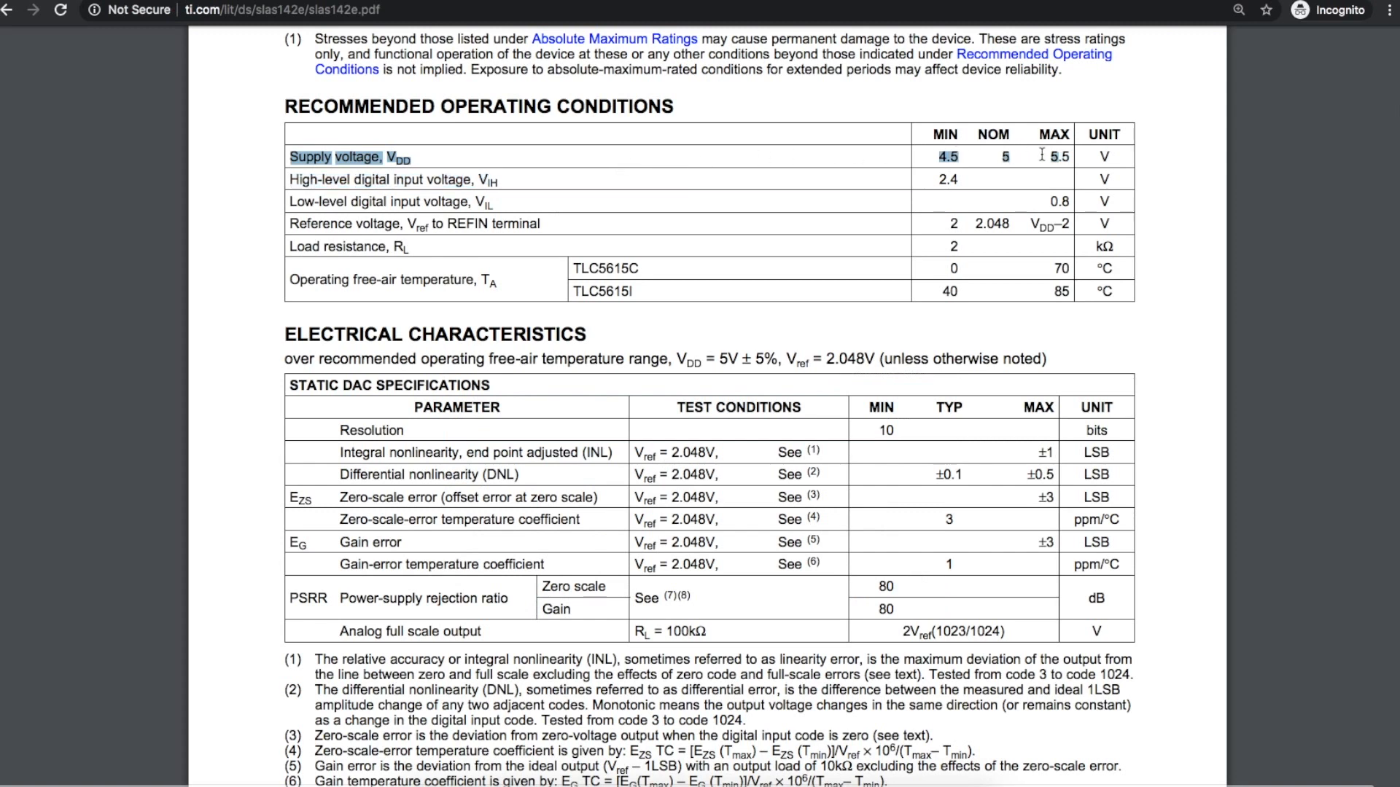
pyautogui.moveTo(364, 594)
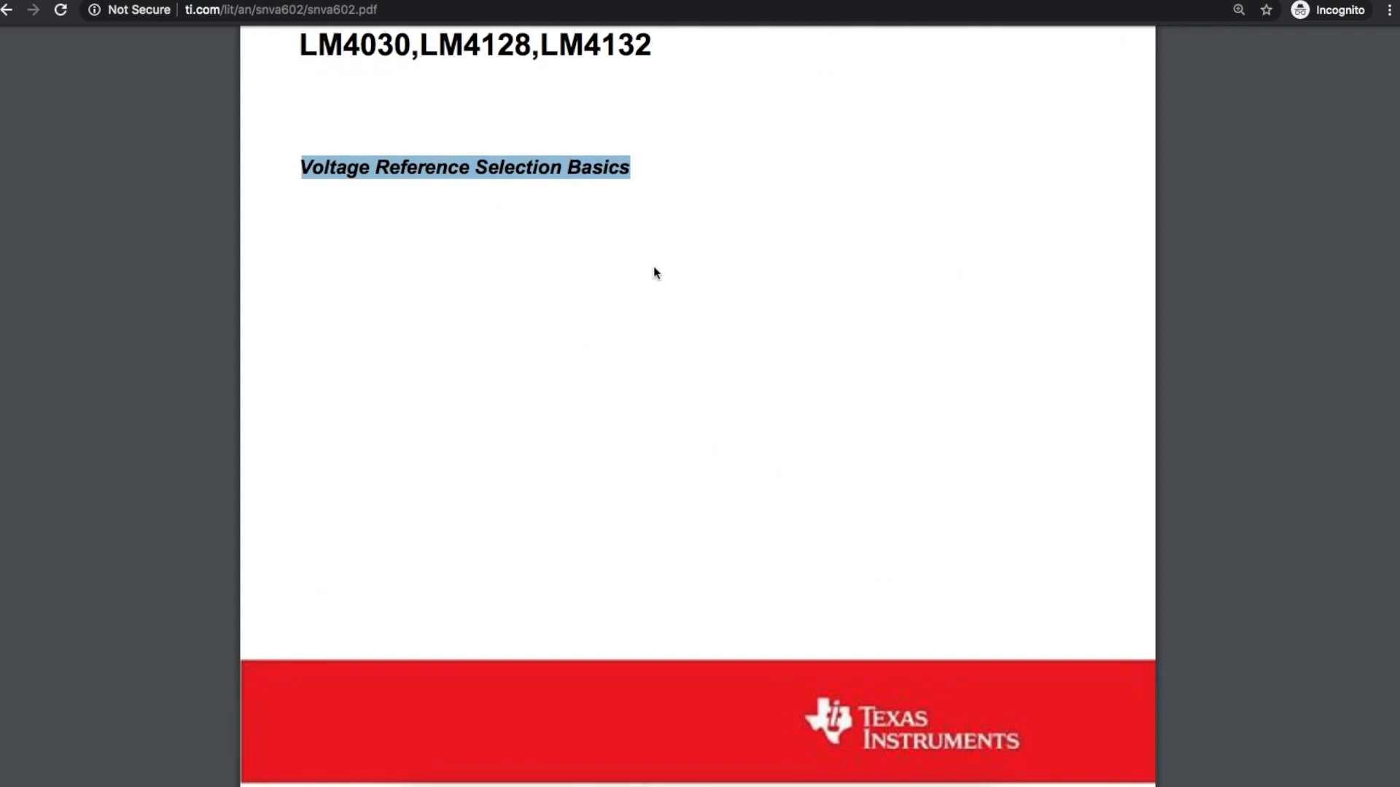
pyautogui.moveTo(597, 198)
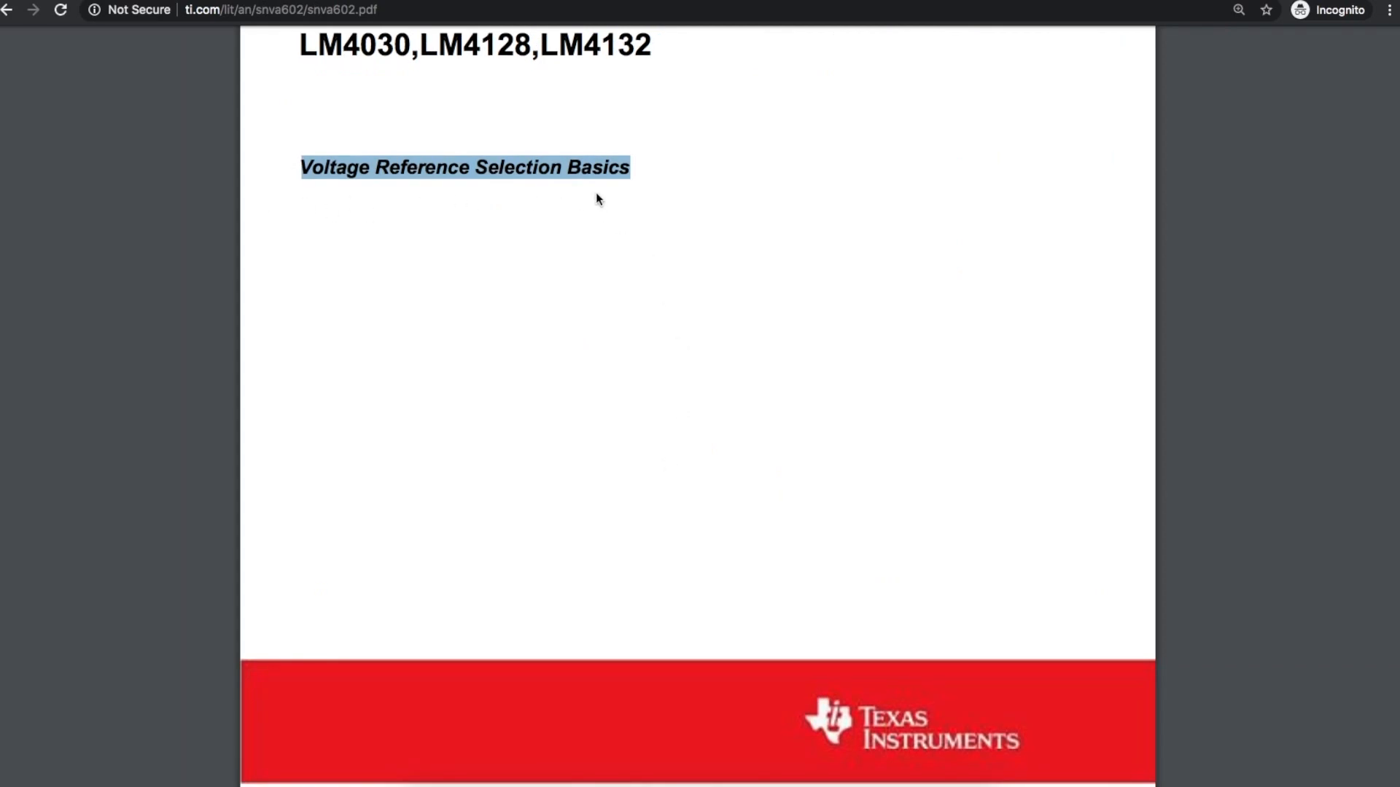
# Scroll the snva602 Voltage Reference note down to Figure 2's series and shunt schematics.
pyautogui.scroll(-3)
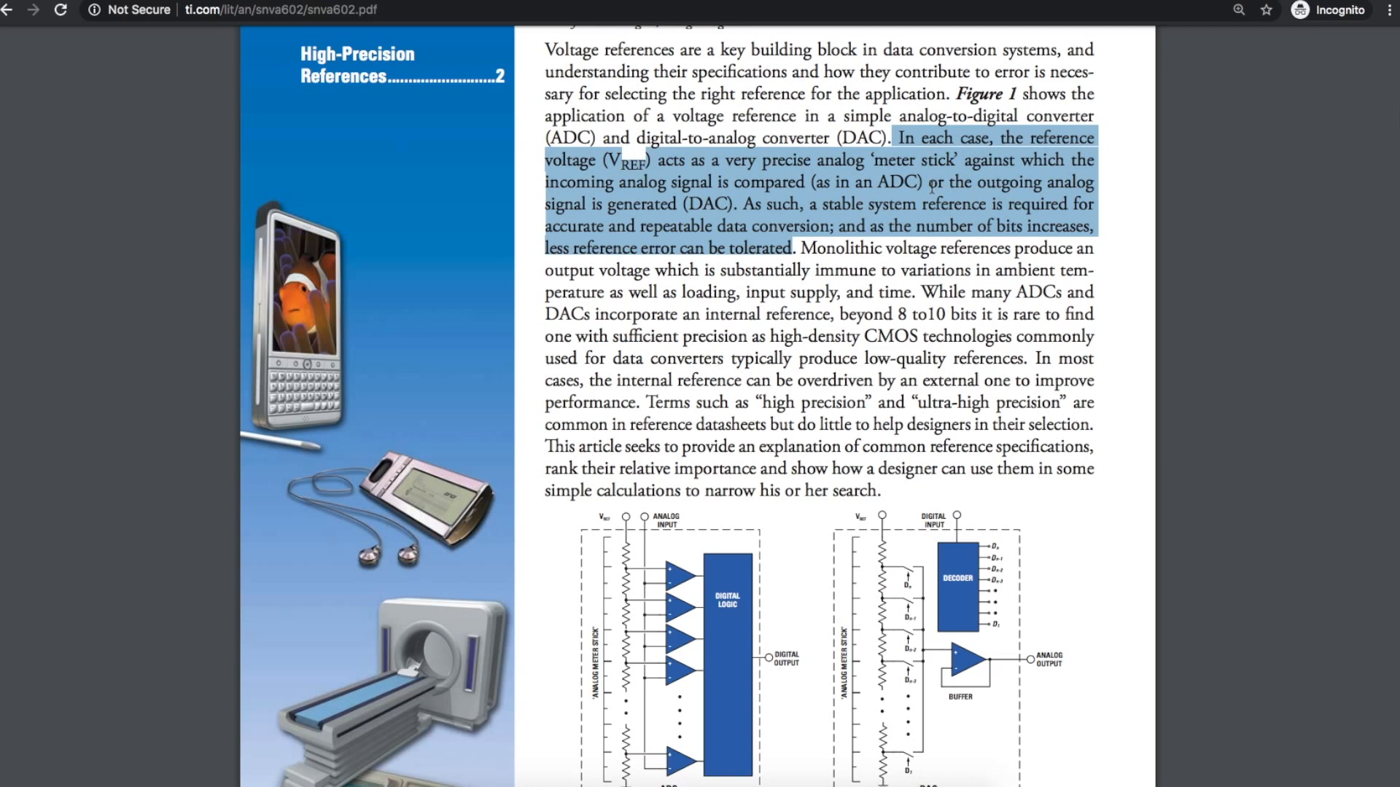
pyautogui.moveTo(1058, 188)
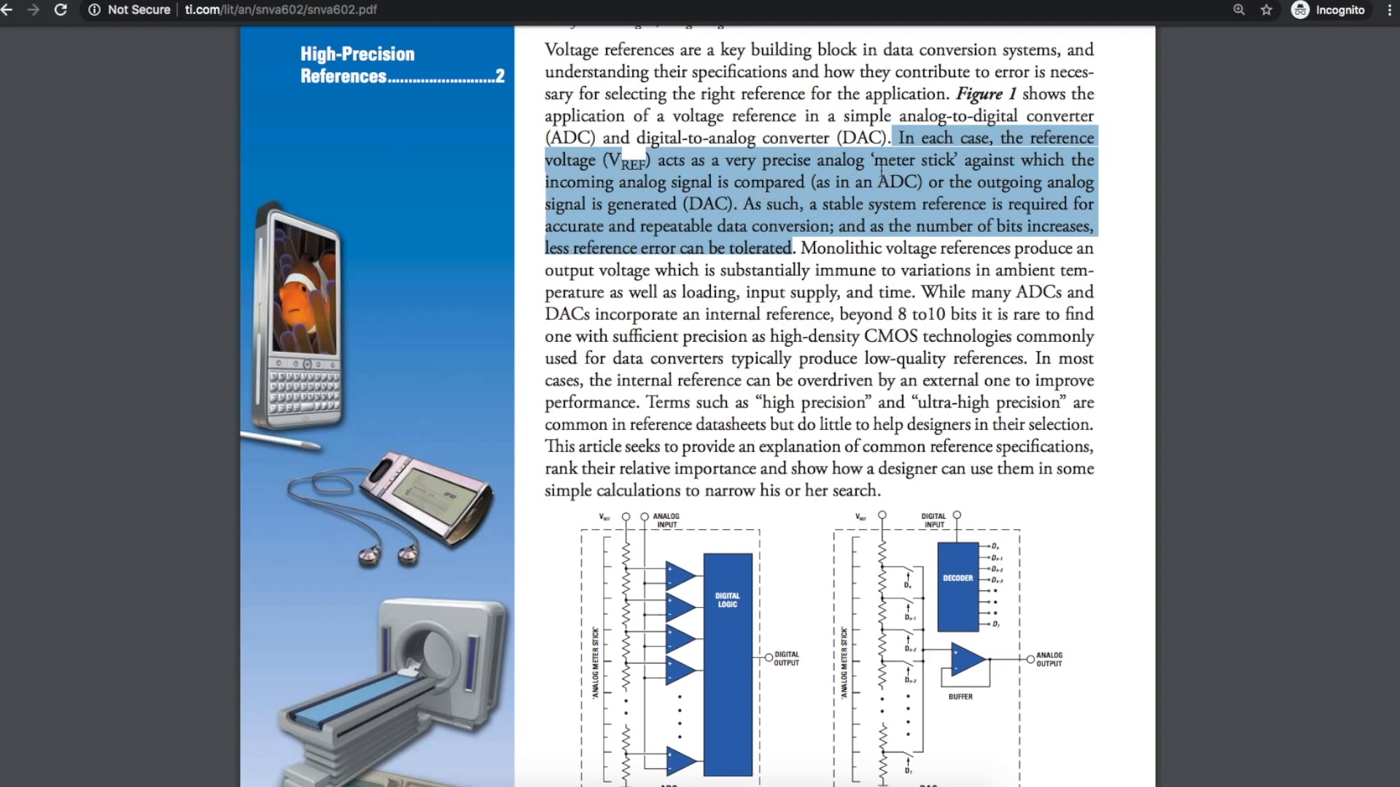
pyautogui.scroll(-3)
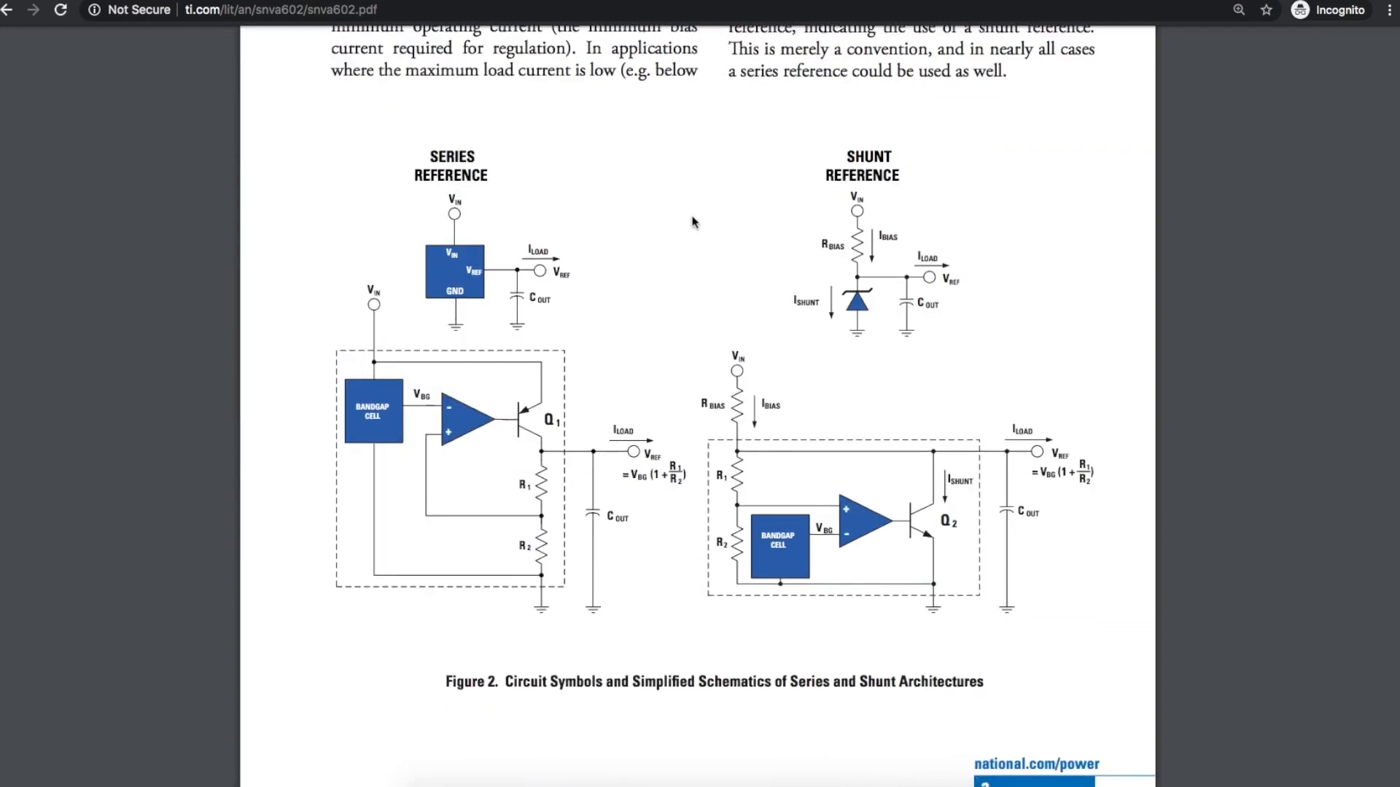
pyautogui.scroll(-3)
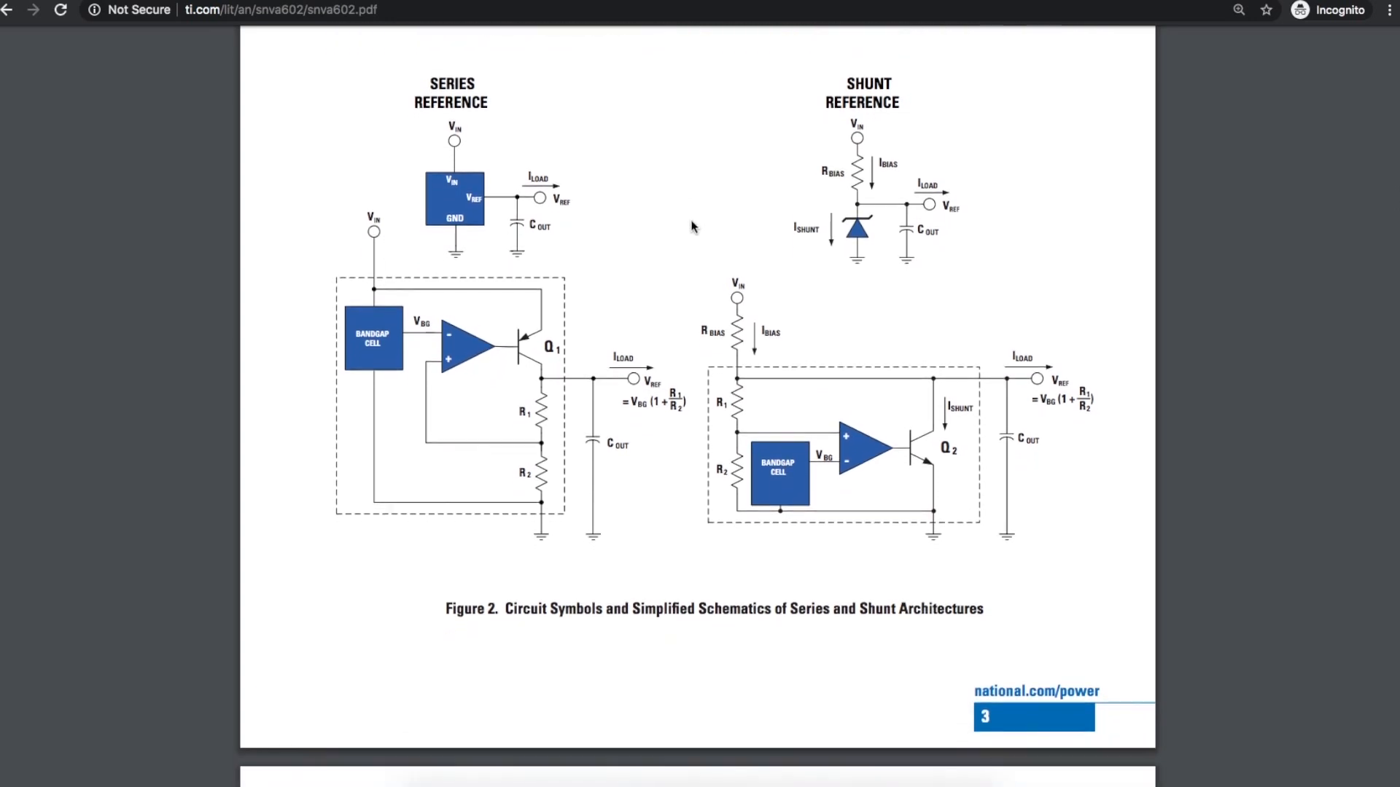
pyautogui.scroll(-3)
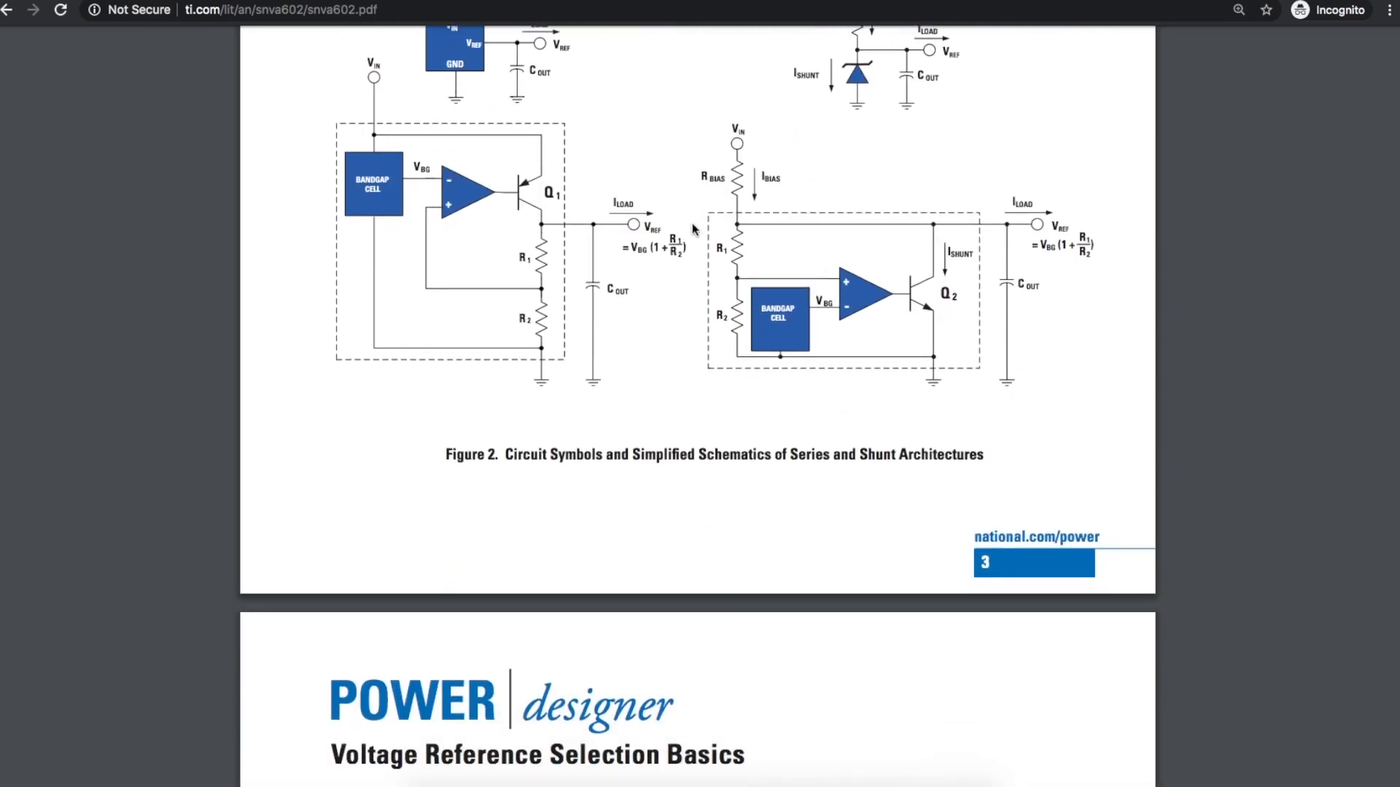
pyautogui.scroll(-3)
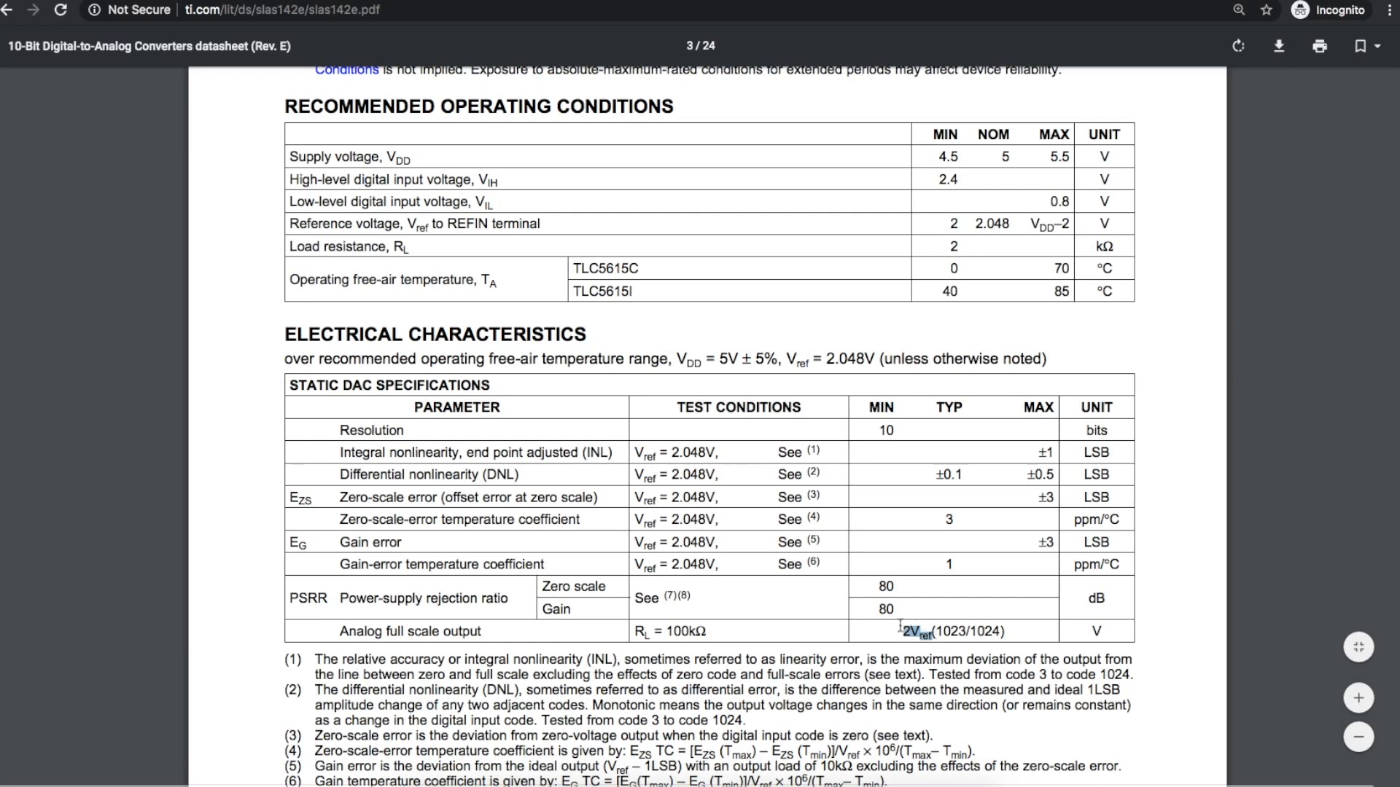
# Scroll the slas142e datasheet to Figure 9, the TLC5615 Typical Operating Circuit.
pyautogui.scroll(-3)
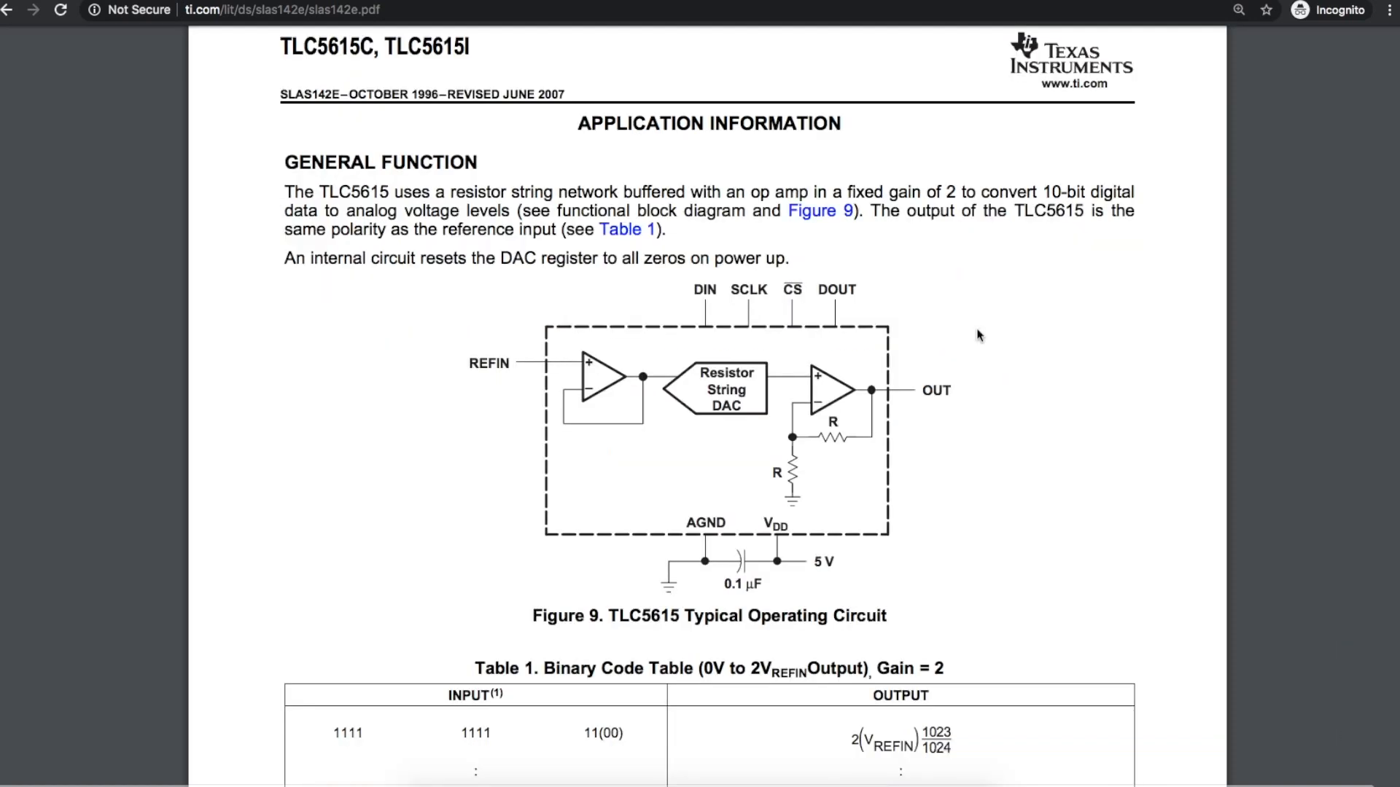
pyautogui.moveTo(622, 303)
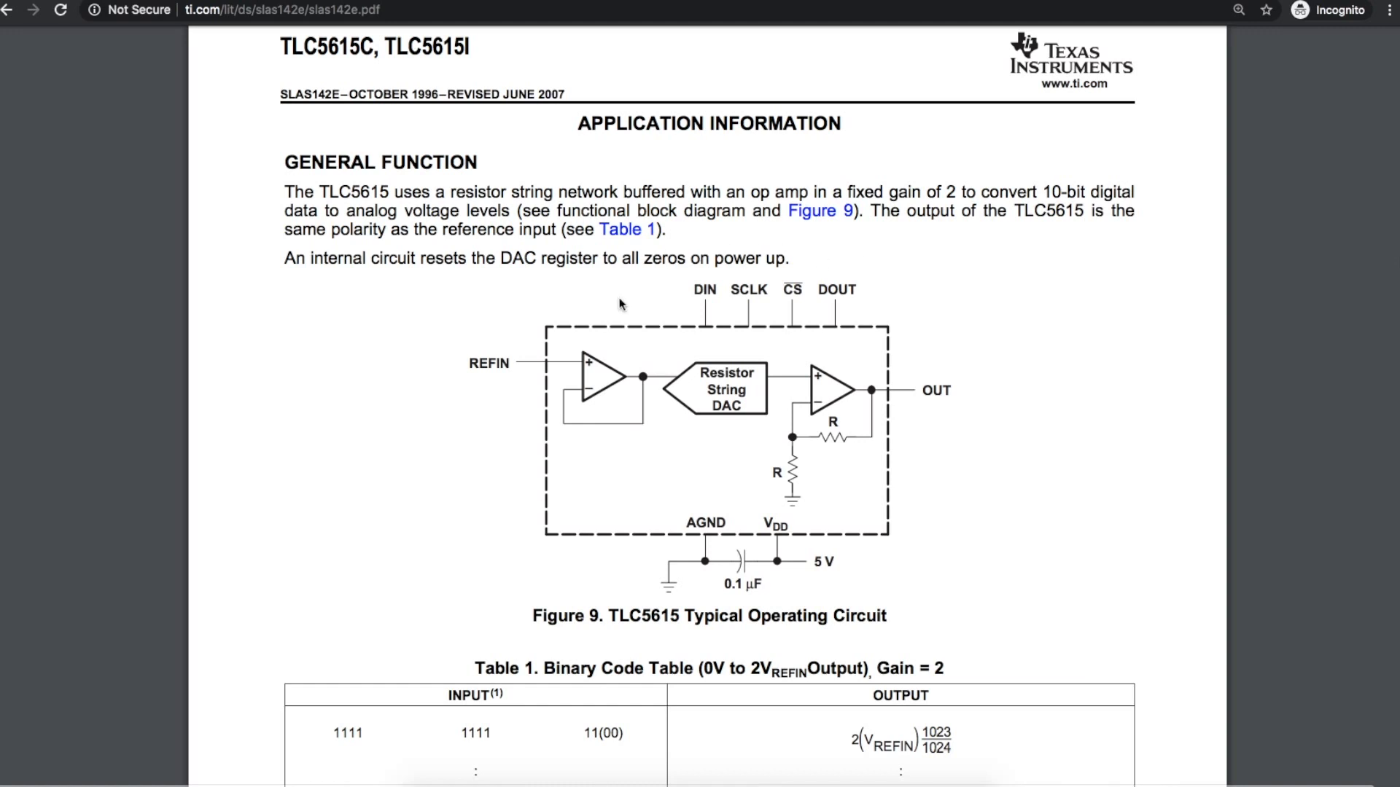
pyautogui.moveTo(665, 328)
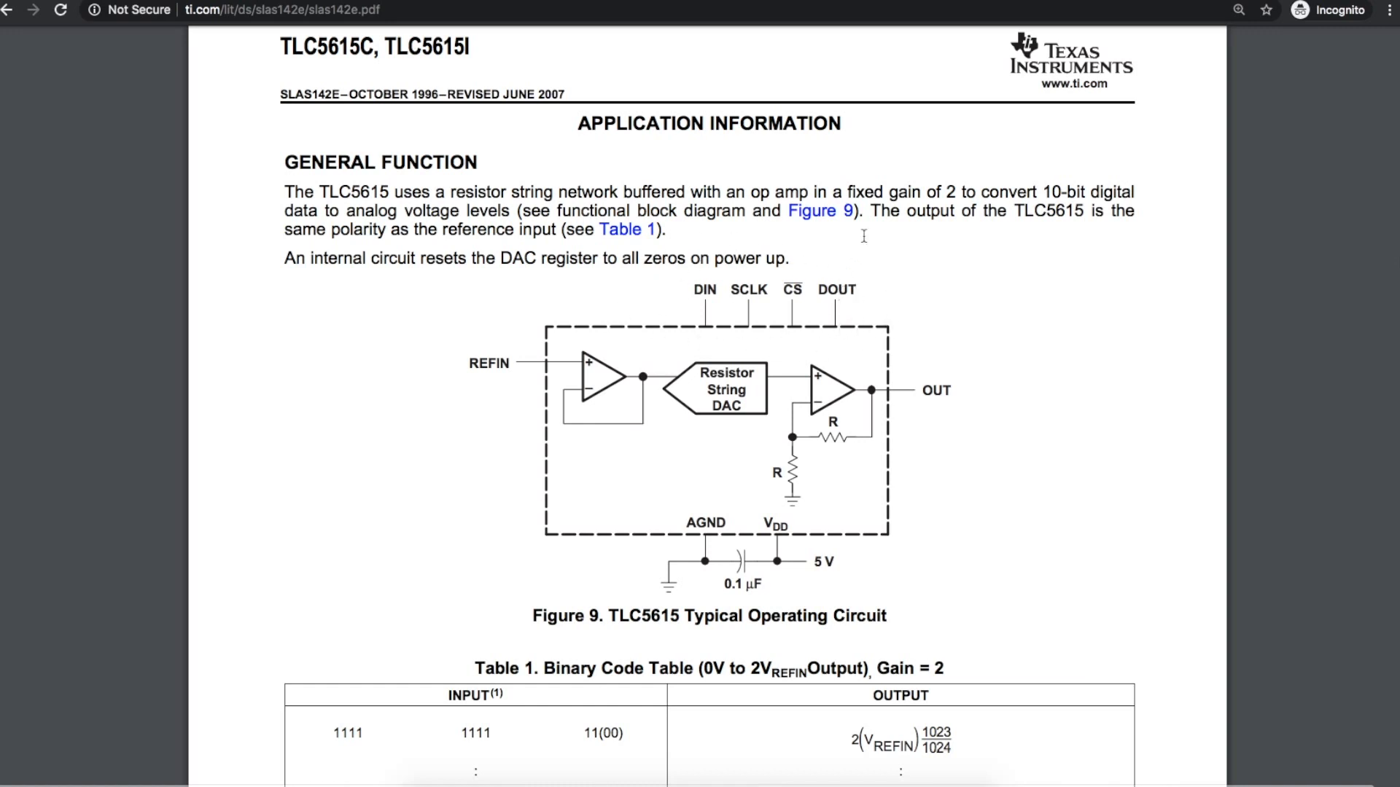
pyautogui.moveTo(895, 269)
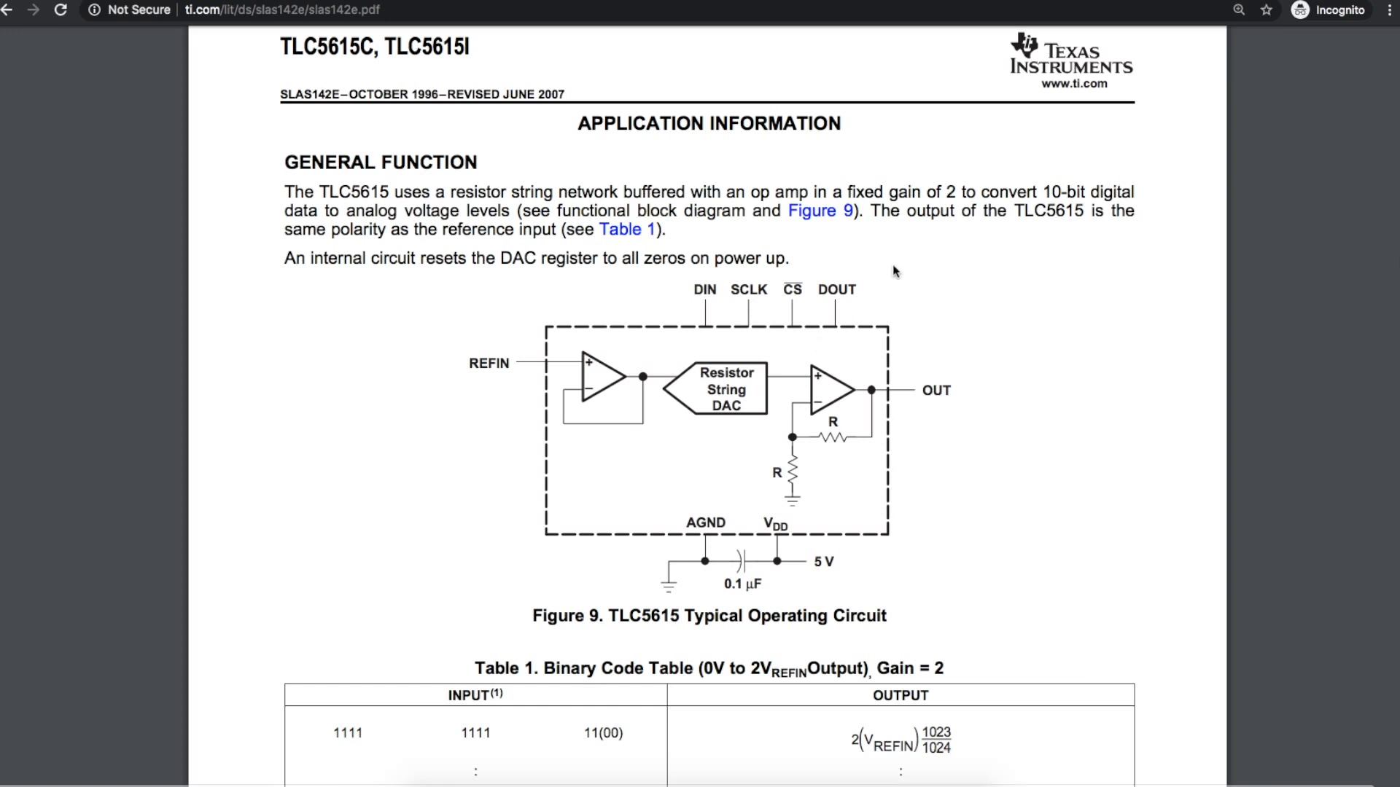
pyautogui.moveTo(572, 360)
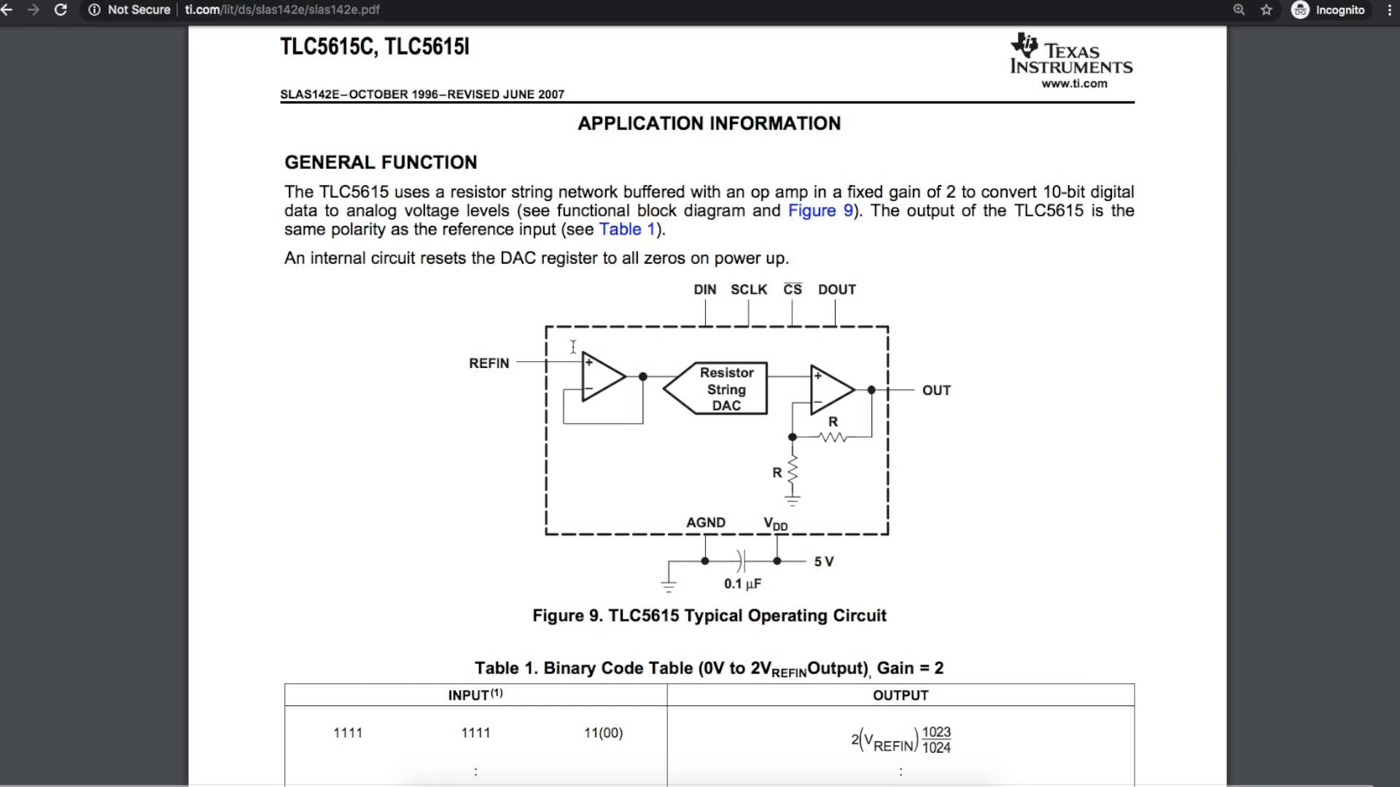
pyautogui.moveTo(553, 349)
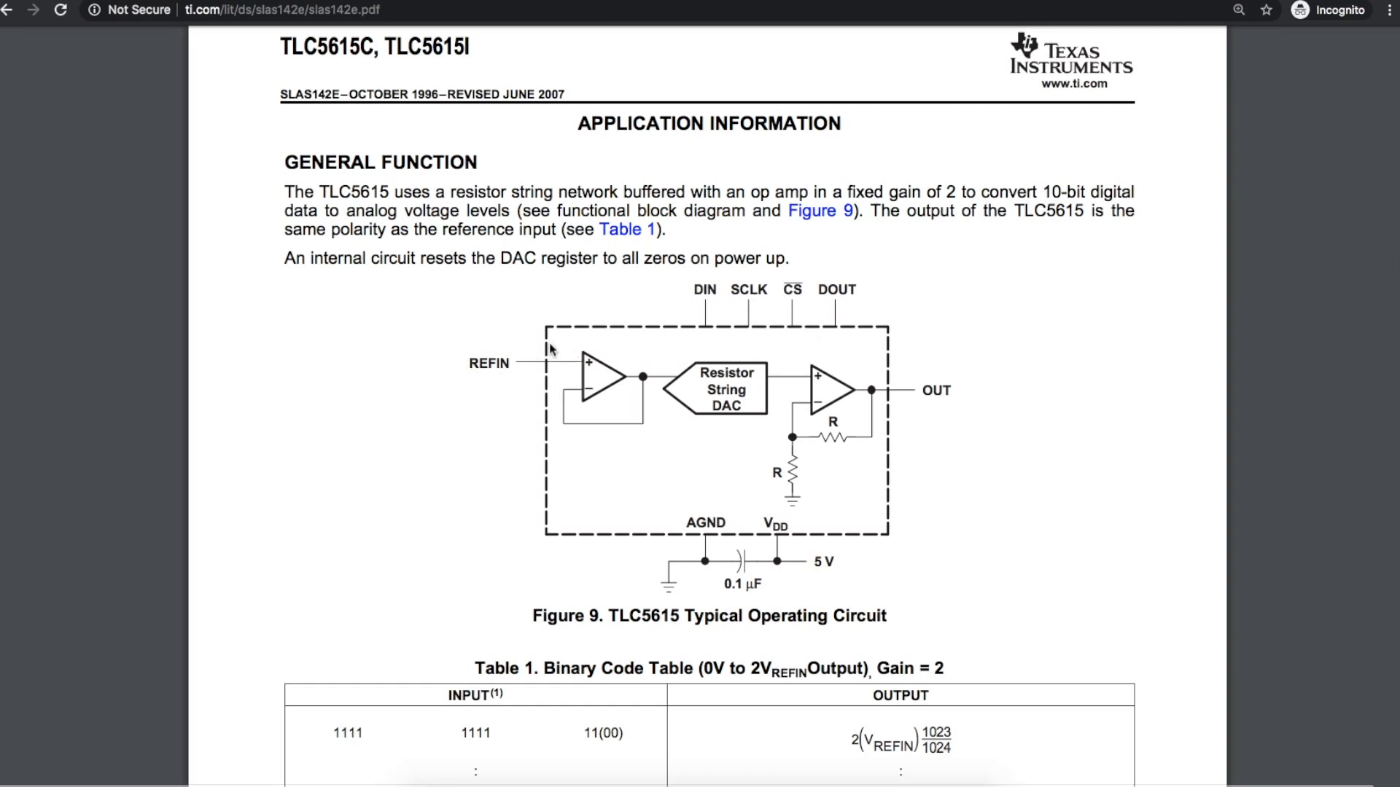
pyautogui.moveTo(605, 529)
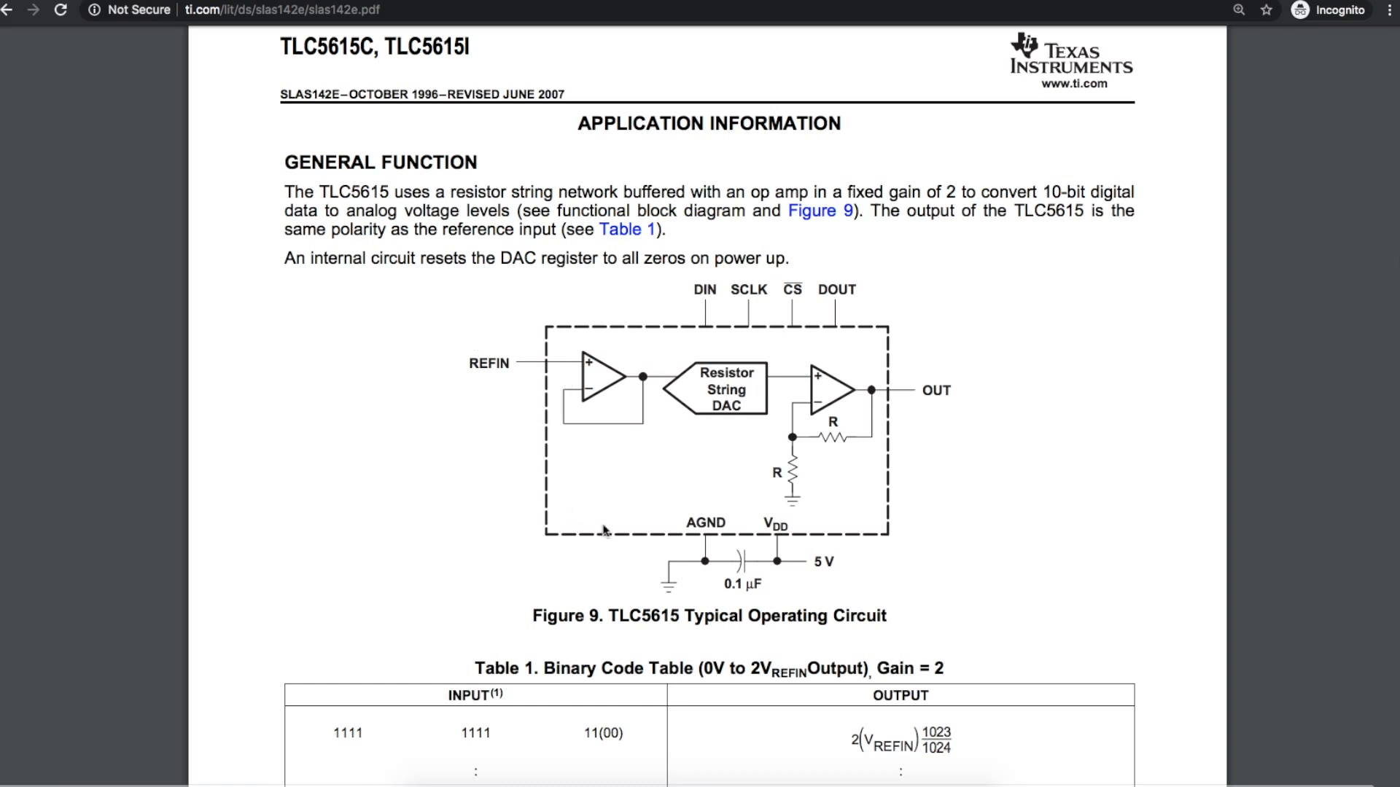
pyautogui.moveTo(886, 378)
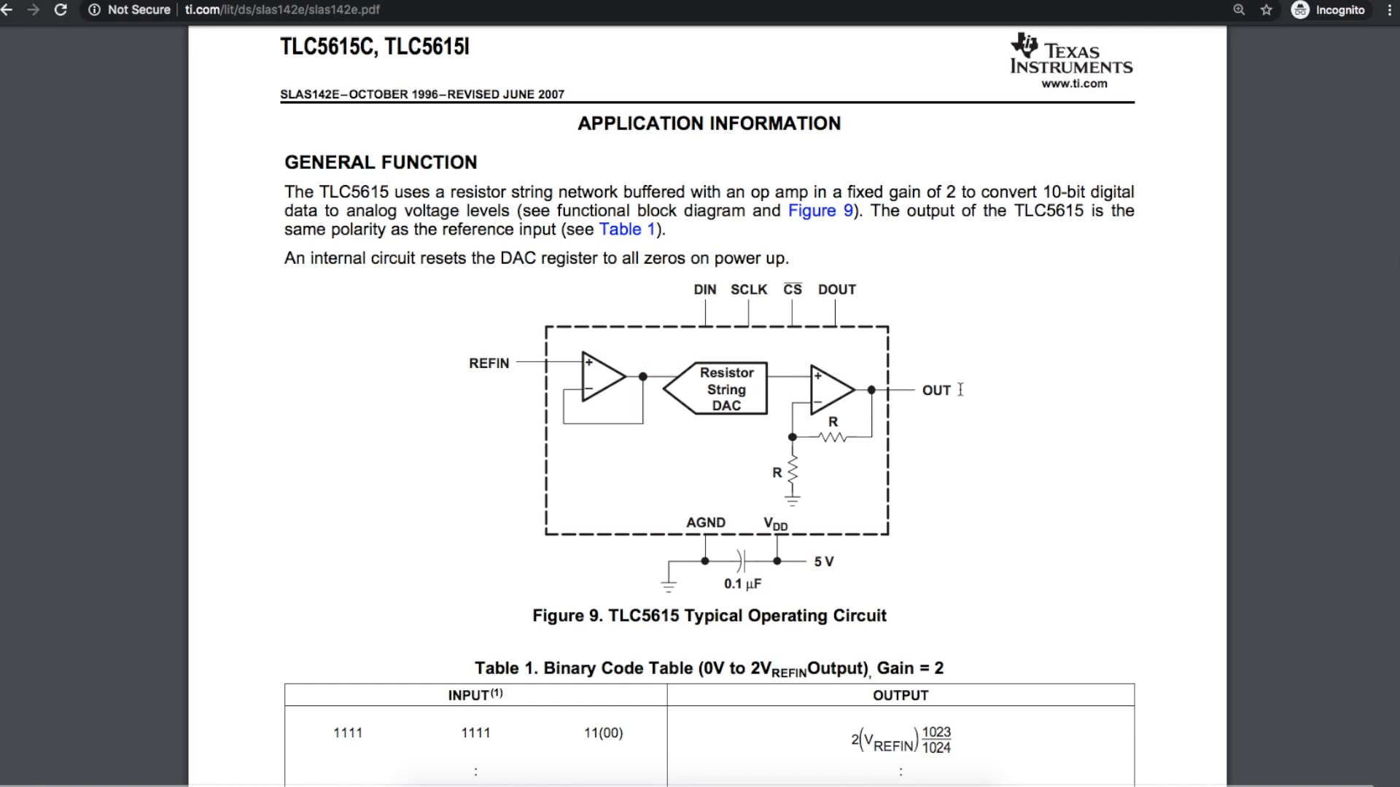
pyautogui.moveTo(974, 396)
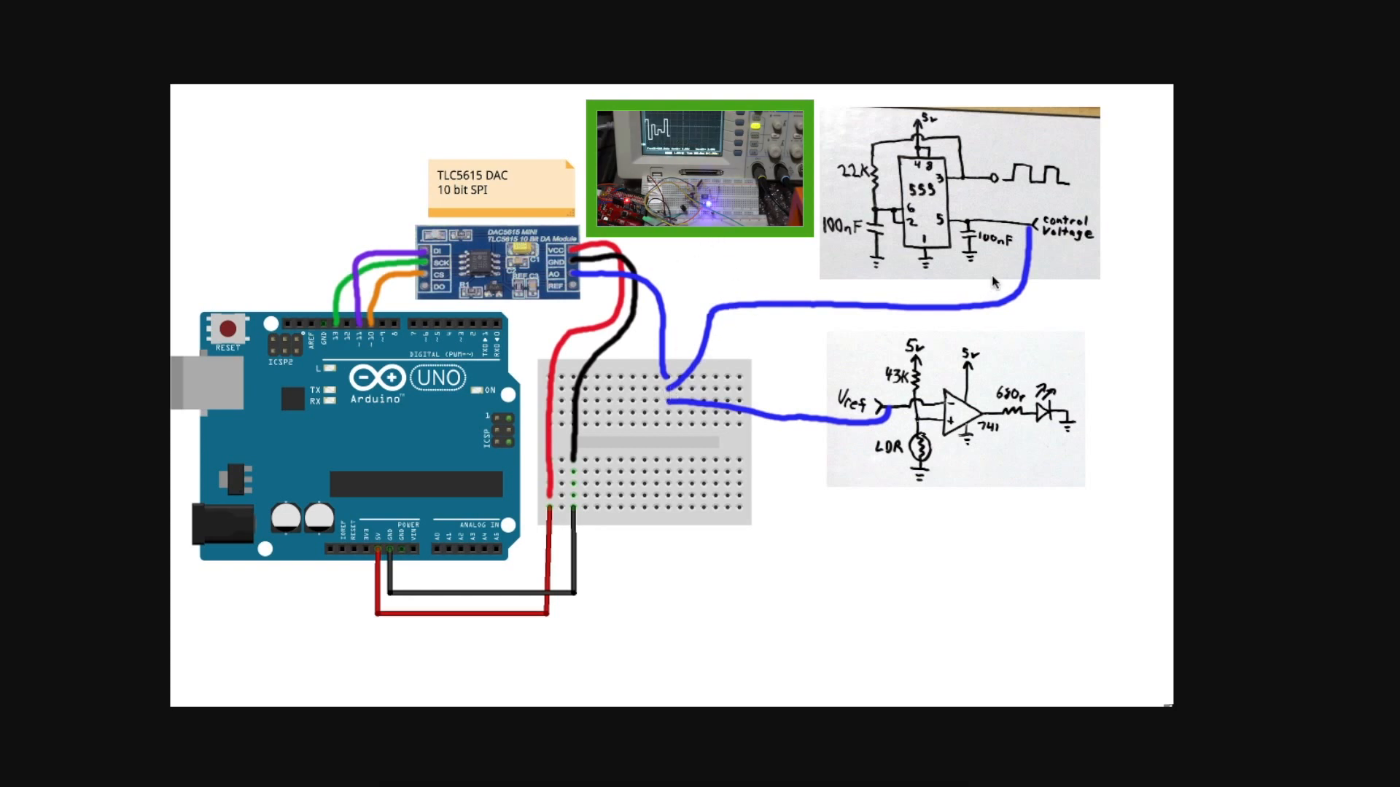
pyautogui.moveTo(877, 212)
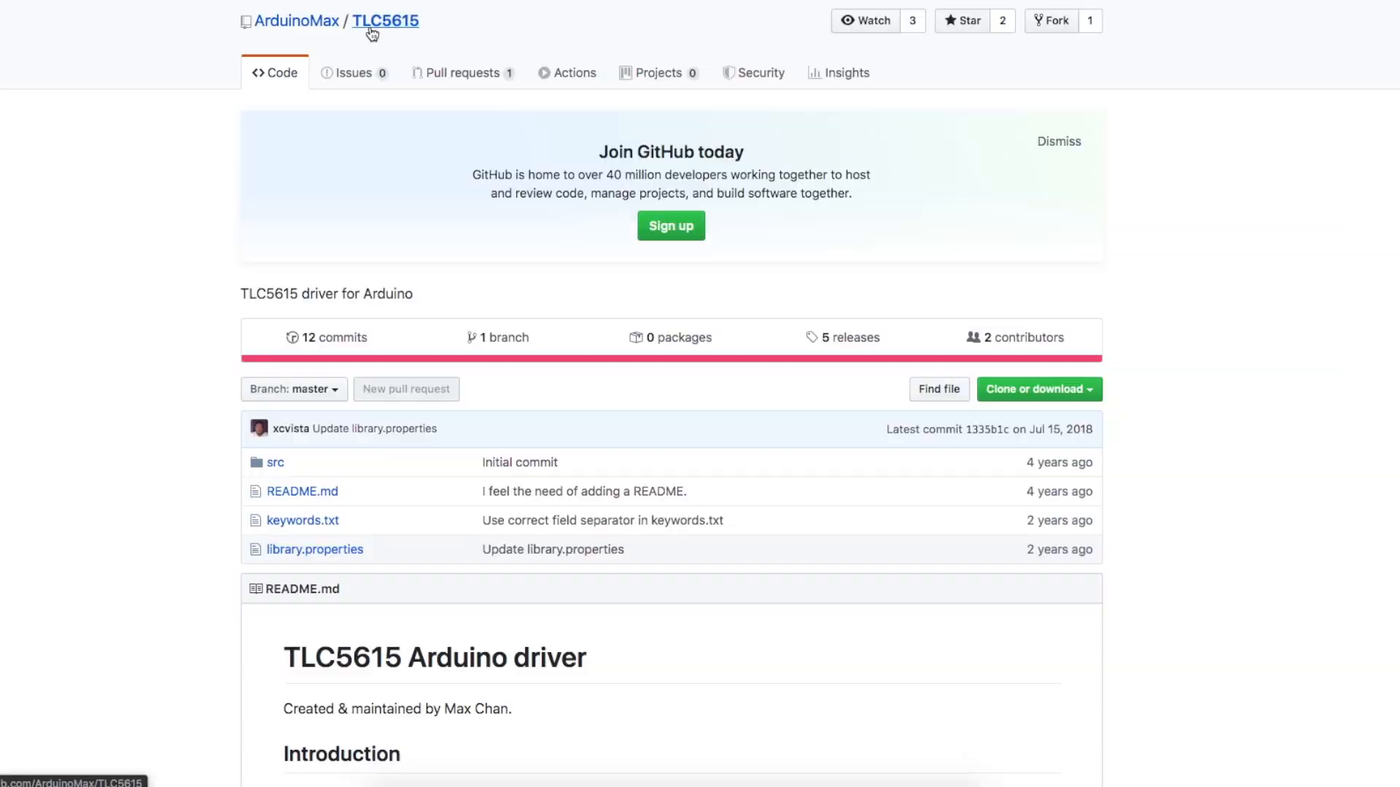
pyautogui.moveTo(489, 147)
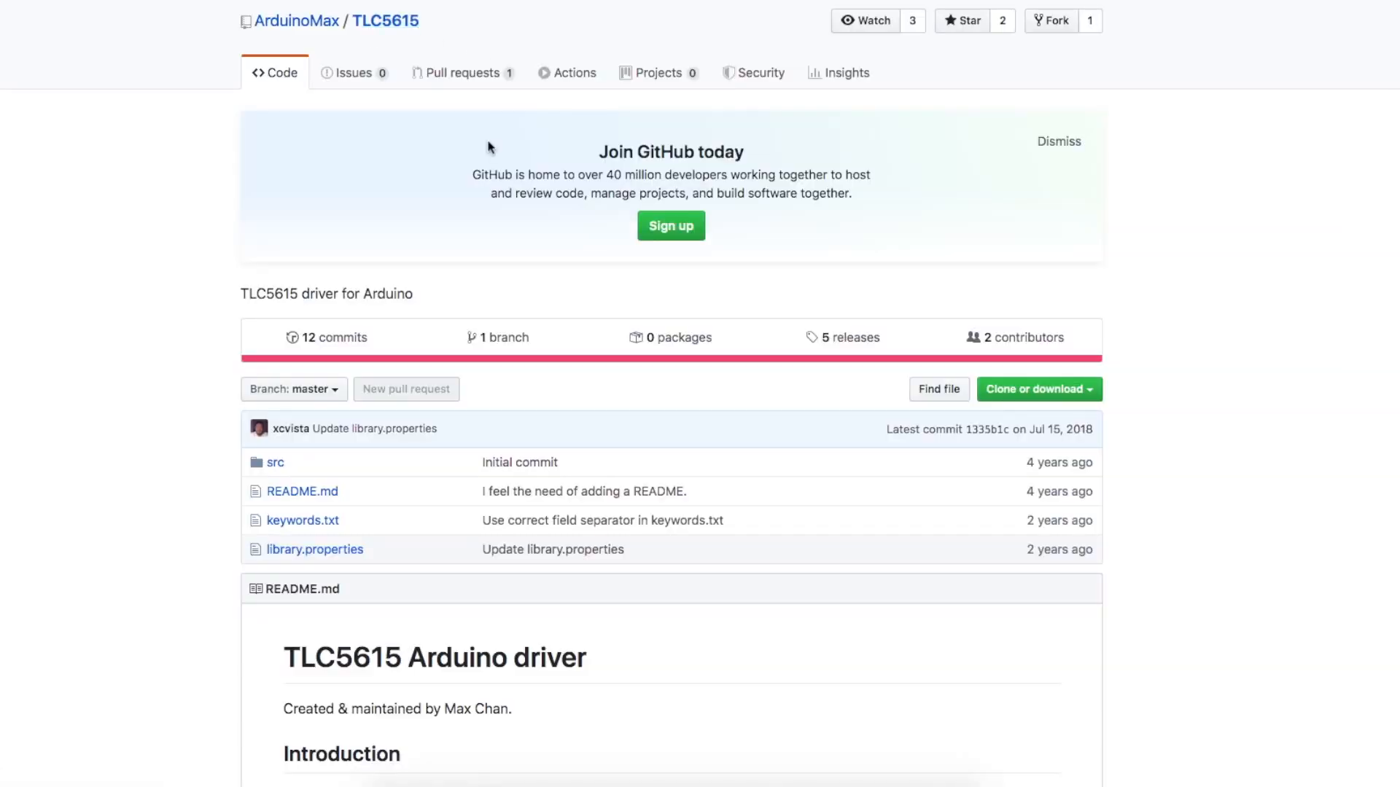
pyautogui.moveTo(538, 493)
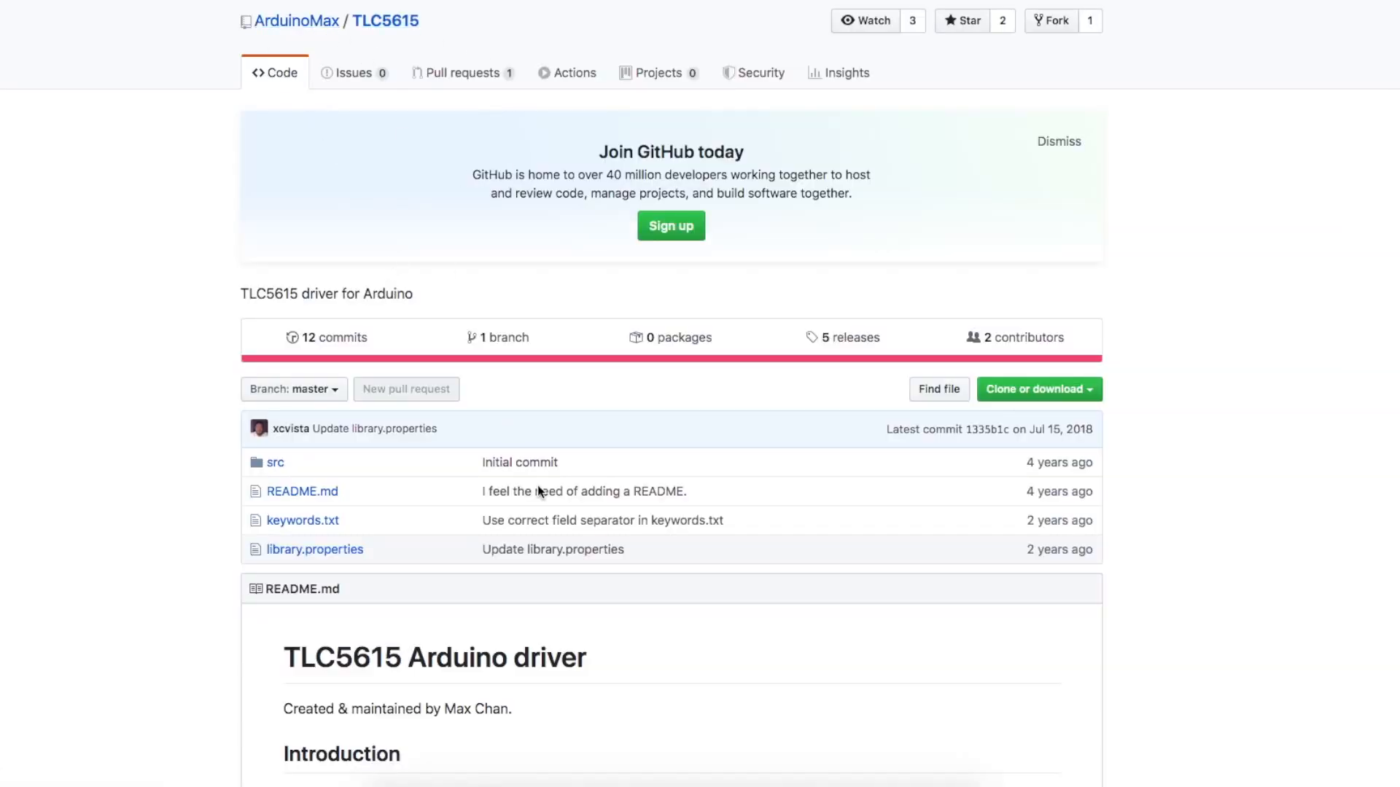
# Open the 203-line TLC5615.ino sketch in GadgetReboot/TLC5615_DAC and scroll into it.
pyautogui.scroll(-3)
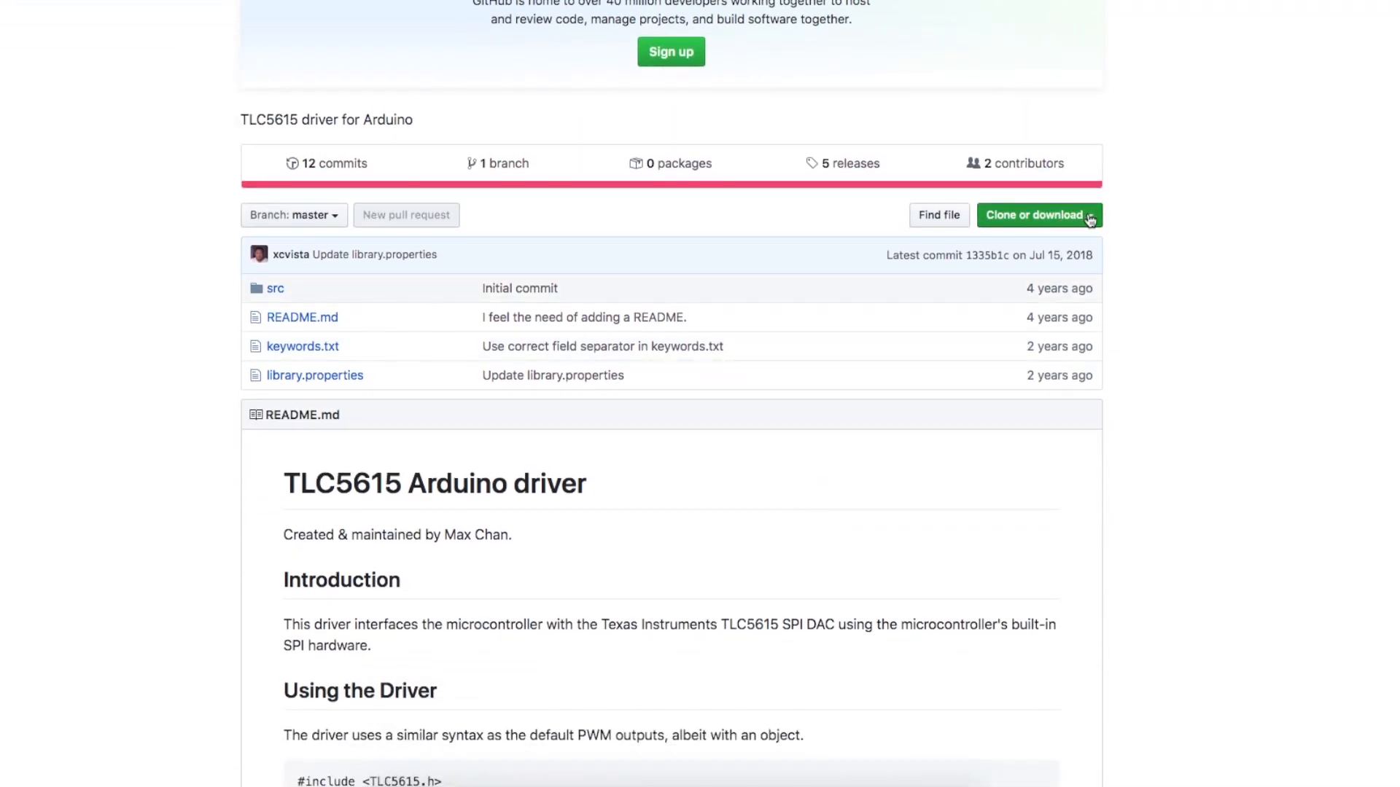
pyautogui.click(1038, 215)
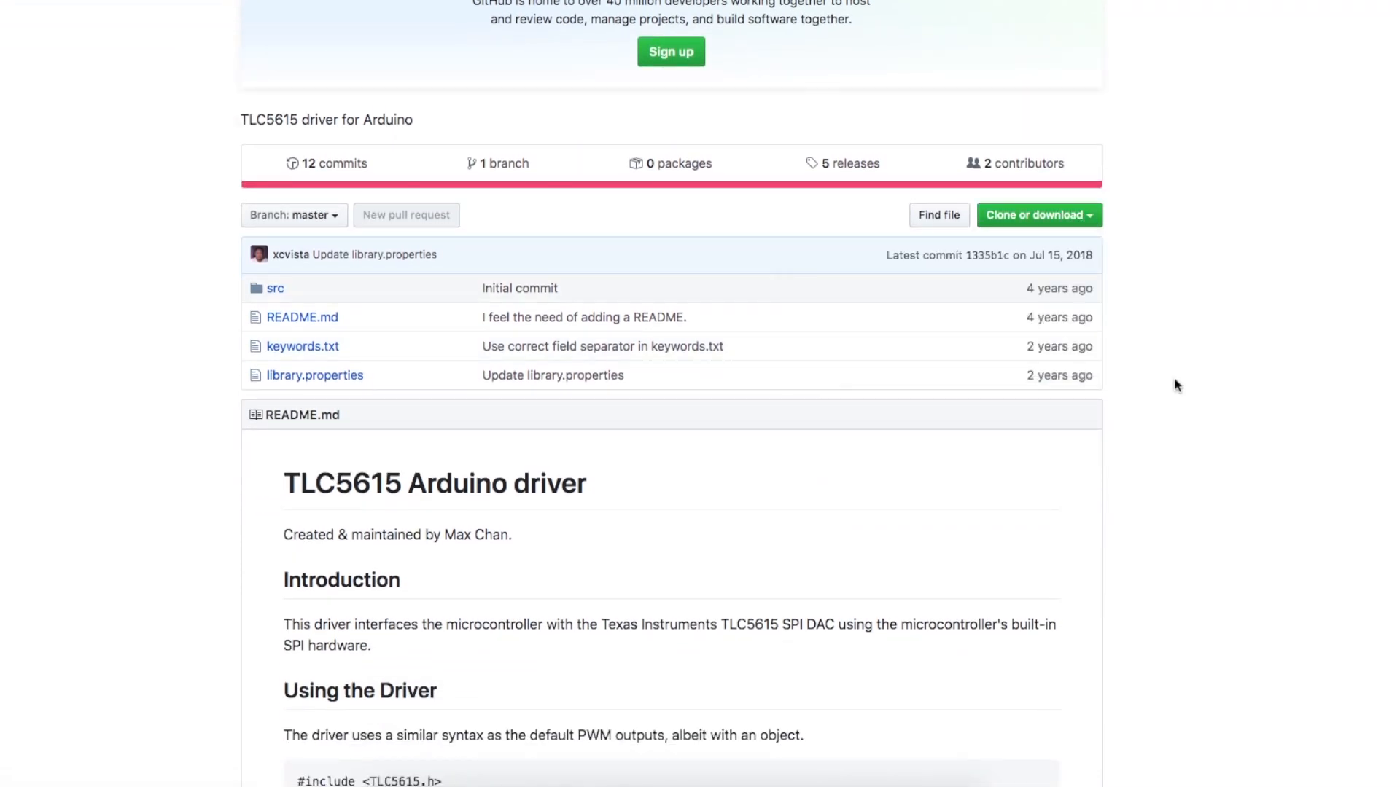
pyautogui.moveTo(1170, 386)
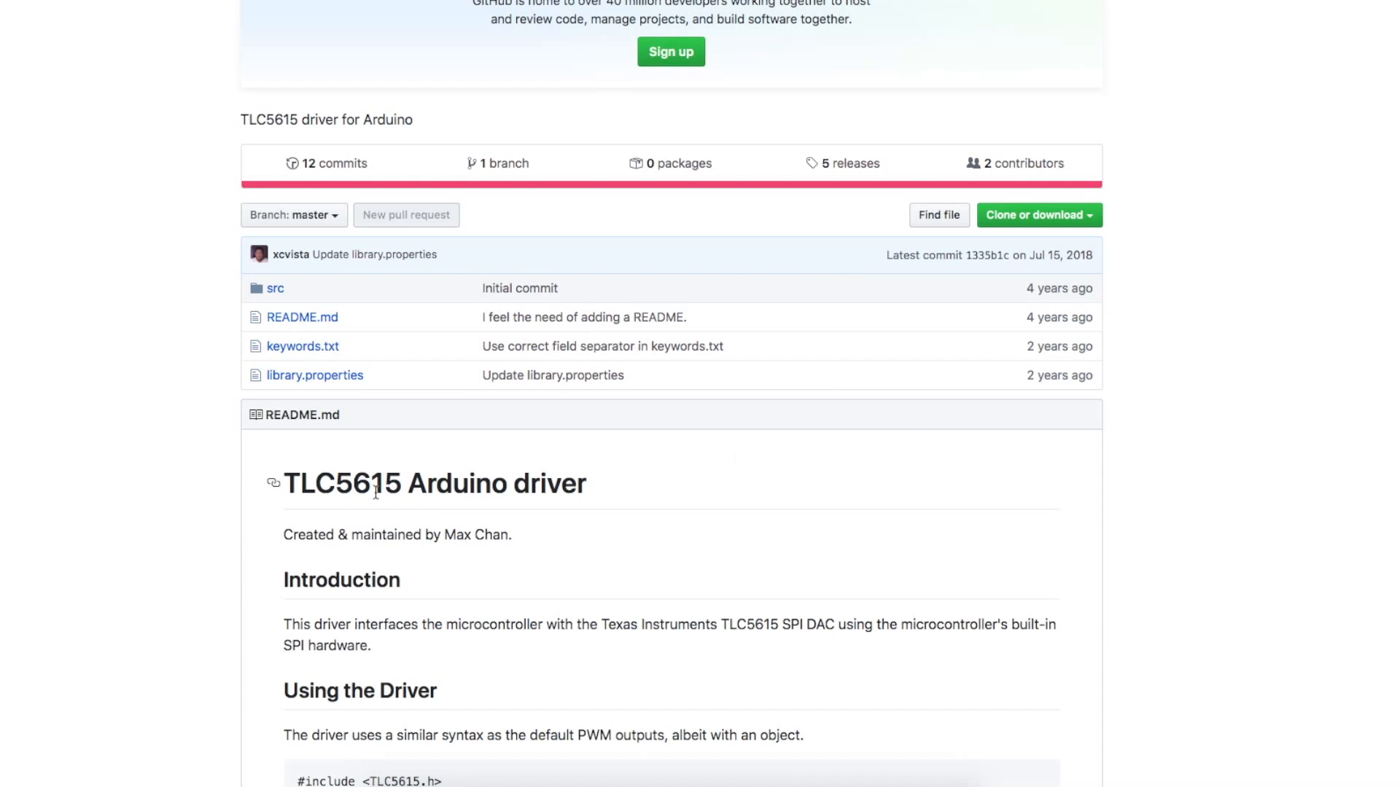
pyautogui.scroll(-3)
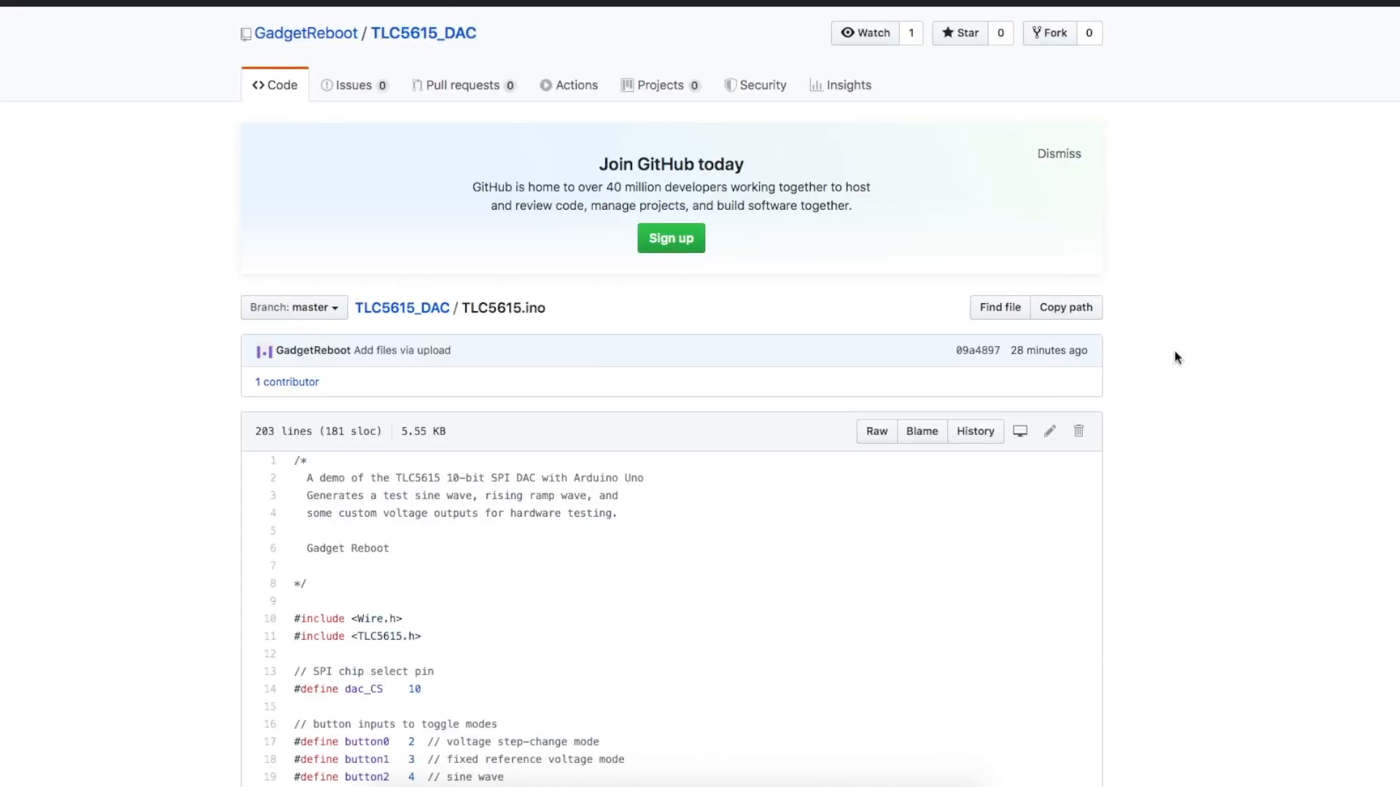
pyautogui.scroll(-3)
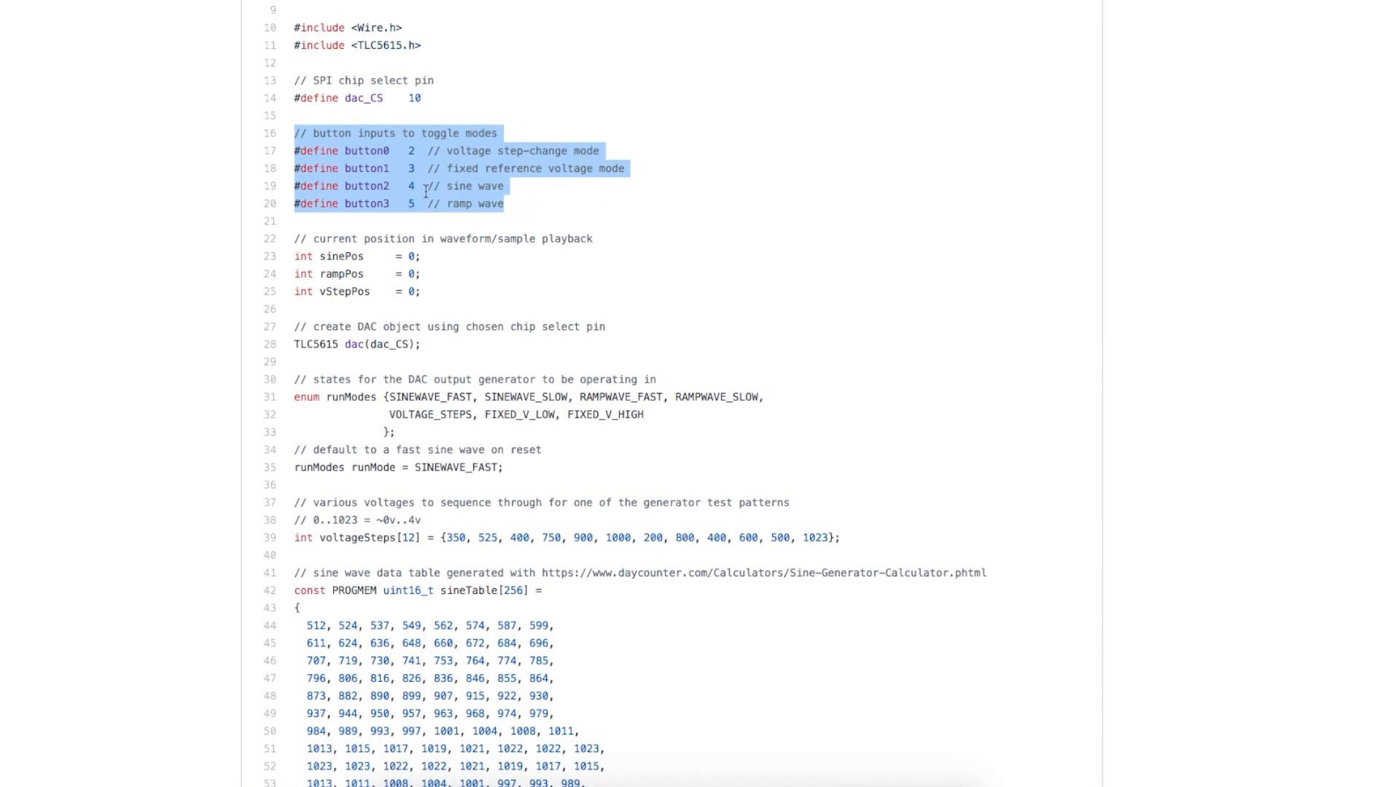
pyautogui.moveTo(521, 193)
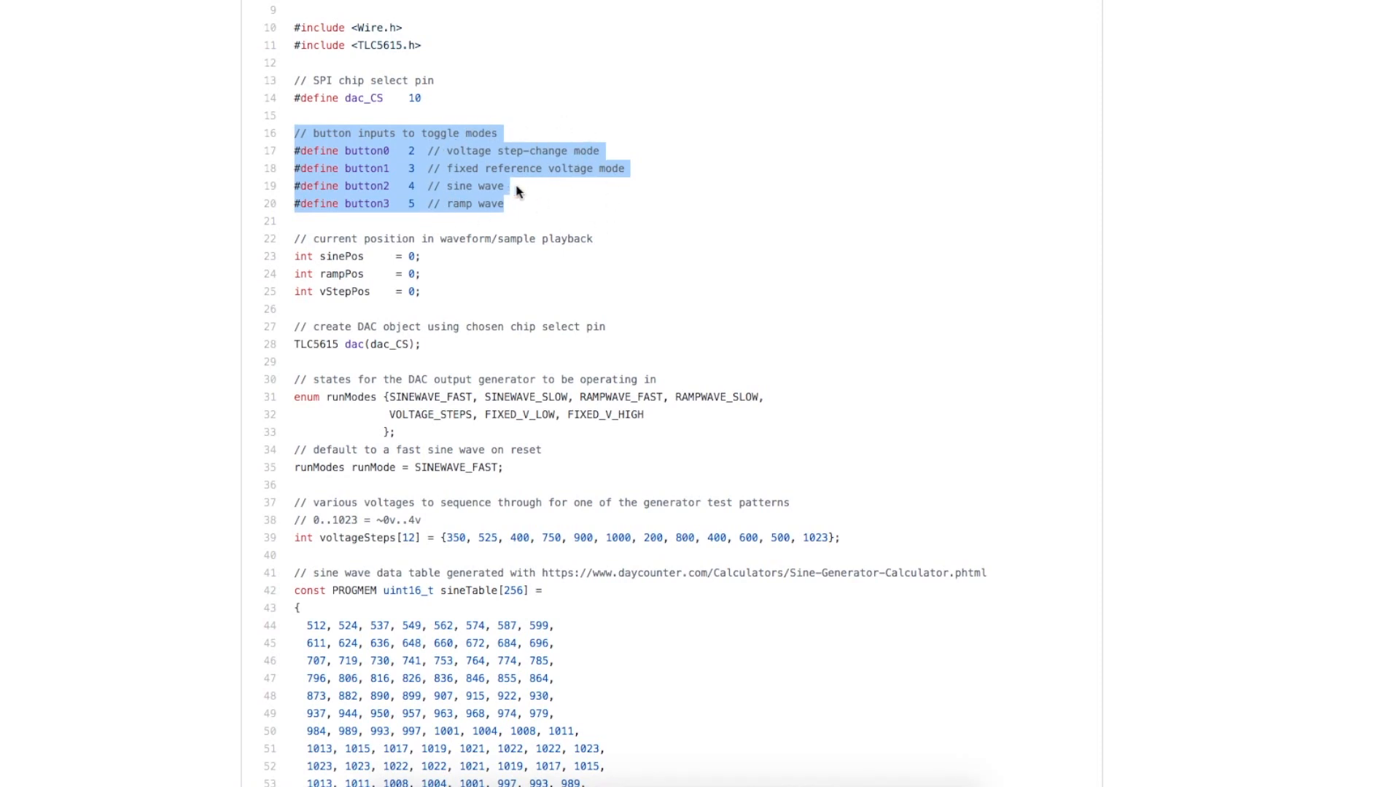
pyautogui.moveTo(387, 168)
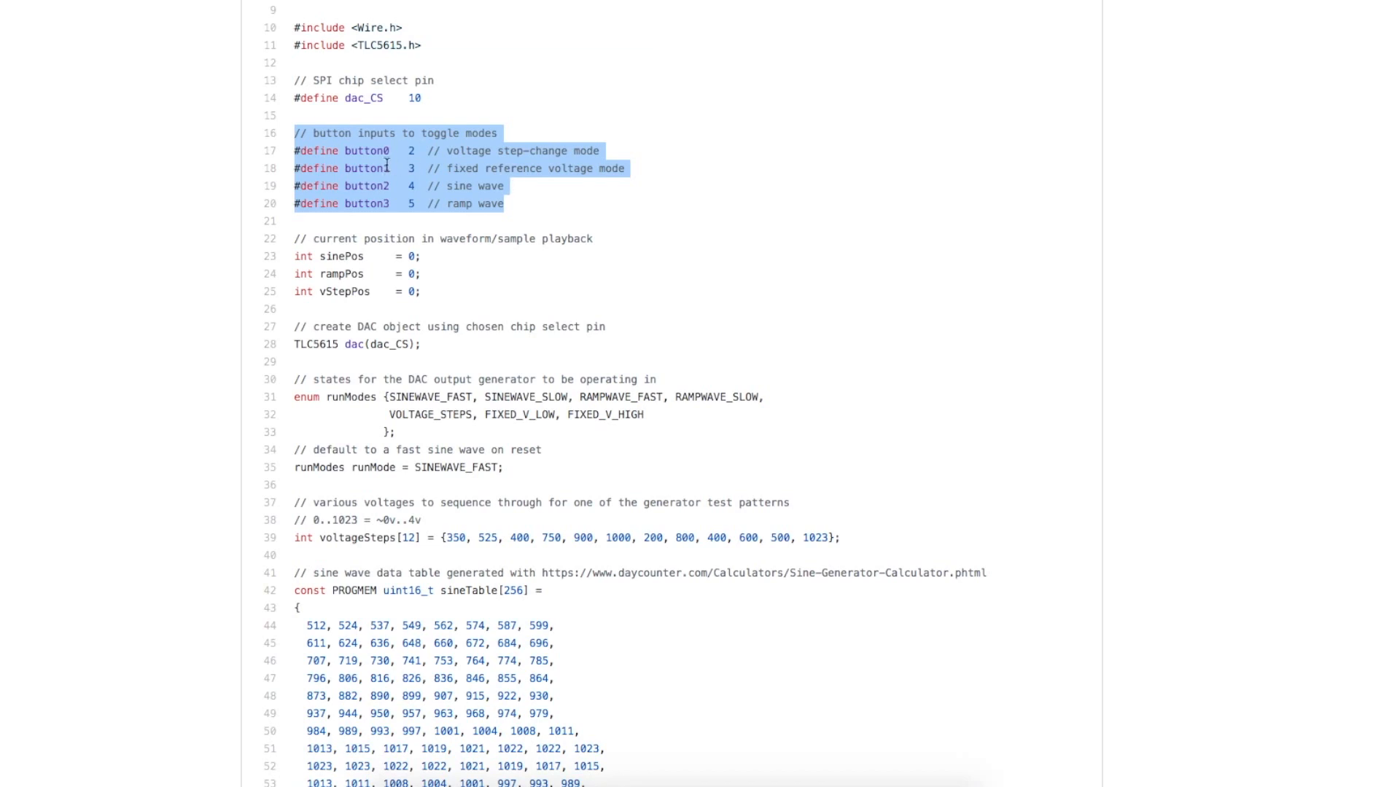
pyautogui.moveTo(486, 133)
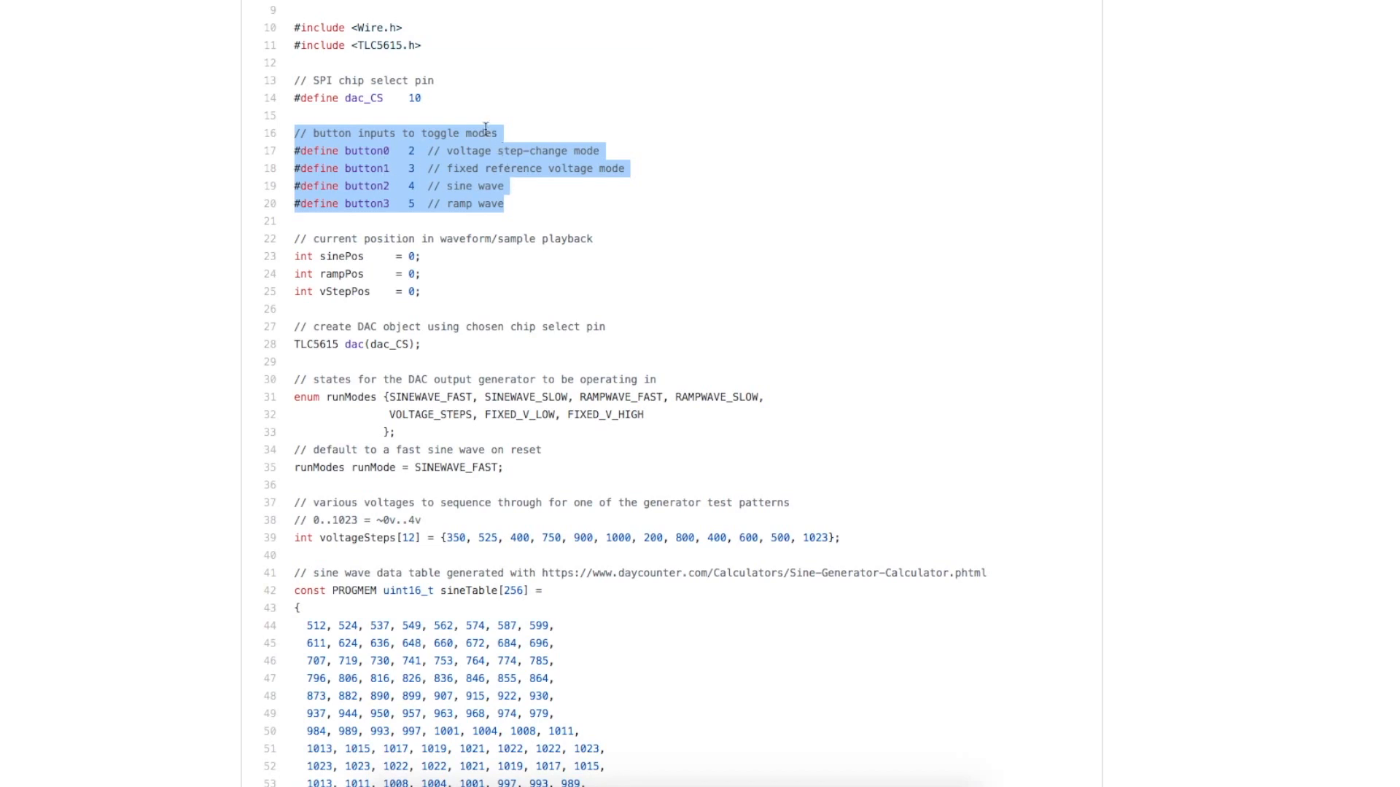
pyautogui.moveTo(431, 148)
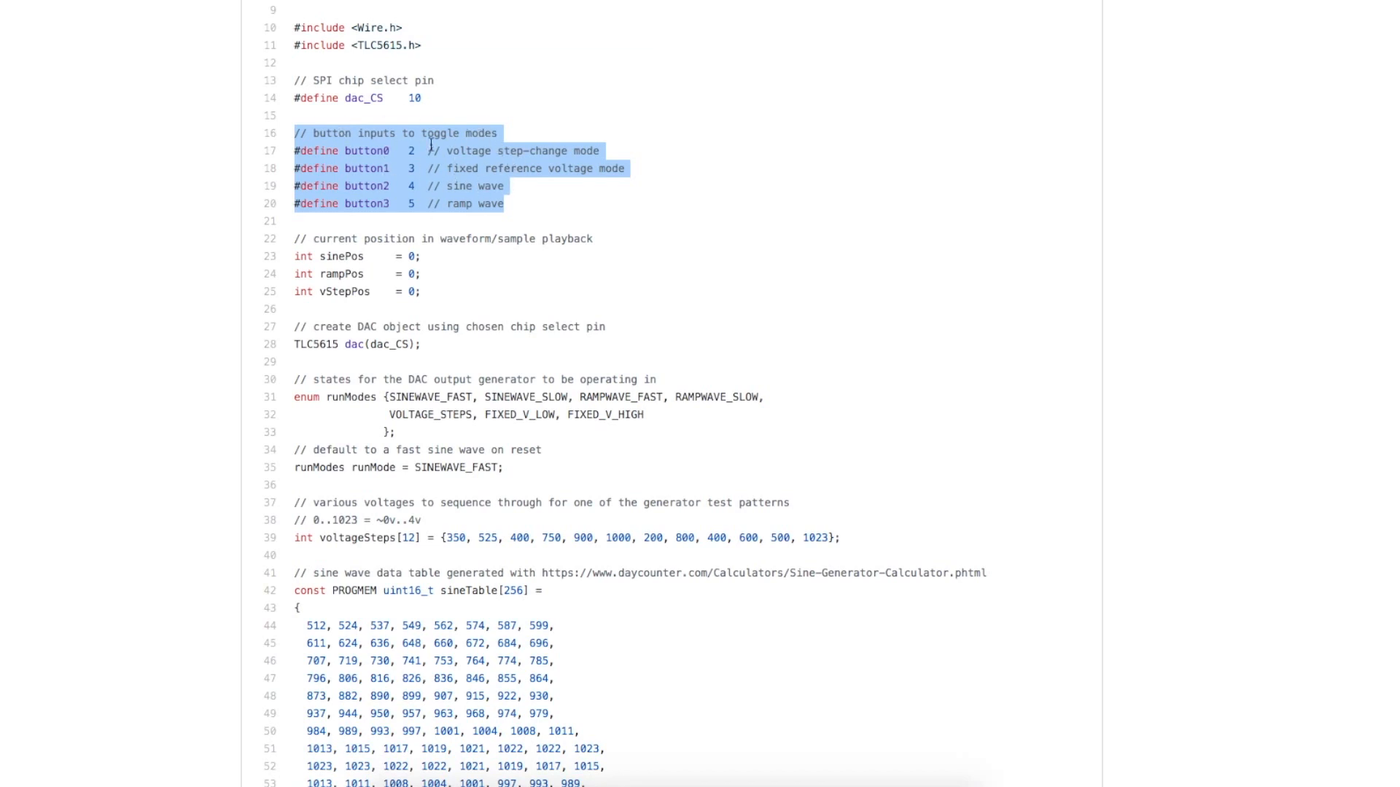
pyautogui.scroll(-3)
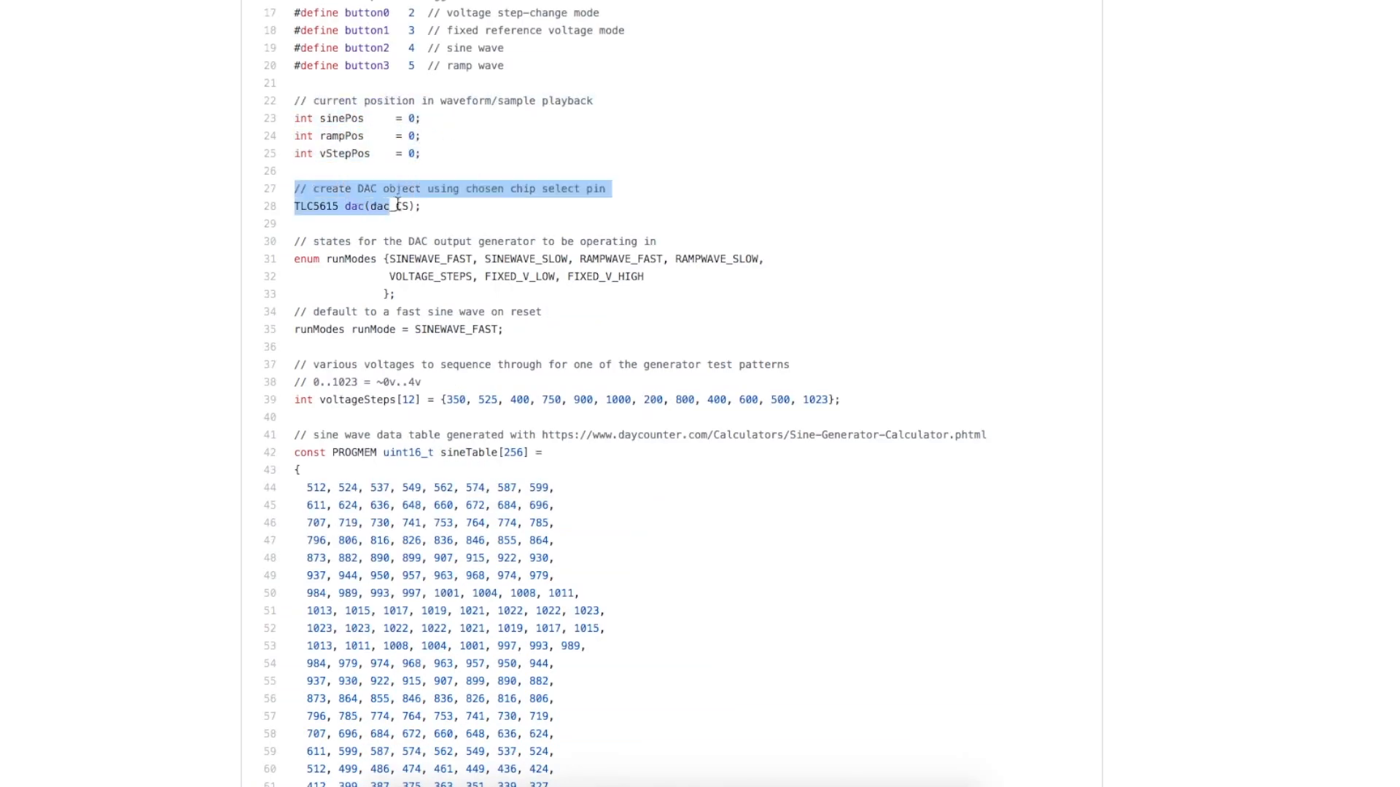
pyautogui.scroll(-3)
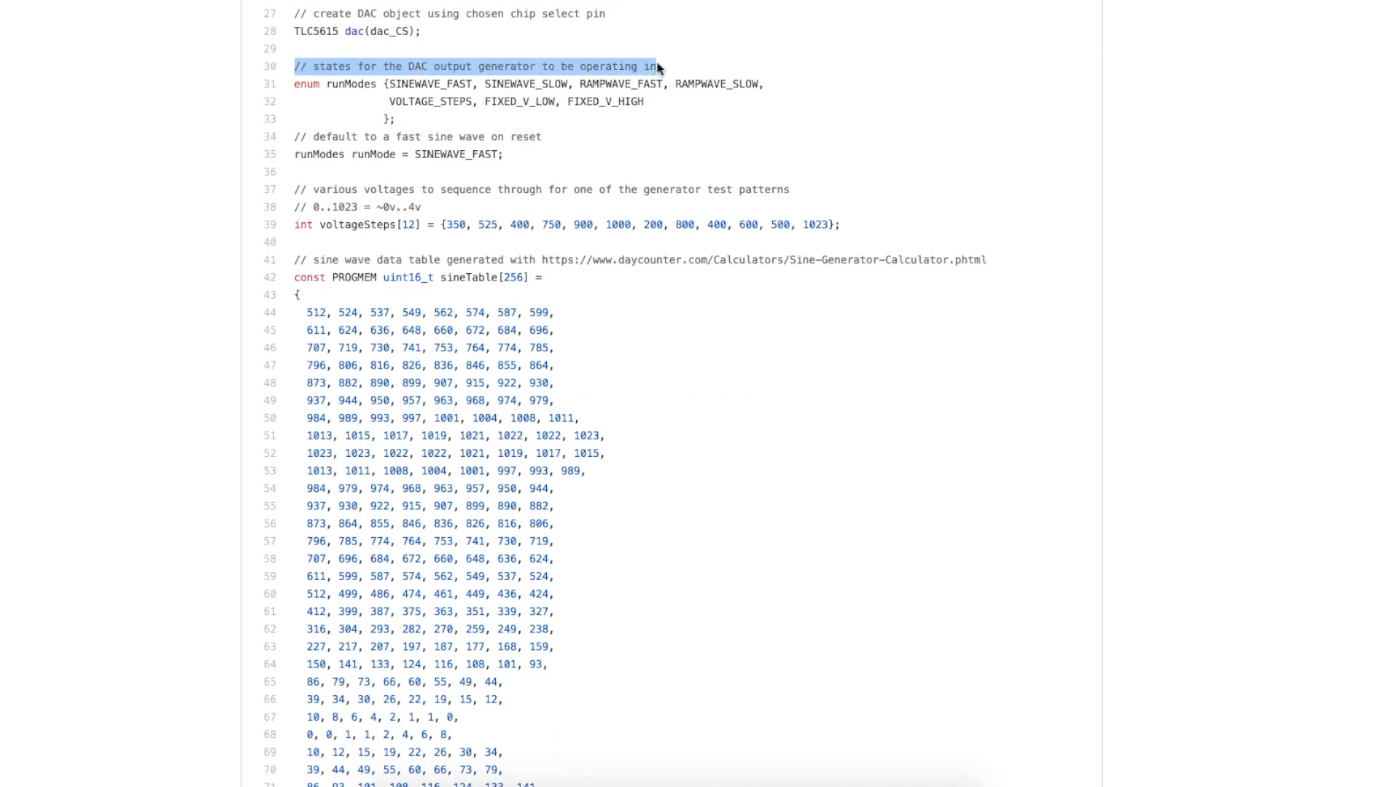
pyautogui.moveTo(656, 66); pyautogui.dragTo(656, 100)
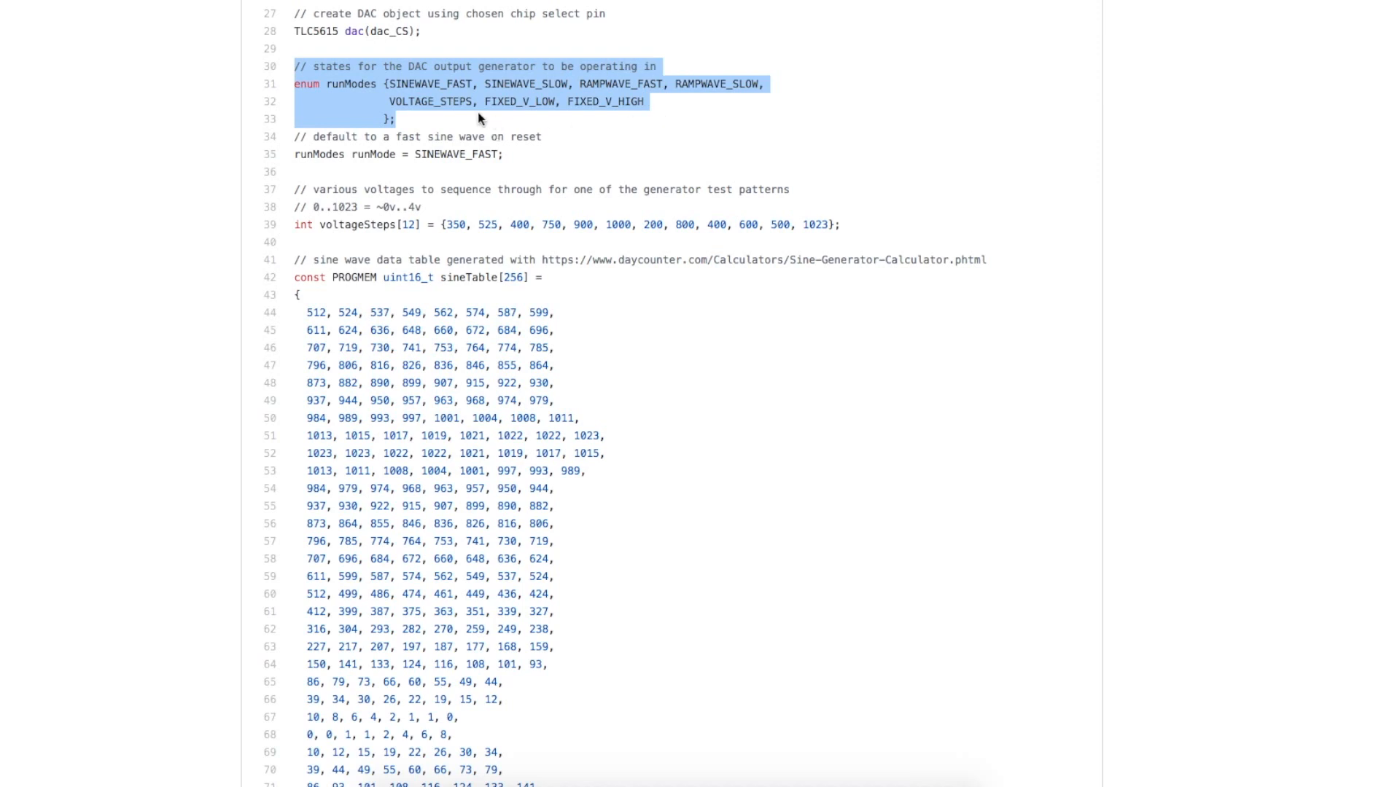
pyautogui.click(550, 80)
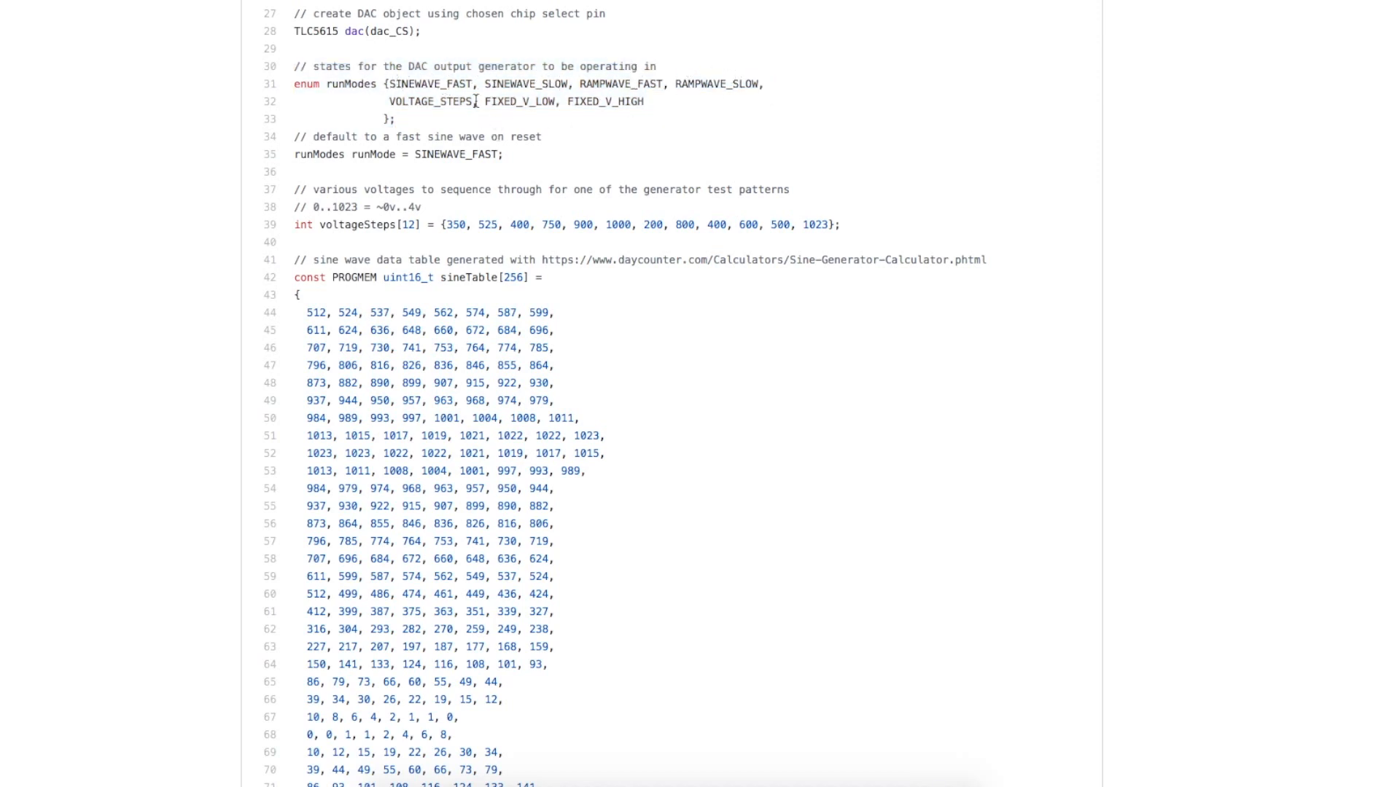
pyautogui.doubleClick(430, 102)
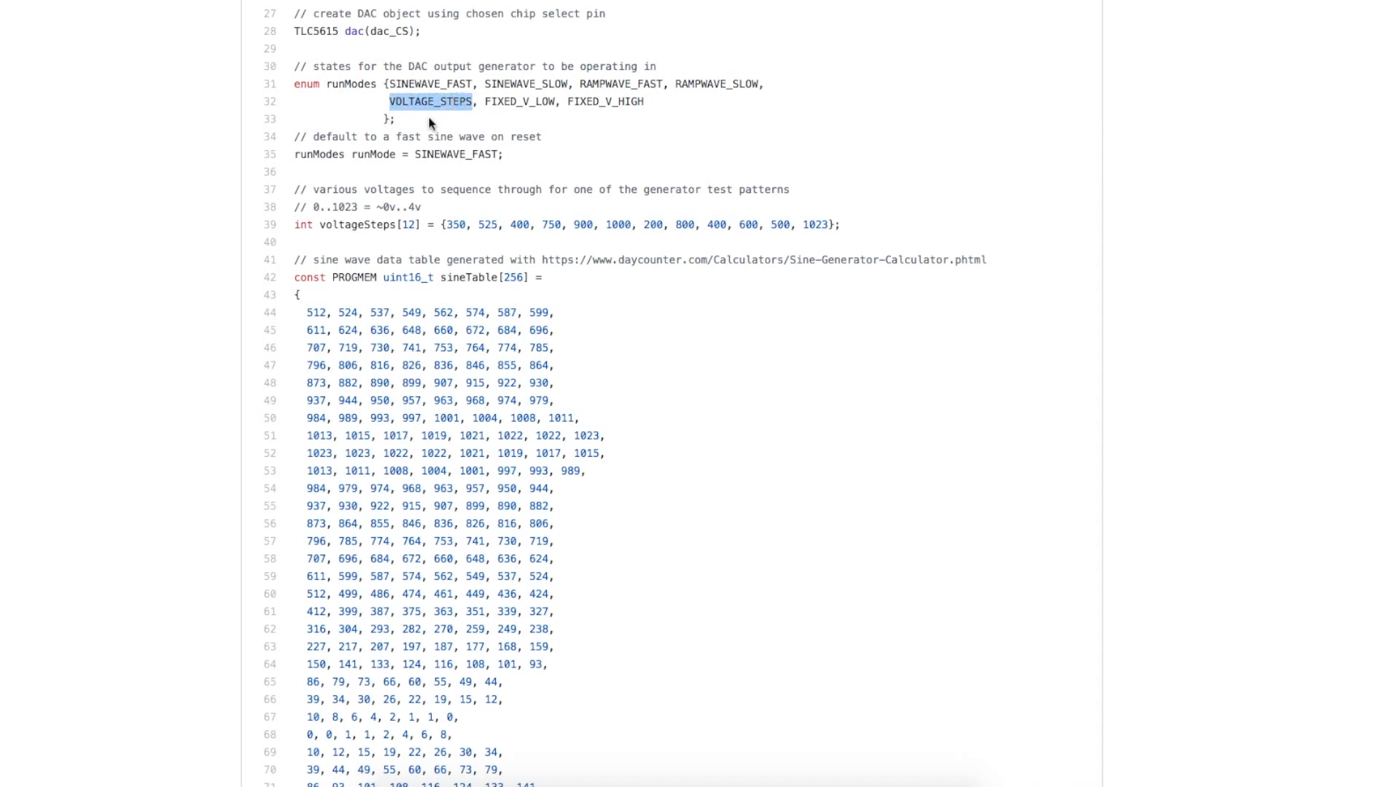
pyautogui.doubleClick(522, 102)
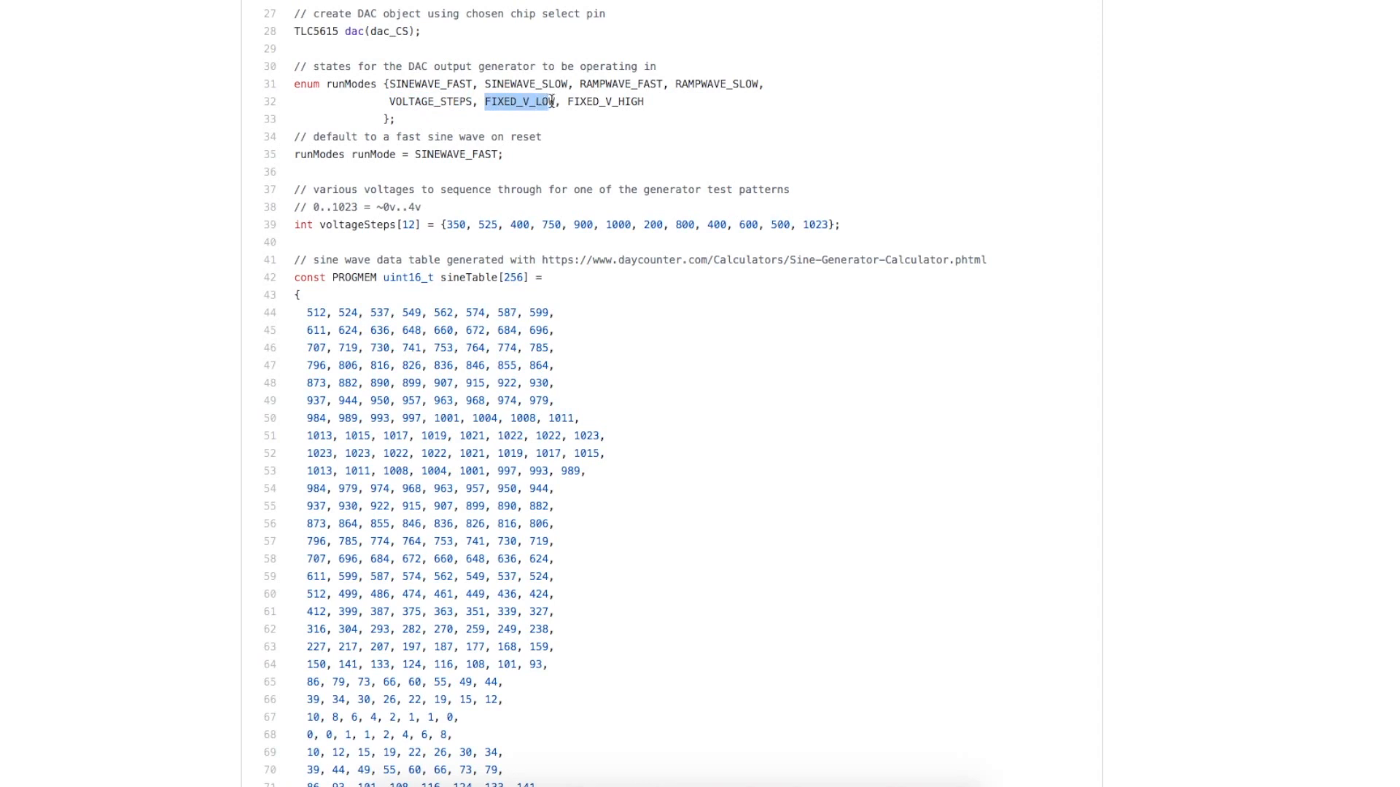
pyautogui.moveTo(553, 100); pyautogui.dragTo(641, 101)
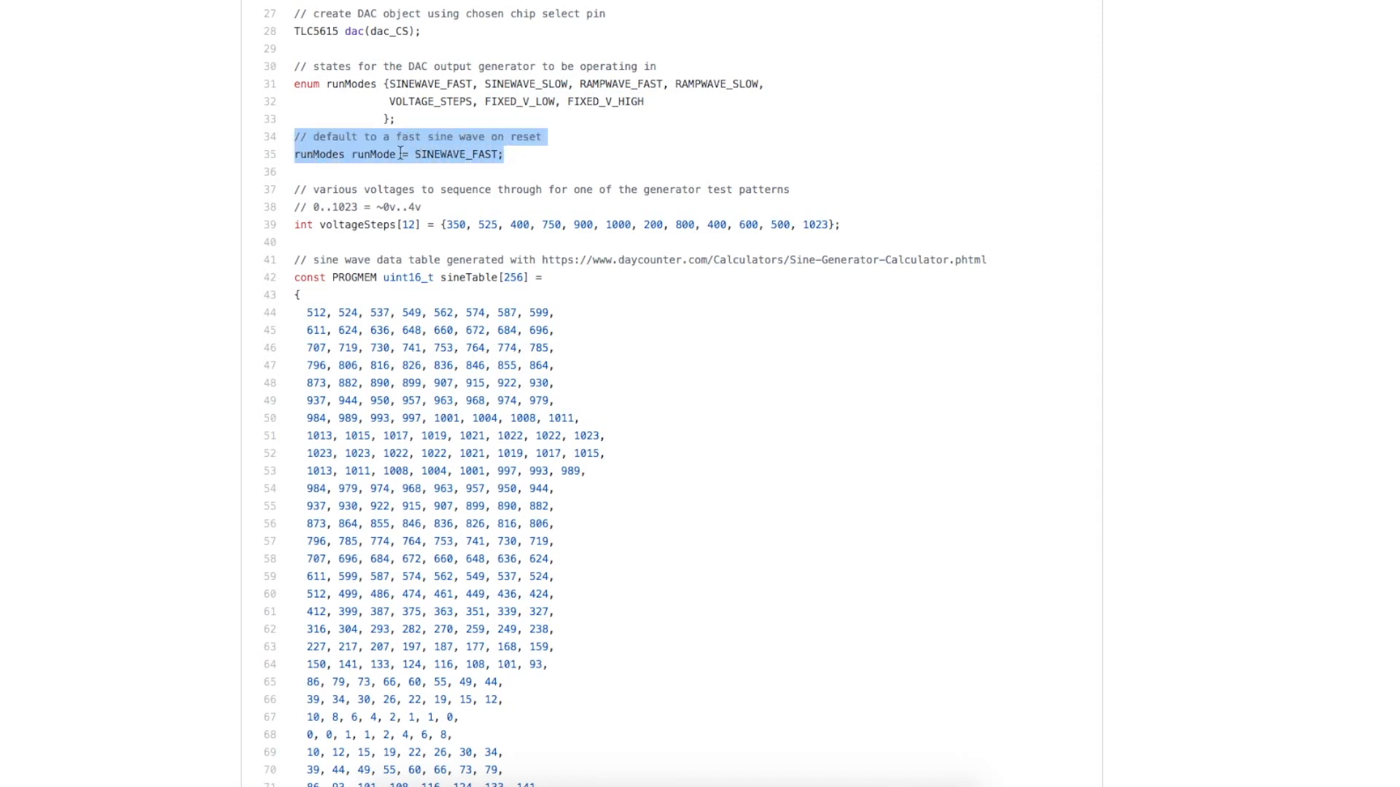
pyautogui.scroll(-3)
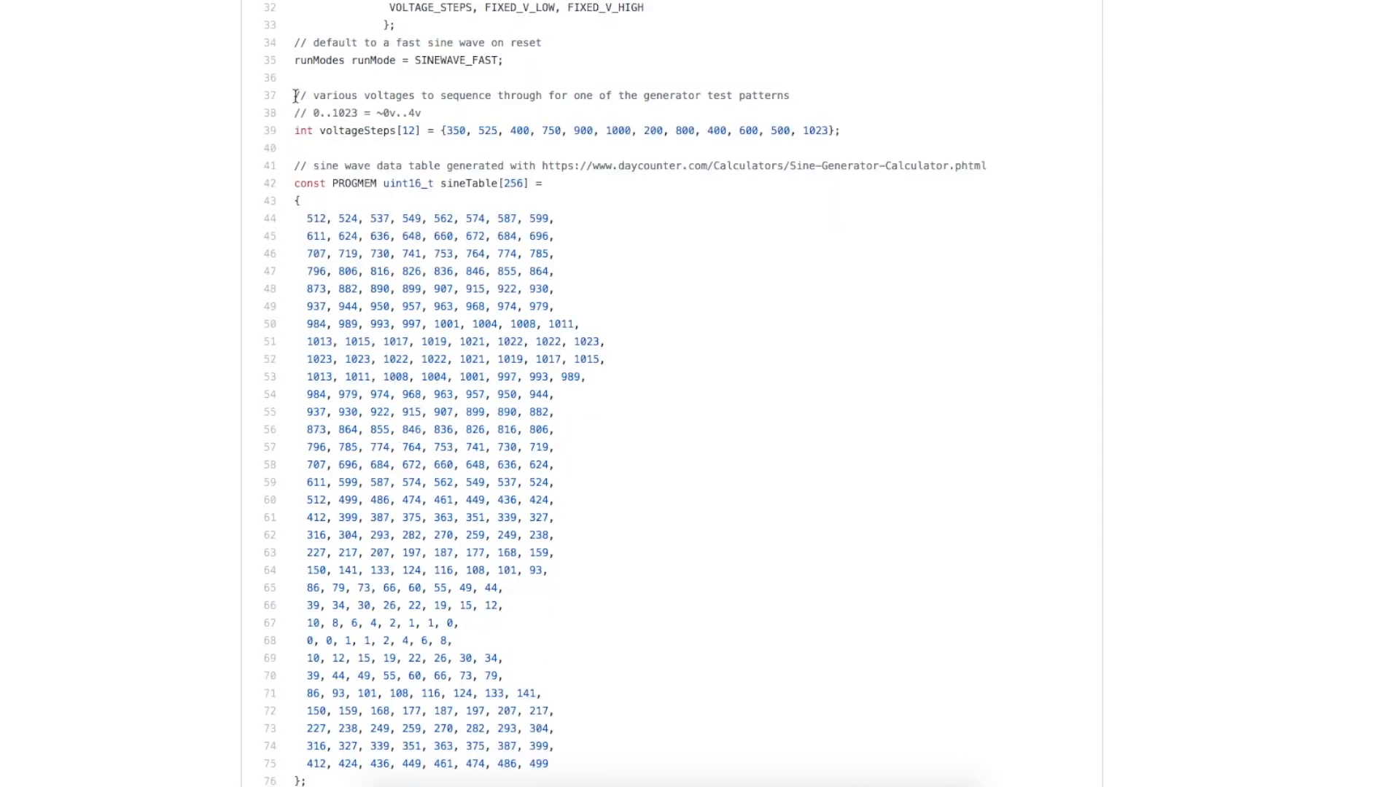
pyautogui.moveTo(294, 95); pyautogui.dragTo(419, 114)
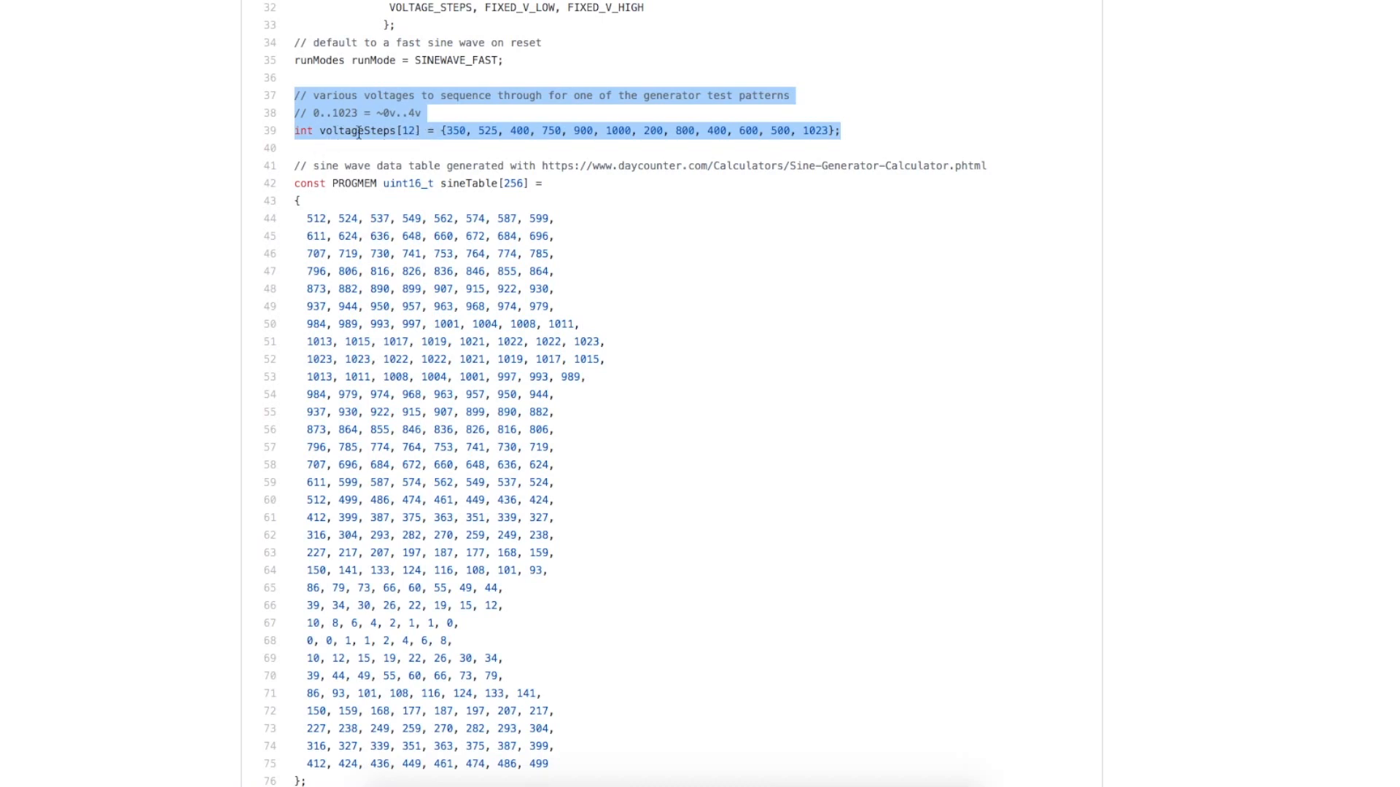
pyautogui.moveTo(393, 115)
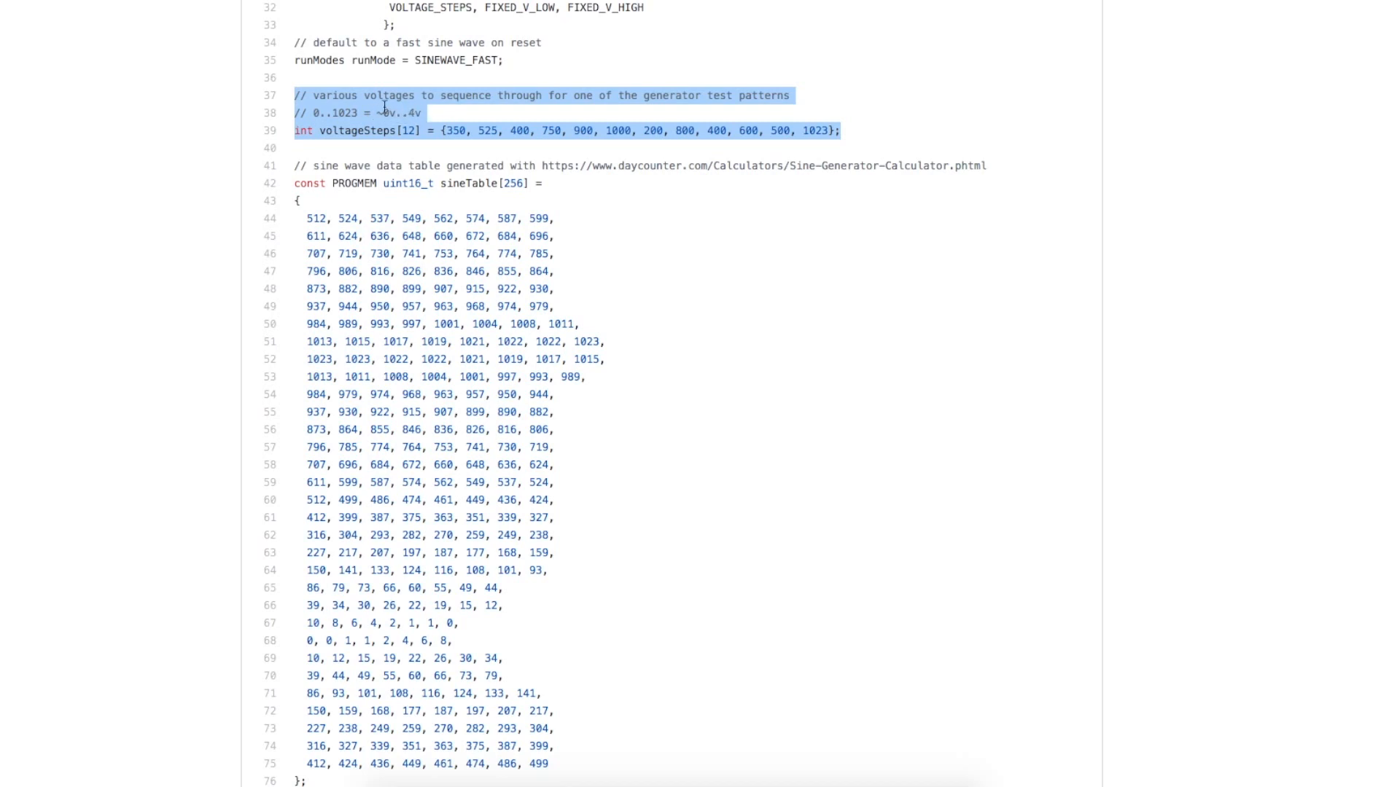
pyautogui.moveTo(539, 131)
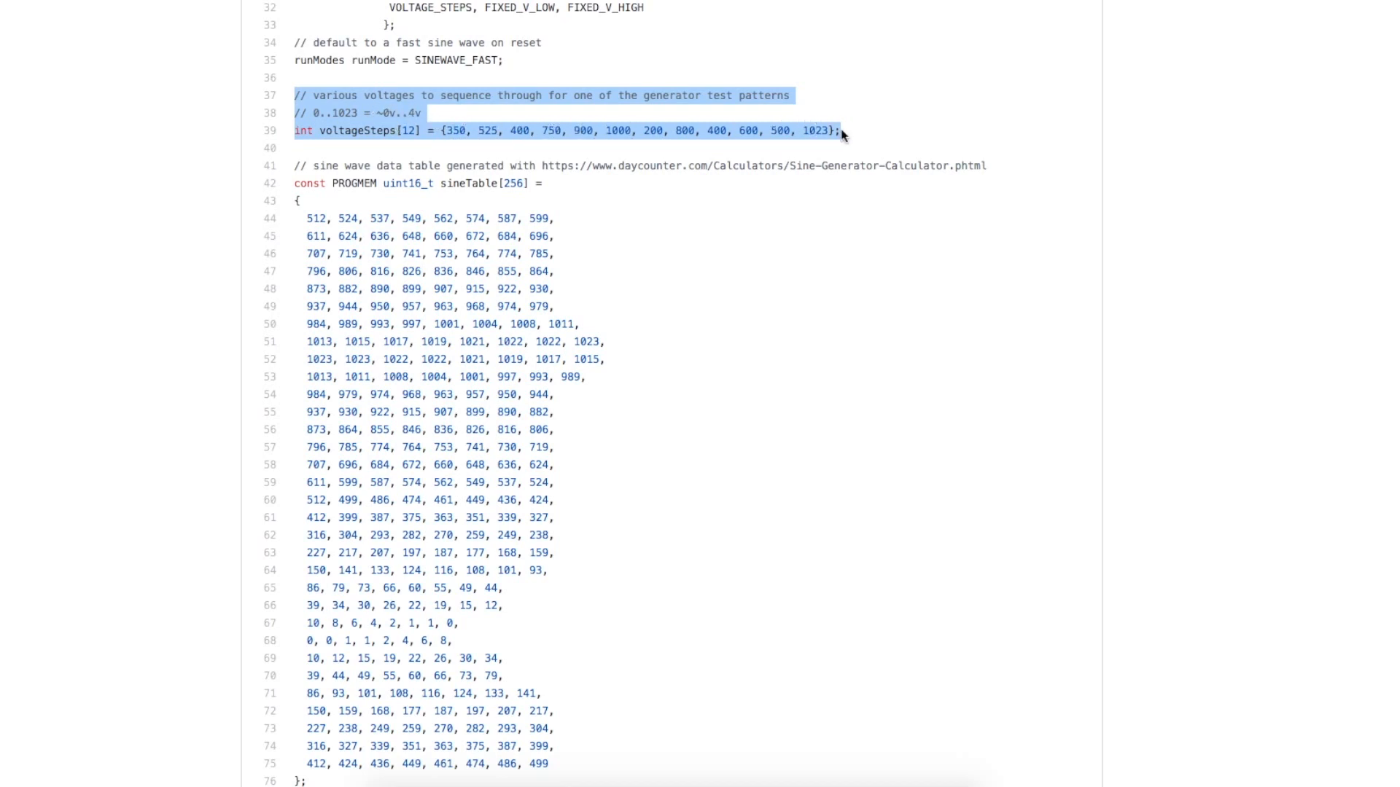
pyautogui.moveTo(807, 132)
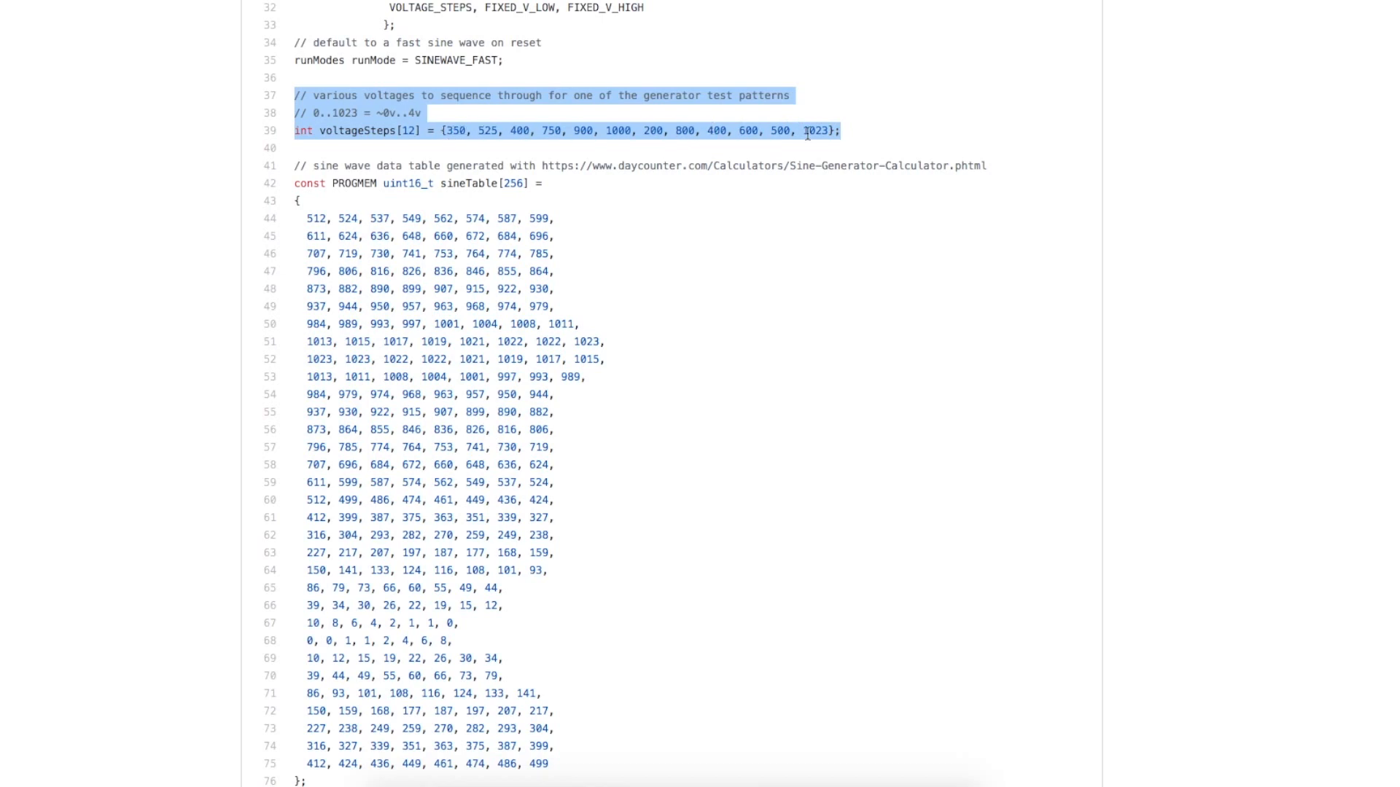
pyautogui.moveTo(517, 134)
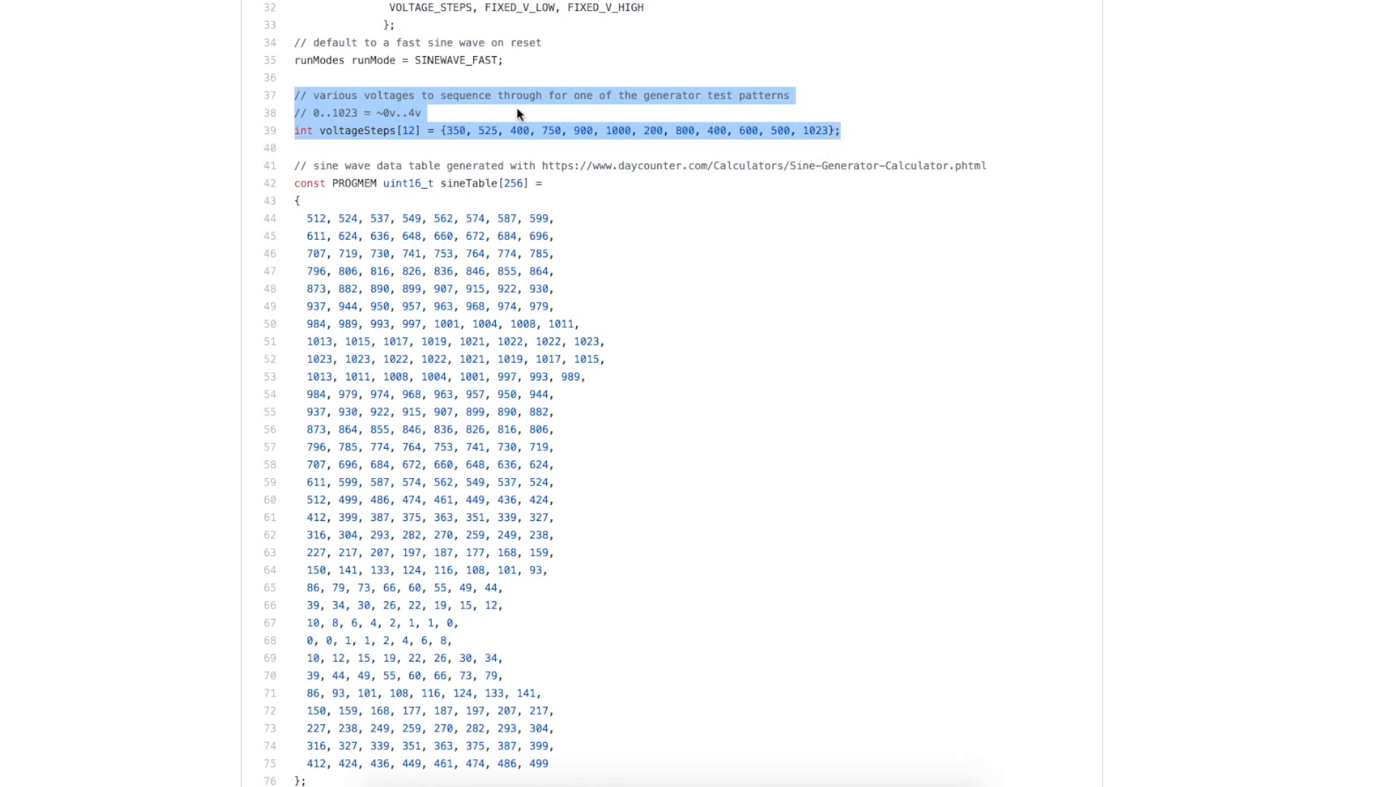
pyautogui.moveTo(513, 94)
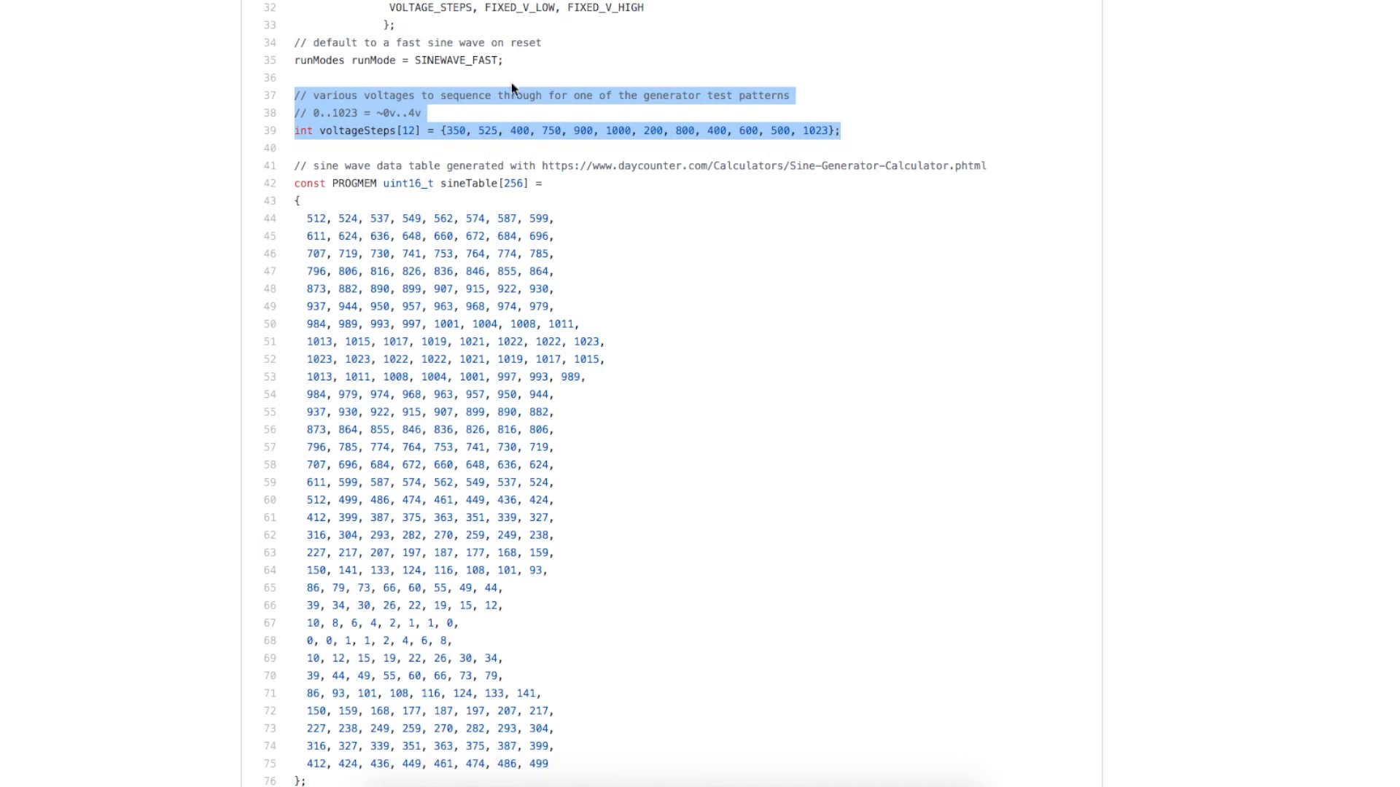
pyautogui.scroll(-3)
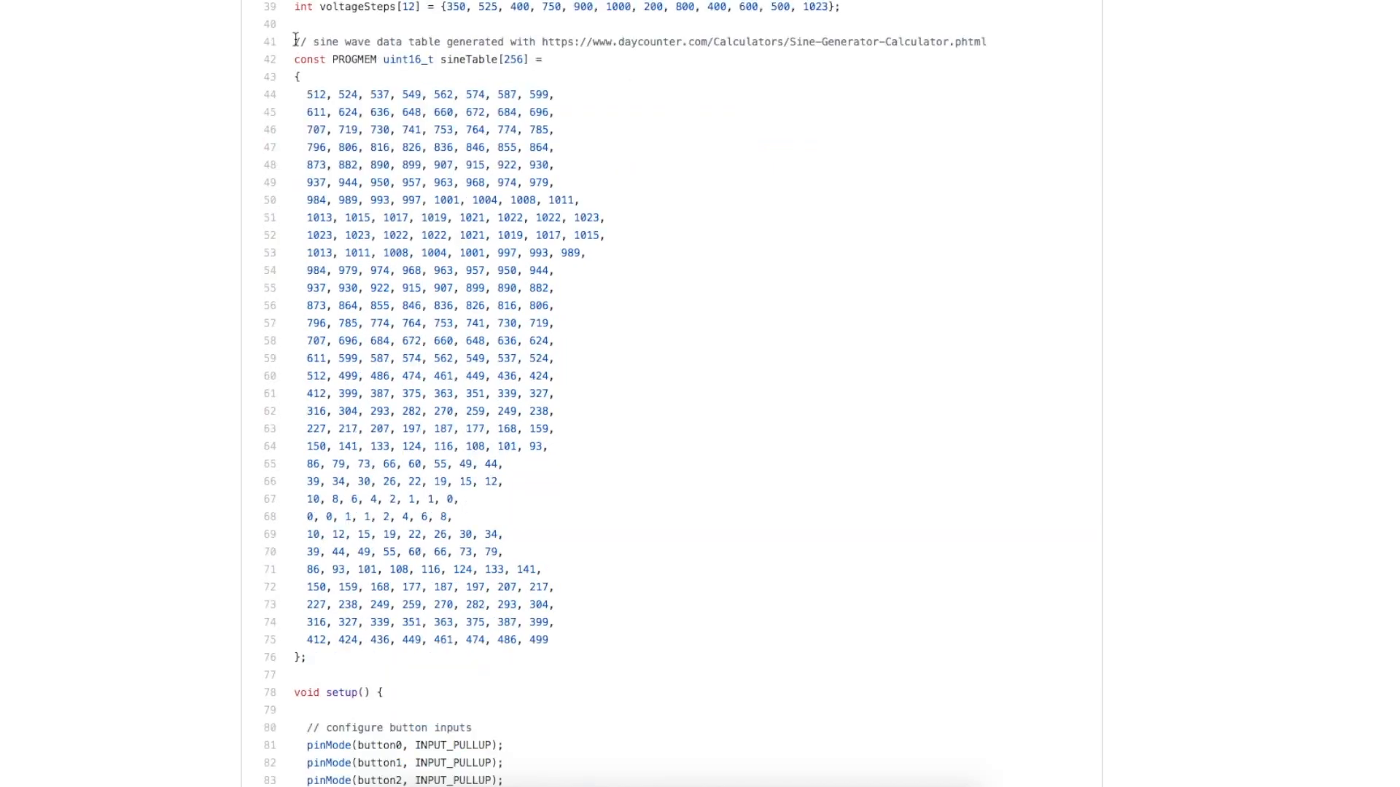
# Highlight the entire 256-entry sineTable data array in TLC5615.ino.
pyautogui.moveTo(295, 41); pyautogui.dragTo(578, 657)
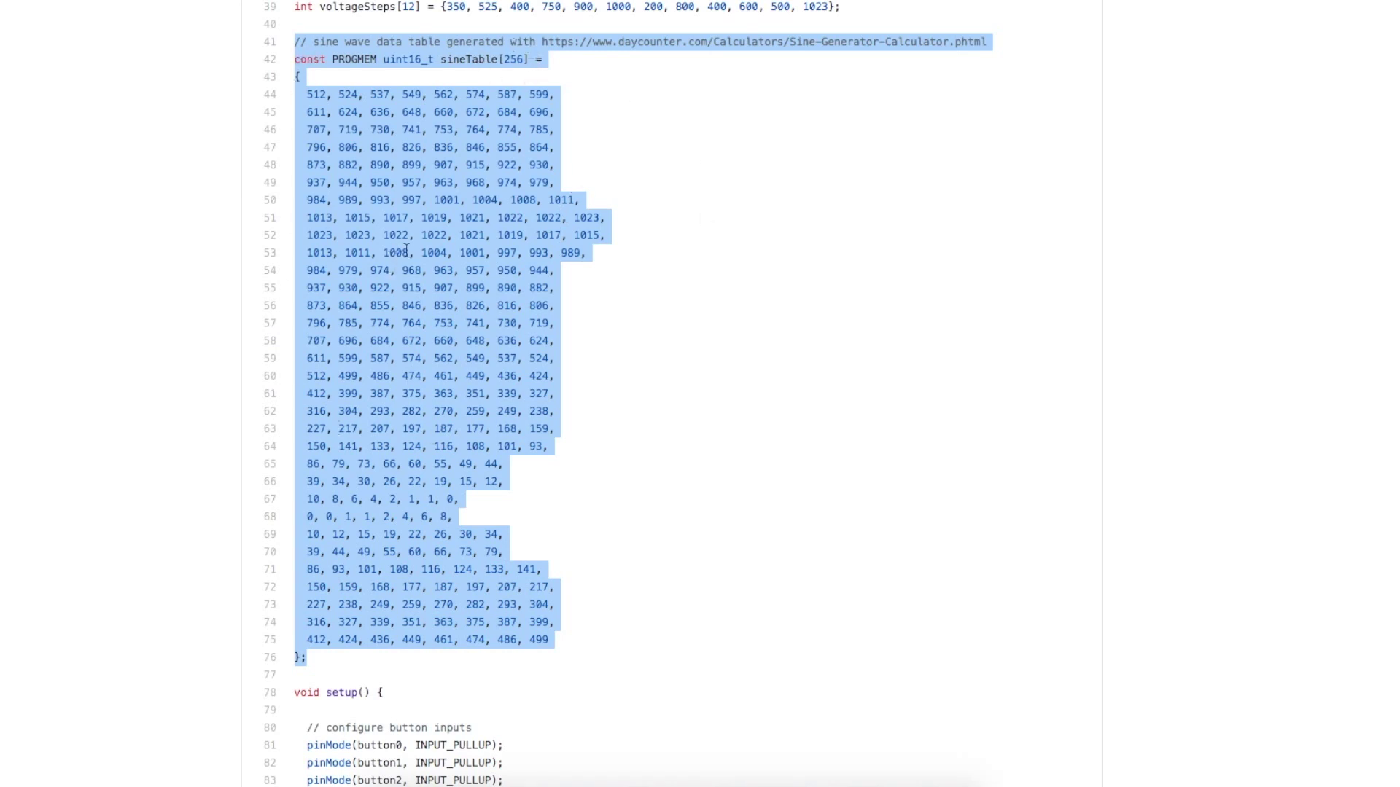
pyautogui.moveTo(778, 128)
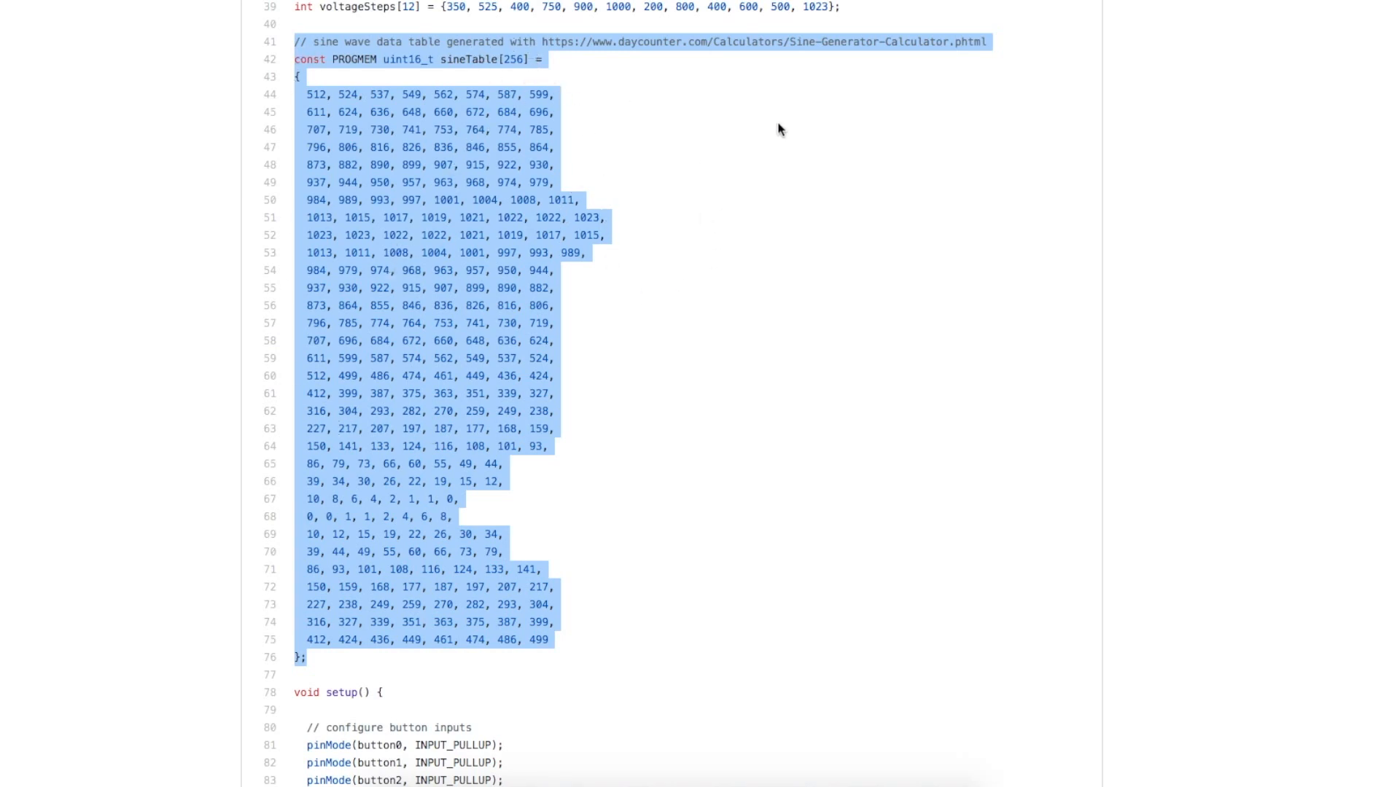
pyautogui.moveTo(602, 67)
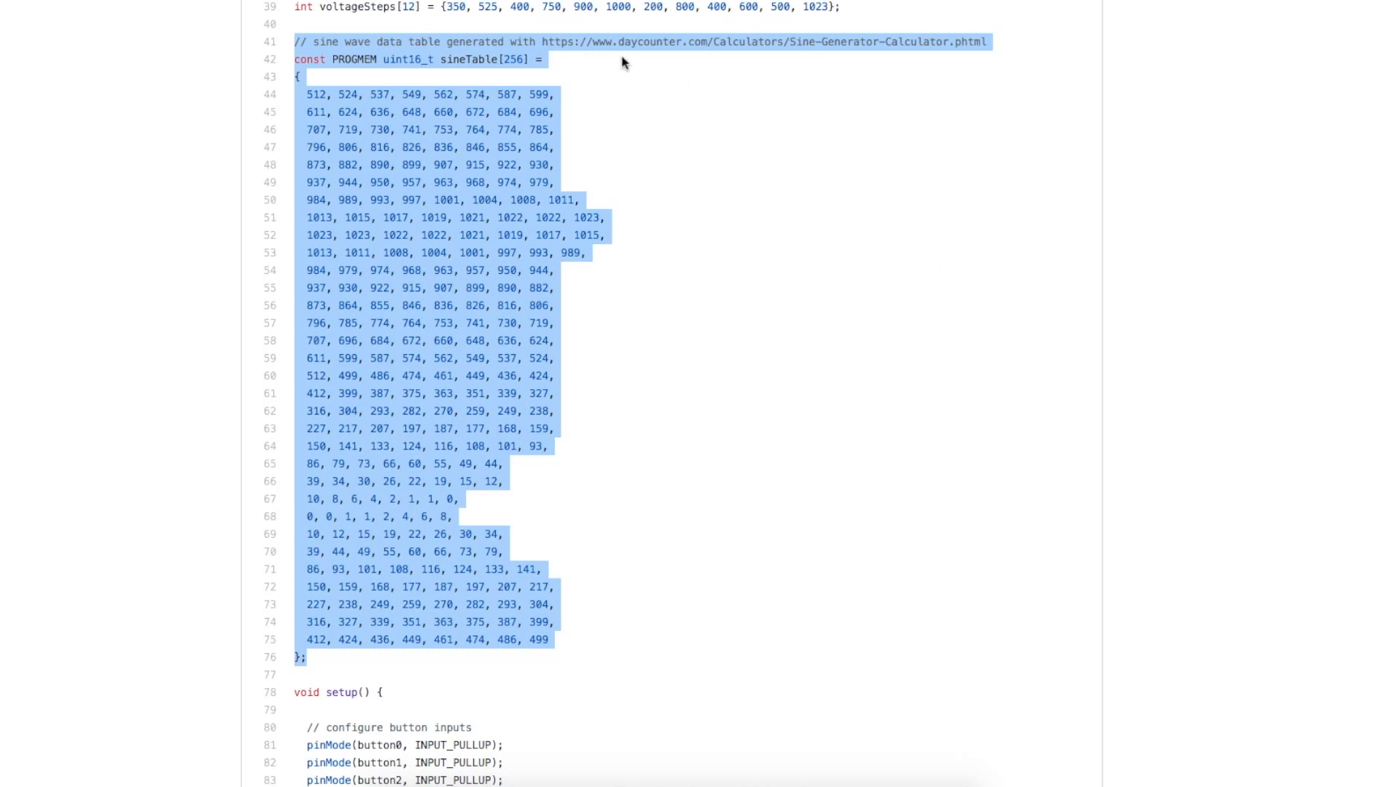
pyautogui.moveTo(722, 47)
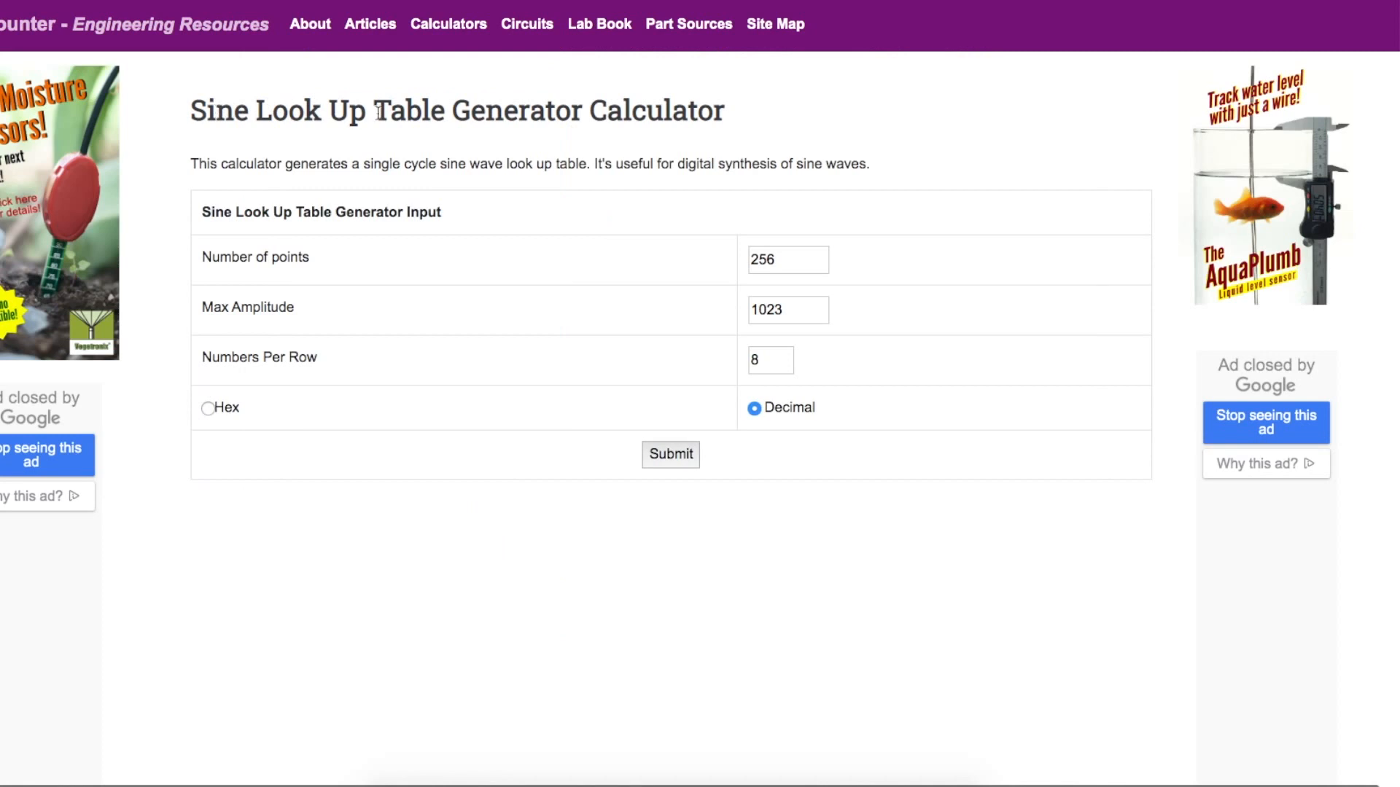
pyautogui.moveTo(234, 280)
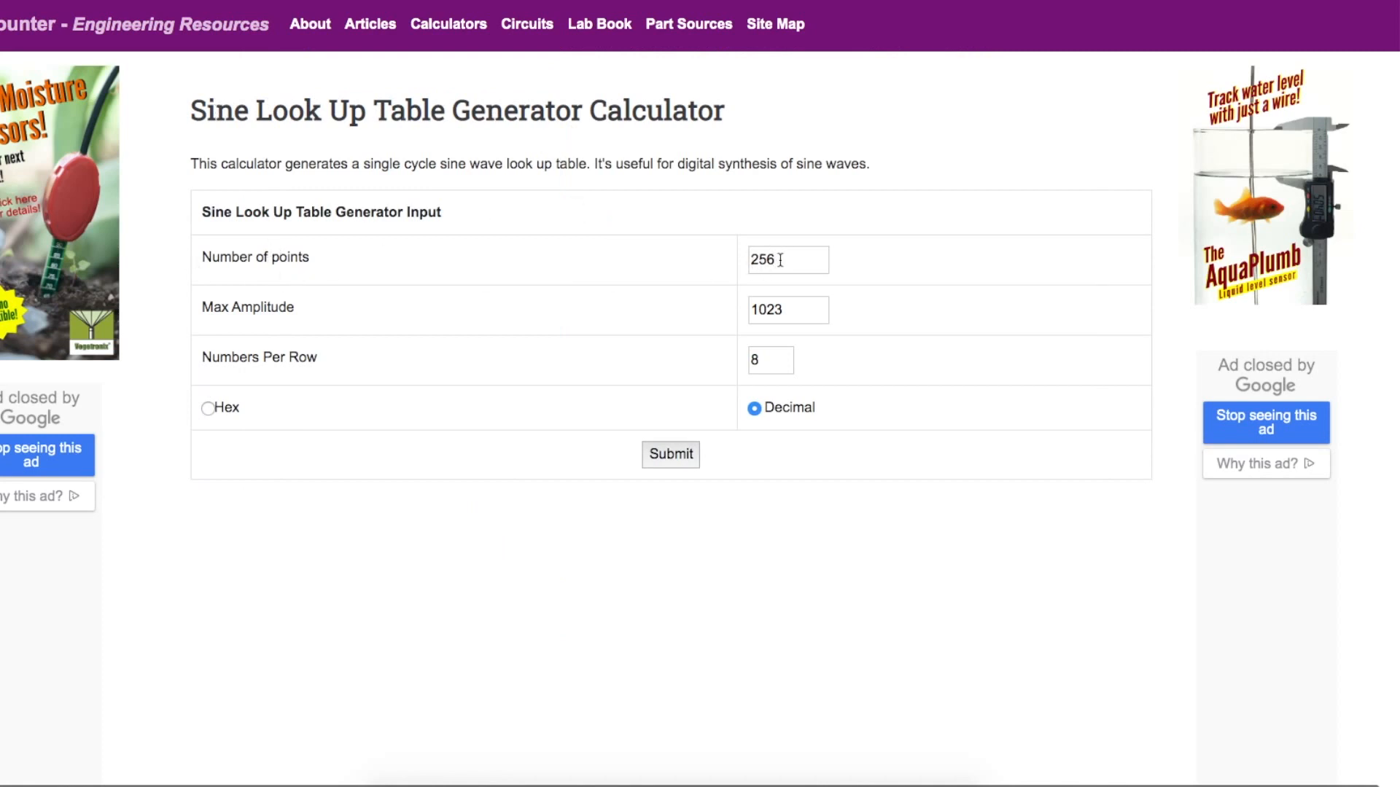
# Show the 256-point, 1023-amplitude, 8-per-row generator inputs, then return to GitHub's sineTable.
pyautogui.click(787, 310)
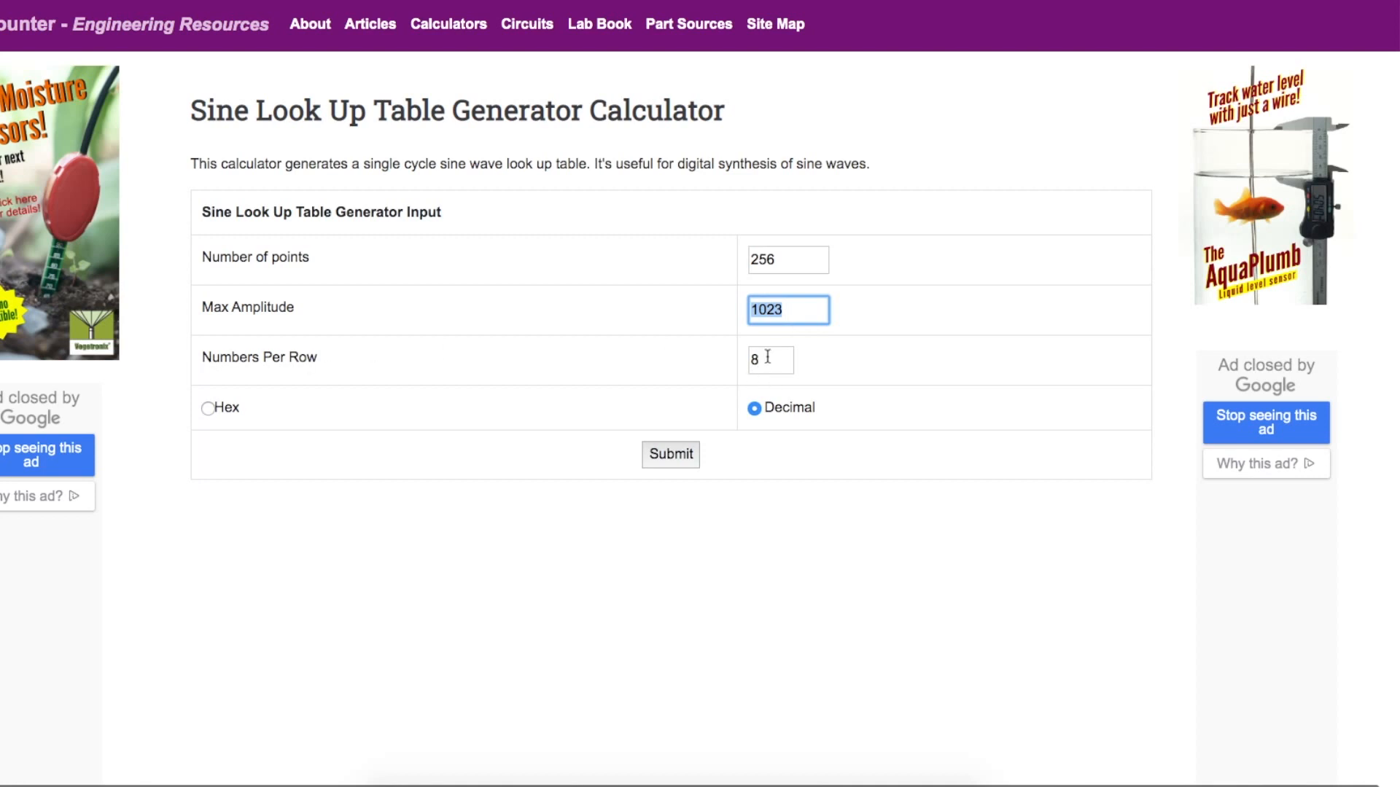
pyautogui.click(670, 454)
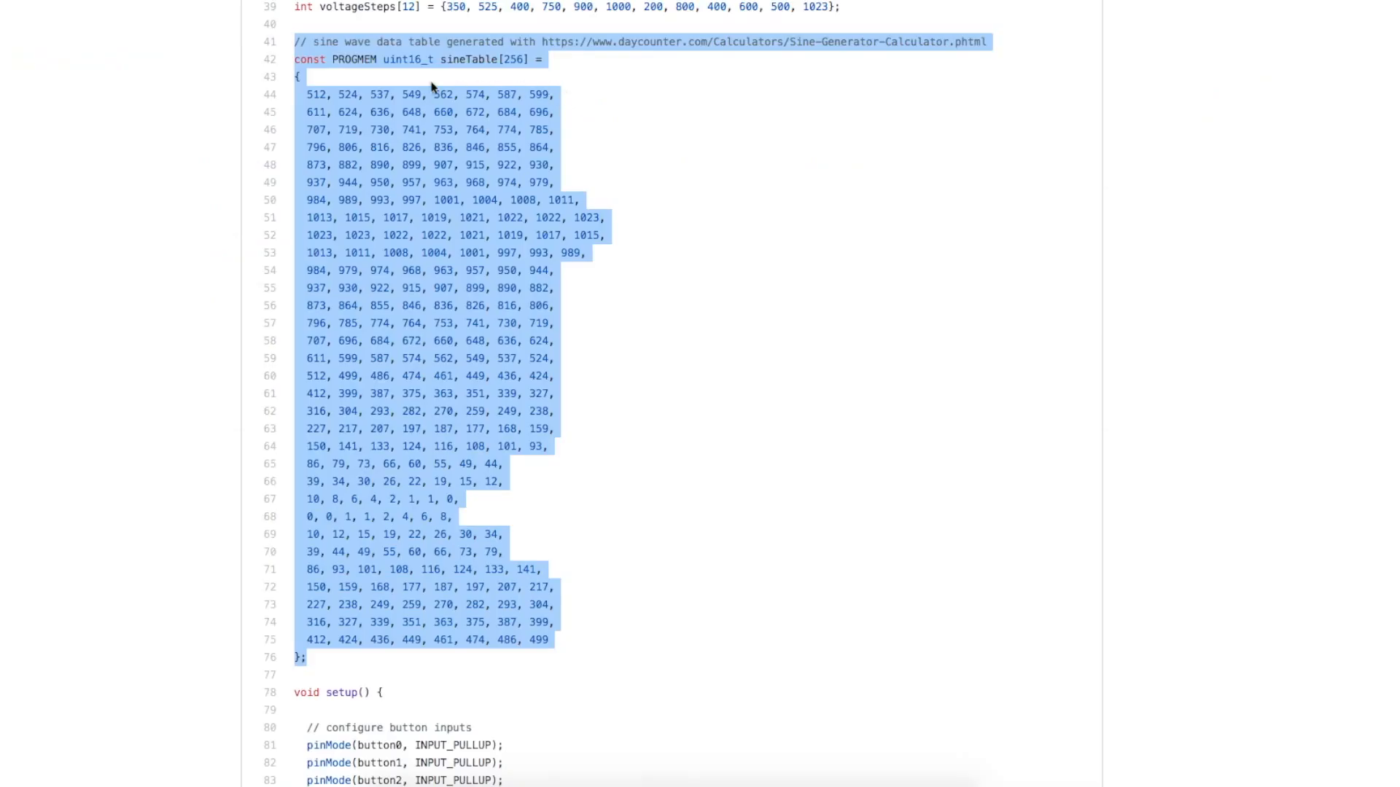
pyautogui.moveTo(325, 194)
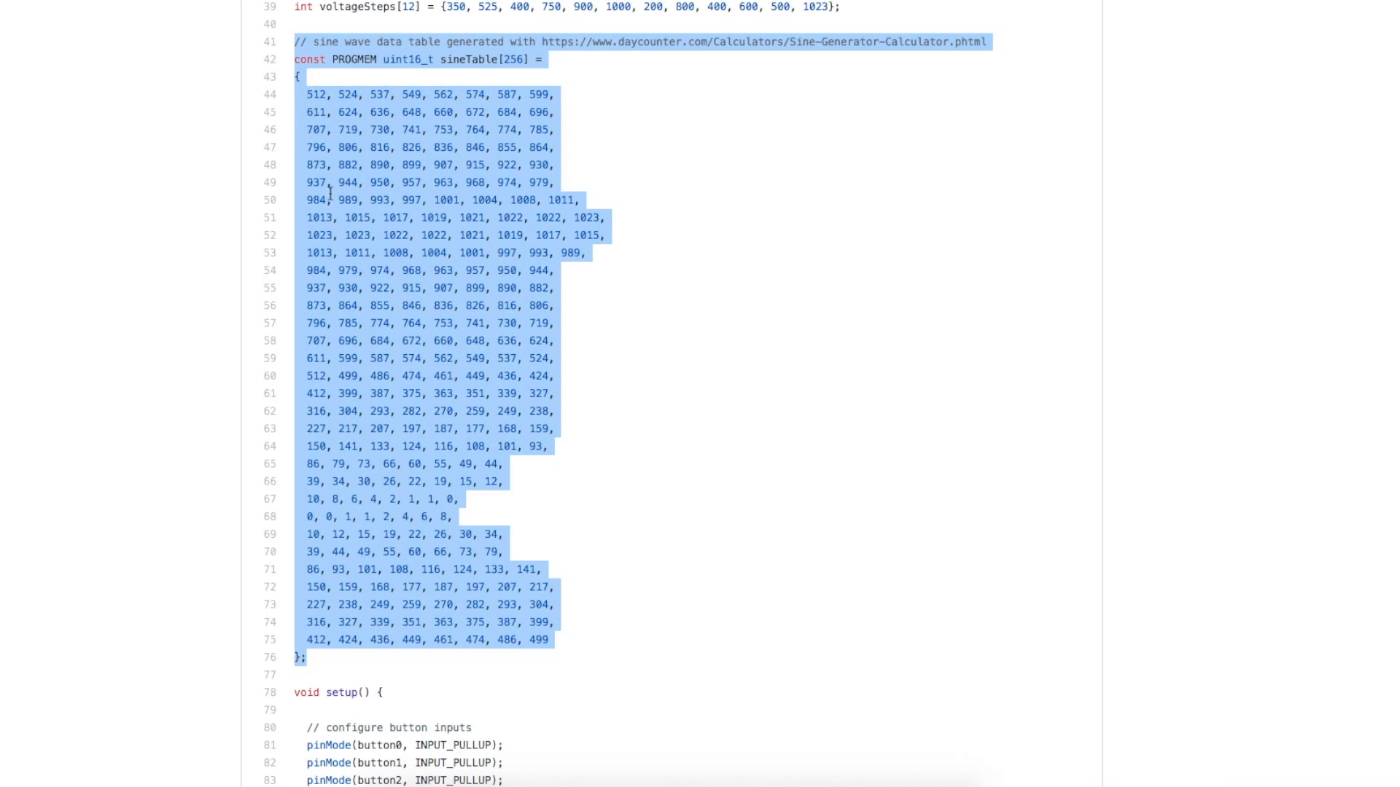
pyautogui.moveTo(440, 56)
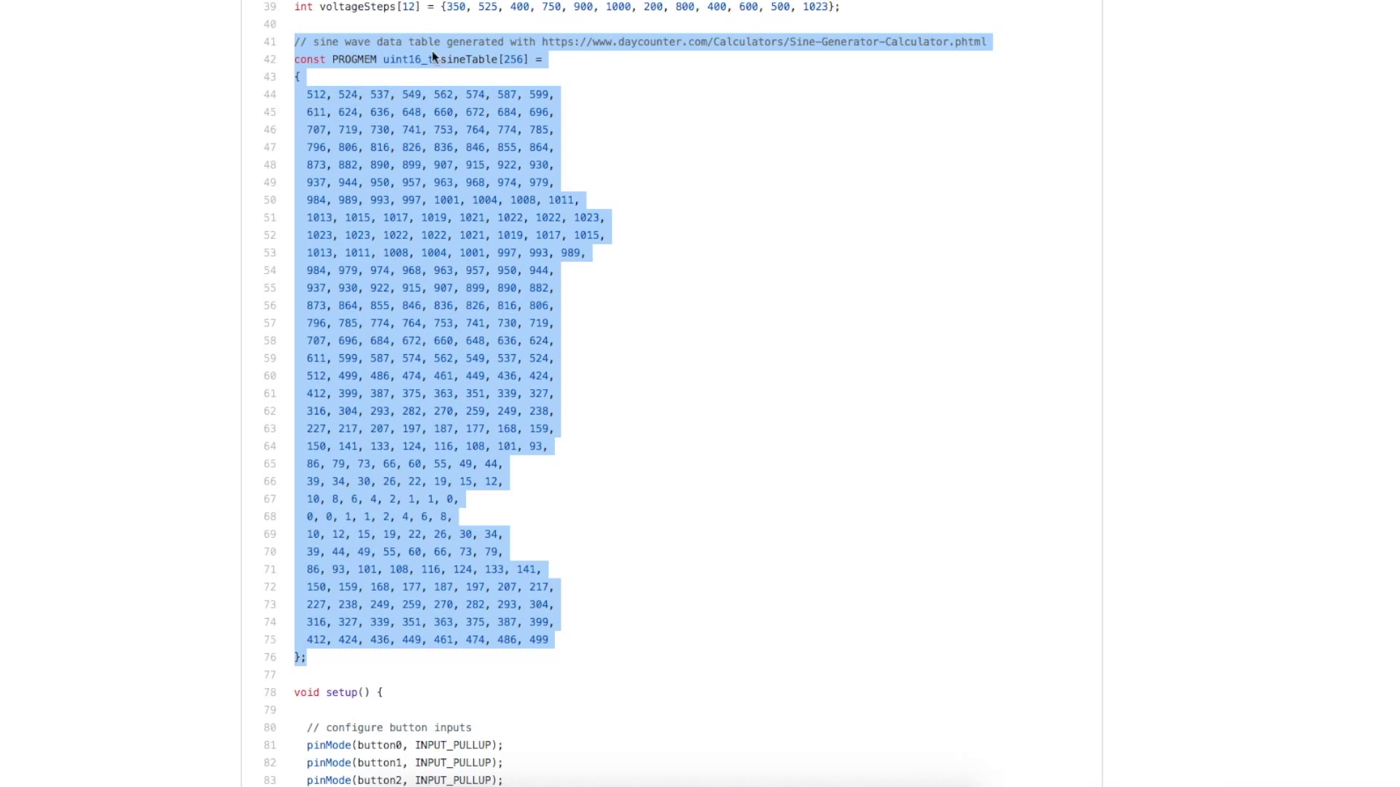
# Highlight setup()'s button input configuration lines, then scroll on toward loop().
pyautogui.scroll(-3)
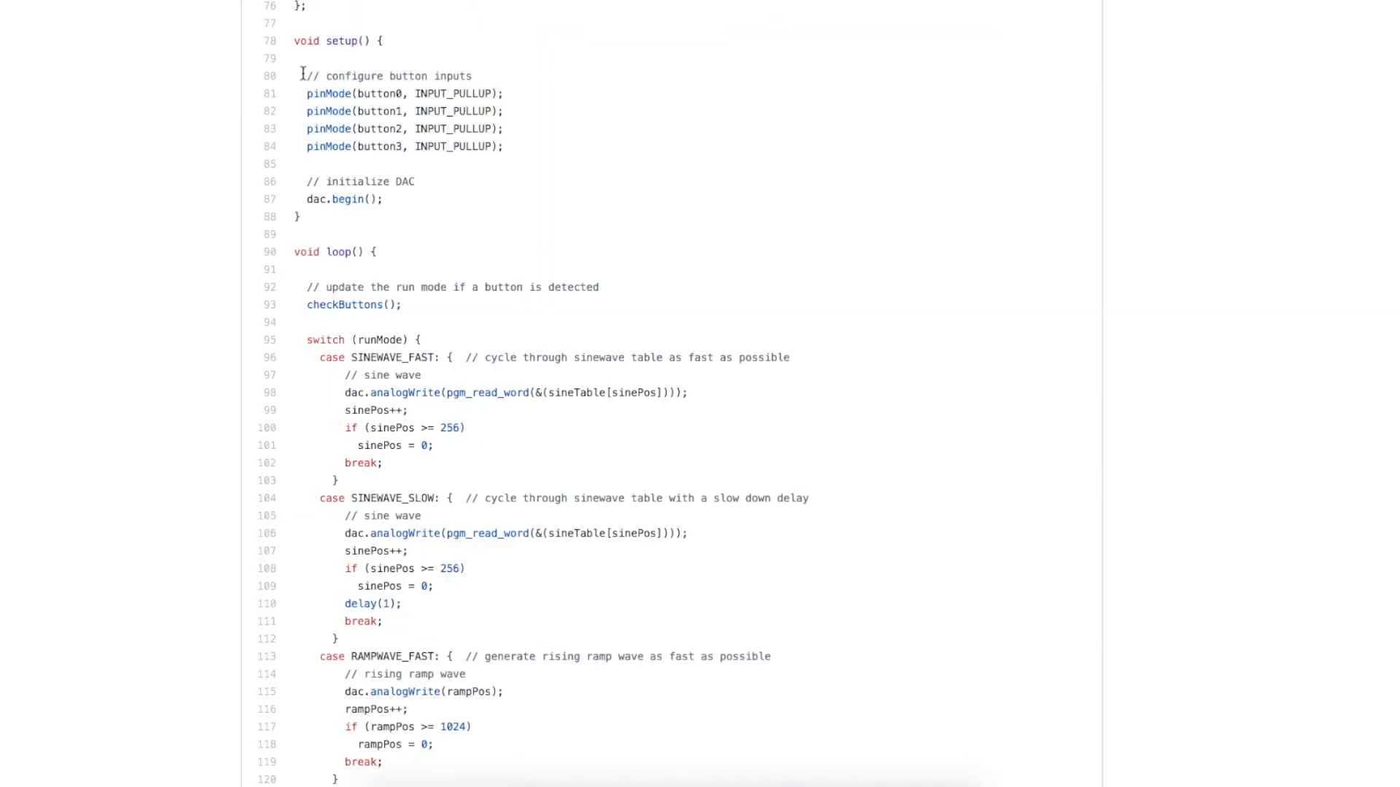
pyautogui.moveTo(301, 76); pyautogui.dragTo(502, 147)
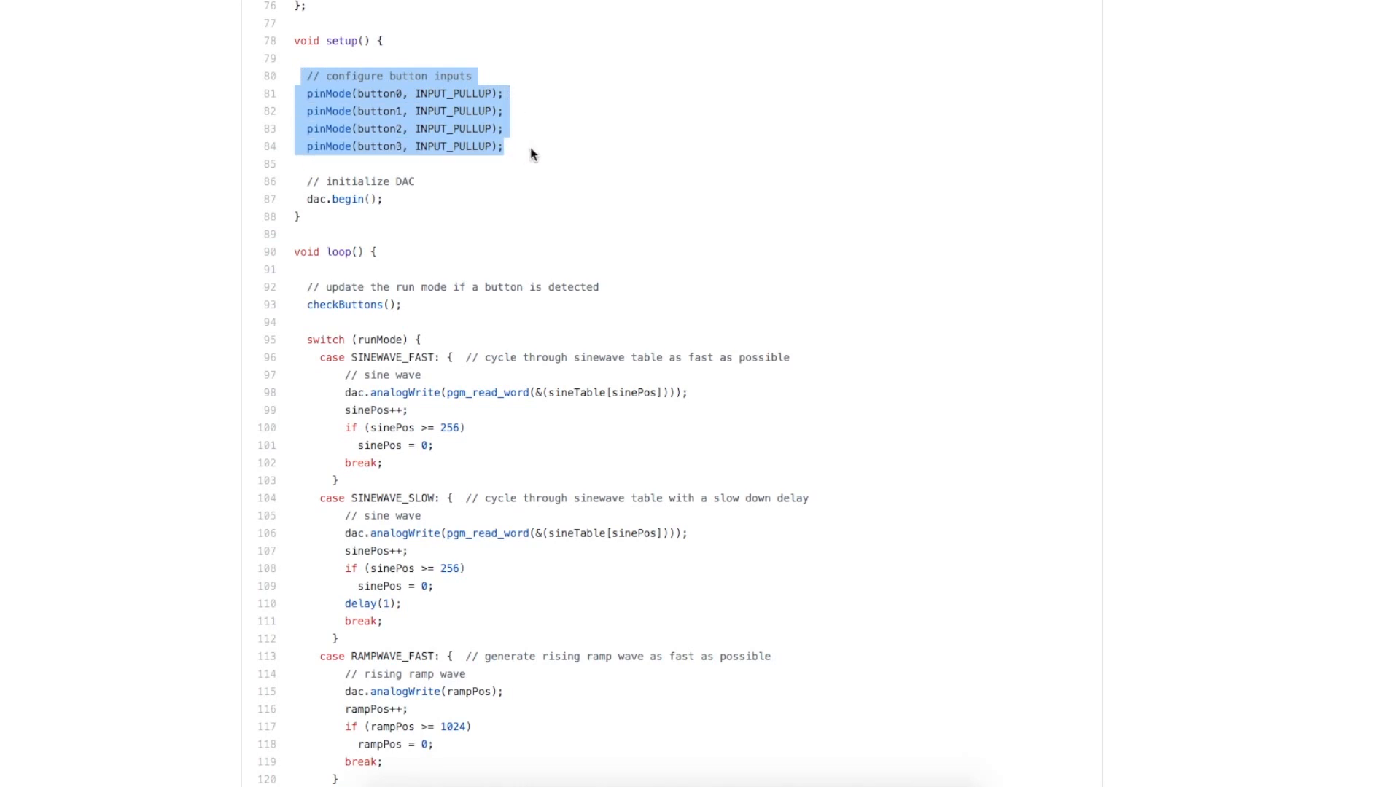
pyautogui.moveTo(328, 178)
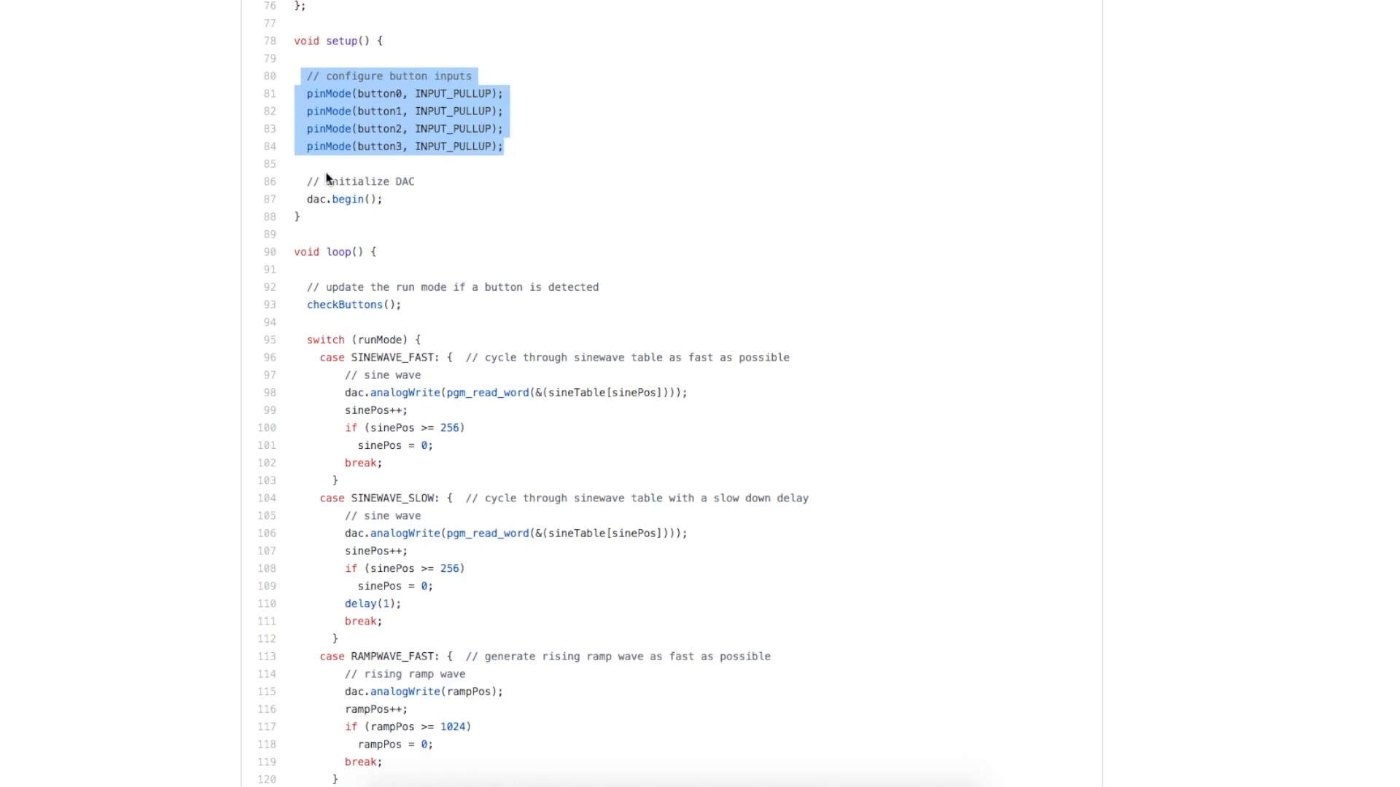
pyautogui.scroll(-3)
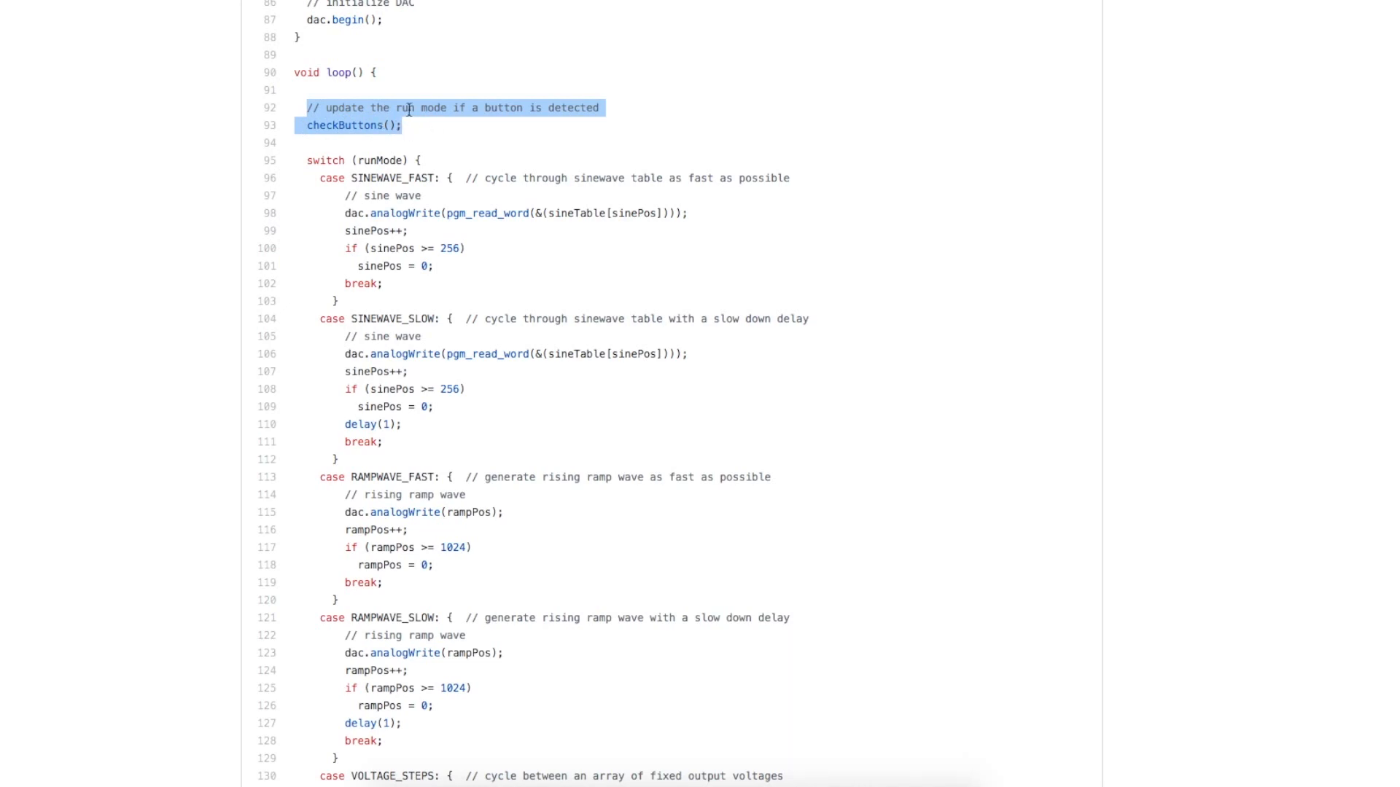
pyautogui.moveTo(463, 98)
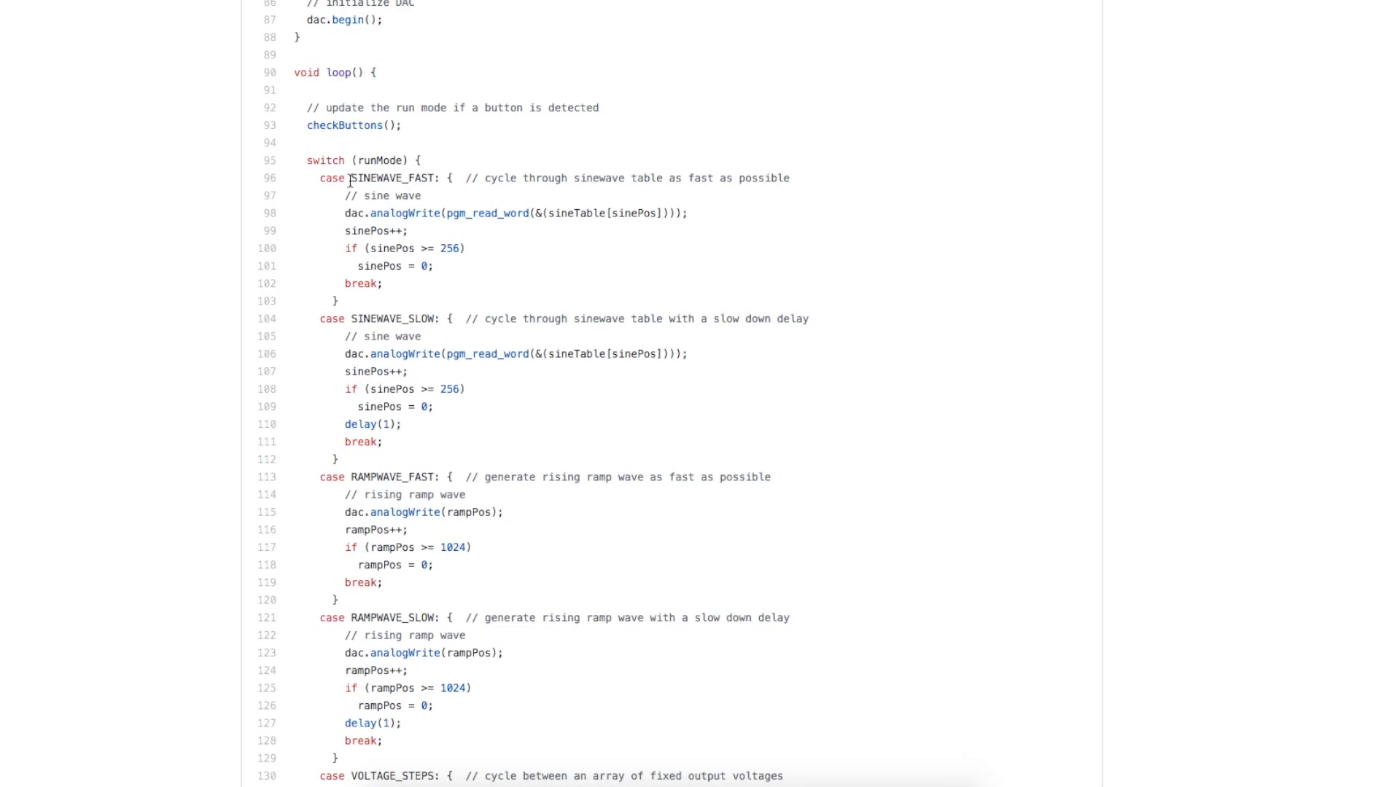
pyautogui.doubleClick(393, 179)
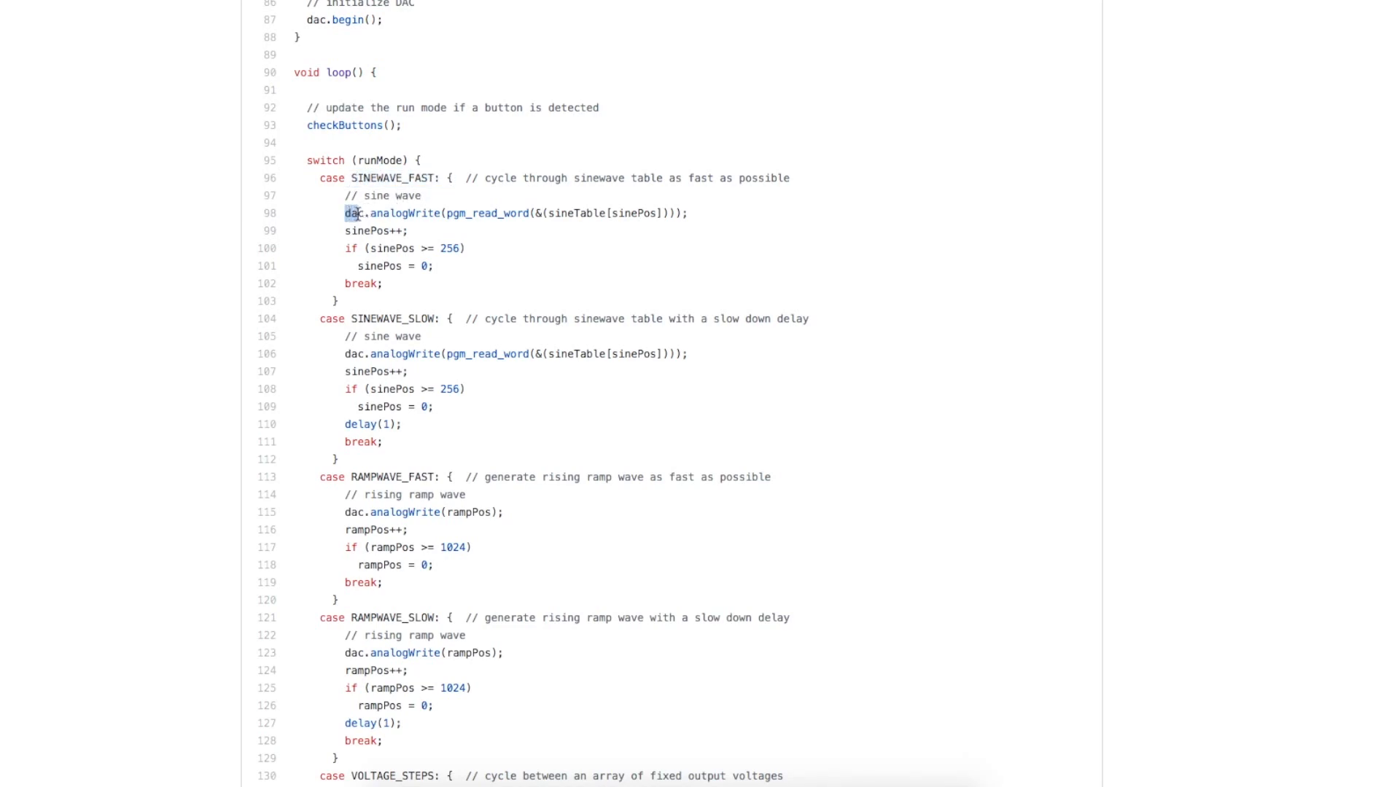
pyautogui.moveTo(346, 214); pyautogui.dragTo(439, 214)
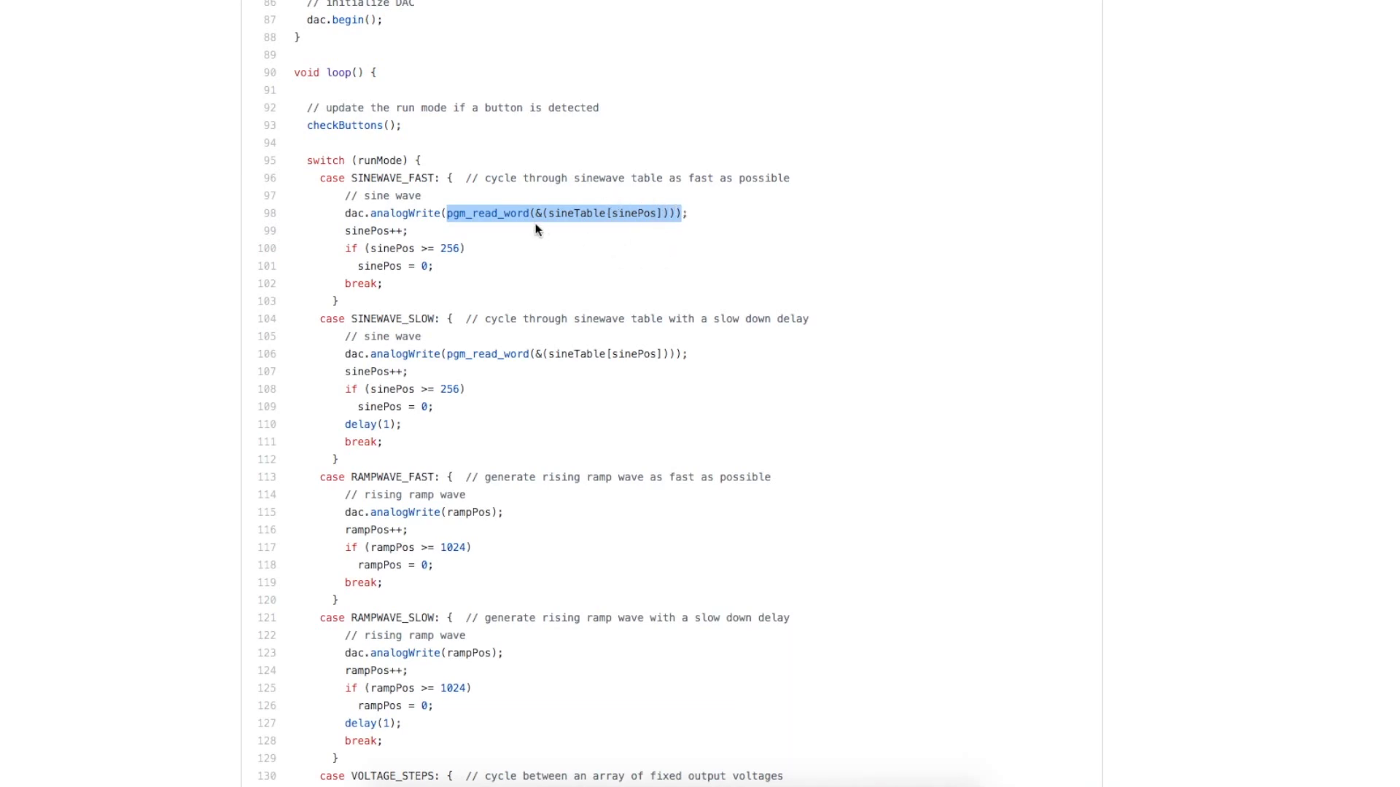
pyautogui.moveTo(666, 229)
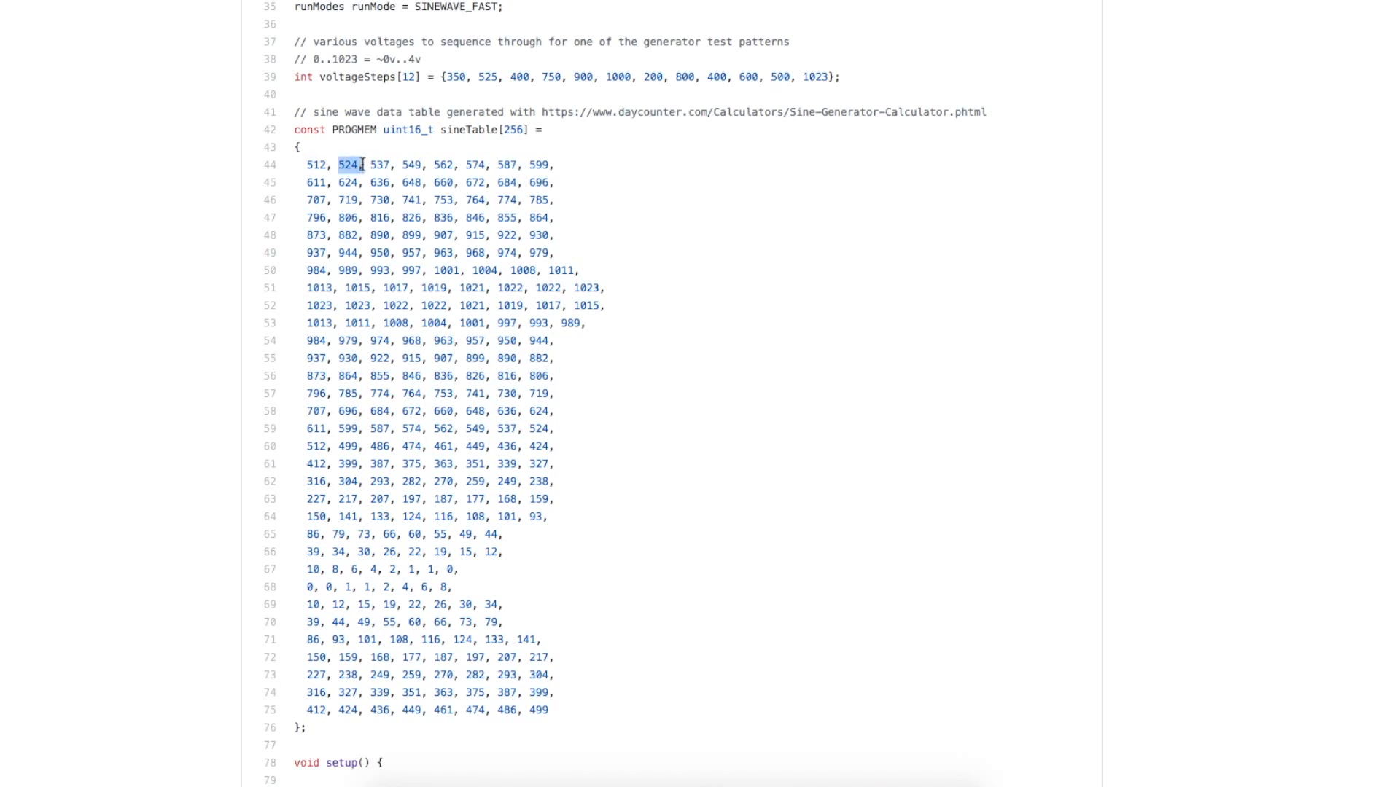
pyautogui.scroll(-3)
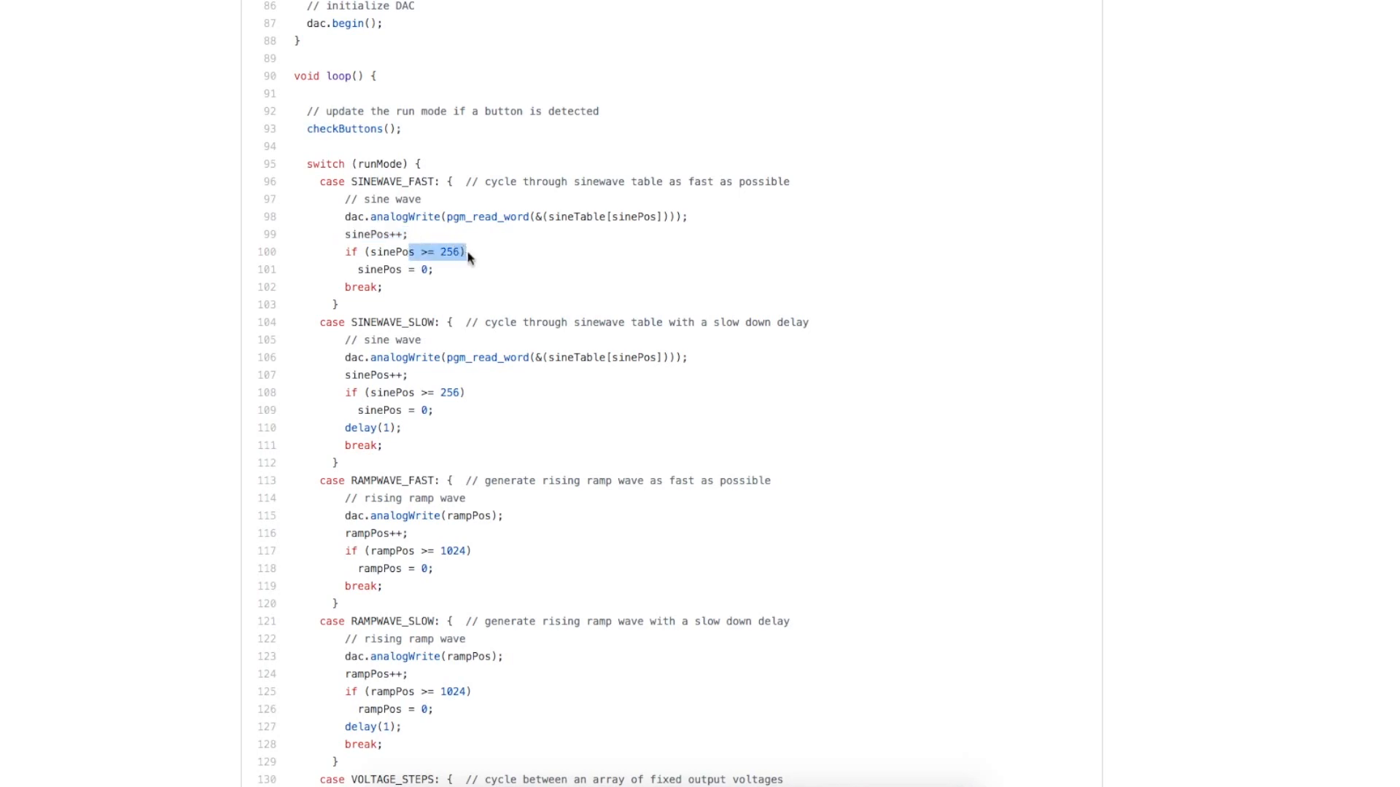
pyautogui.moveTo(469, 254); pyautogui.dragTo(469, 270)
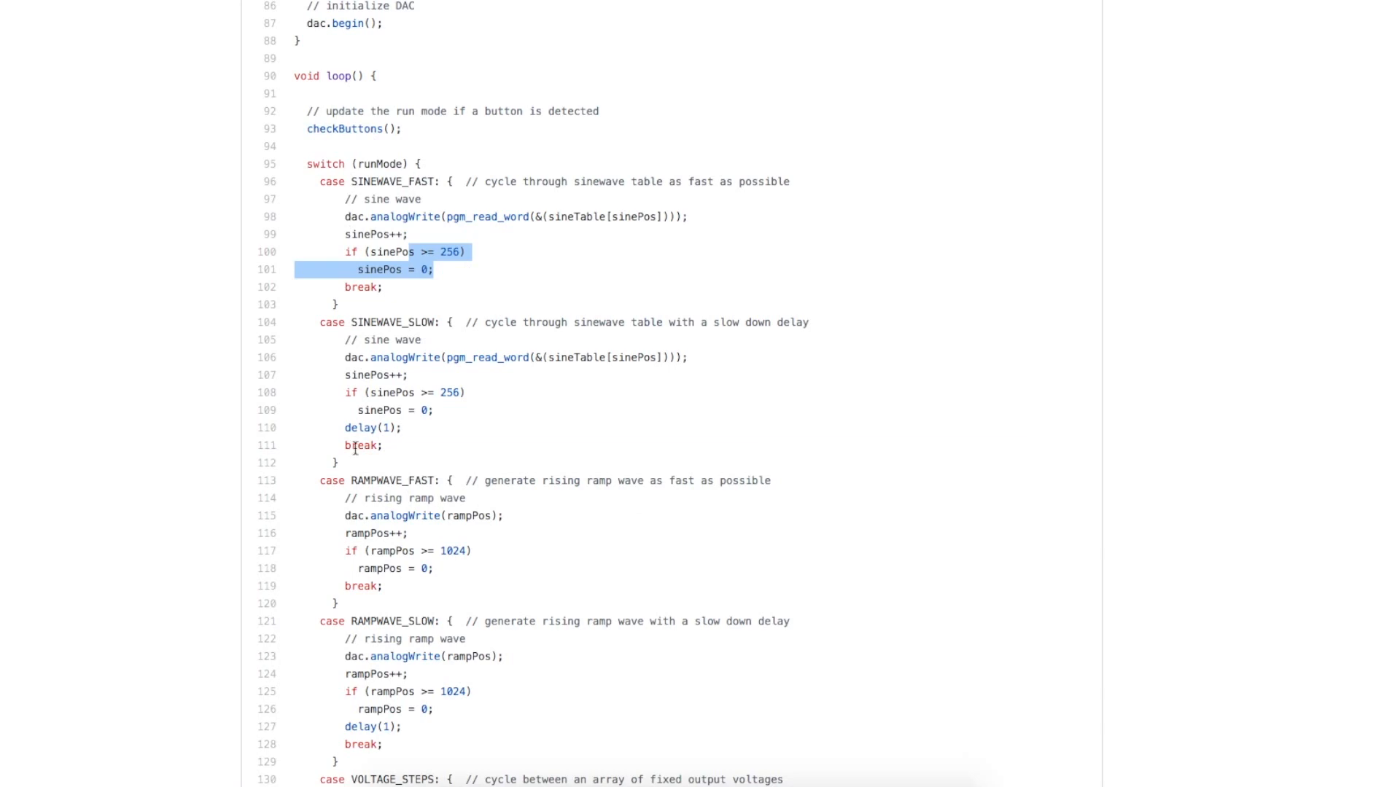
pyautogui.moveTo(678, 387)
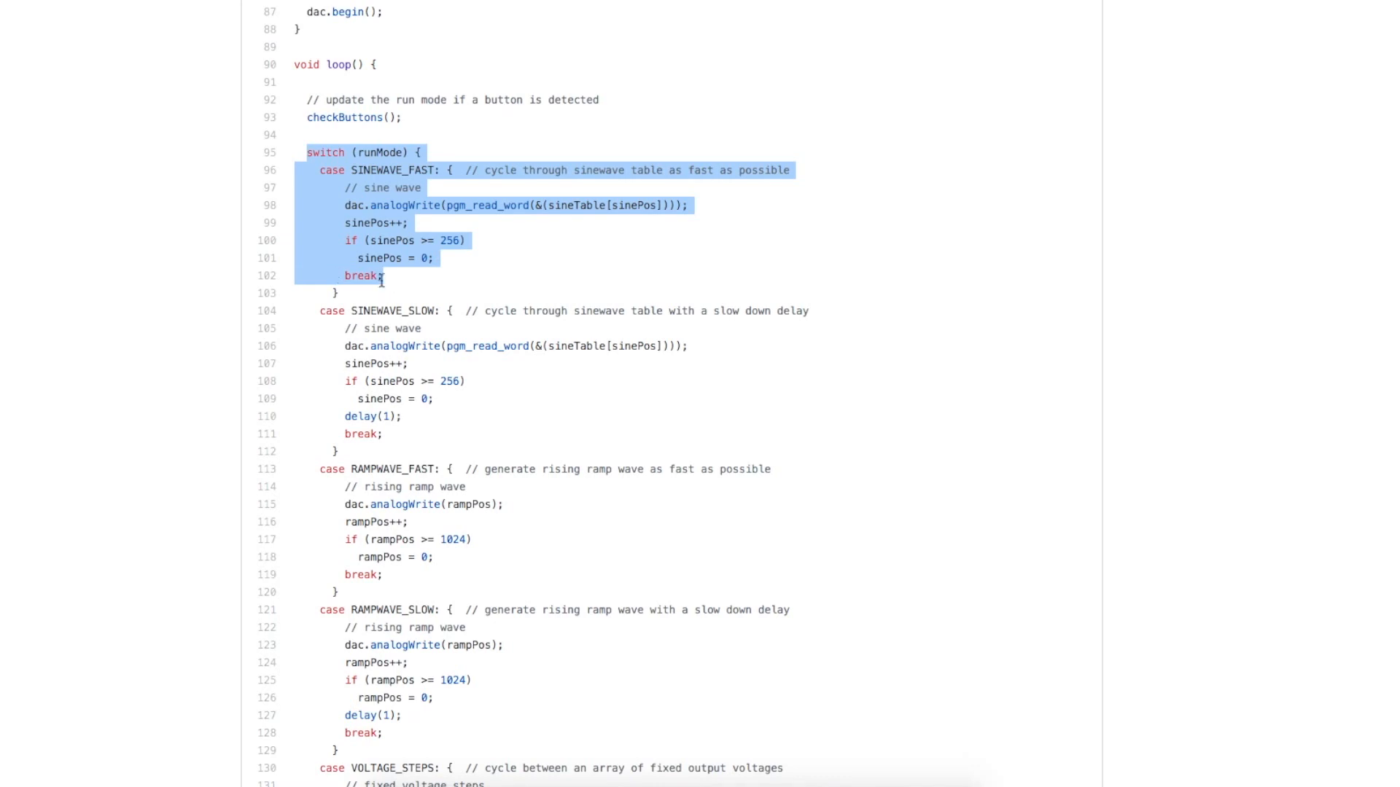
# Highlight the checkButtons call with its comment, then the SINEWAVE_FAST case label.
pyautogui.scroll(-3)
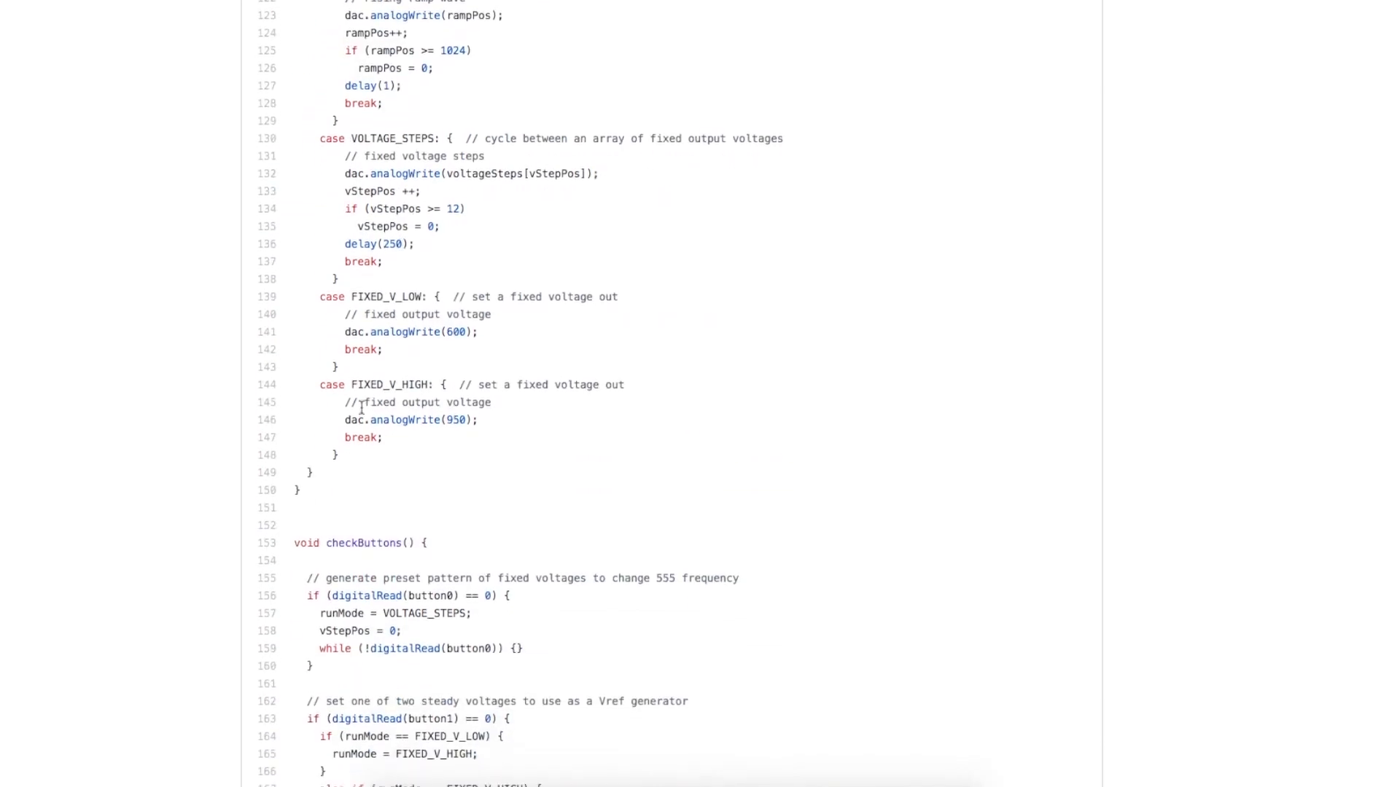
pyautogui.scroll(-3)
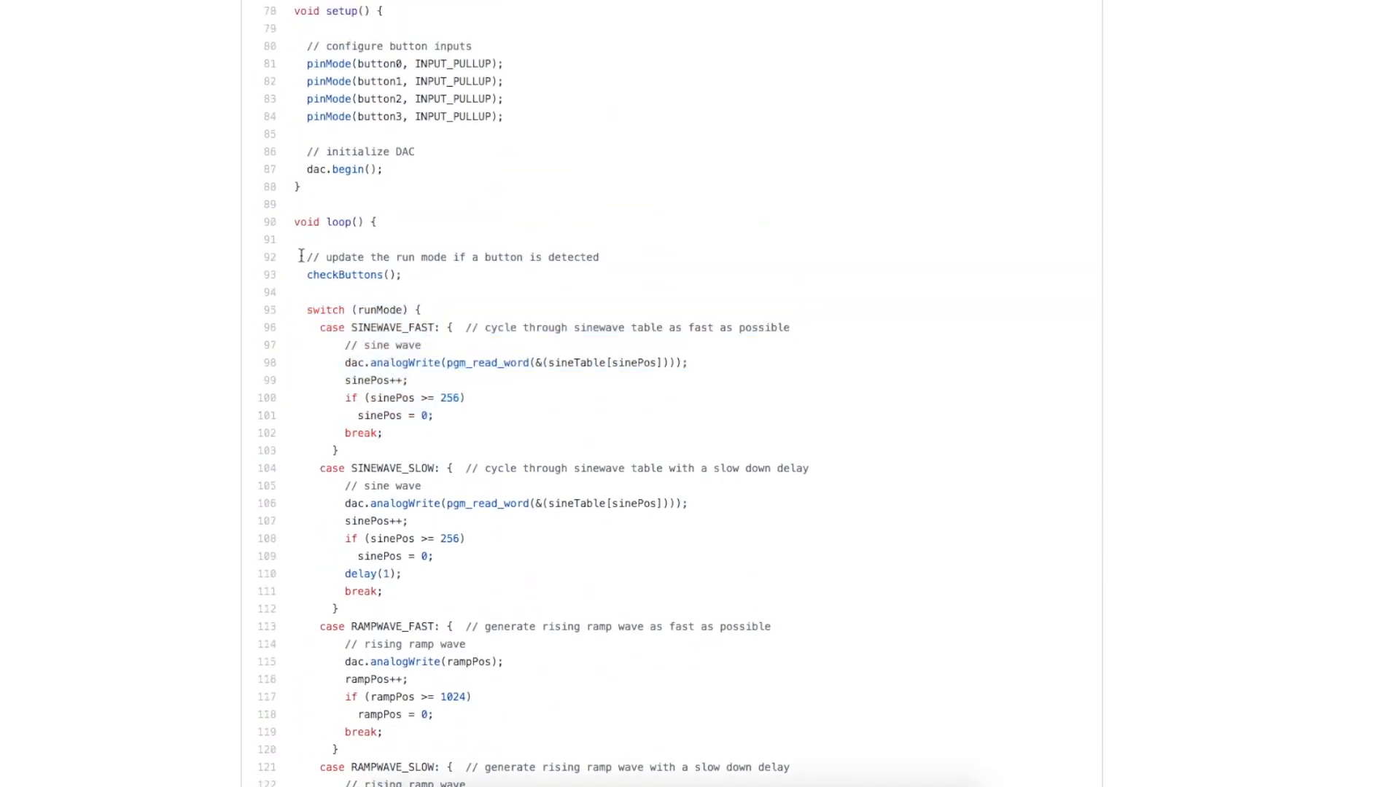
pyautogui.moveTo(299, 258); pyautogui.dragTo(402, 274)
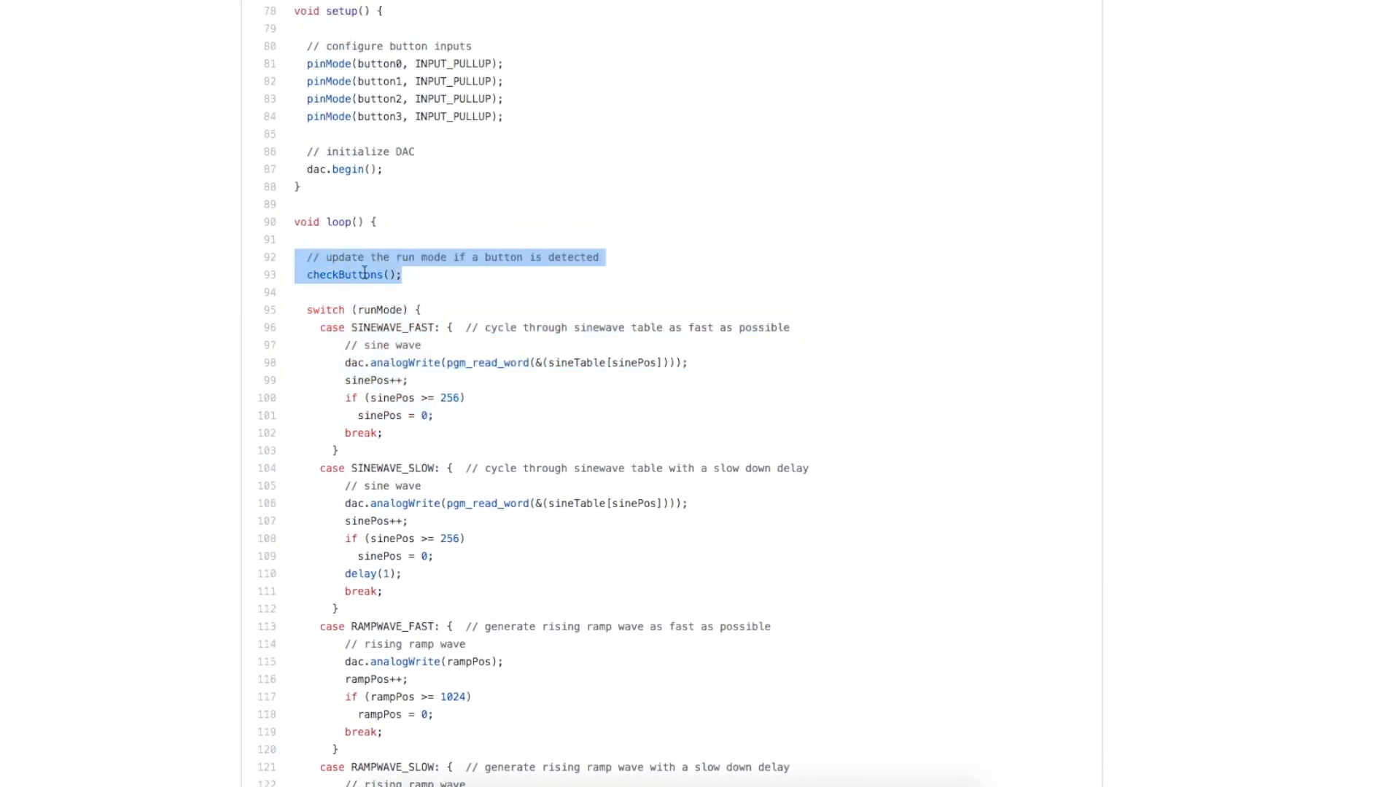
pyautogui.click(332, 329)
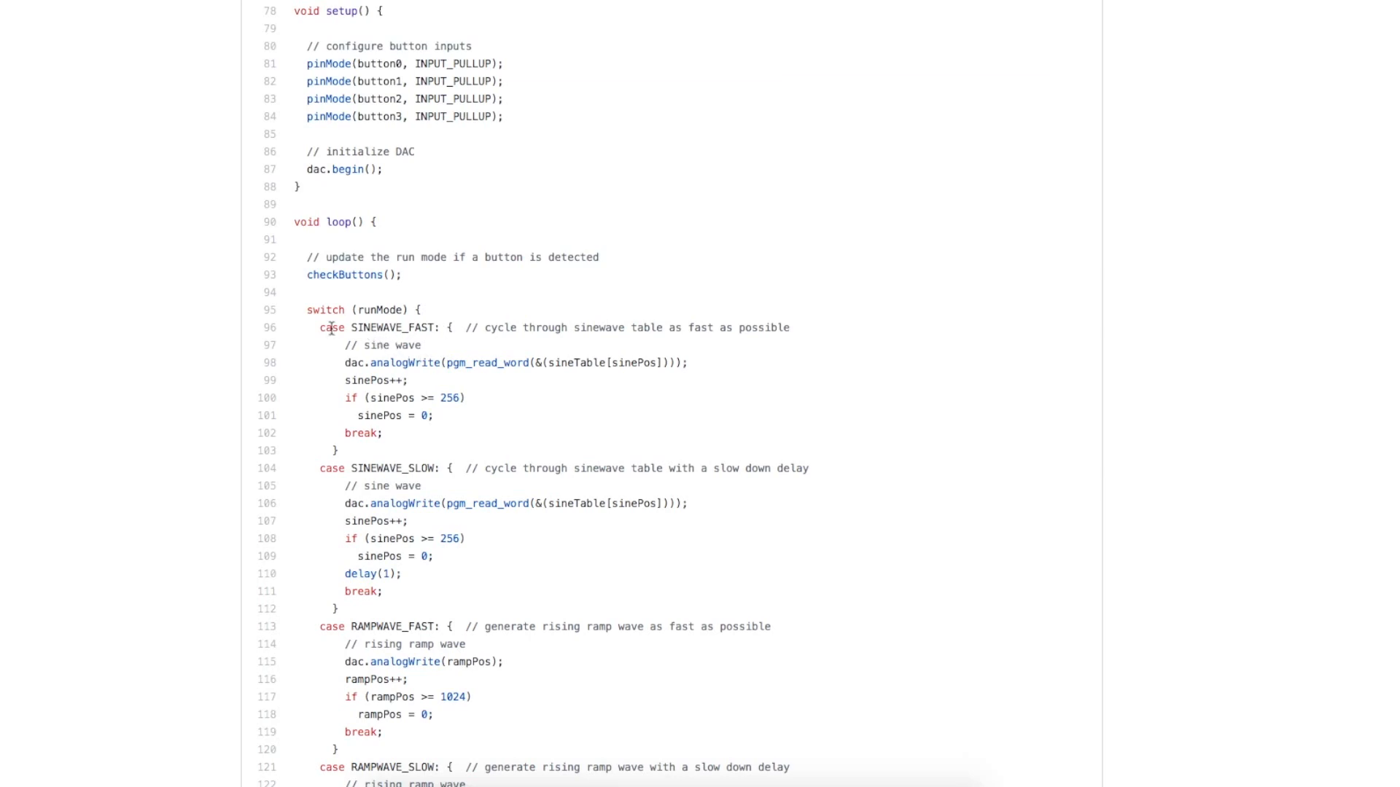
pyautogui.doubleClick(333, 328)
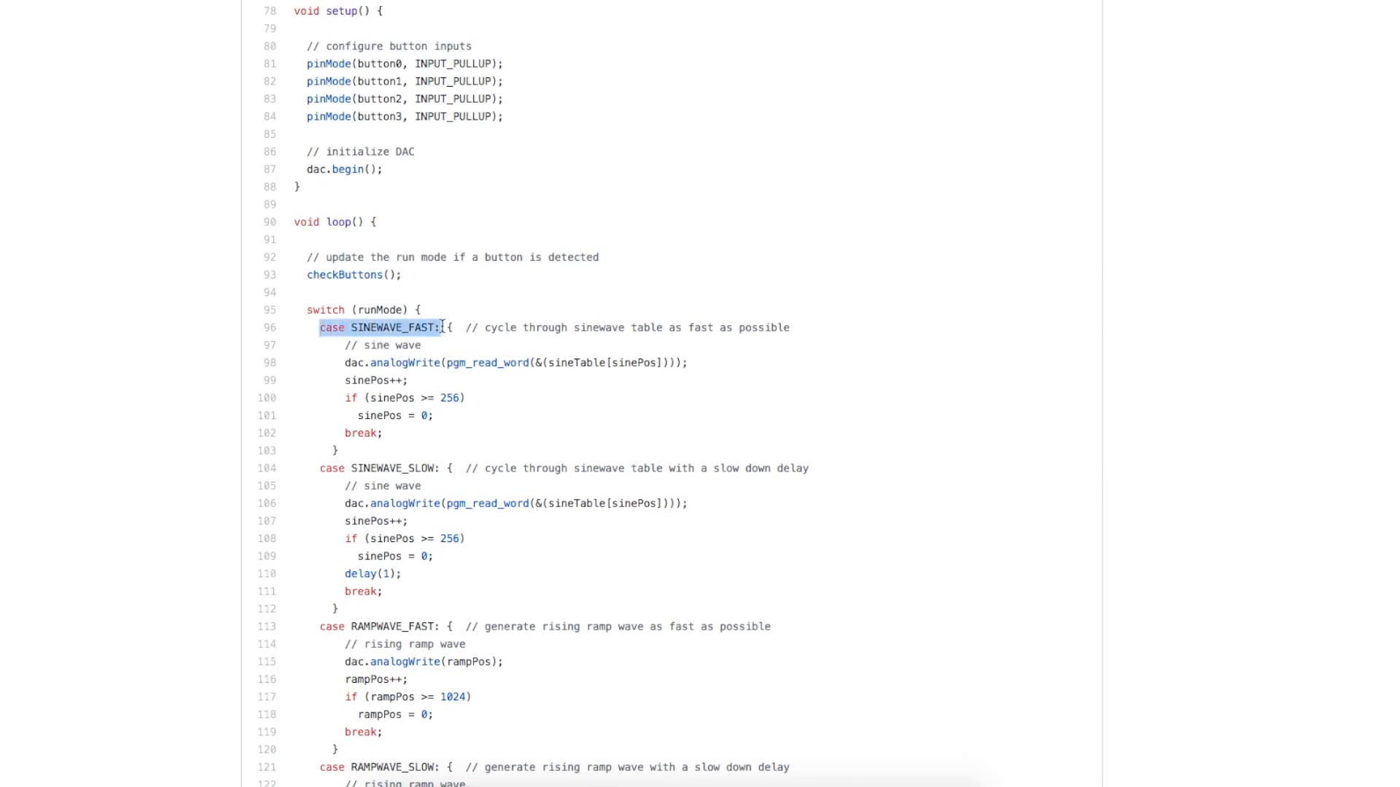
pyautogui.moveTo(399, 391)
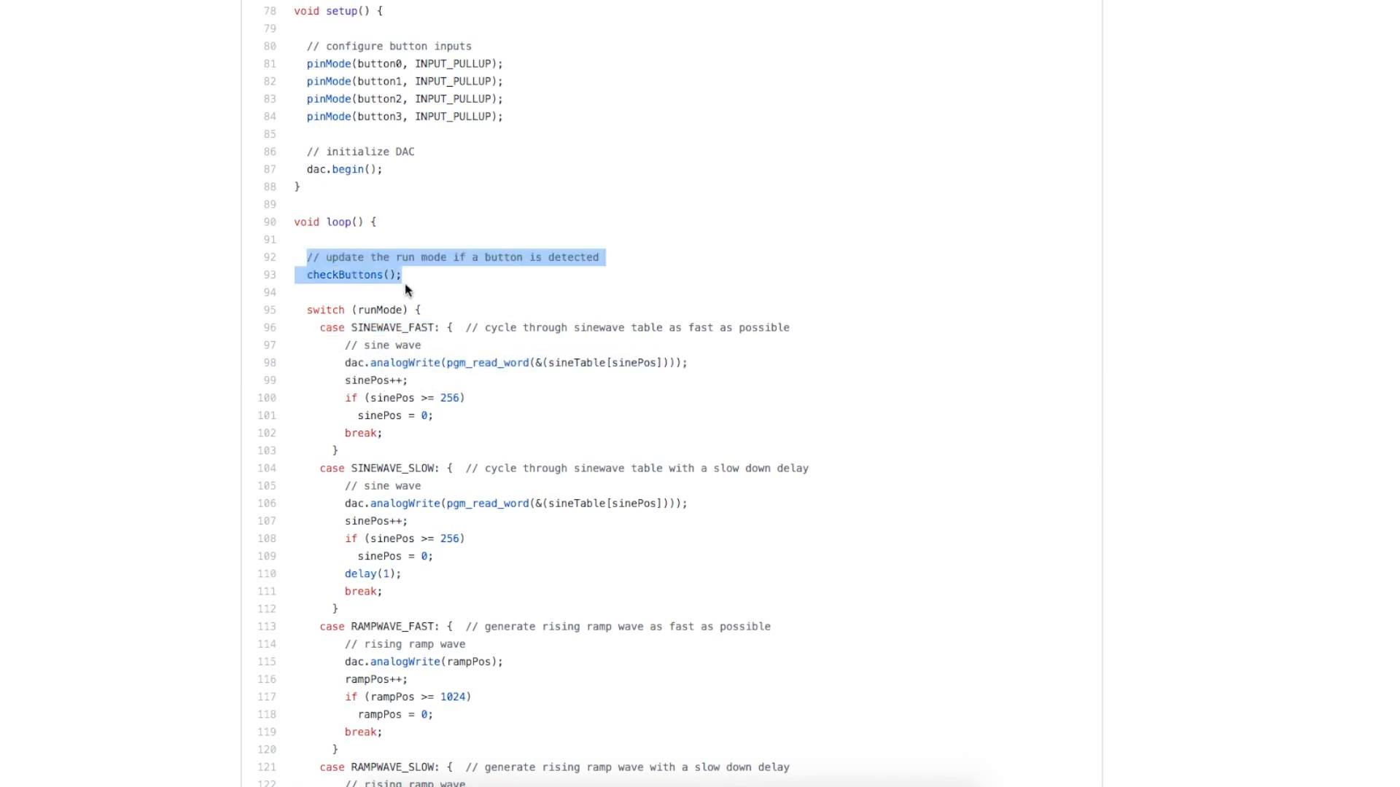
pyautogui.moveTo(352, 277)
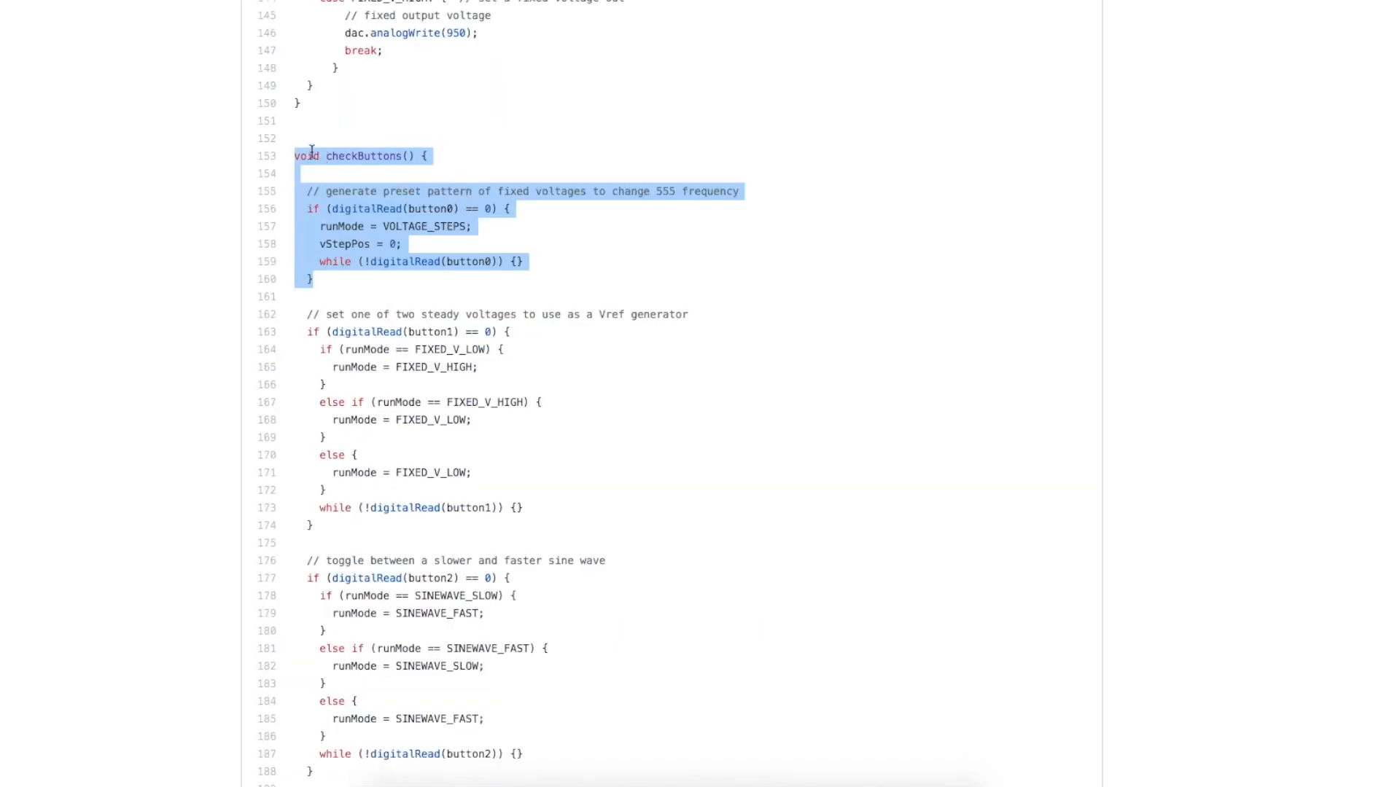
pyautogui.moveTo(324, 292)
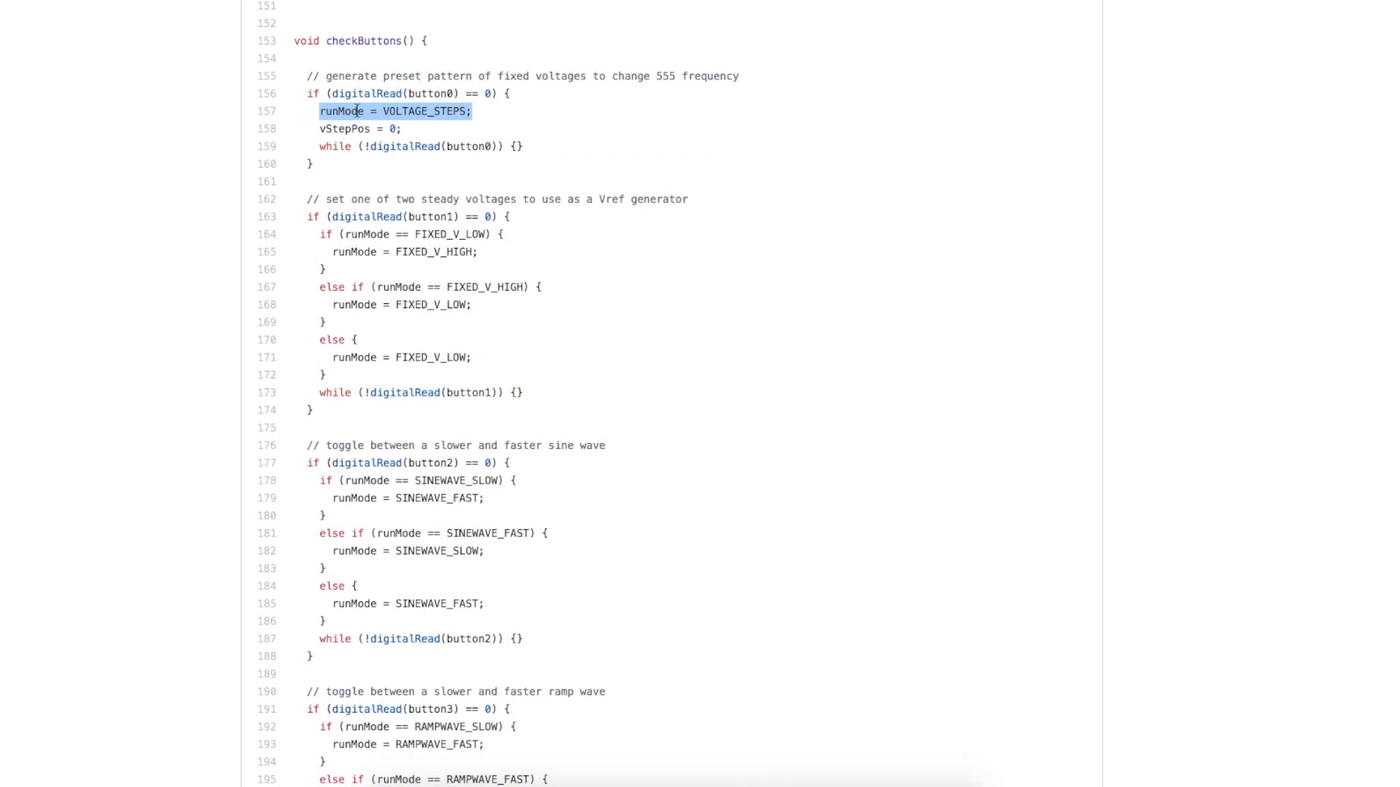
pyautogui.moveTo(609, 93)
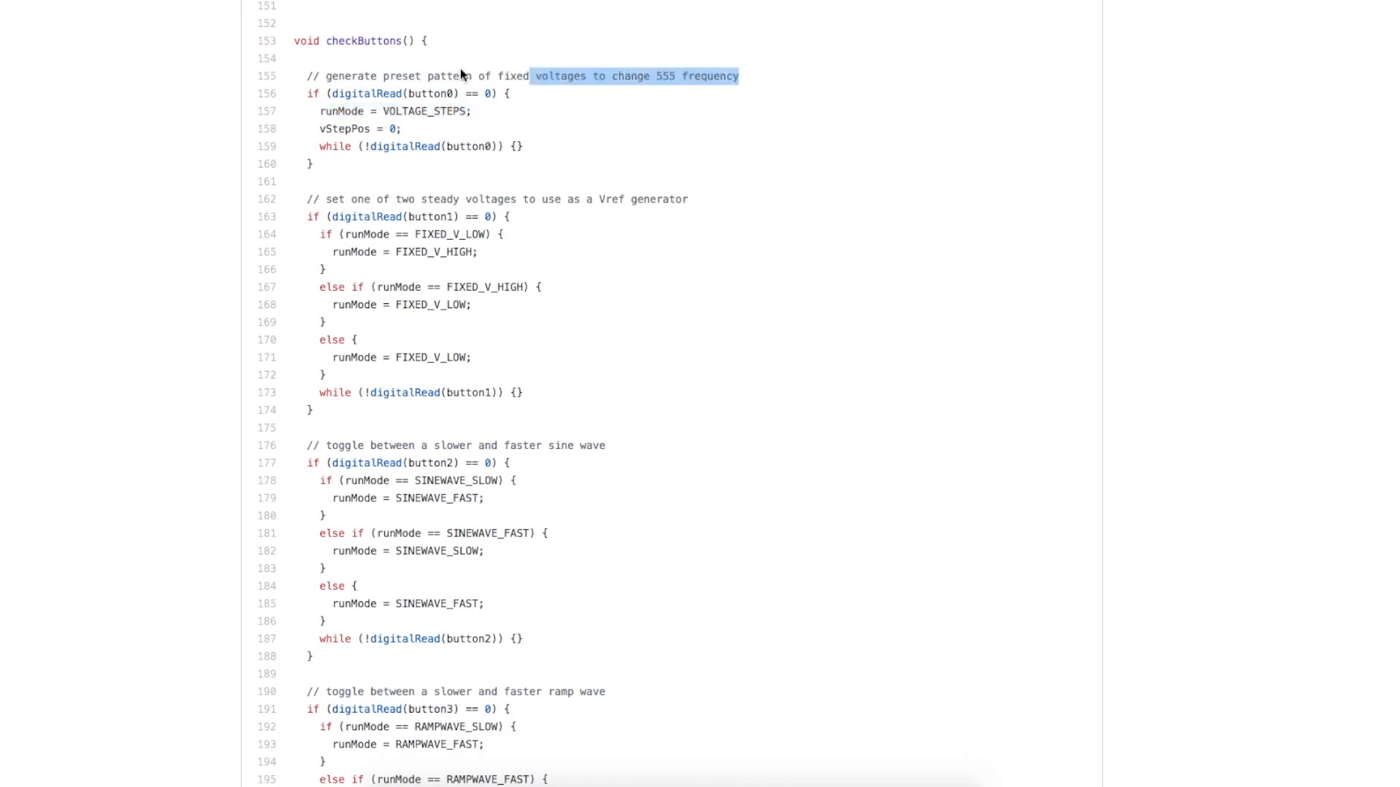
# Highlight the button1 fixed voltage toggle and the RAMPWAVE_SLOW condition, clearing highlights between.
pyautogui.scroll(-3)
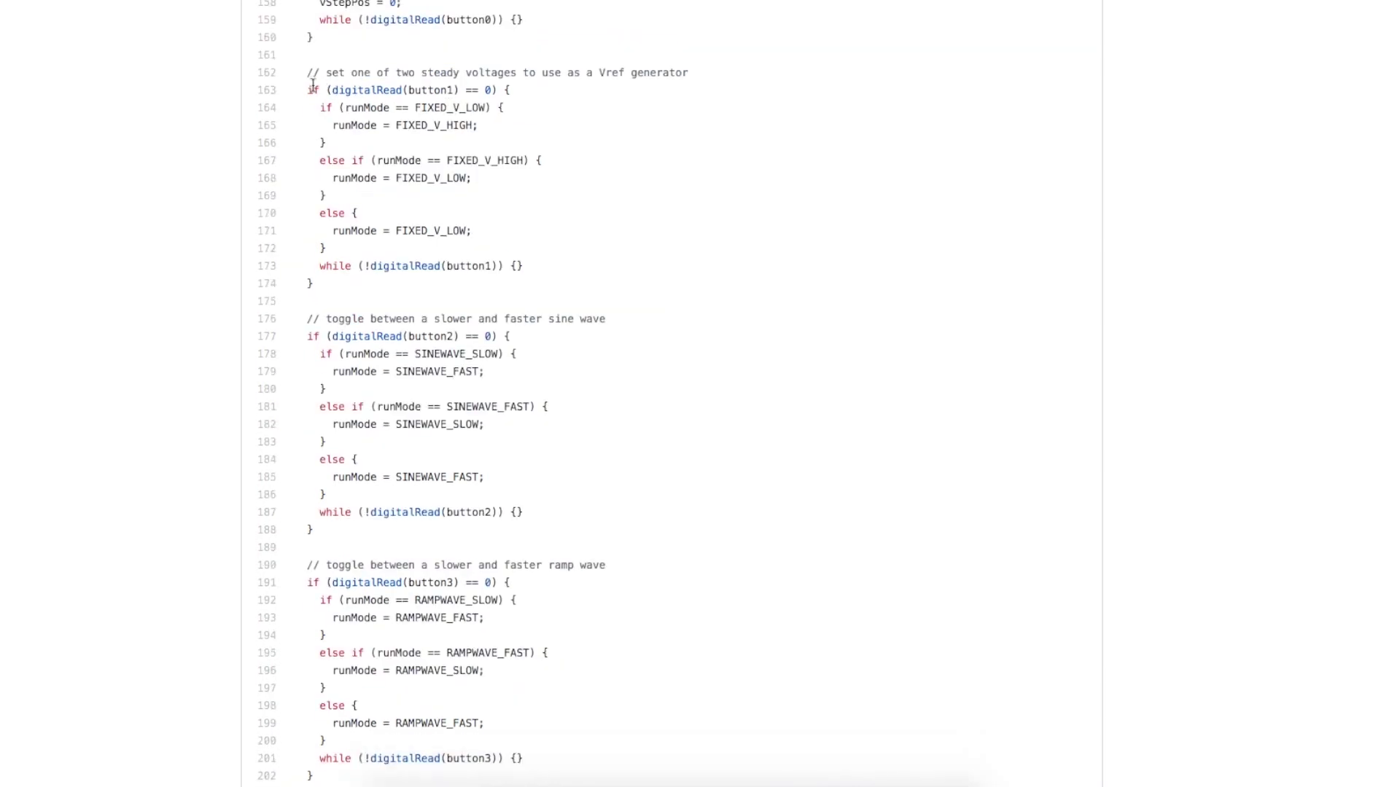
pyautogui.moveTo(312, 72); pyautogui.dragTo(513, 124)
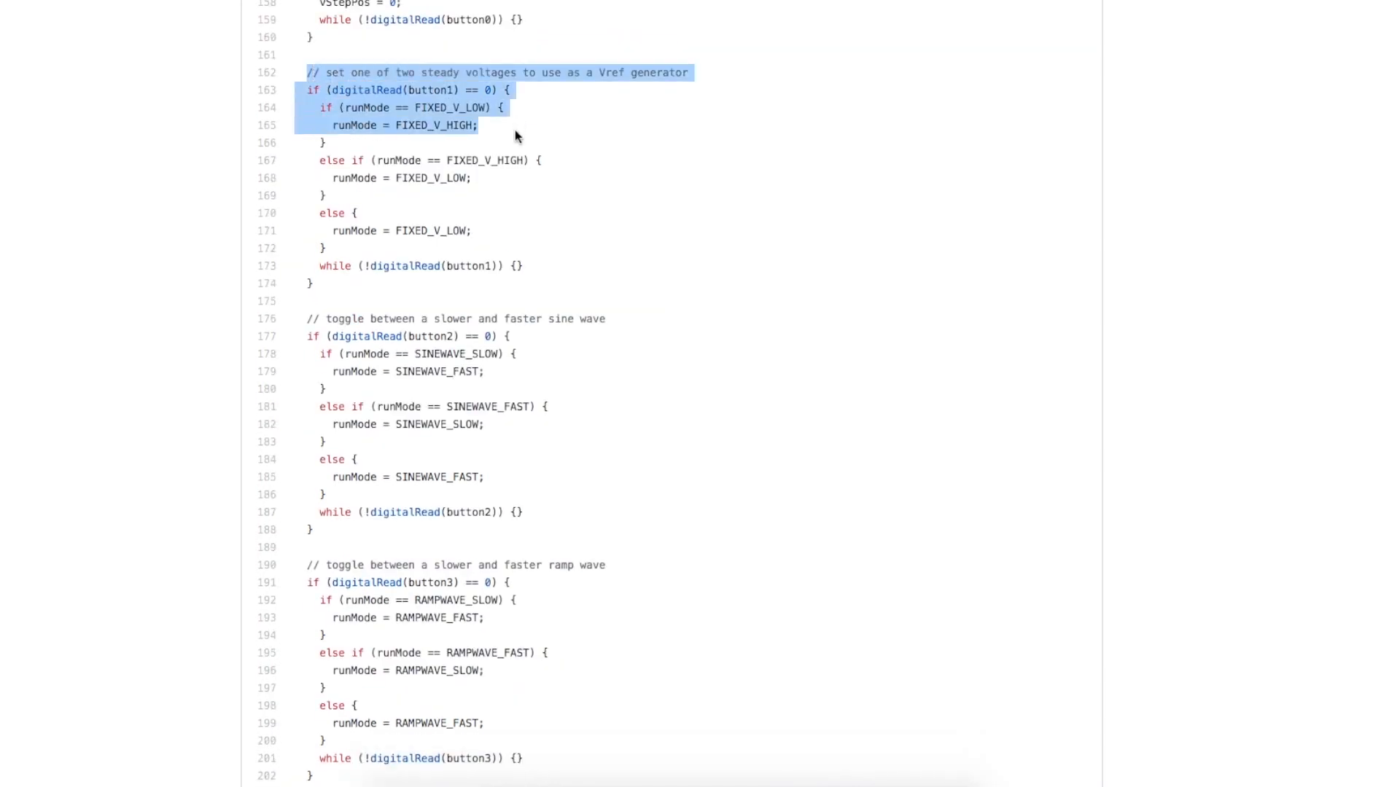
pyautogui.moveTo(466, 141)
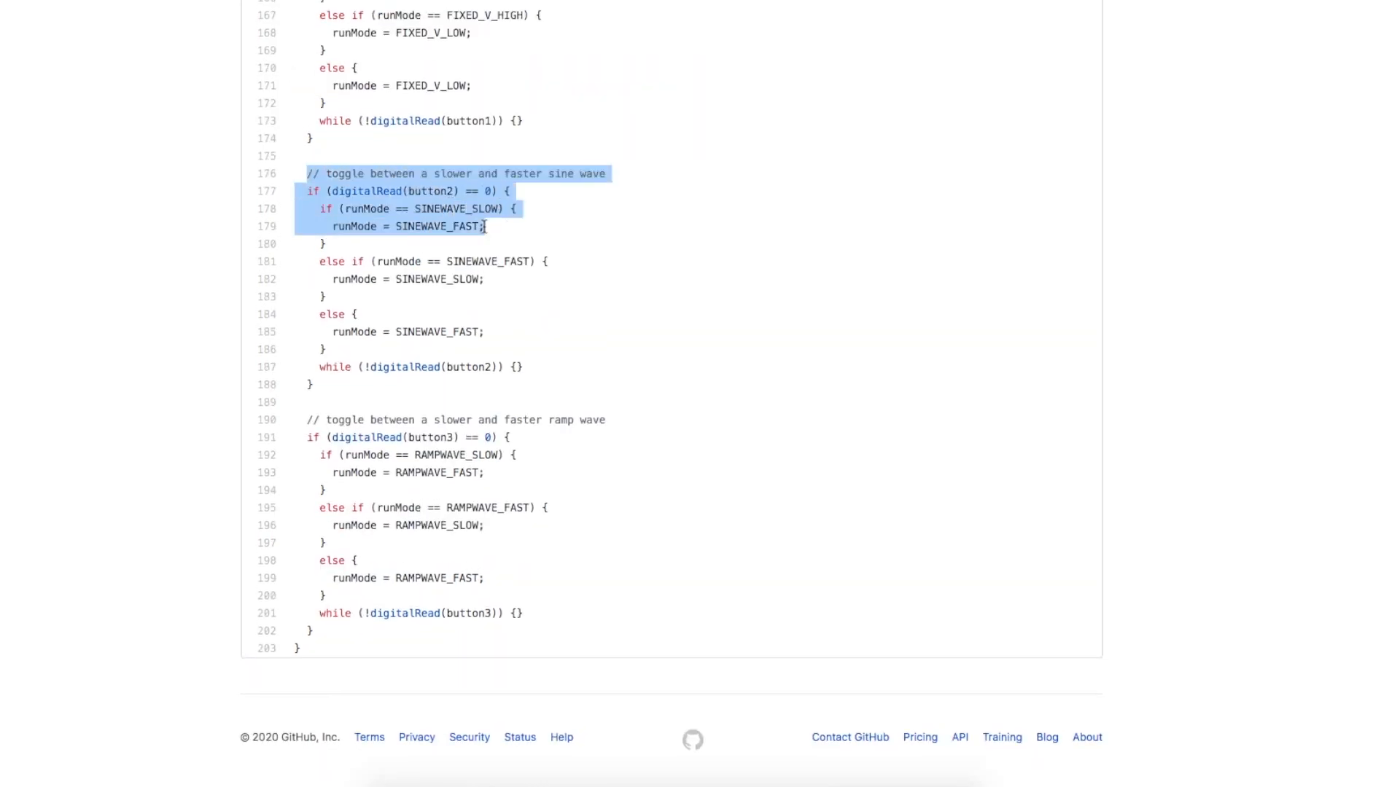
pyautogui.moveTo(472, 246)
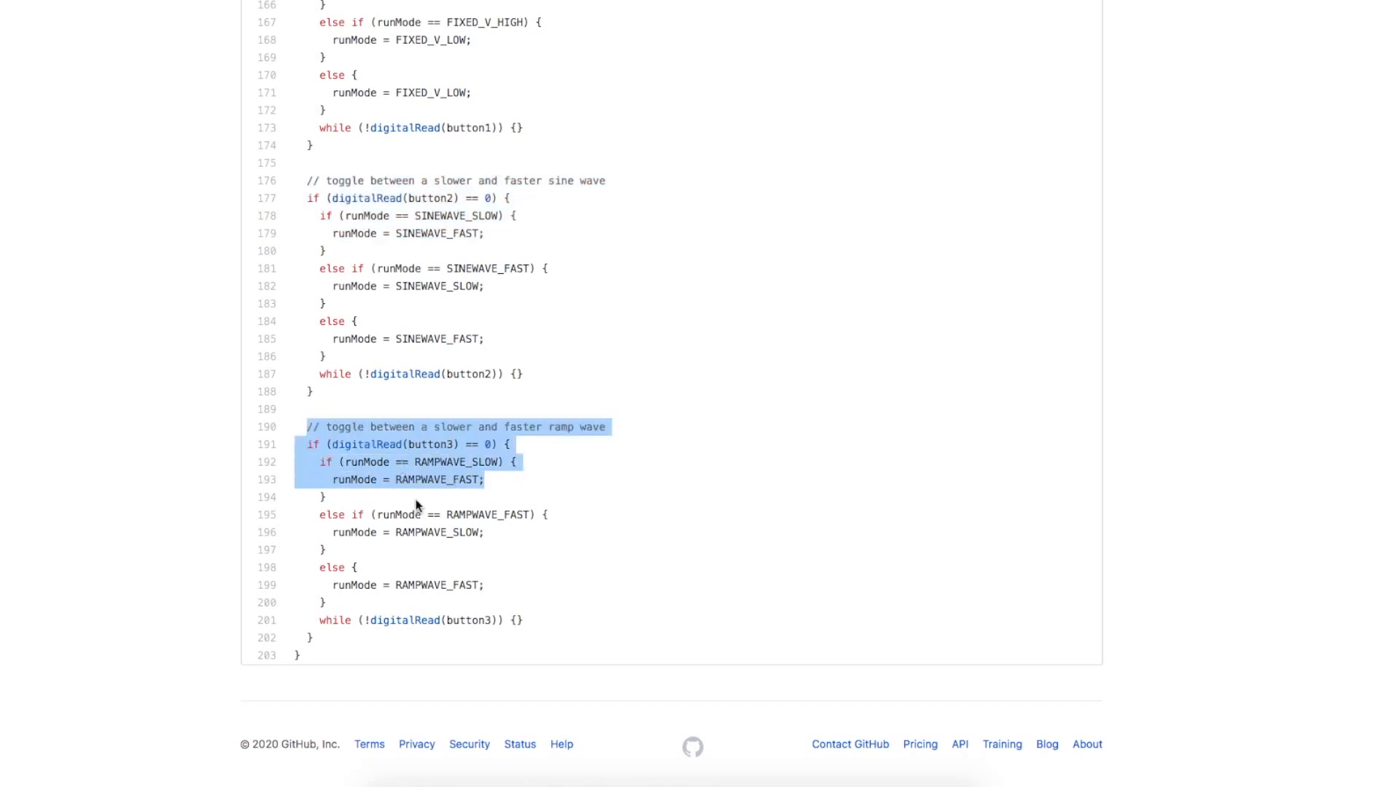
pyautogui.click(351, 479)
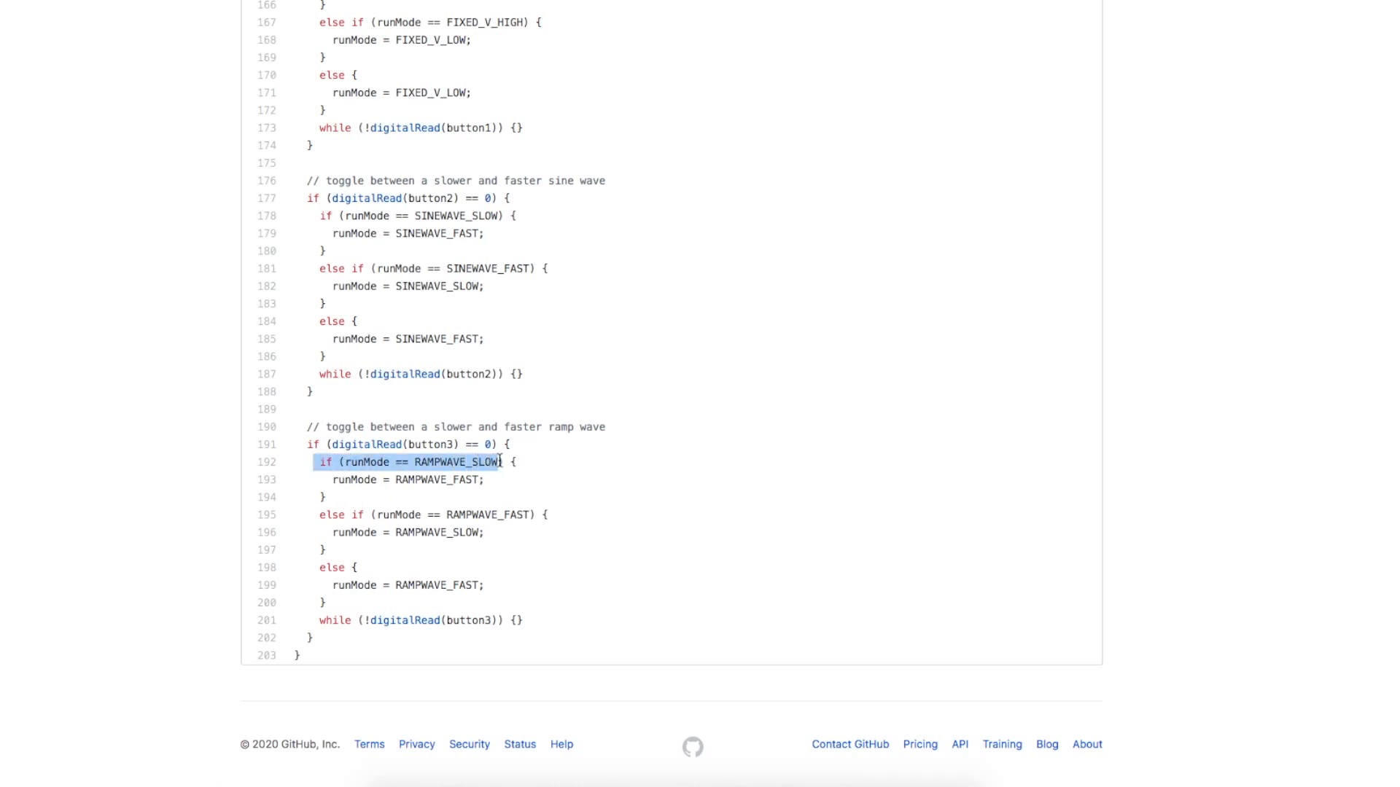
pyautogui.moveTo(500, 461); pyautogui.dragTo(485, 480)
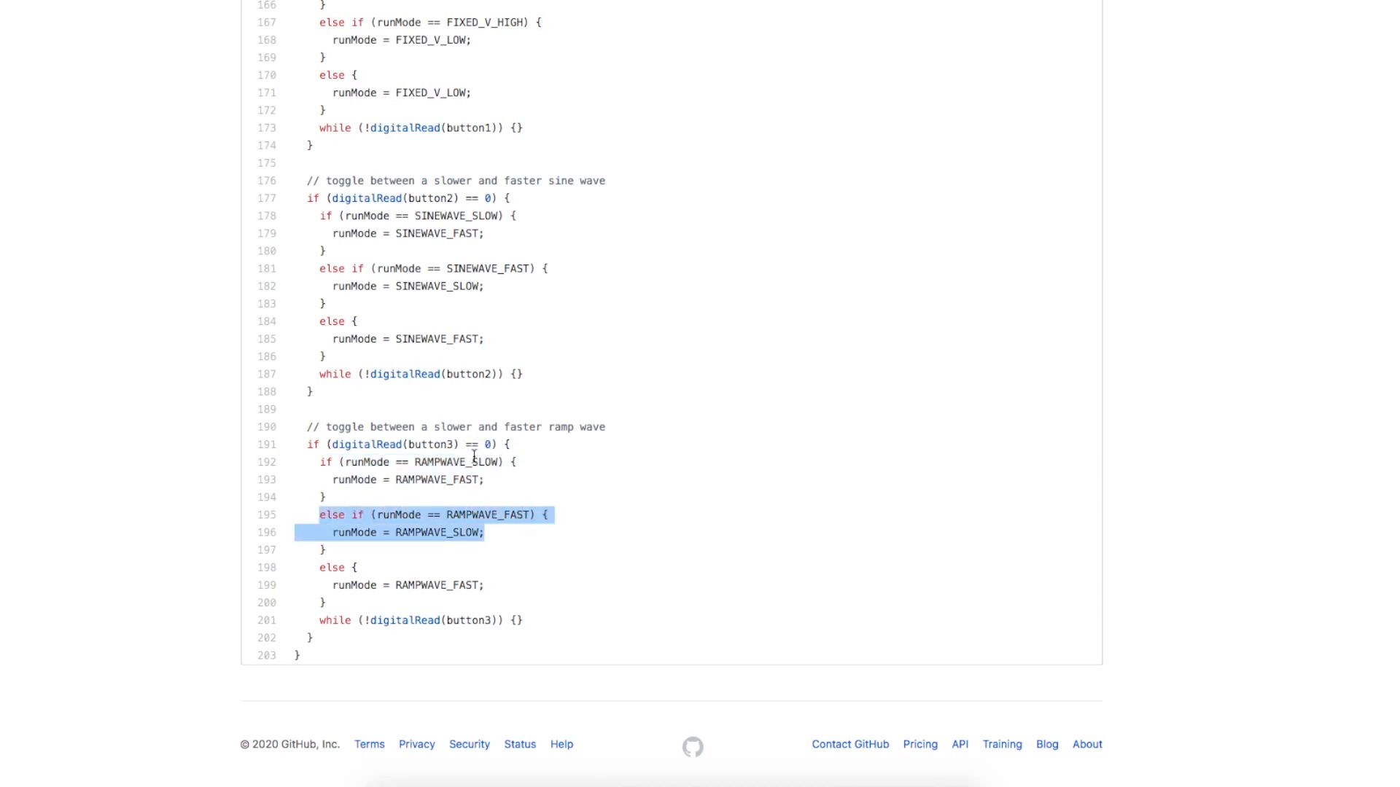
pyautogui.moveTo(360, 150)
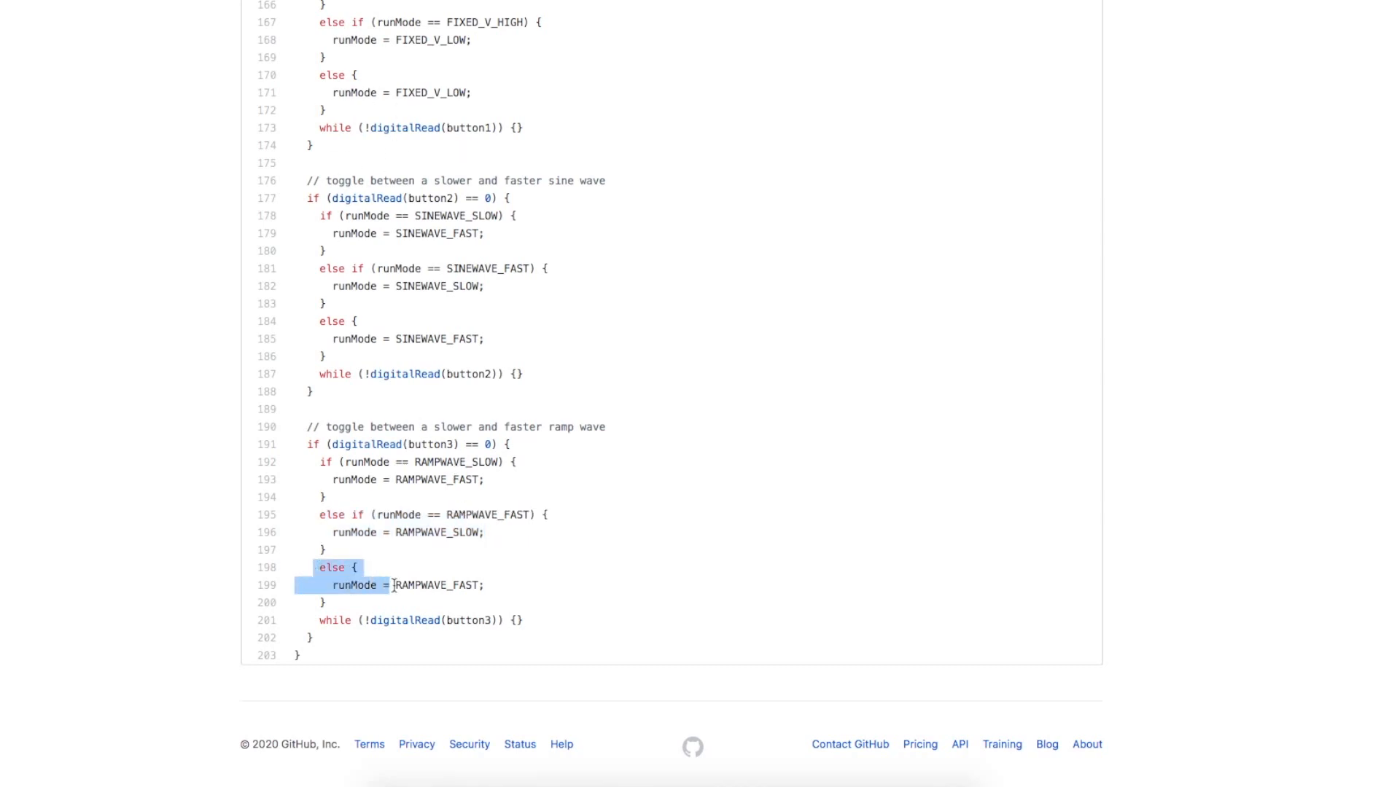
pyautogui.click(312, 621)
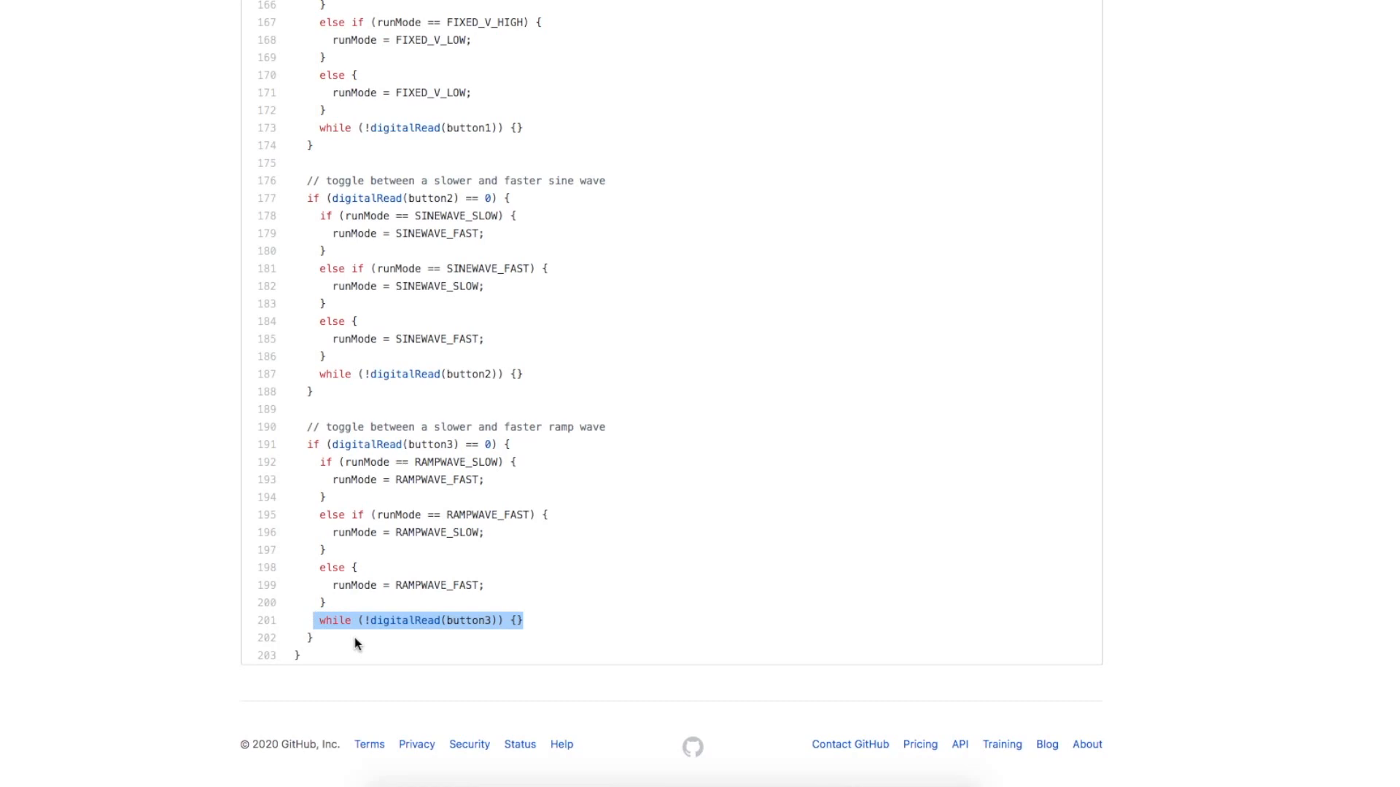
pyautogui.moveTo(469, 621)
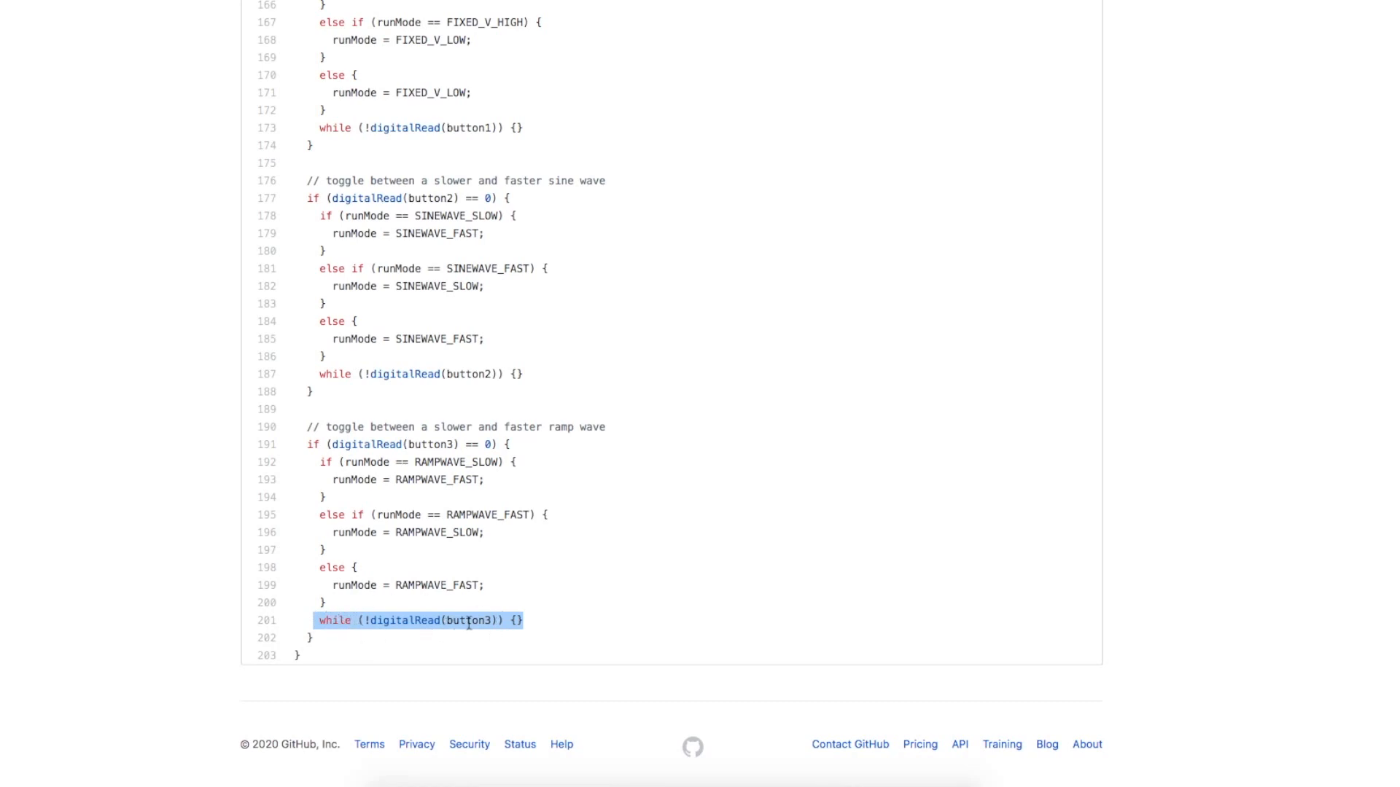
pyautogui.moveTo(529, 630)
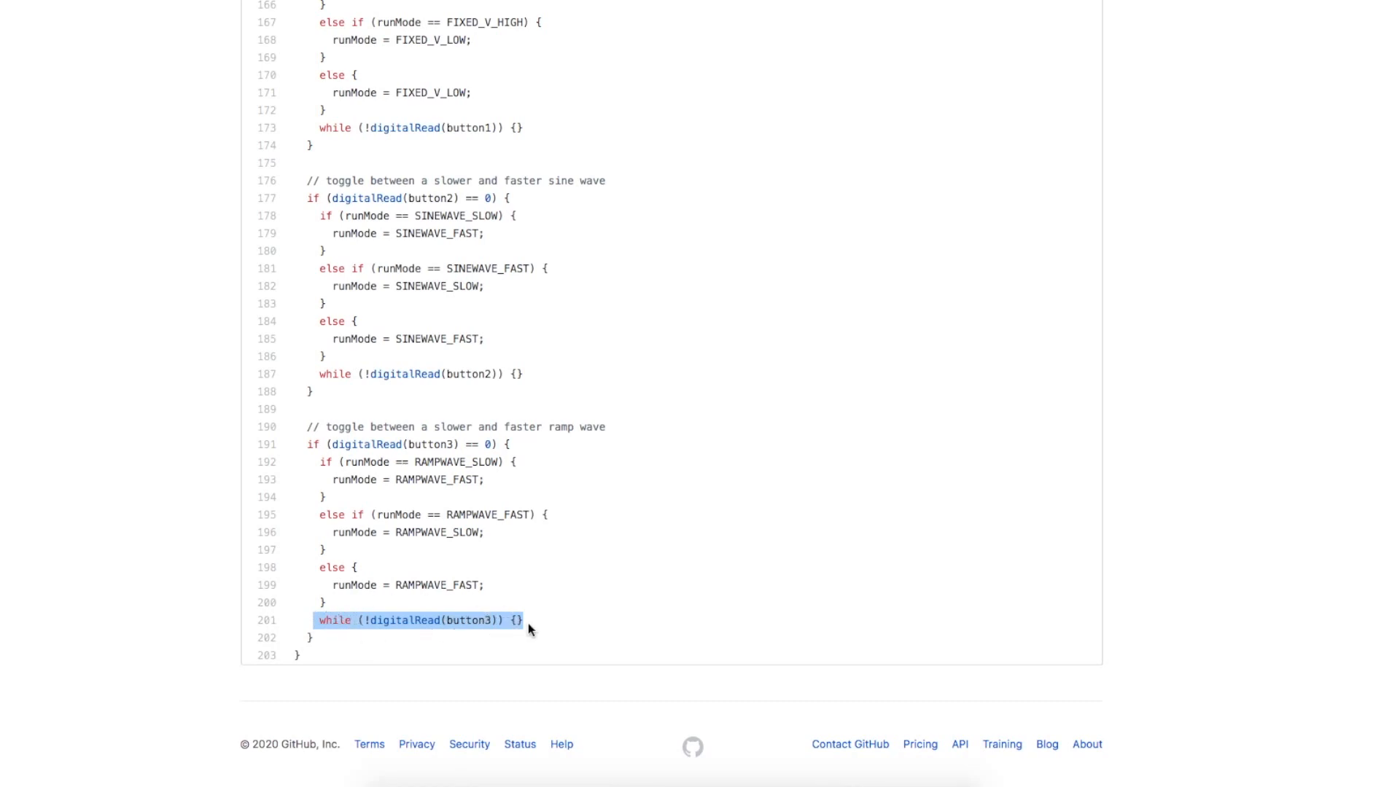
pyautogui.moveTo(411, 620)
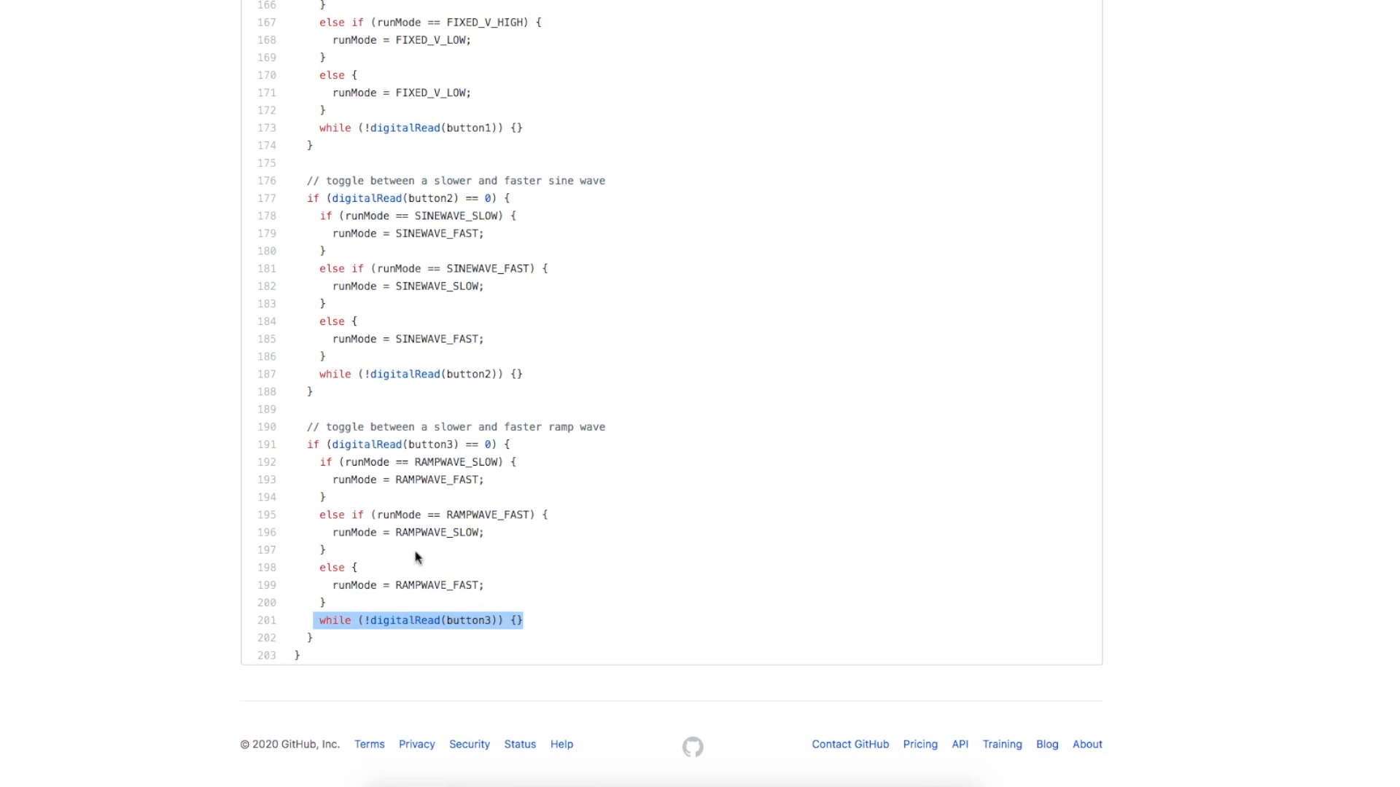
pyautogui.scroll(3)
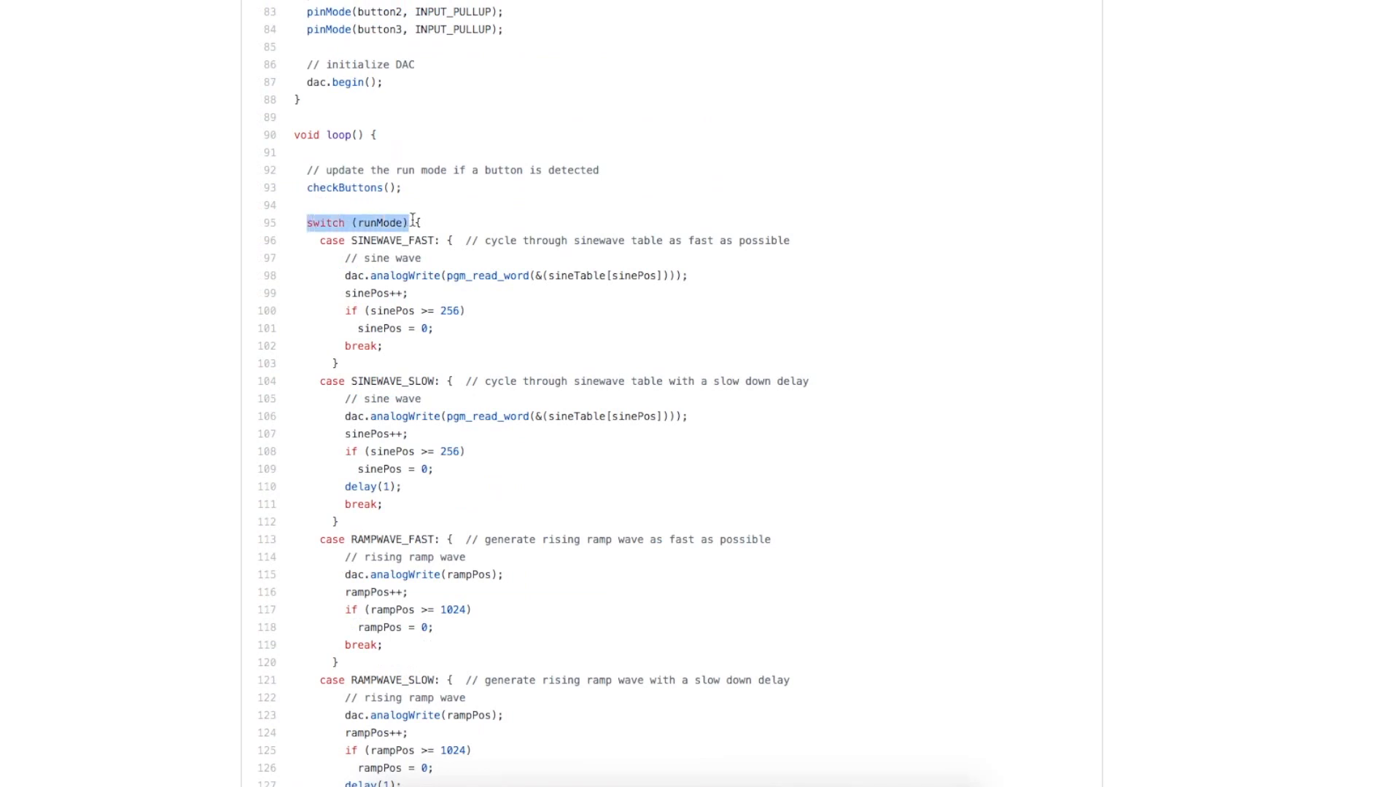
pyautogui.scroll(-3)
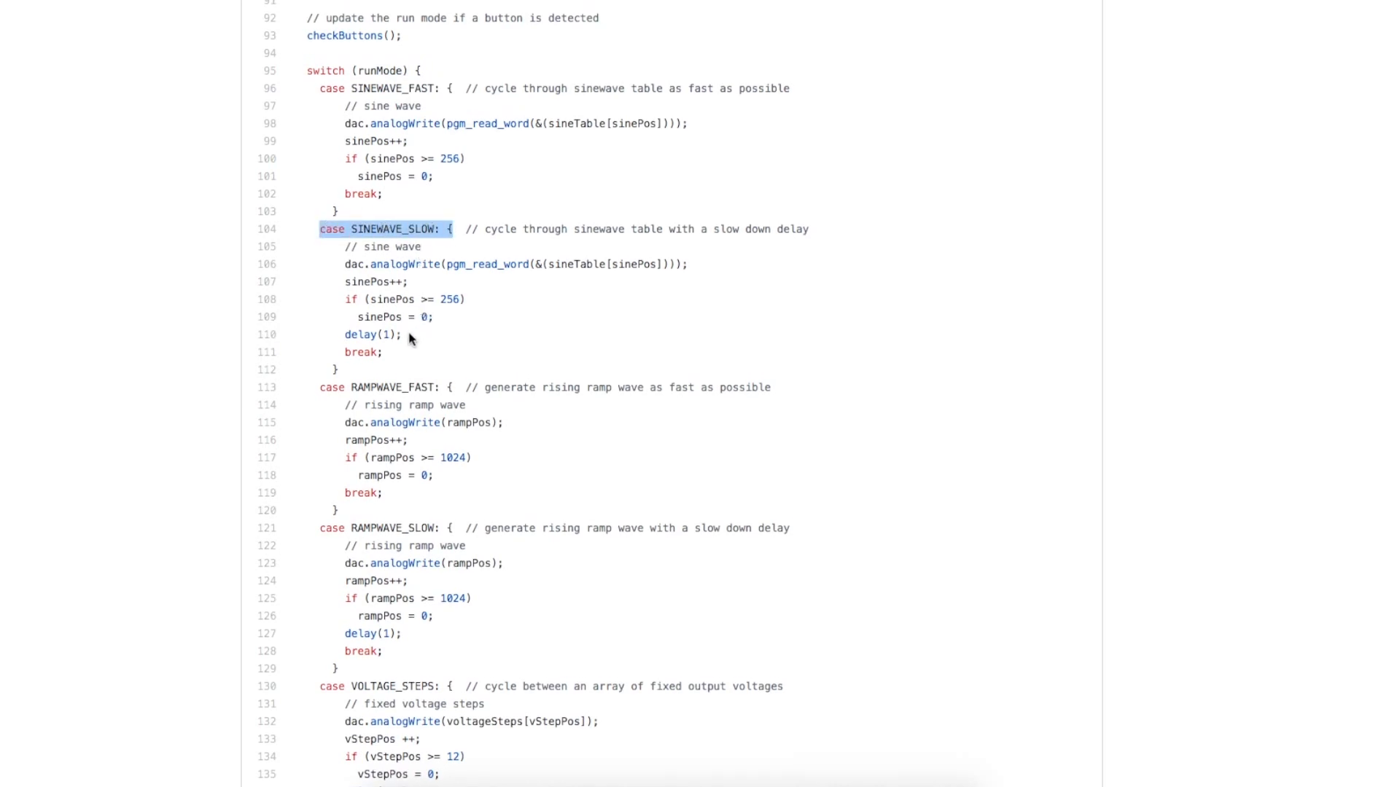
pyautogui.doubleClick(372, 334)
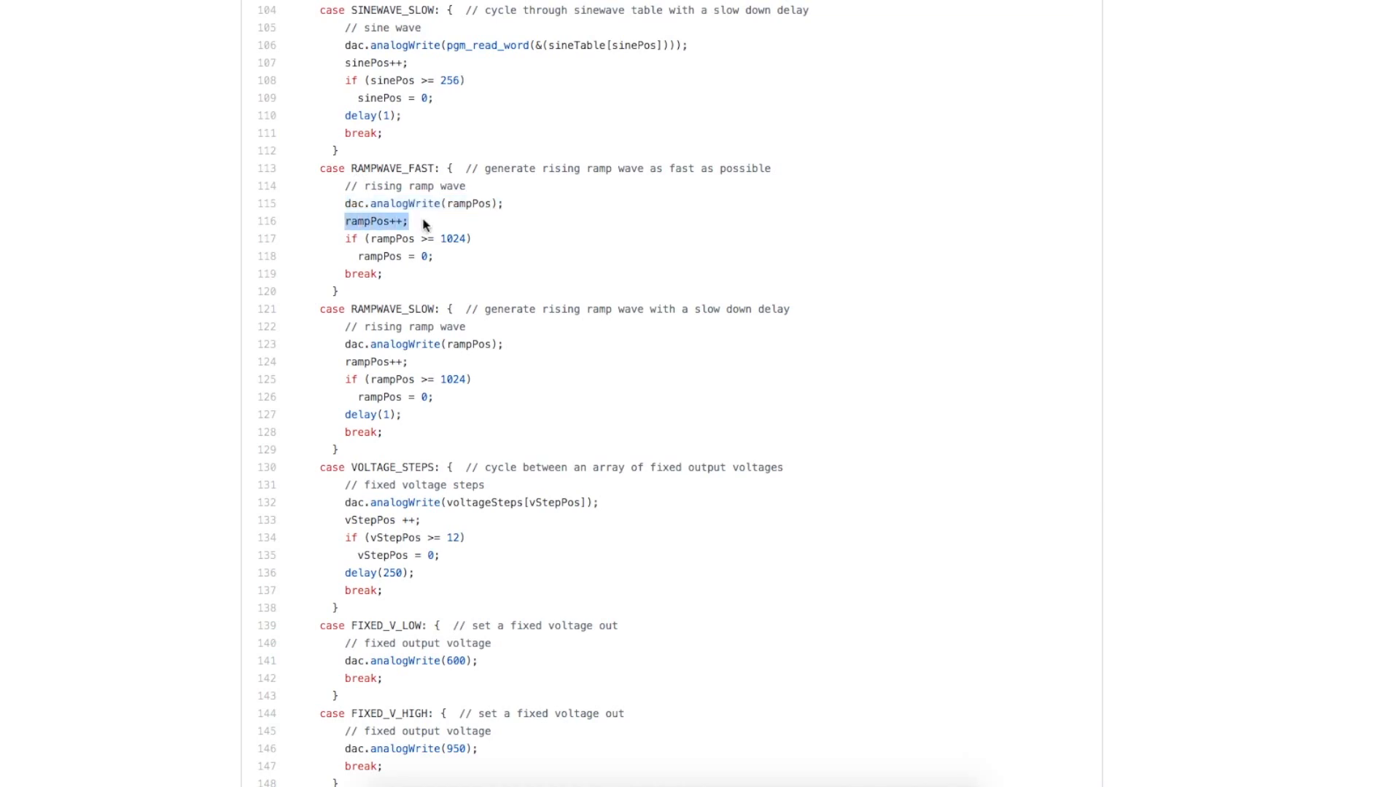
pyautogui.moveTo(661, 280)
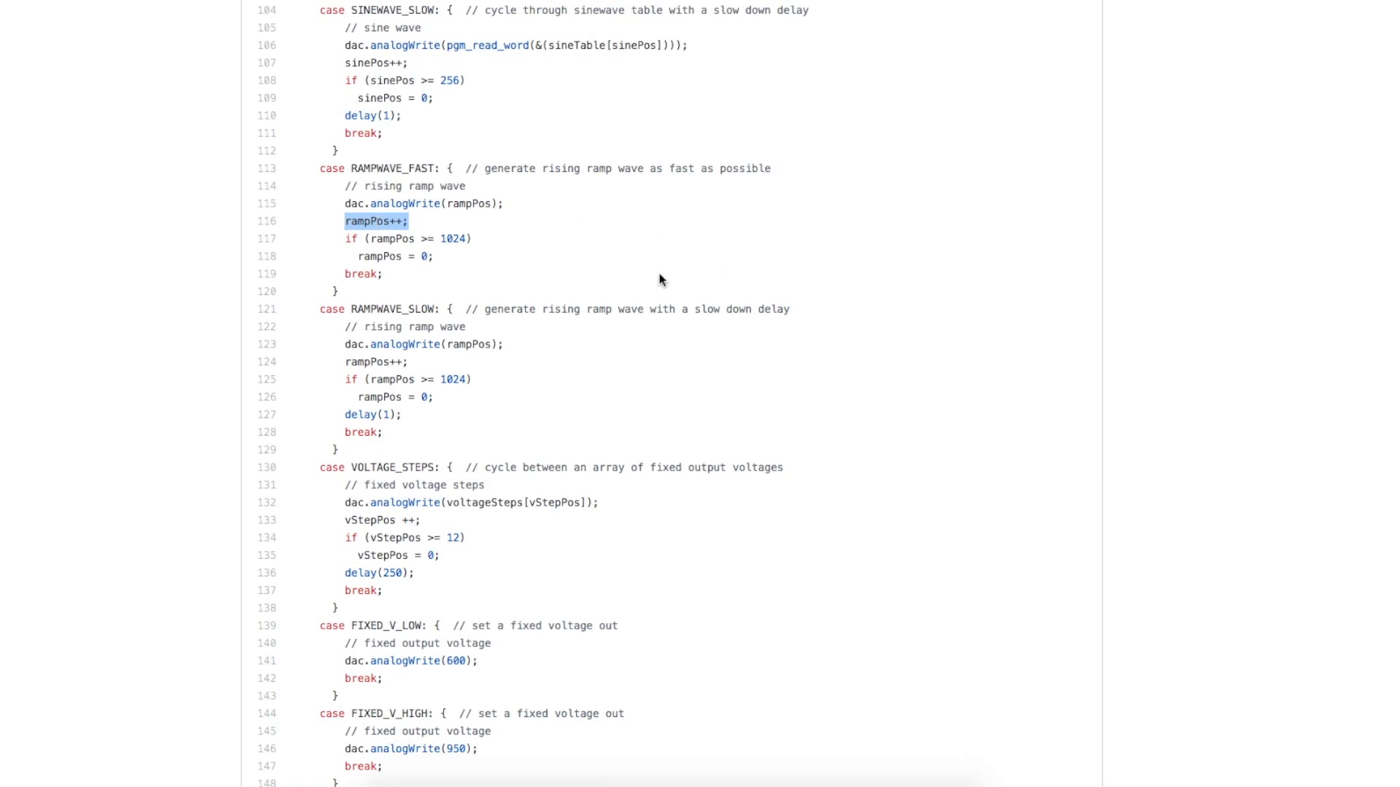
pyautogui.moveTo(305, 266)
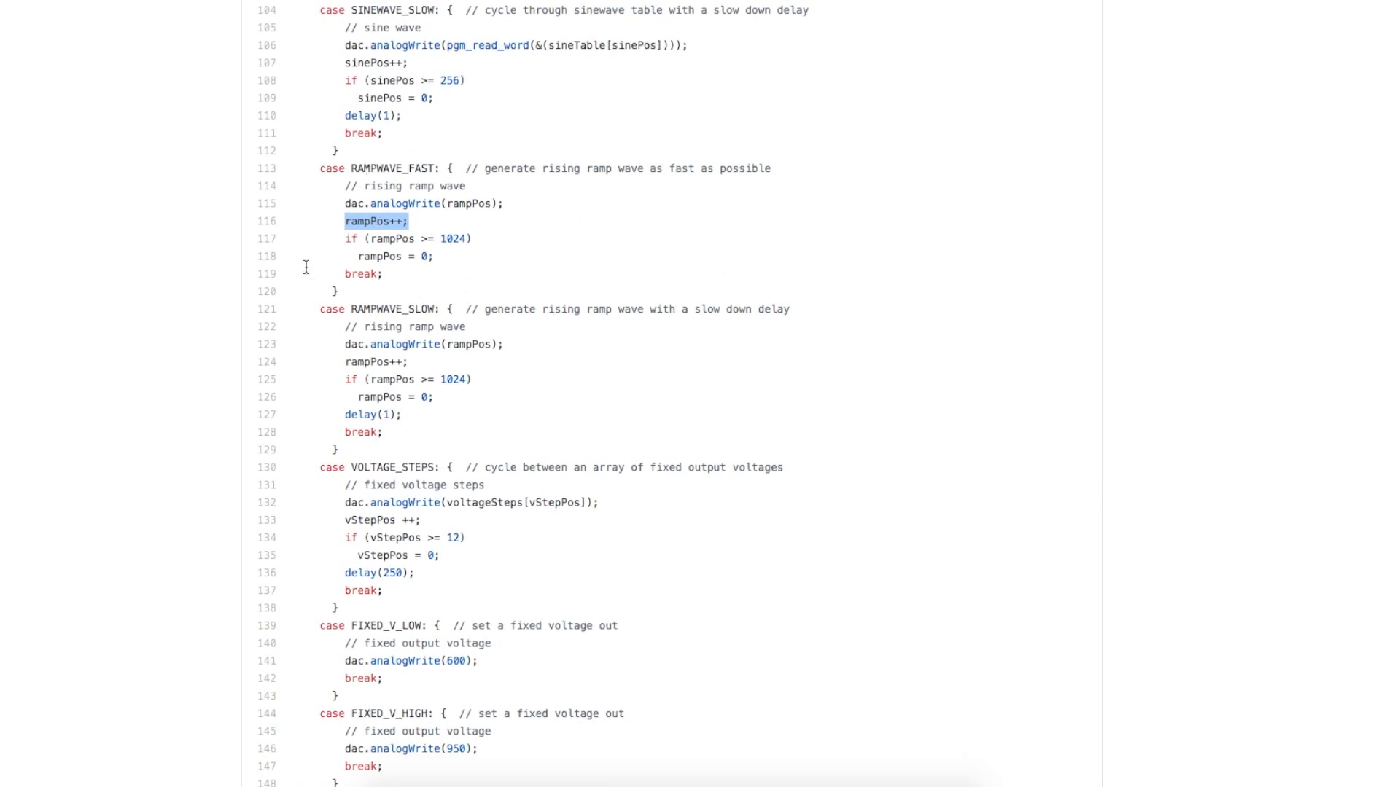
pyautogui.moveTo(660, 233)
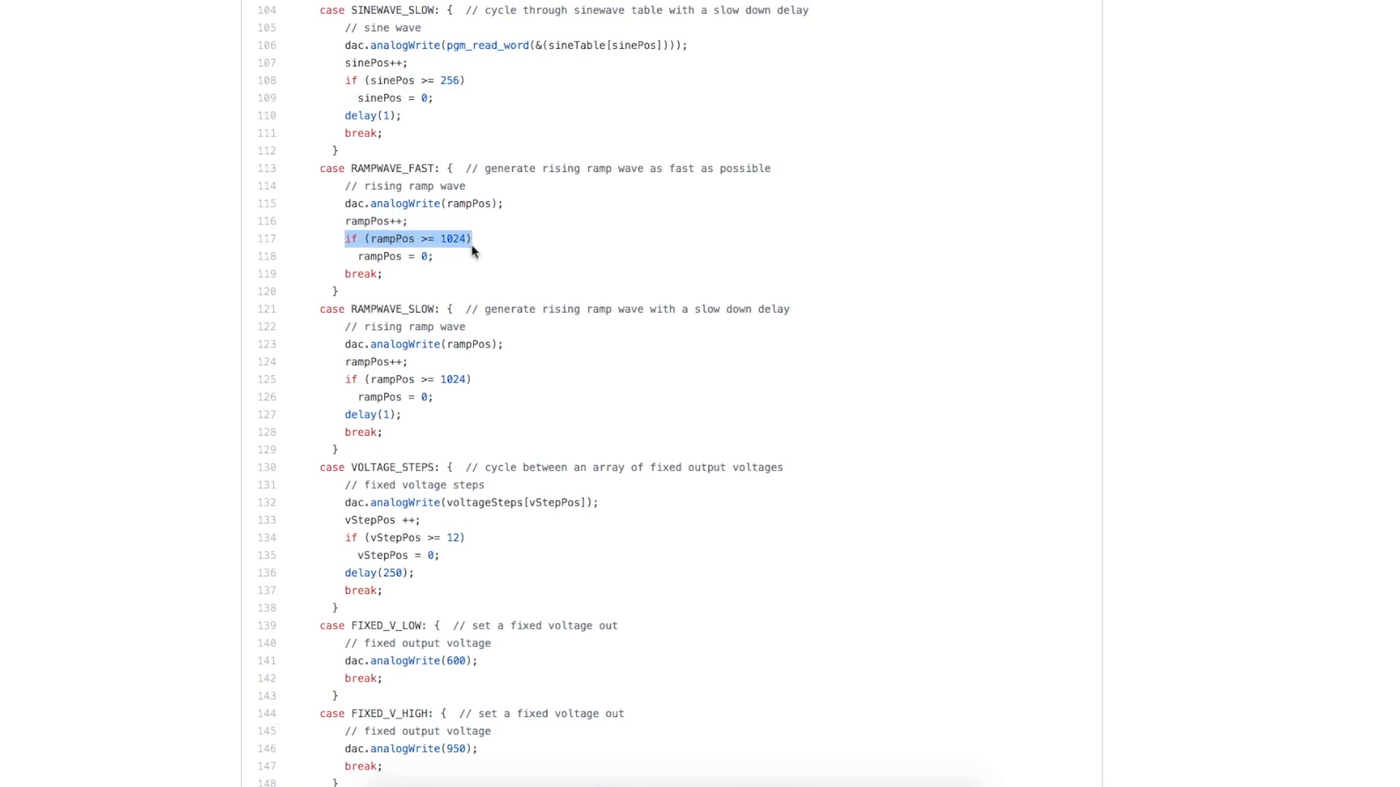
pyautogui.moveTo(471, 238); pyautogui.dragTo(471, 256)
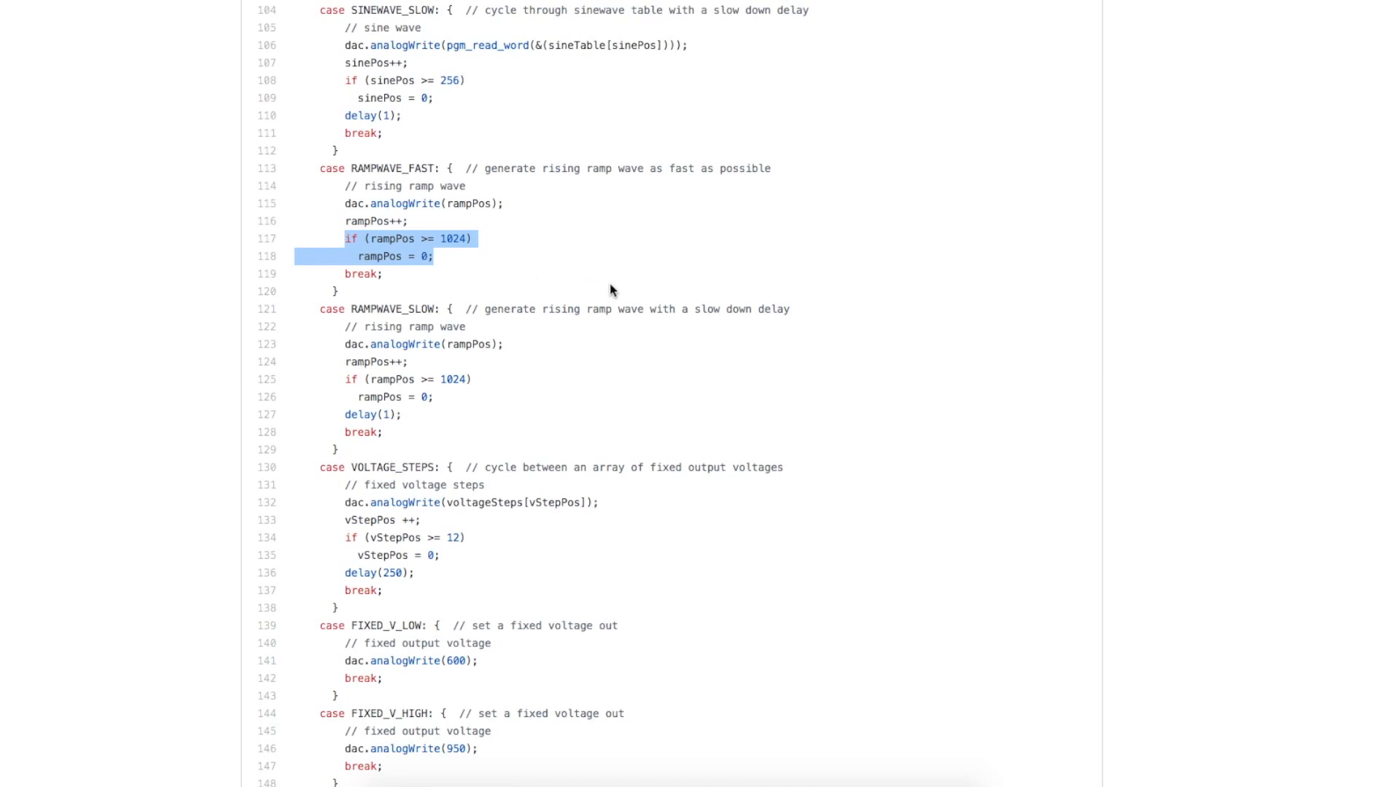
pyautogui.moveTo(664, 245)
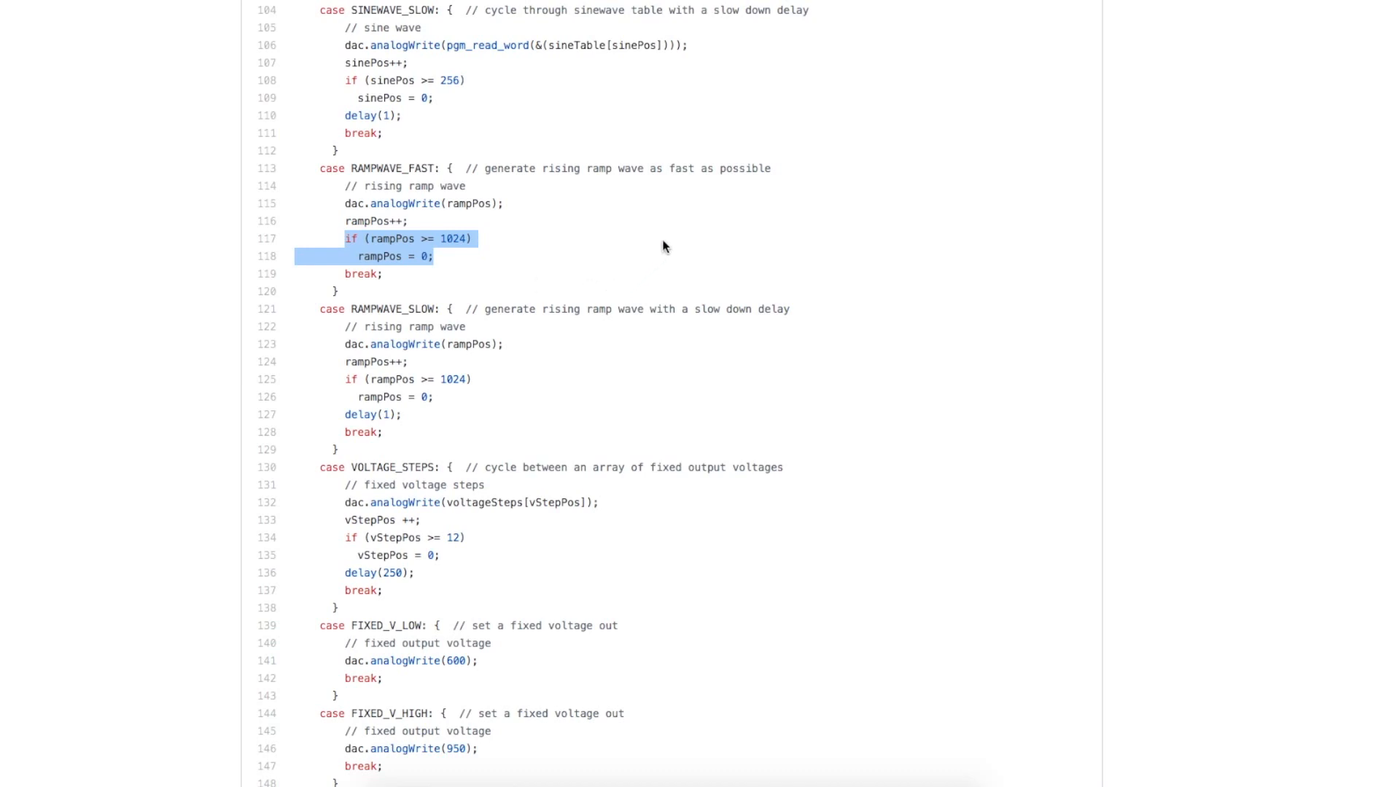
pyautogui.moveTo(704, 212)
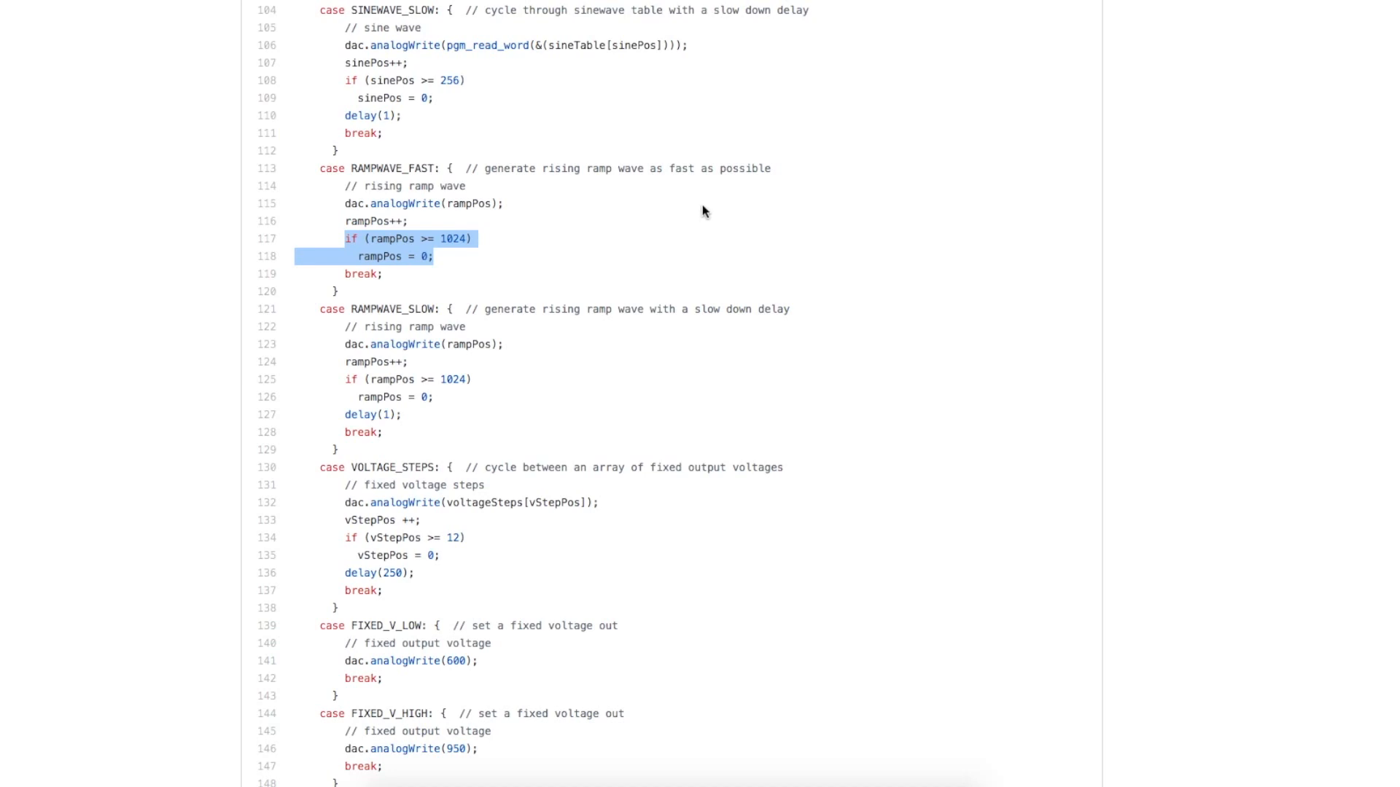
pyautogui.moveTo(735, 184)
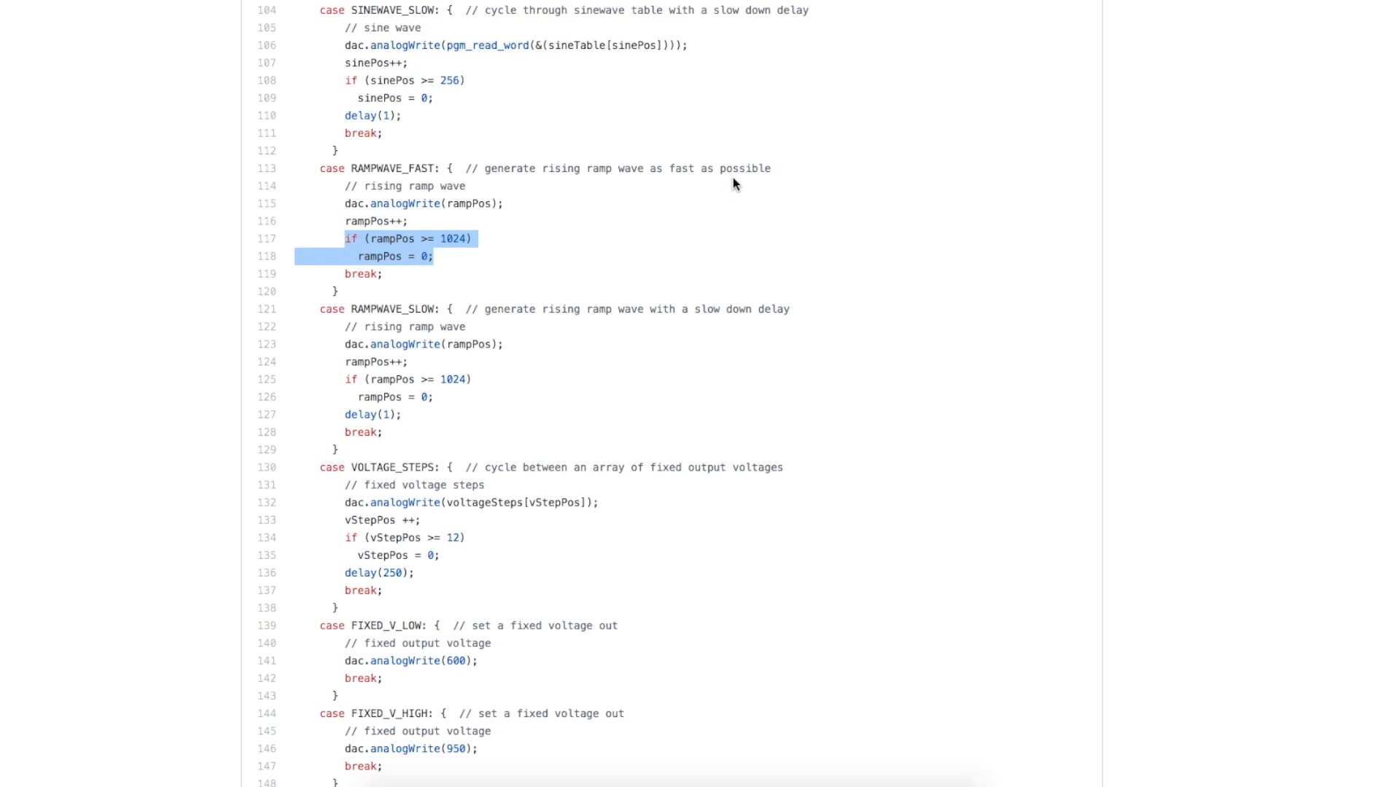
pyautogui.moveTo(737, 290)
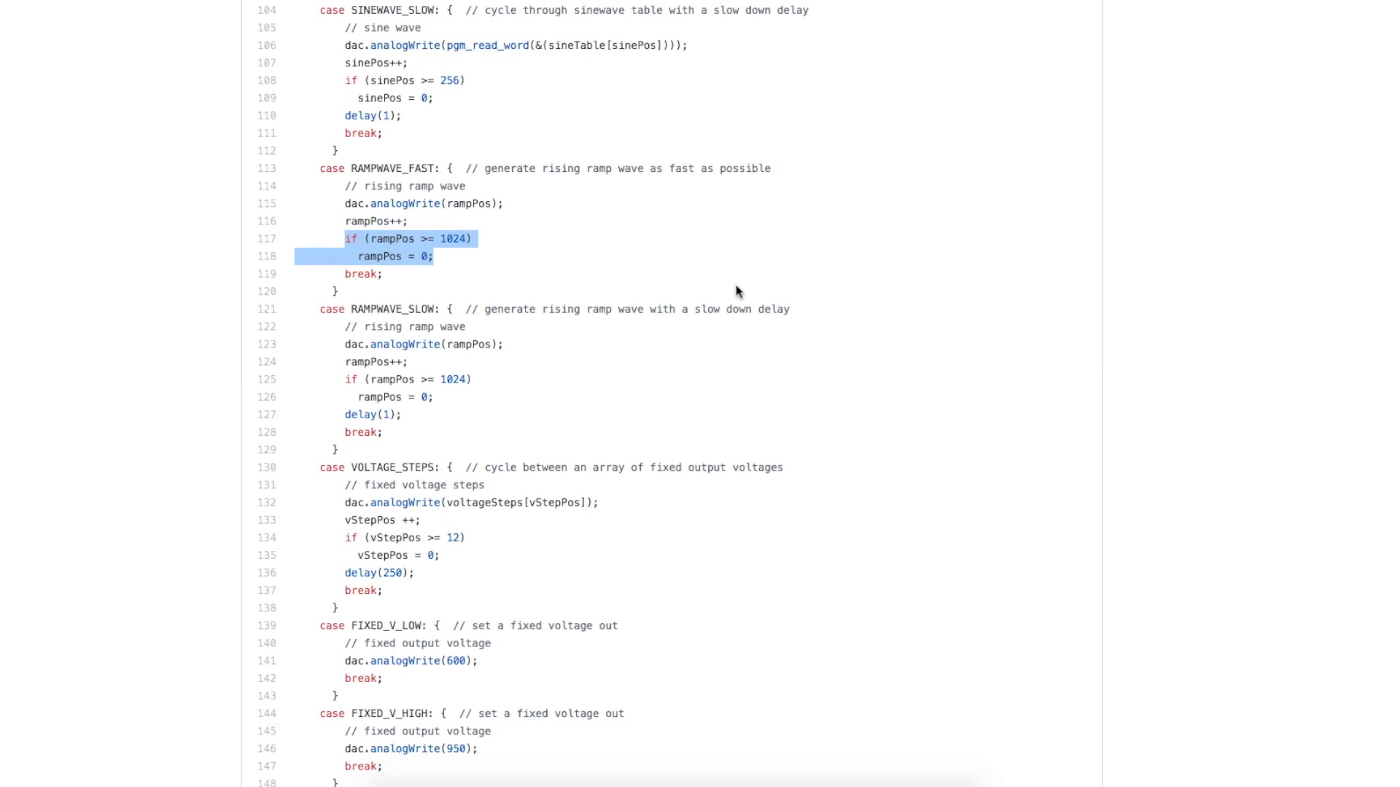
pyautogui.moveTo(832, 187)
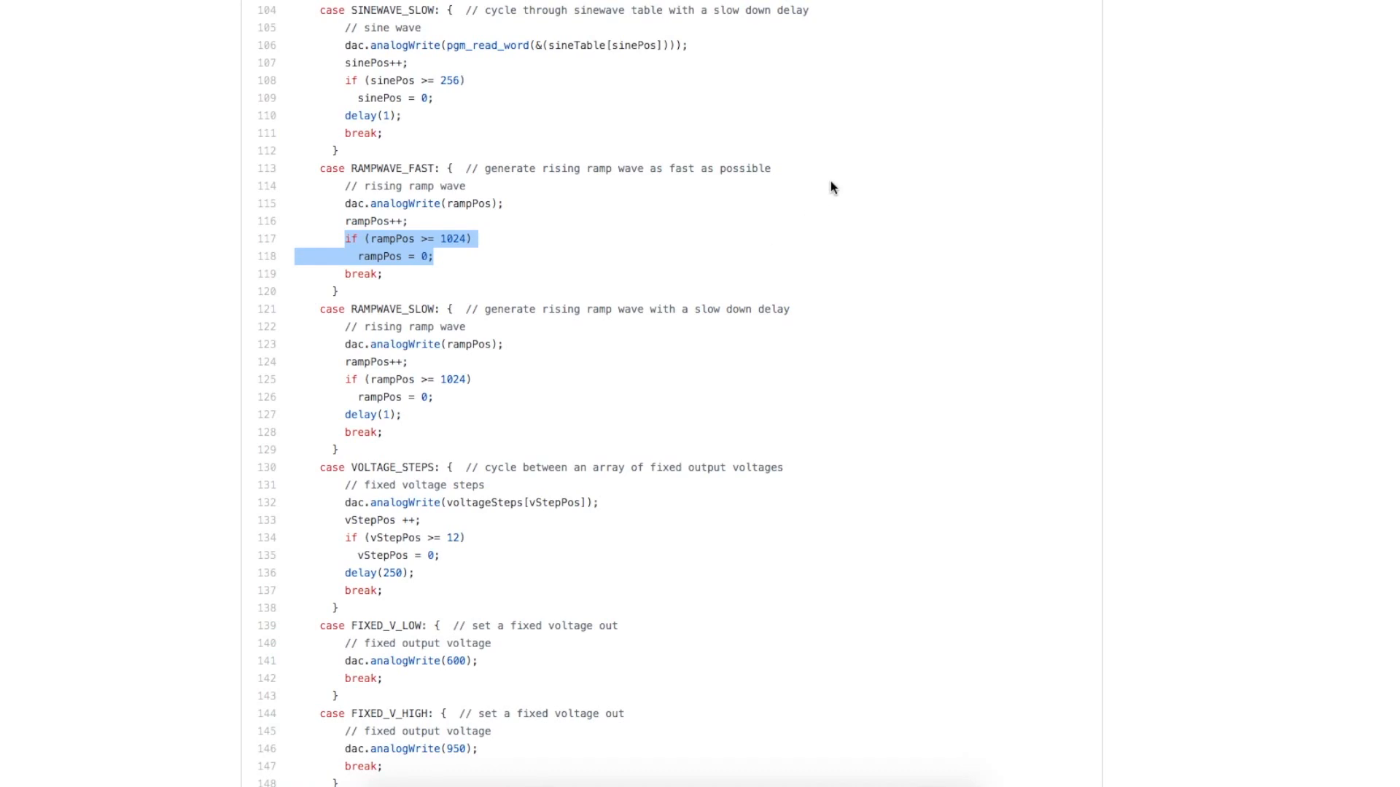
pyautogui.scroll(-3)
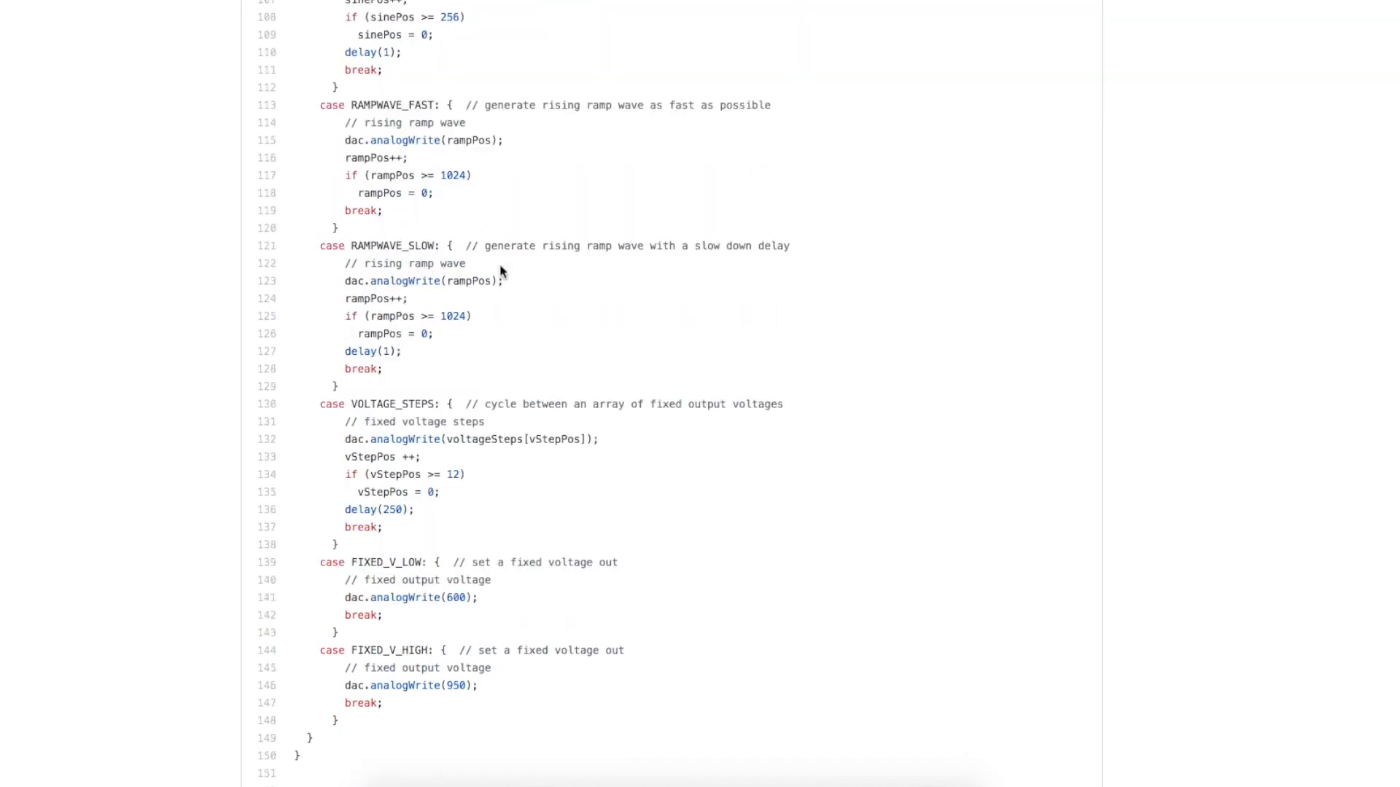
pyautogui.moveTo(372, 369)
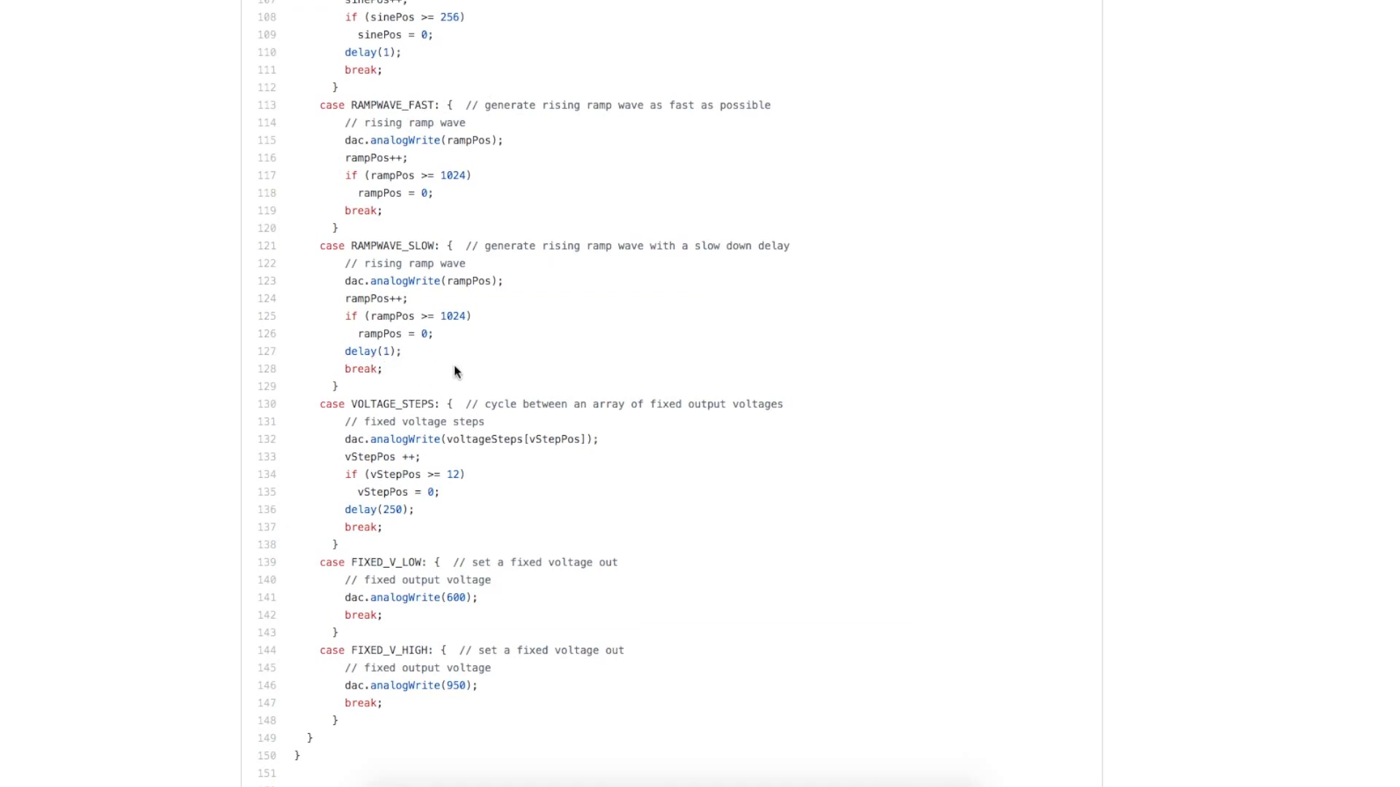
pyautogui.moveTo(567, 223)
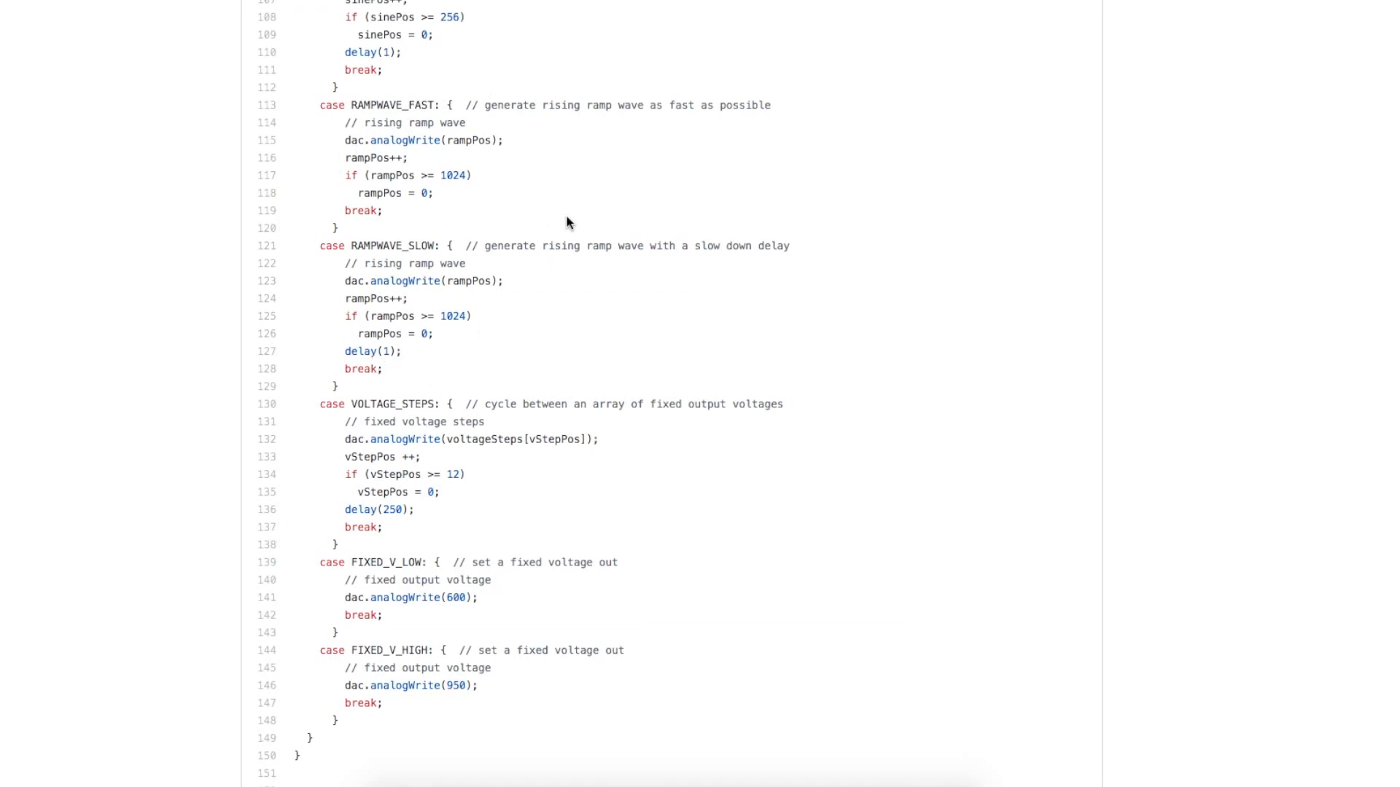
pyautogui.moveTo(583, 222)
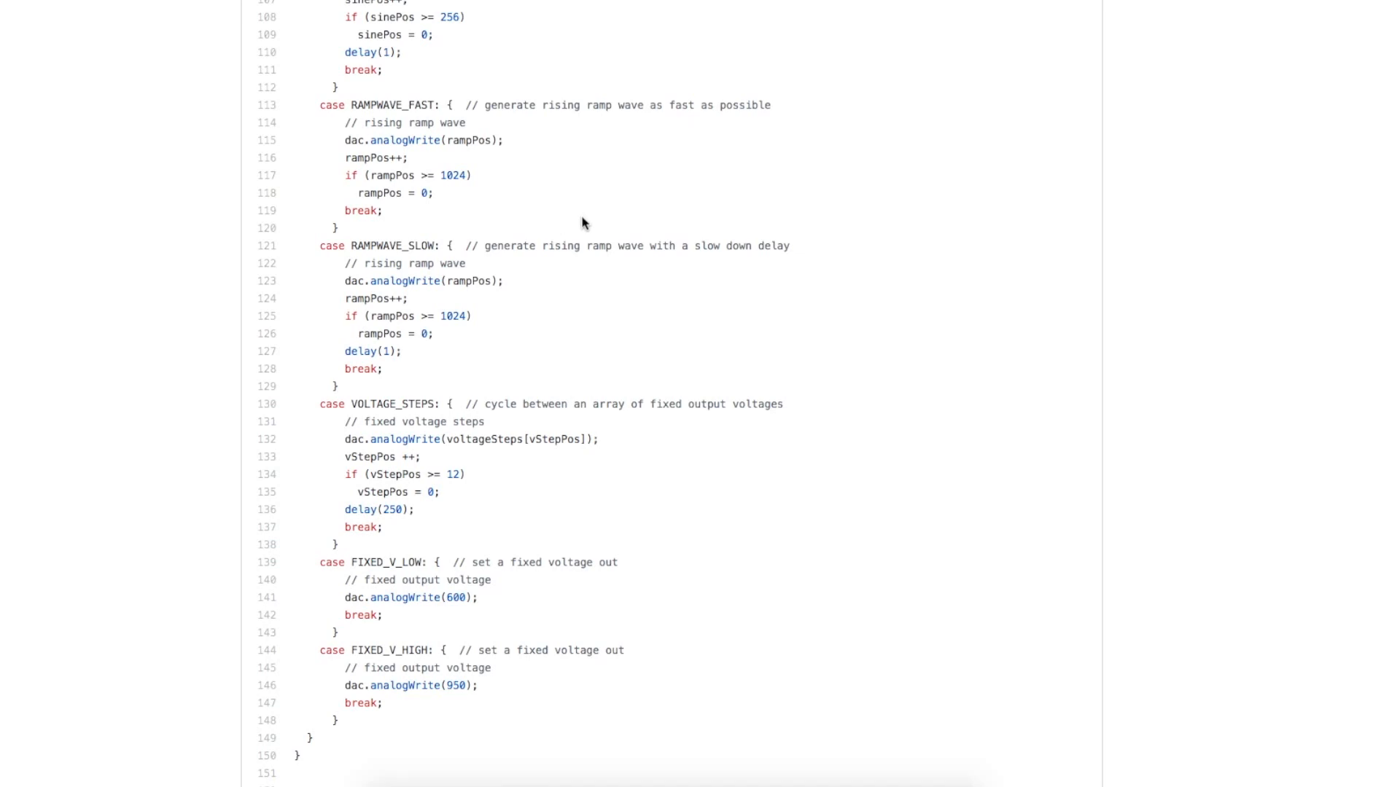
pyautogui.moveTo(699, 229)
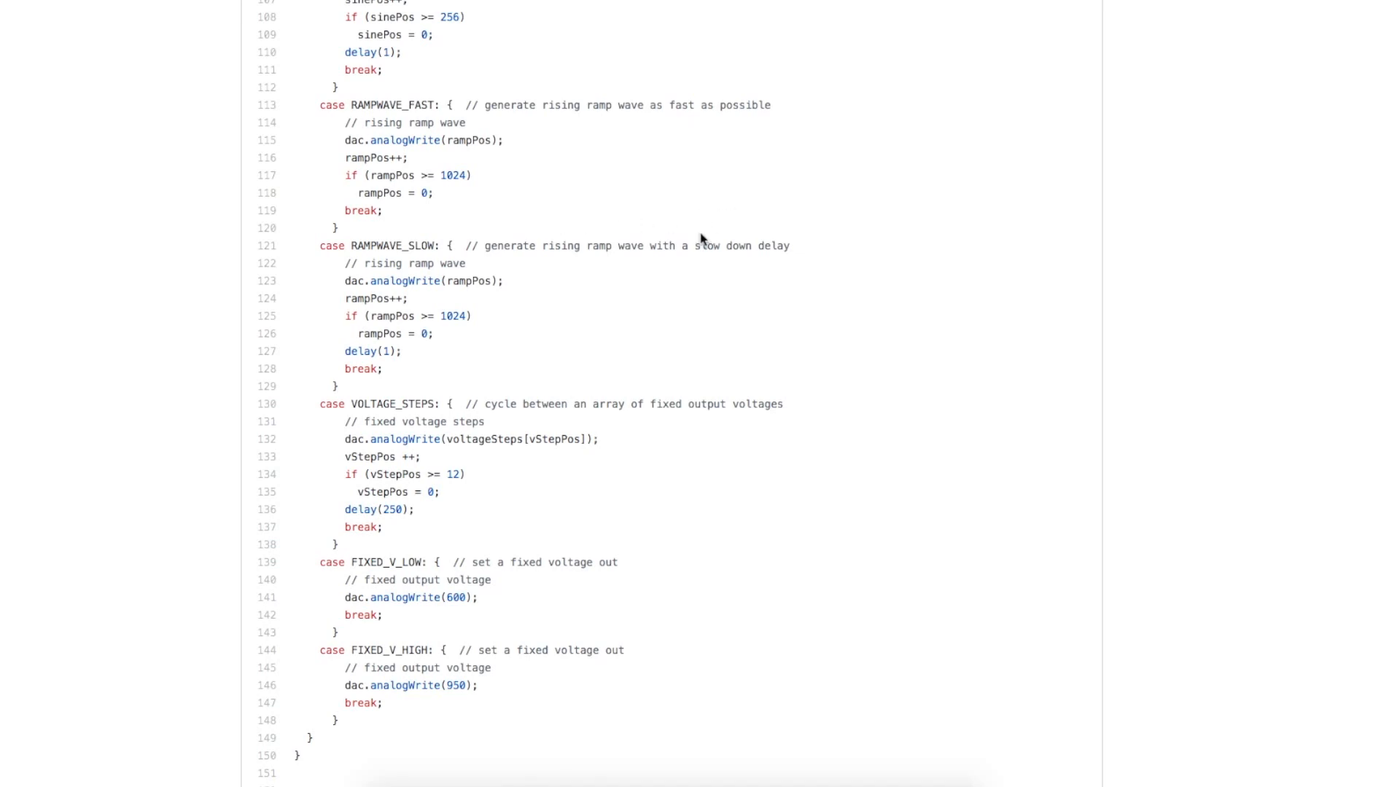
pyautogui.moveTo(782, 146)
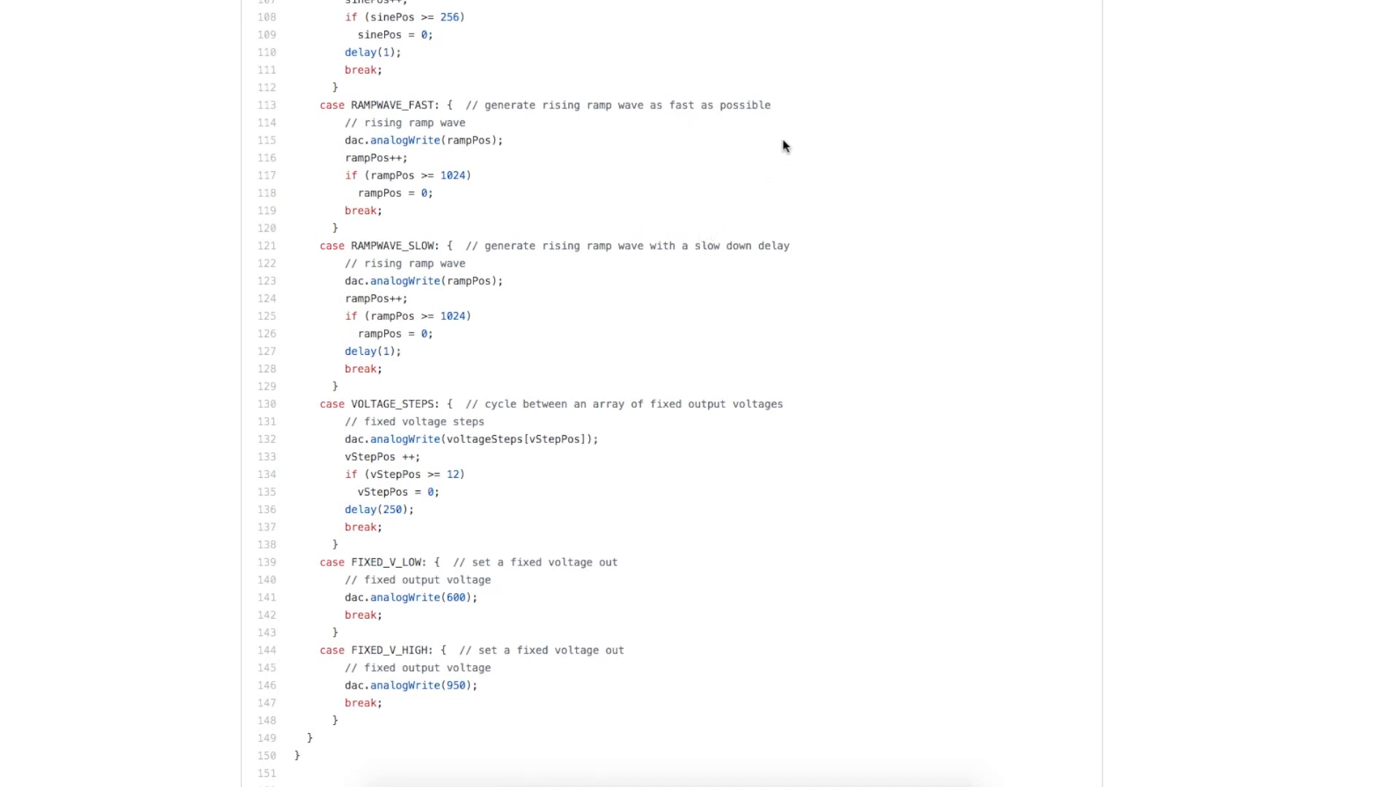
pyautogui.moveTo(830, 235)
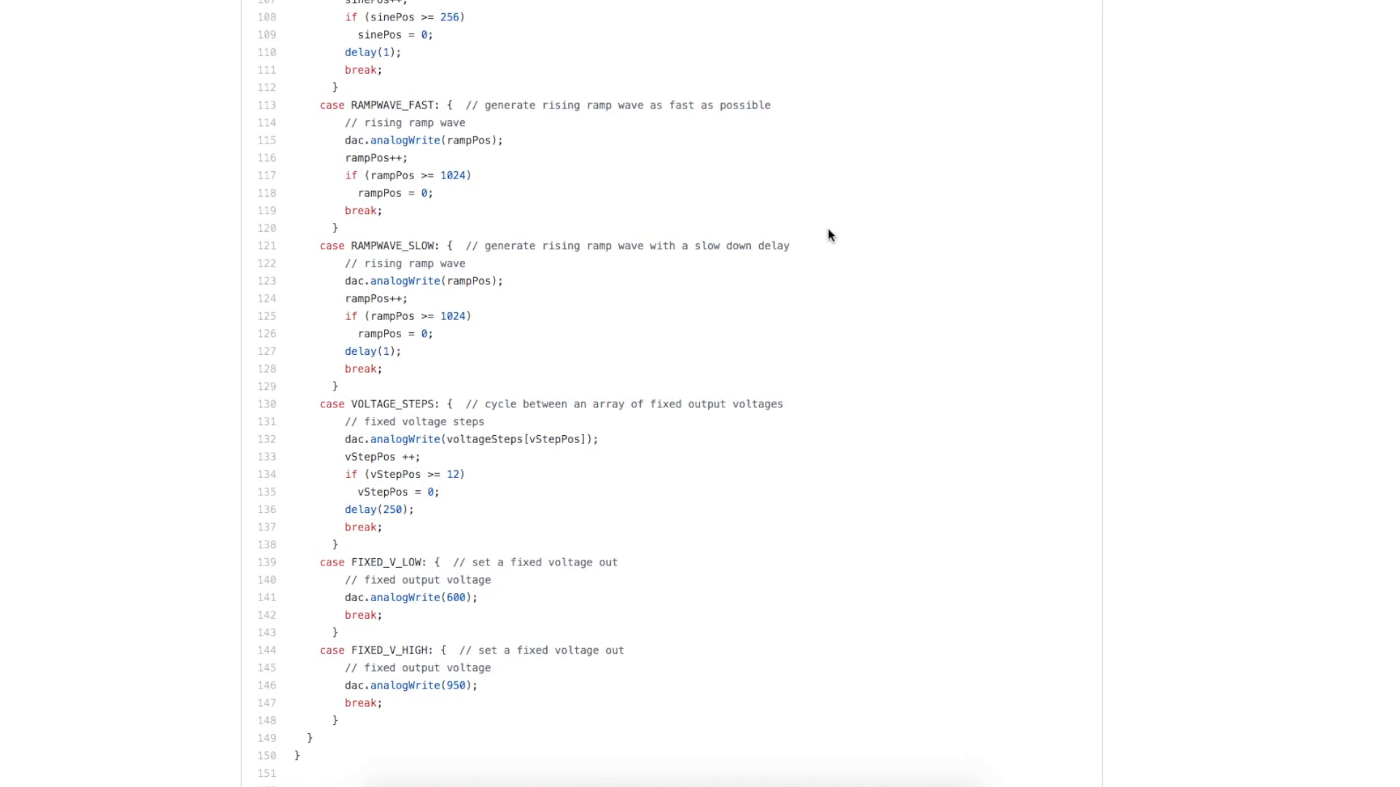
pyautogui.moveTo(776, 164)
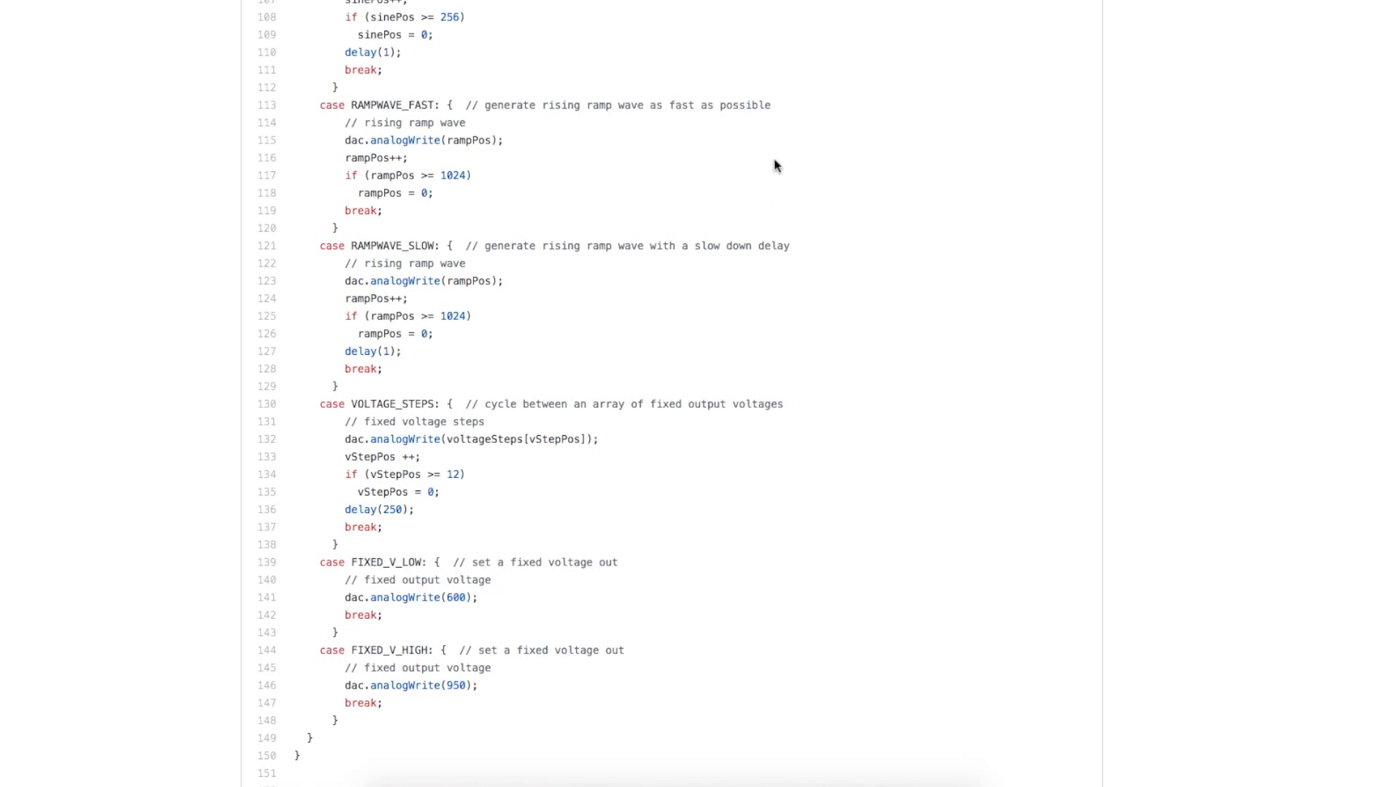
pyautogui.moveTo(891, 184)
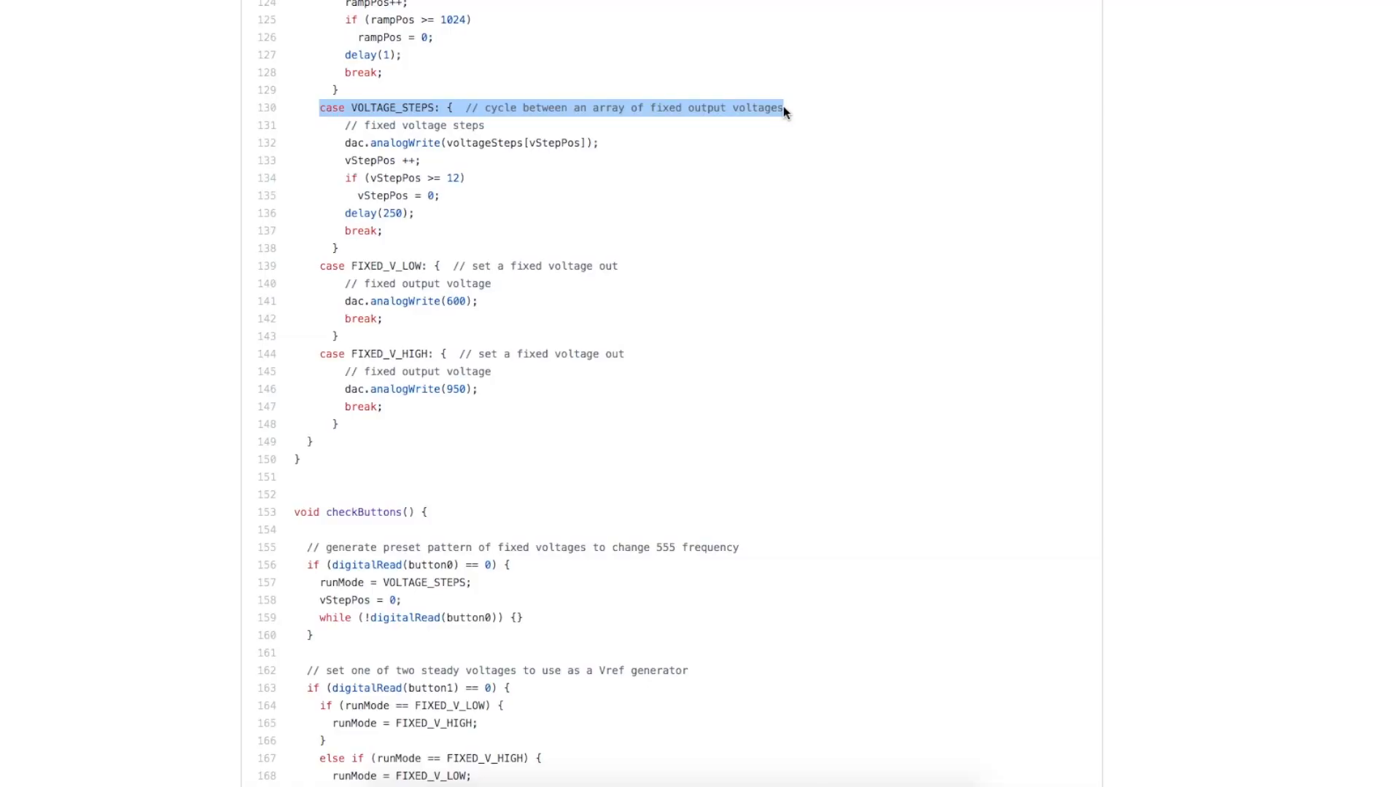
pyautogui.moveTo(786, 107); pyautogui.dragTo(786, 230)
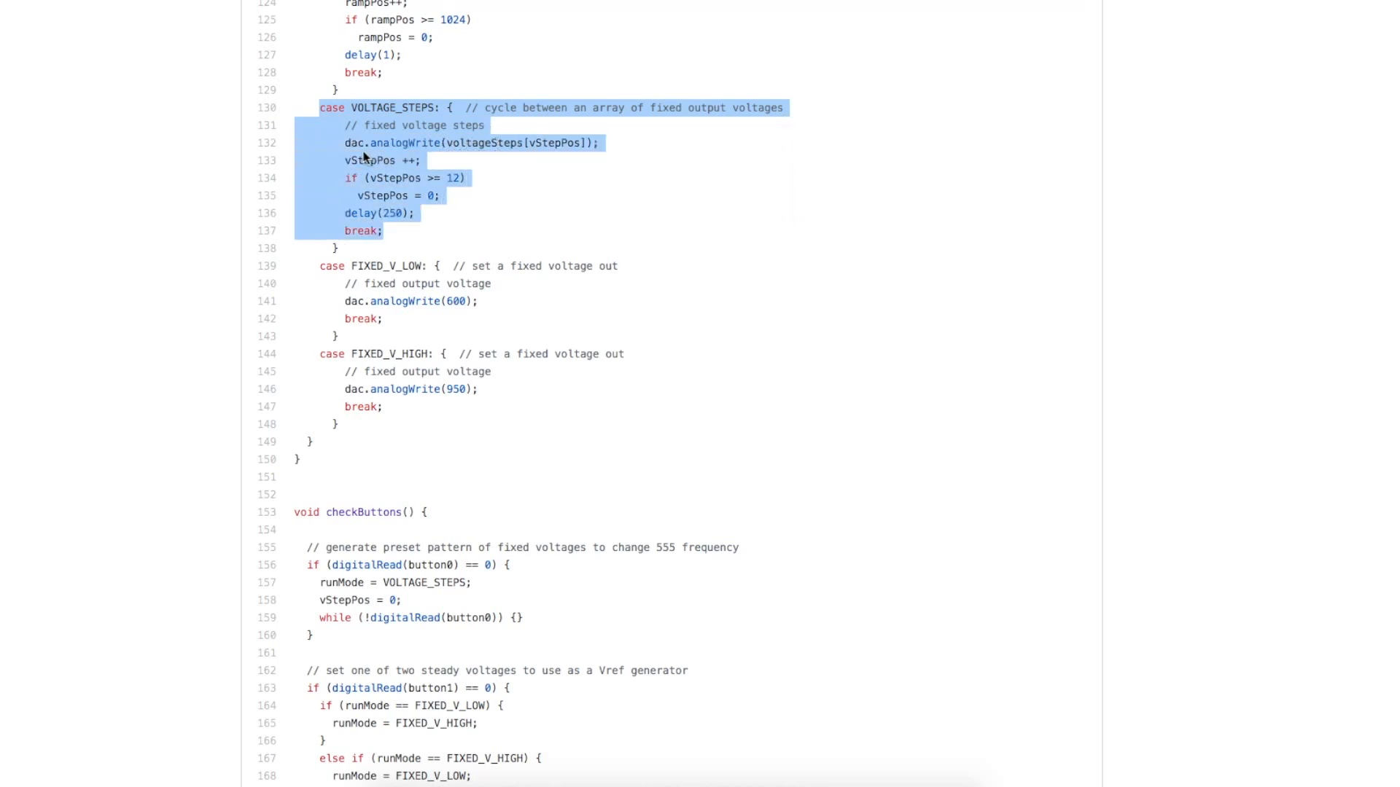
pyautogui.moveTo(335, 148)
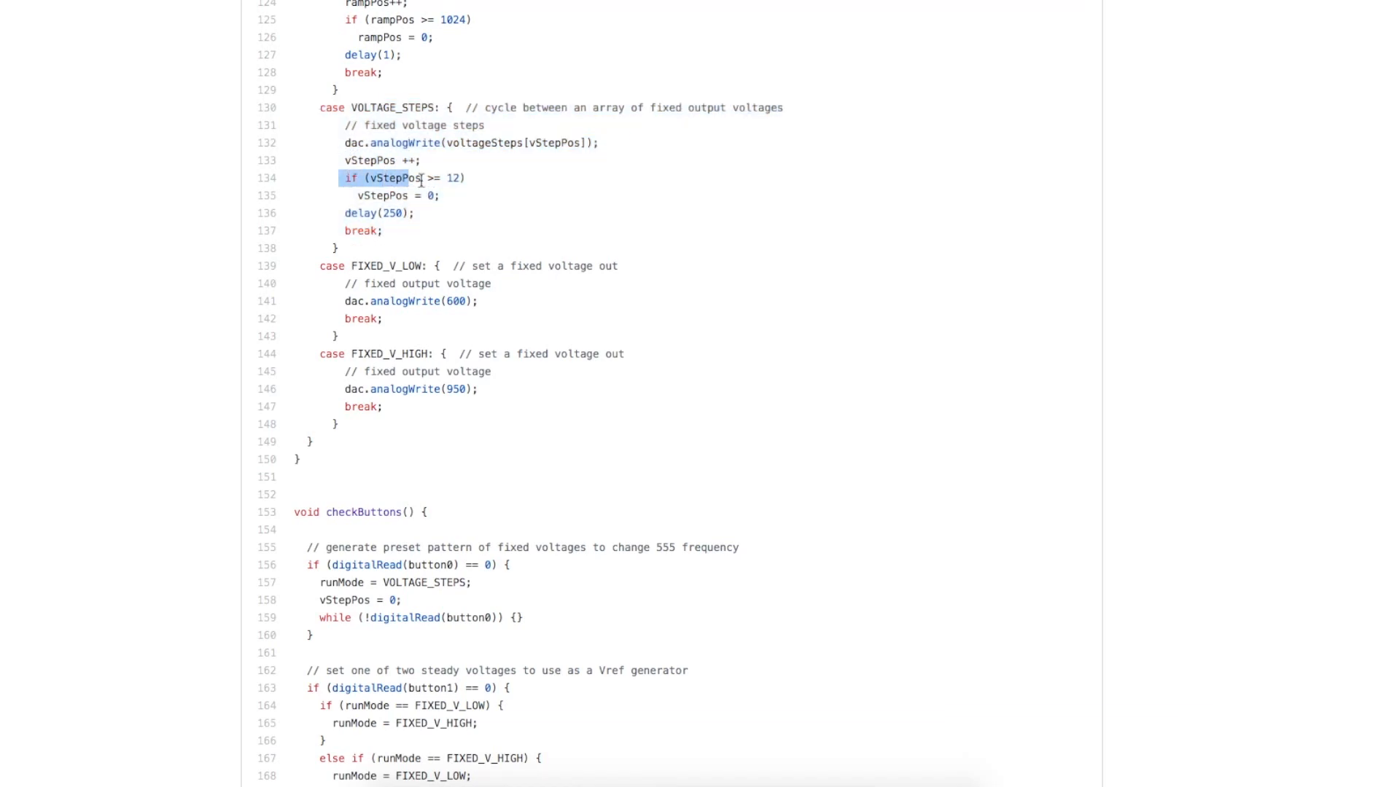
pyautogui.moveTo(411, 177); pyautogui.dragTo(437, 195)
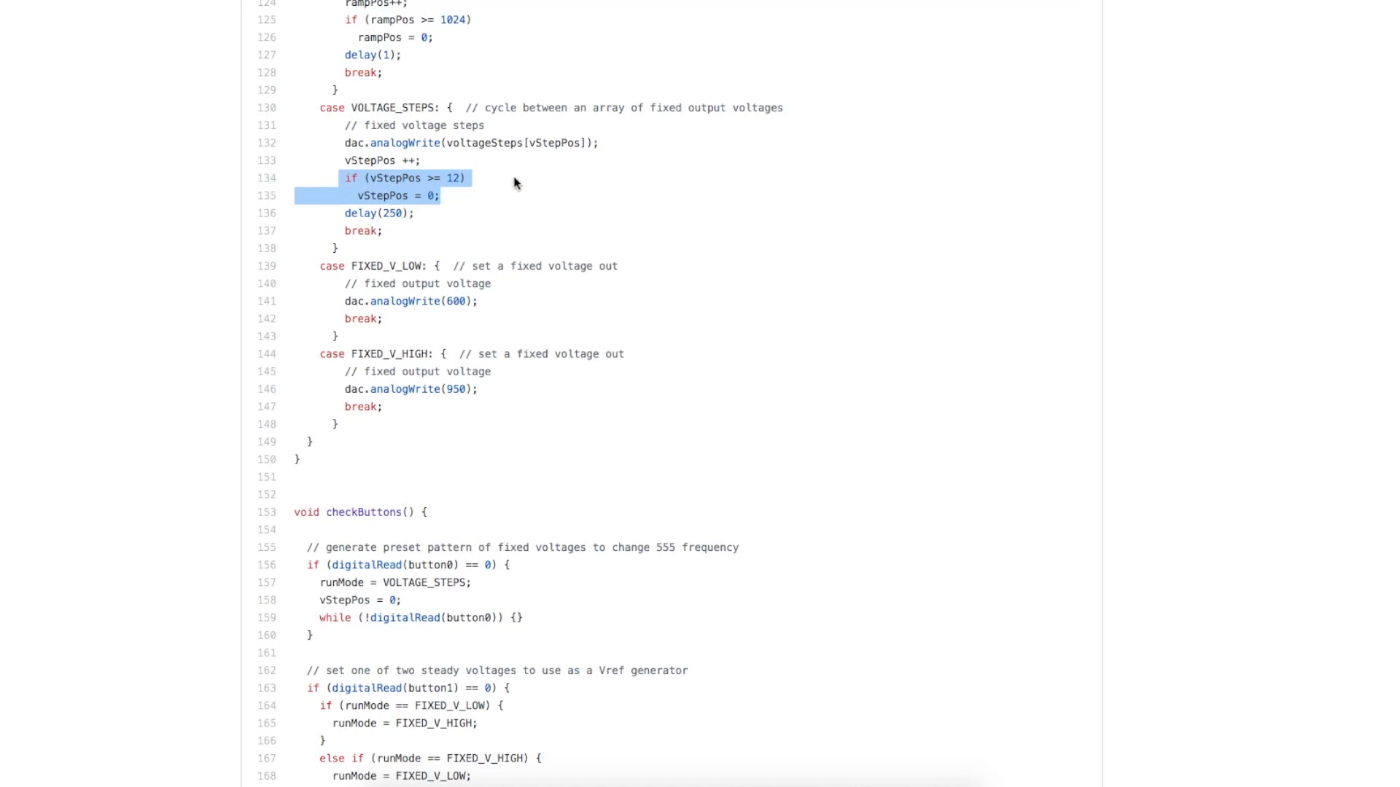
pyautogui.moveTo(711, 134)
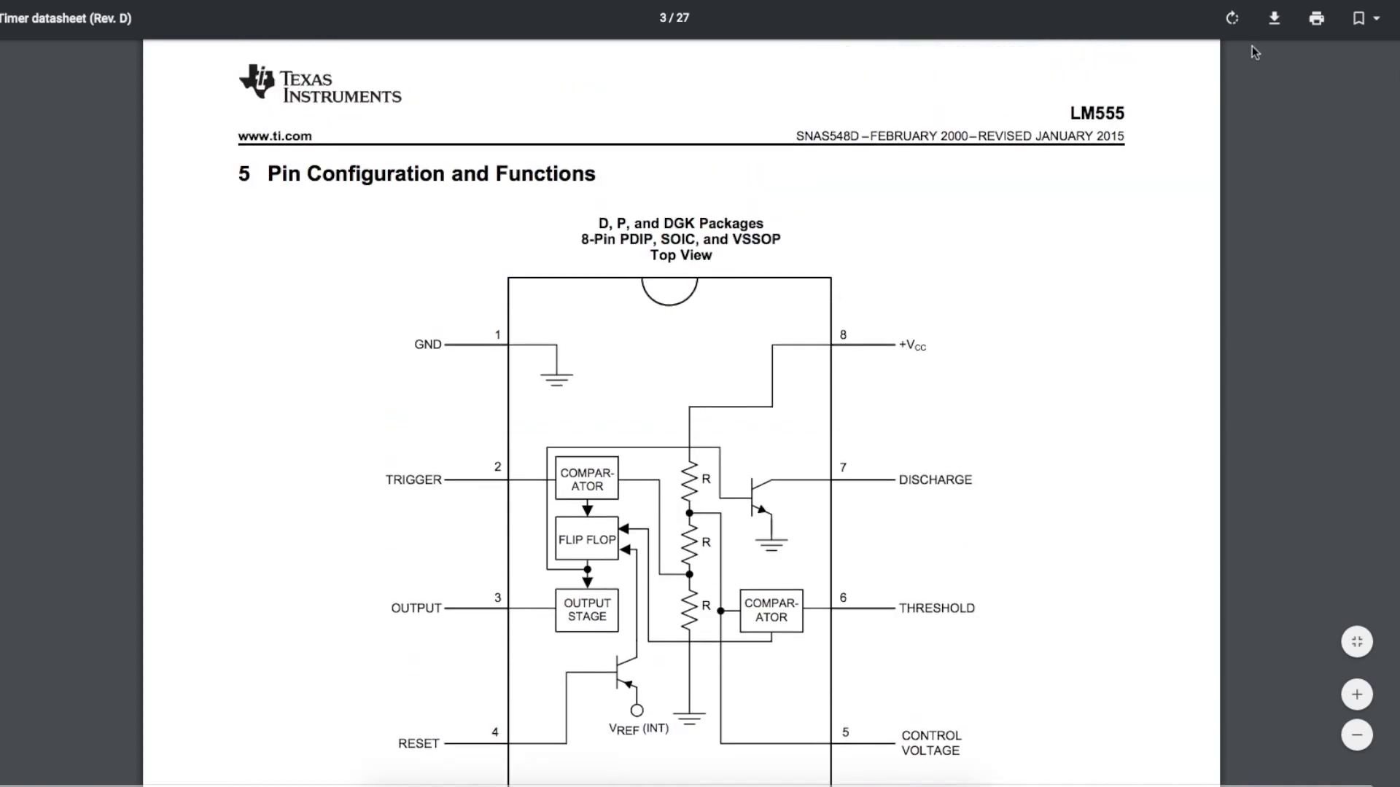
# Scroll the LM555 datasheet's page 3 to the Pin Configuration and Functions diagram.
pyautogui.scroll(-3)
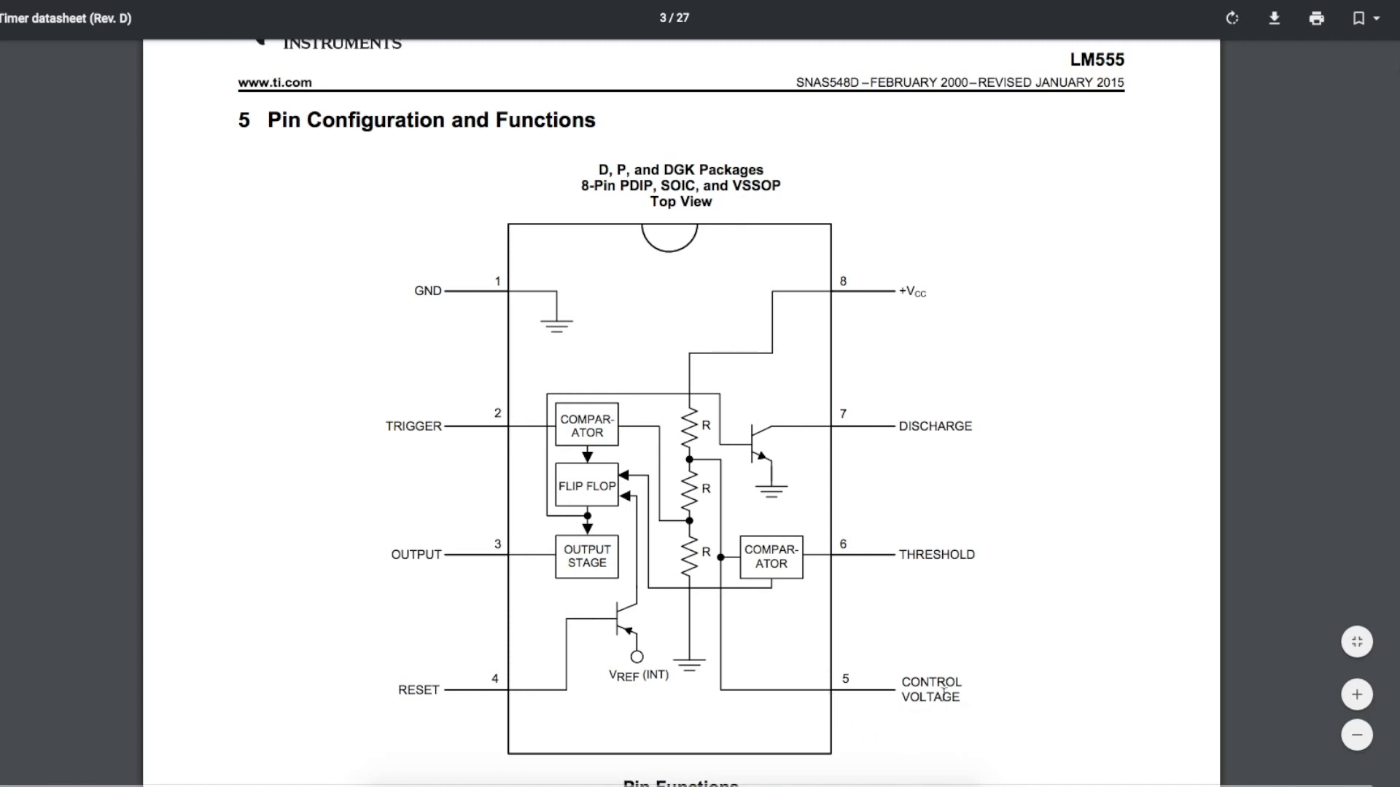
pyautogui.moveTo(736, 694)
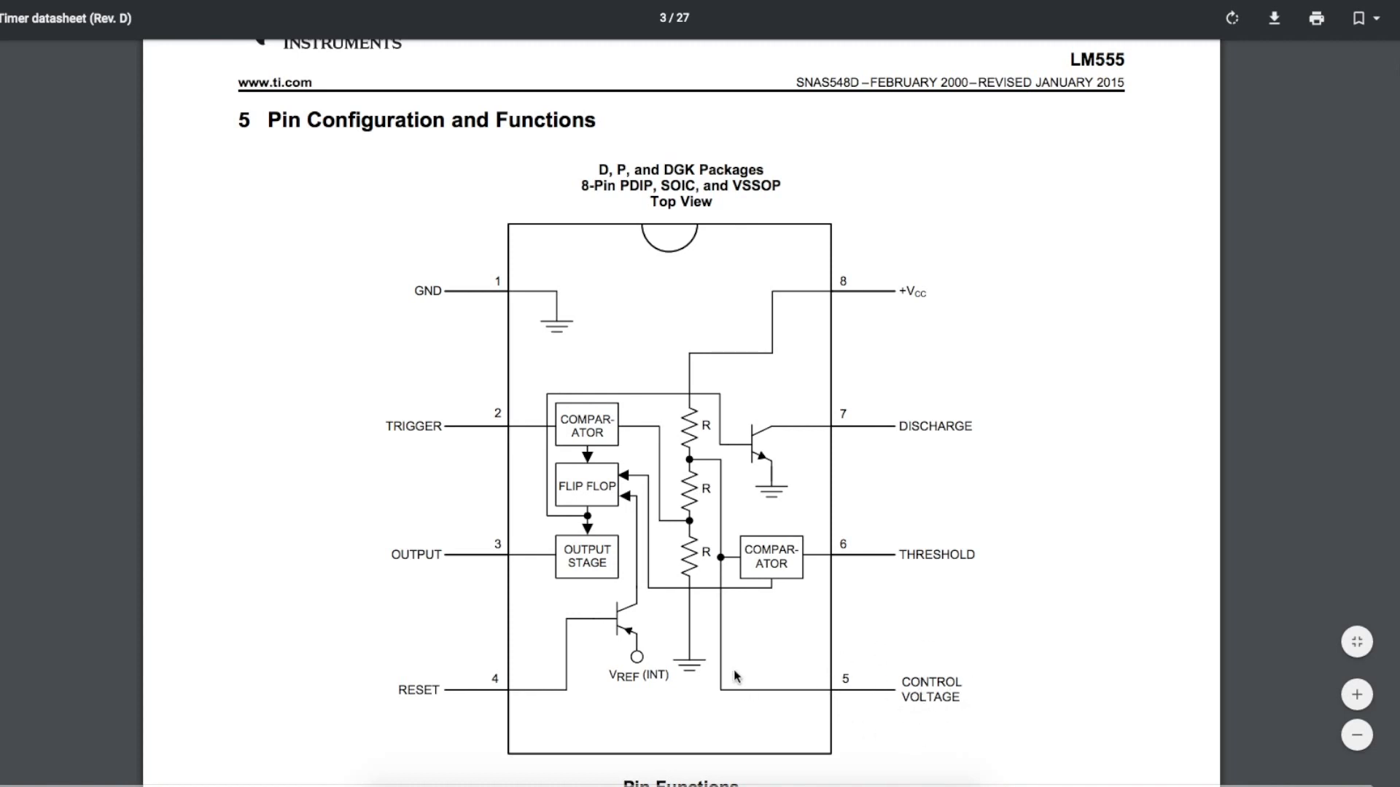
pyautogui.moveTo(693, 461)
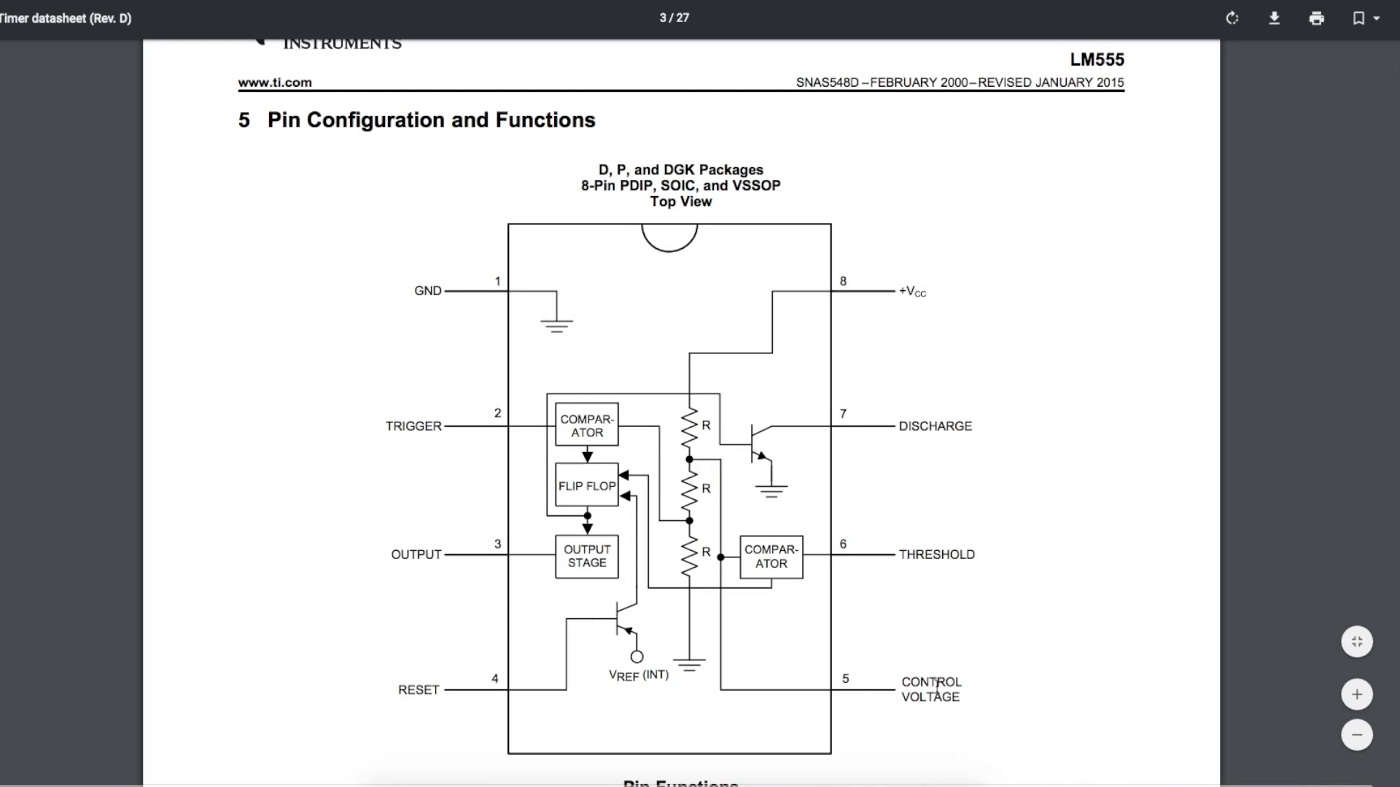
pyautogui.moveTo(924, 686)
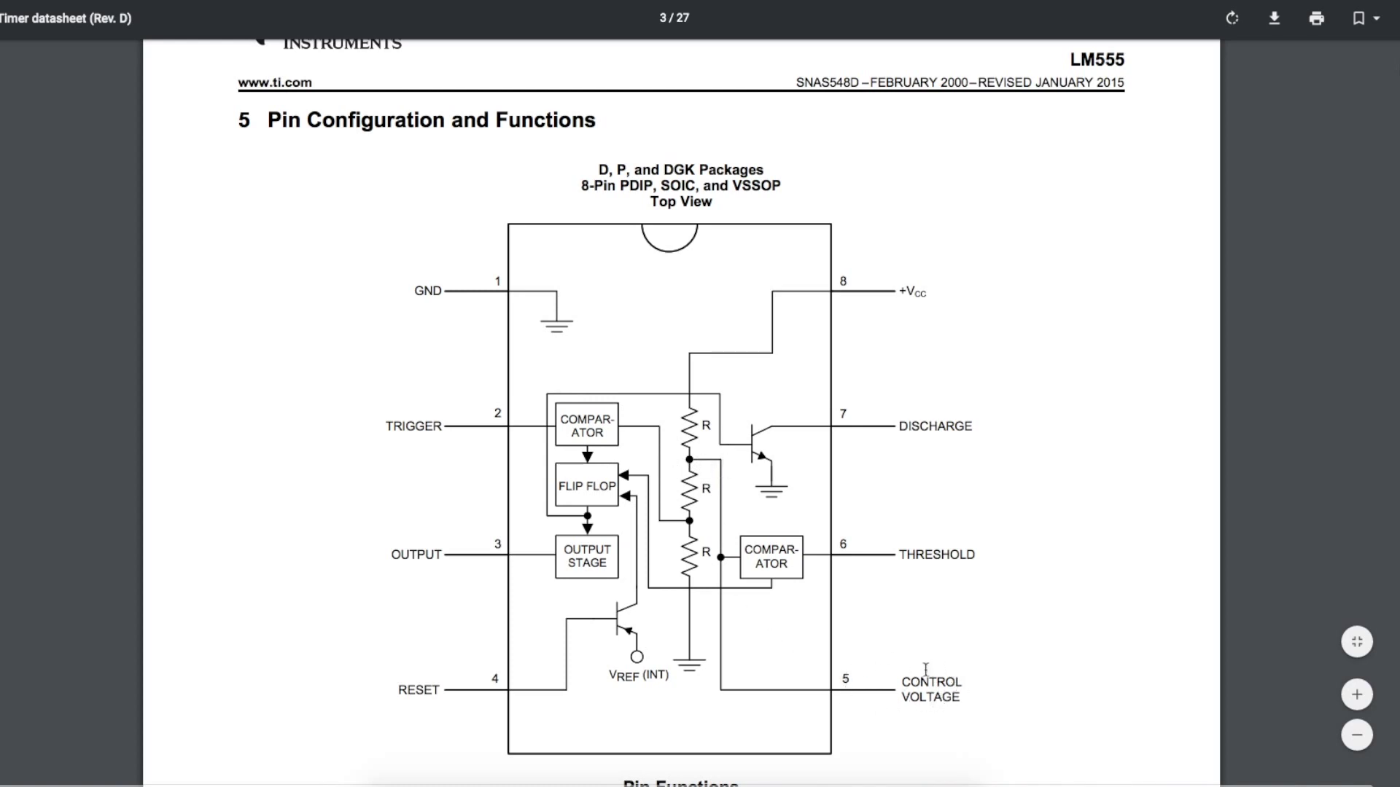
pyautogui.moveTo(834, 233)
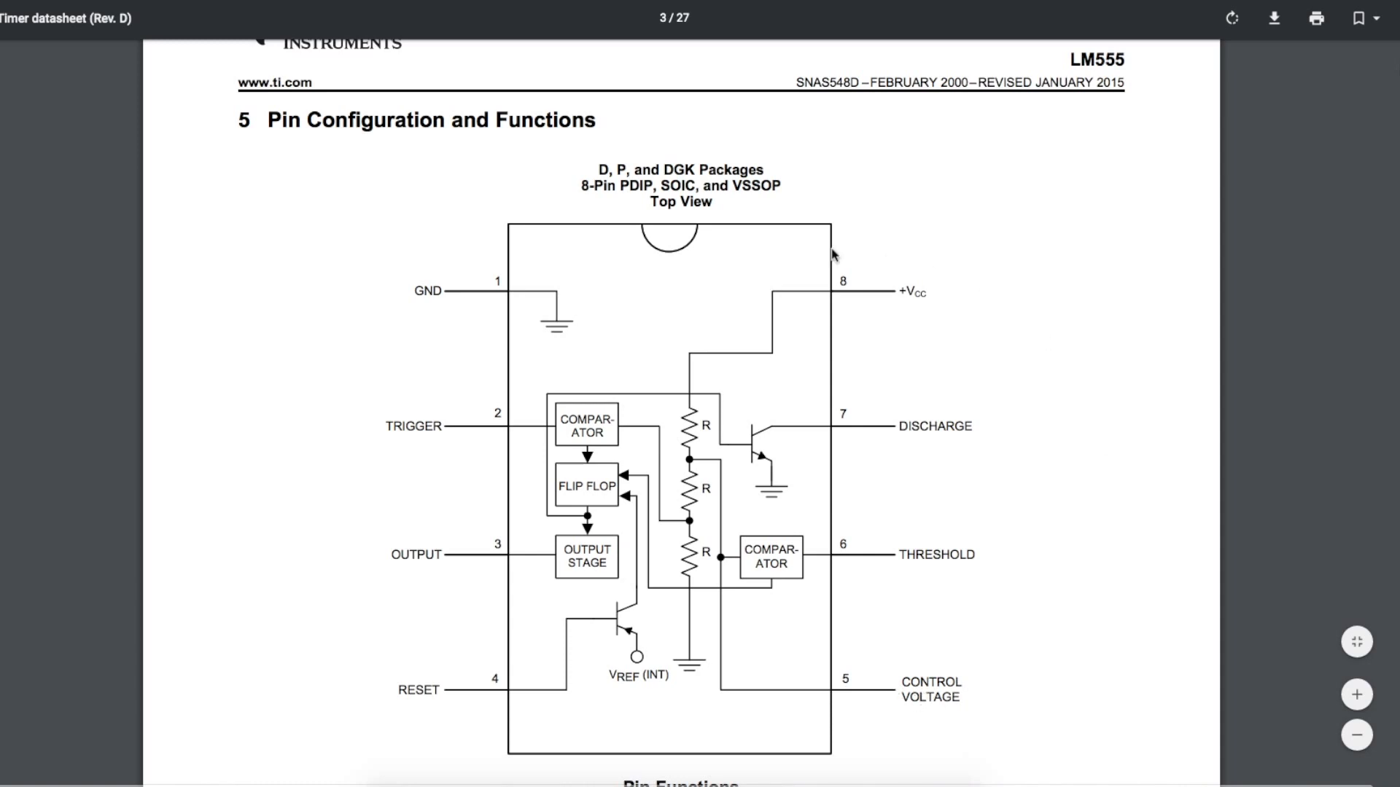
pyautogui.moveTo(948, 679)
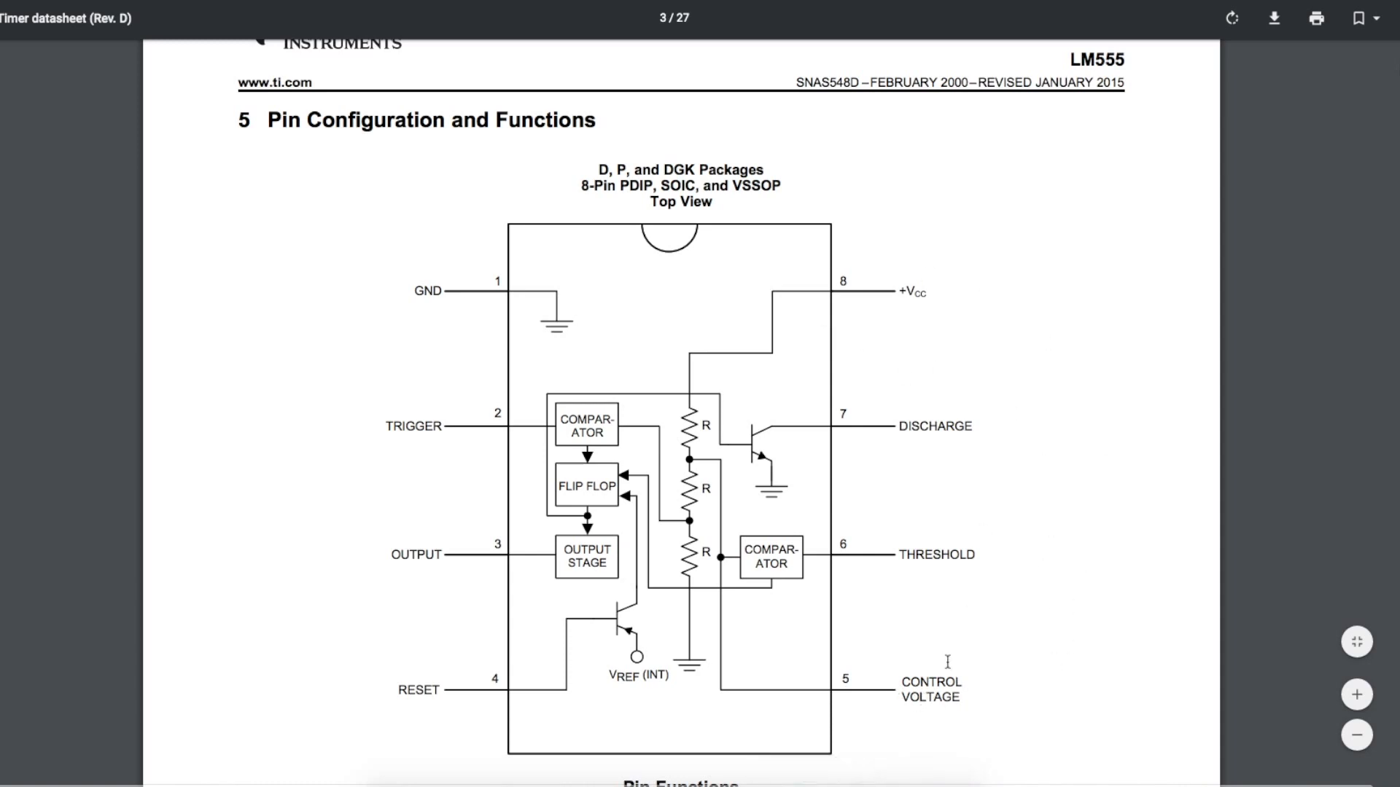